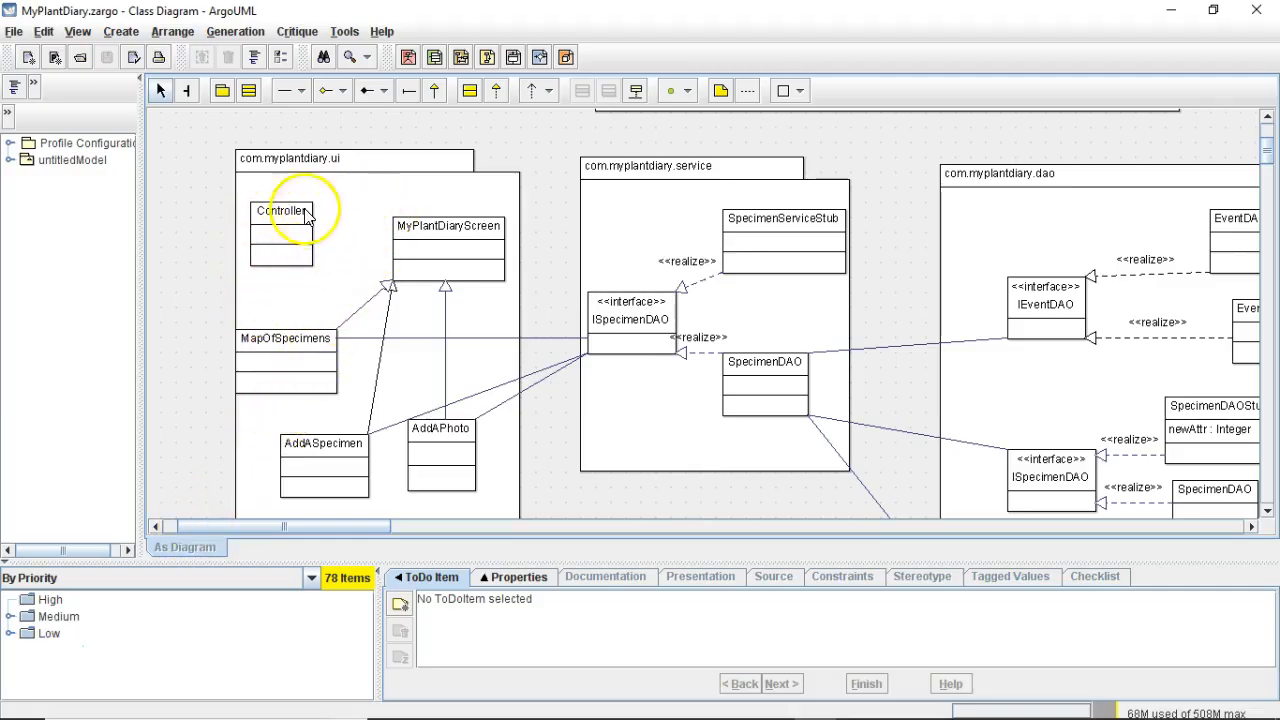
mouse_move(1262, 162)
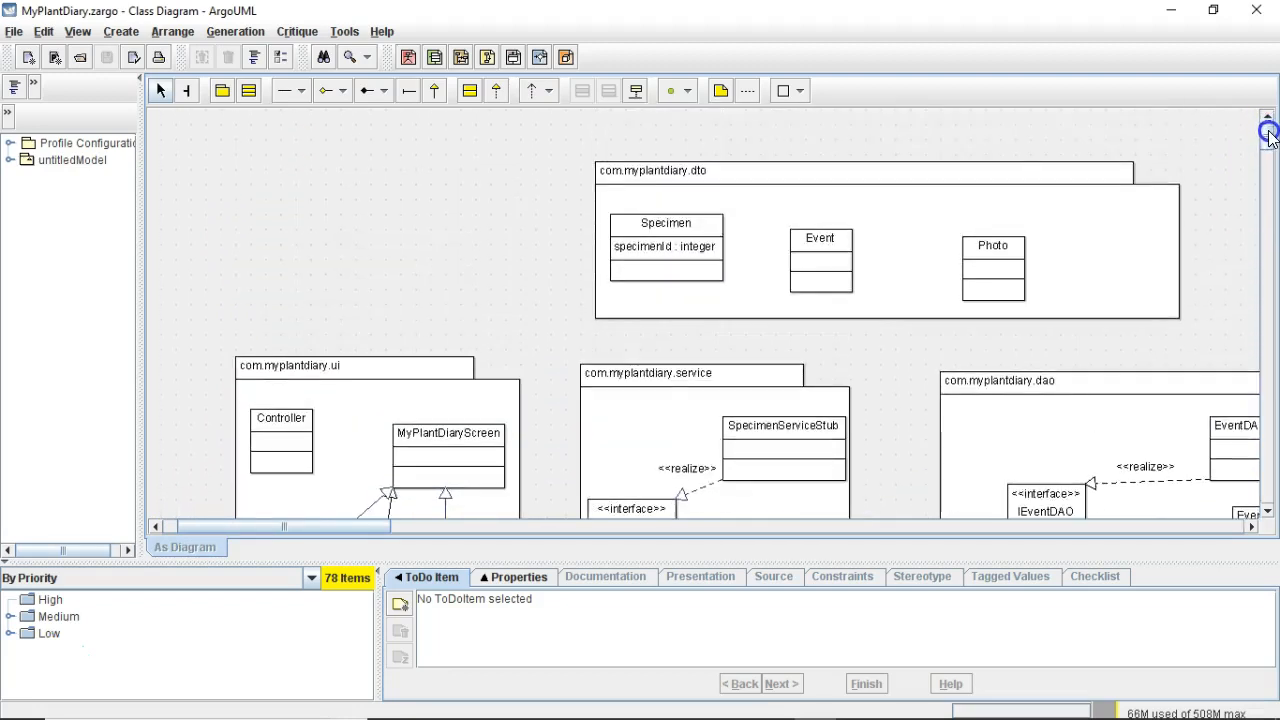
Draw an association from the Controller class to SpecimenServiceStub in the service package.
scroll(down, 3)
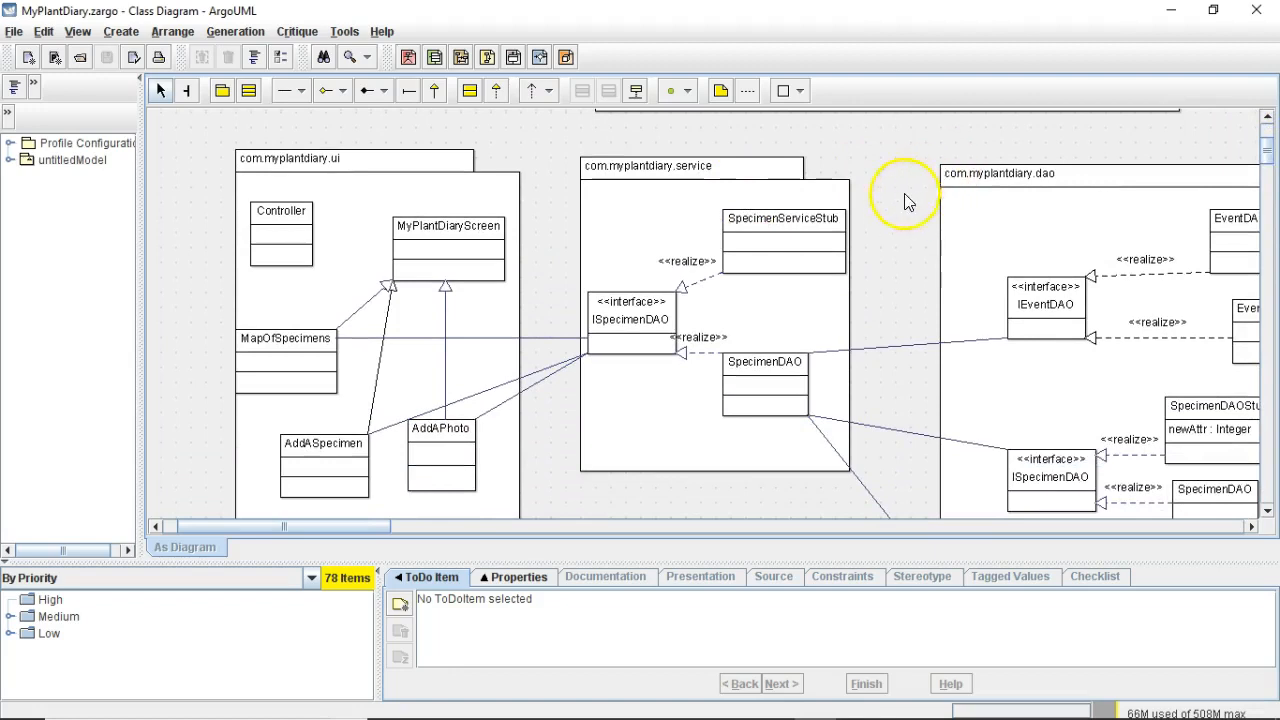
mouse_move(470, 316)
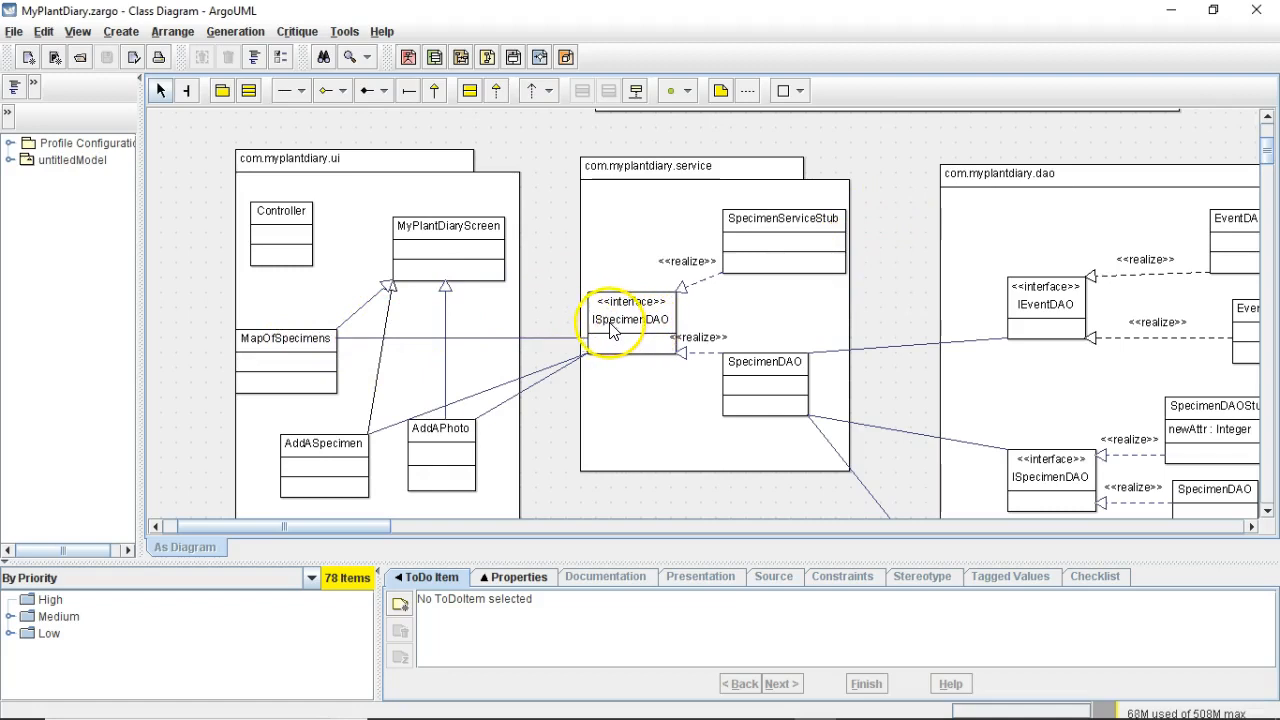
mouse_move(756, 280)
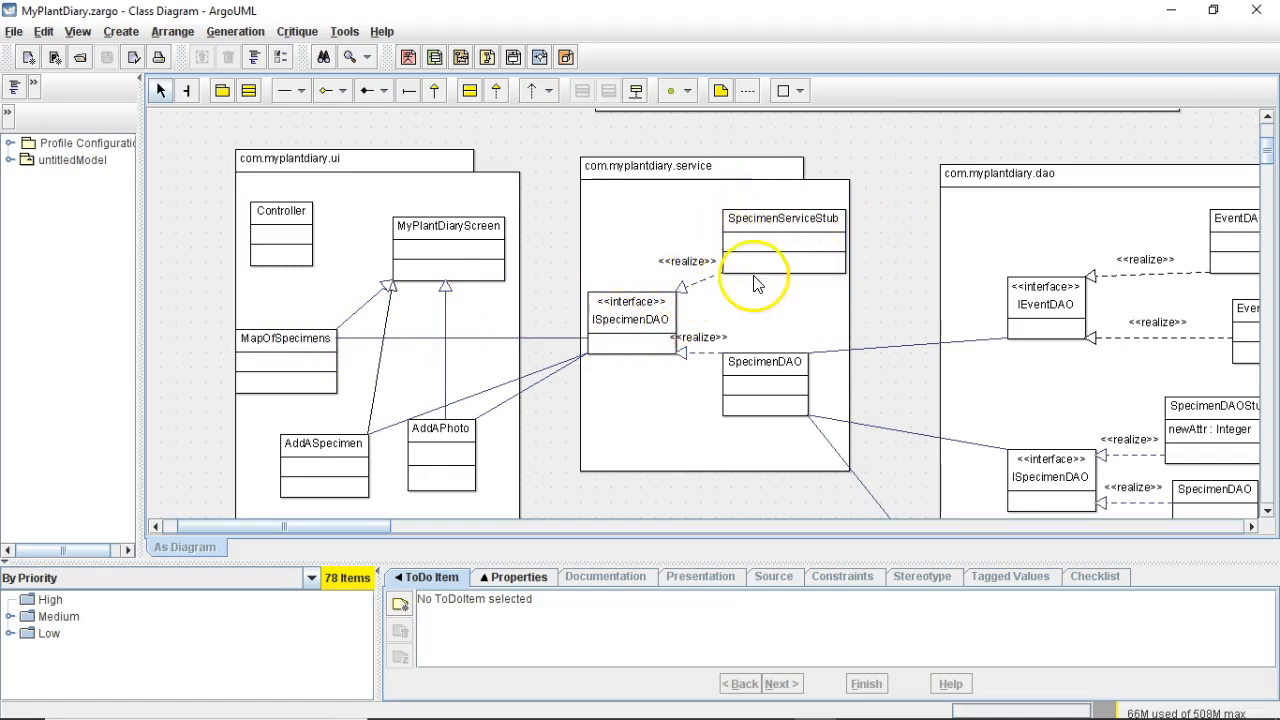
mouse_move(760, 270)
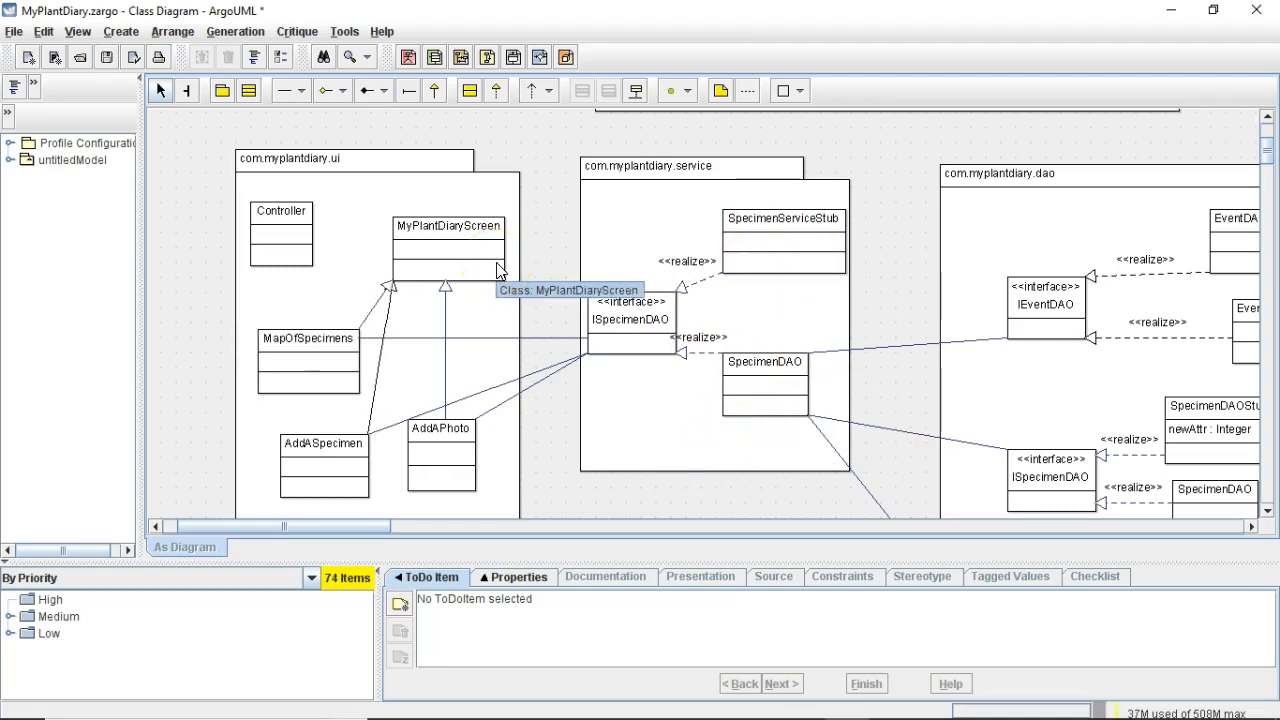
click(448, 250)
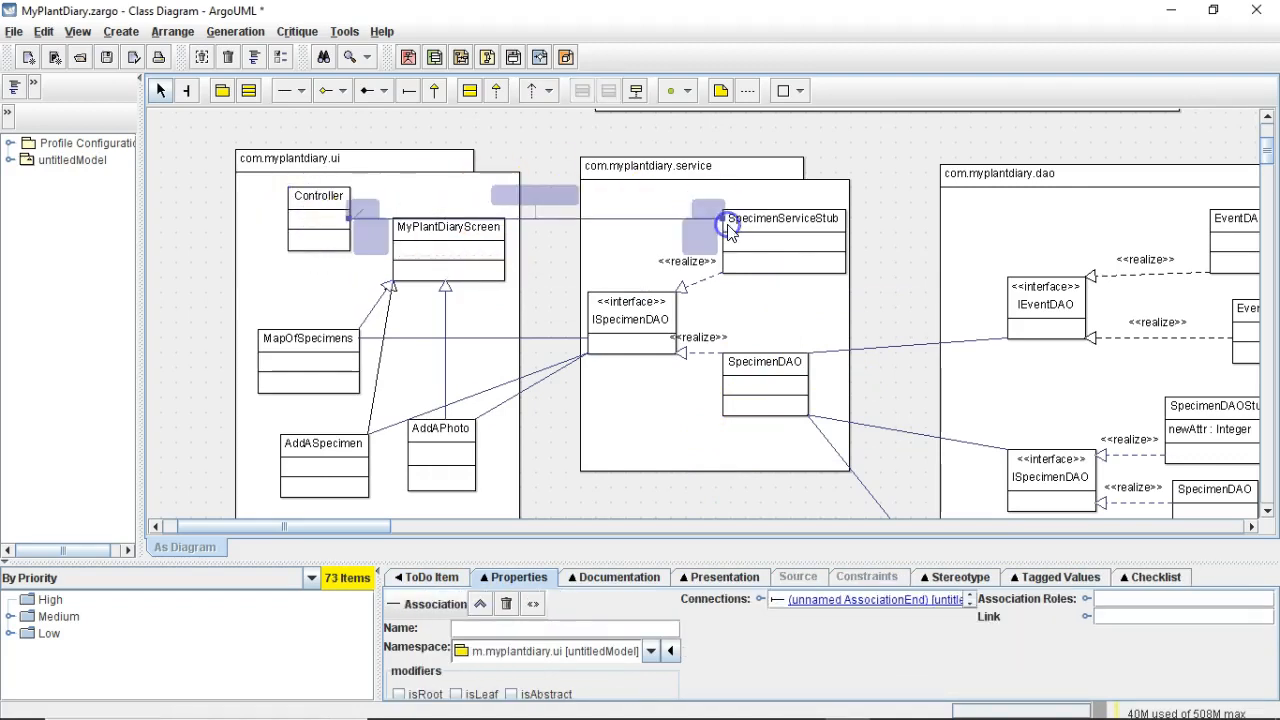
mouse_move(756, 260)
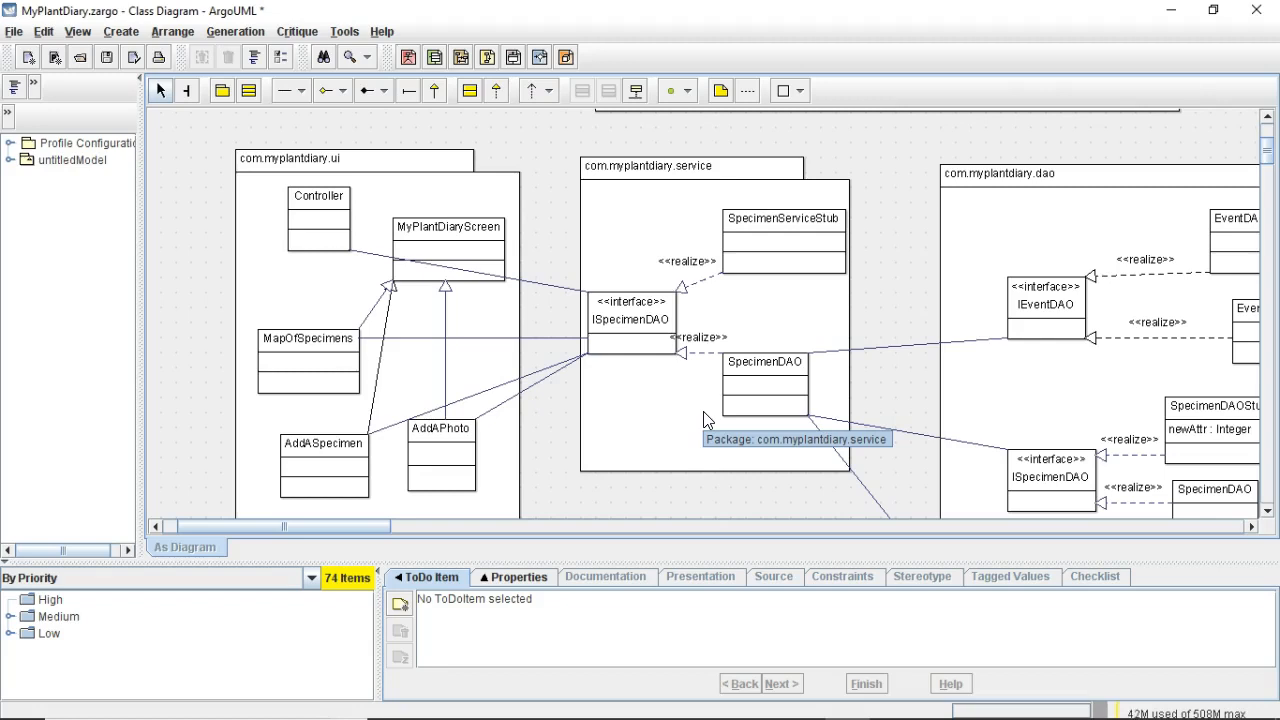
mouse_move(896, 180)
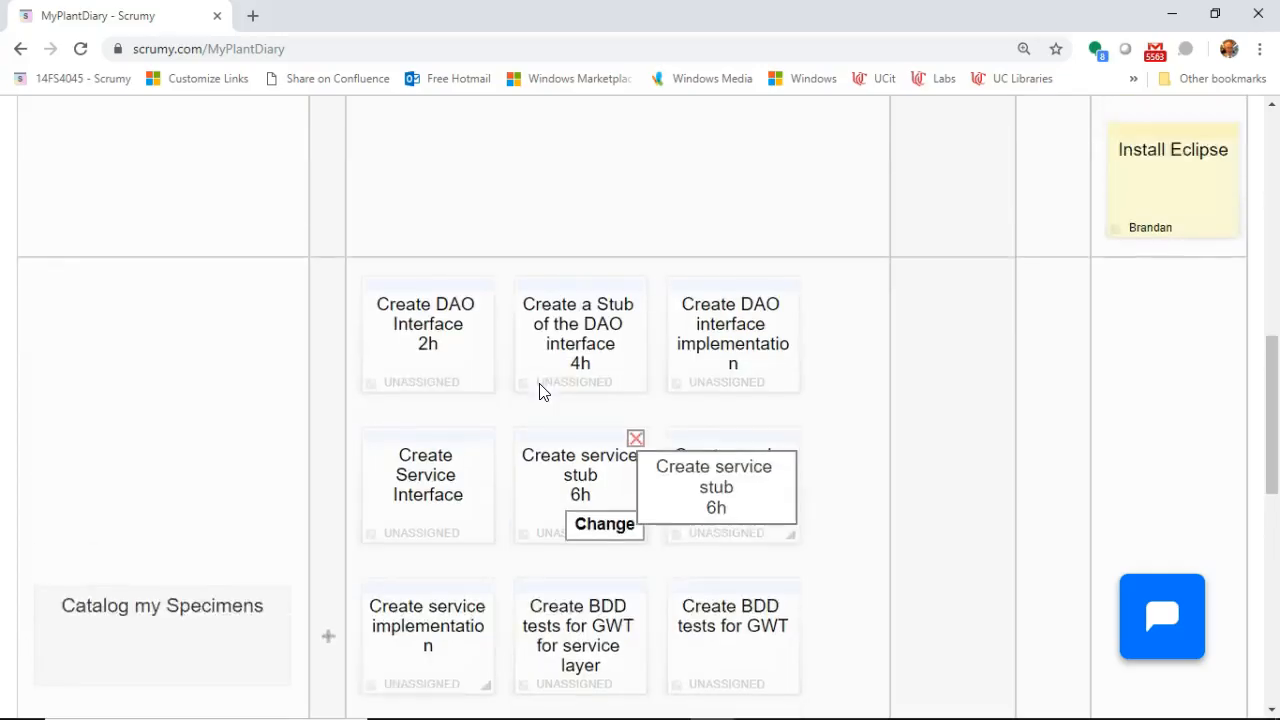
Assign the 'Create a Stub of the DAO interface' task to Bran and move it forward.
scroll(down, 3)
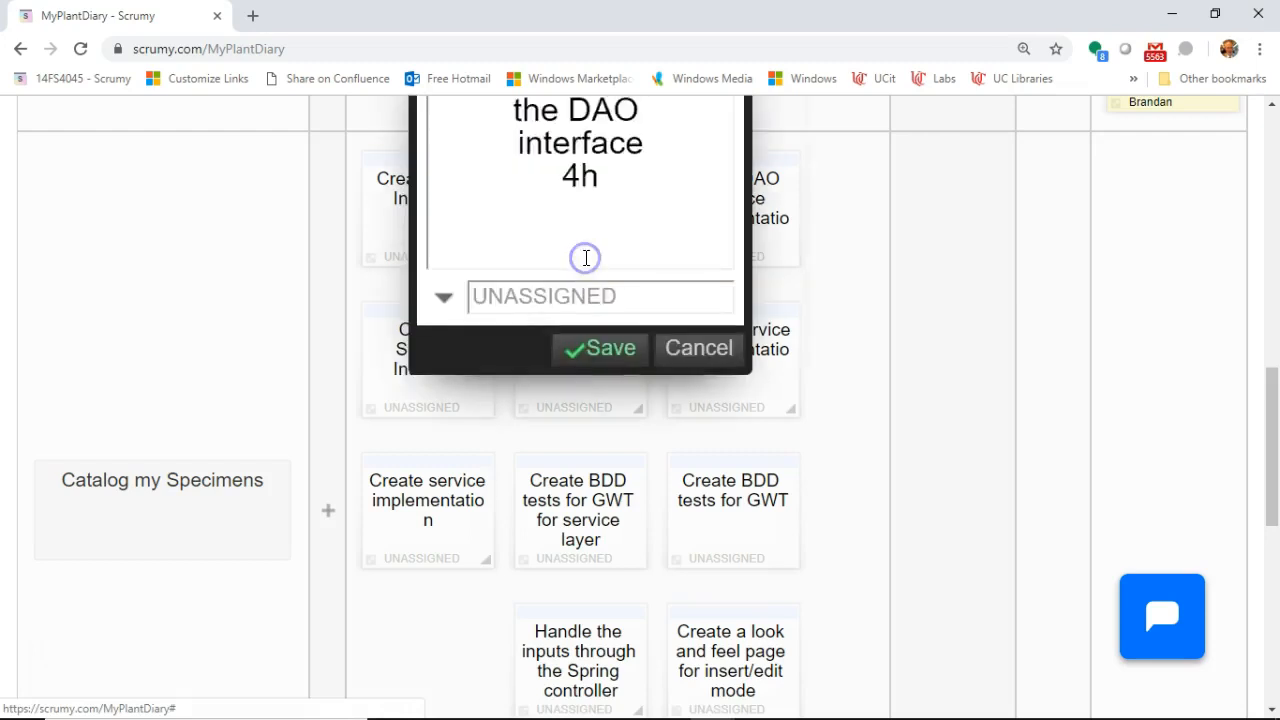
text(Bran)
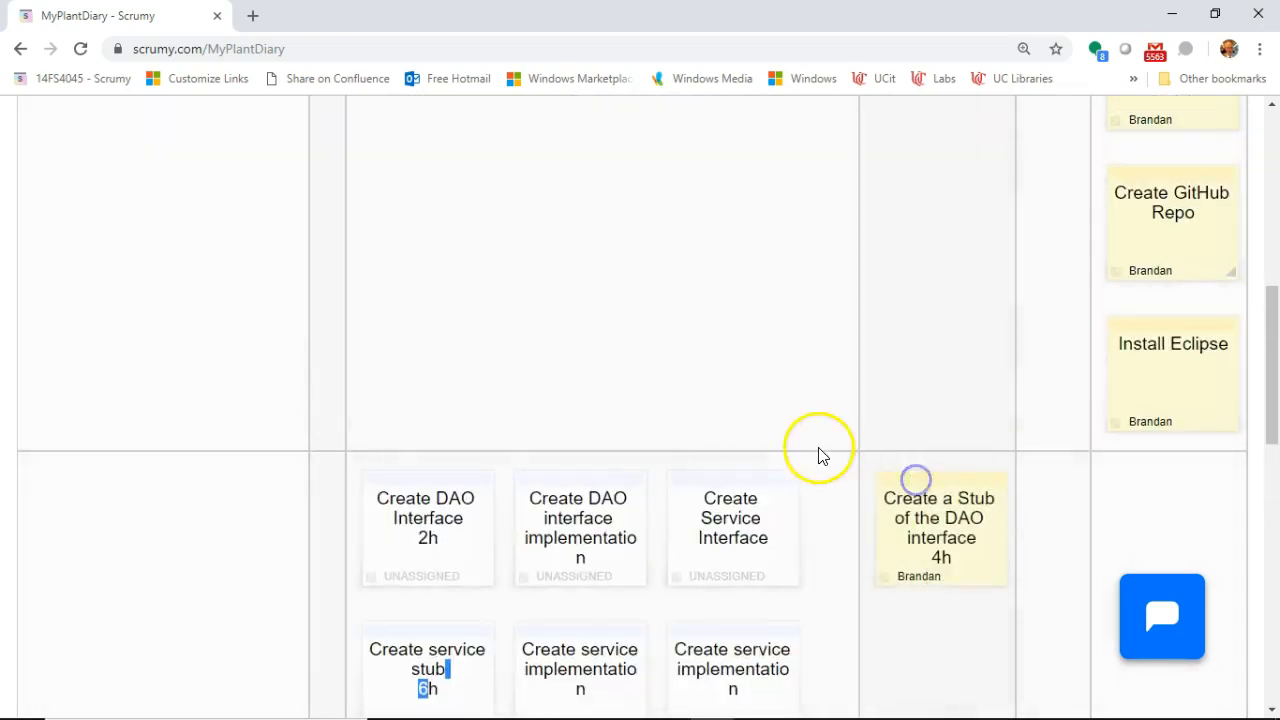
scroll(down, 3)
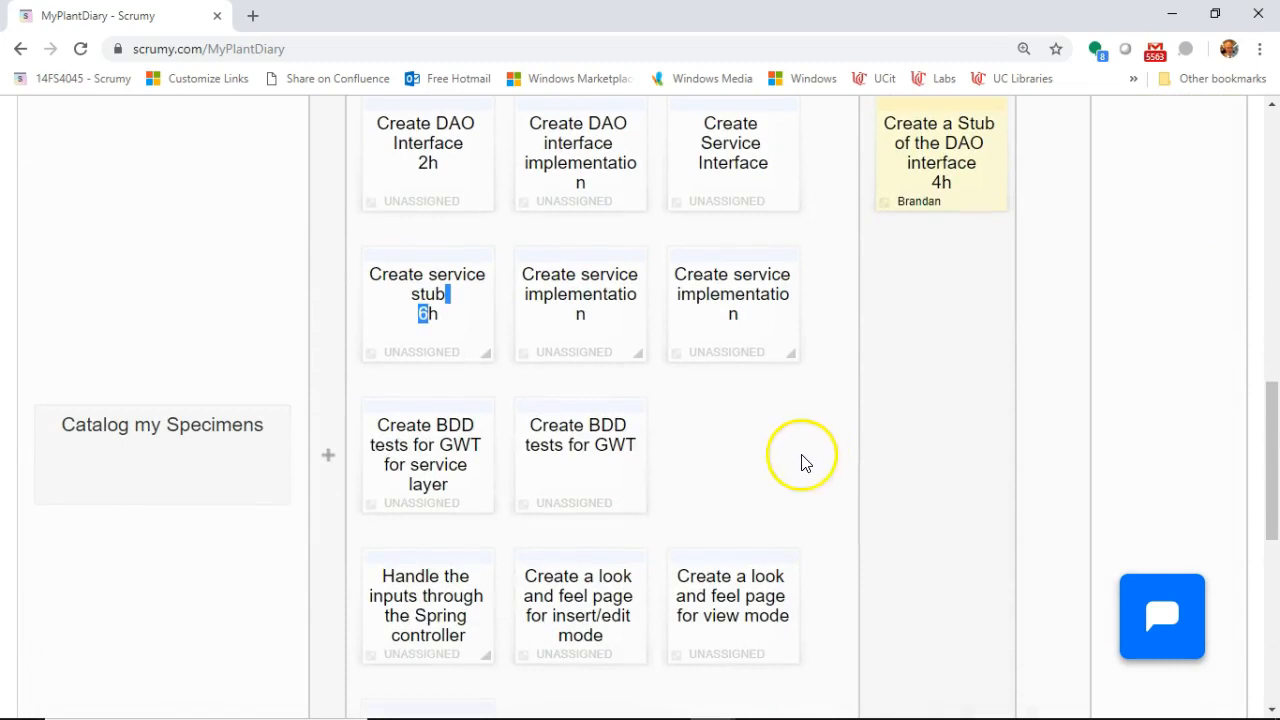
mouse_move(776, 444)
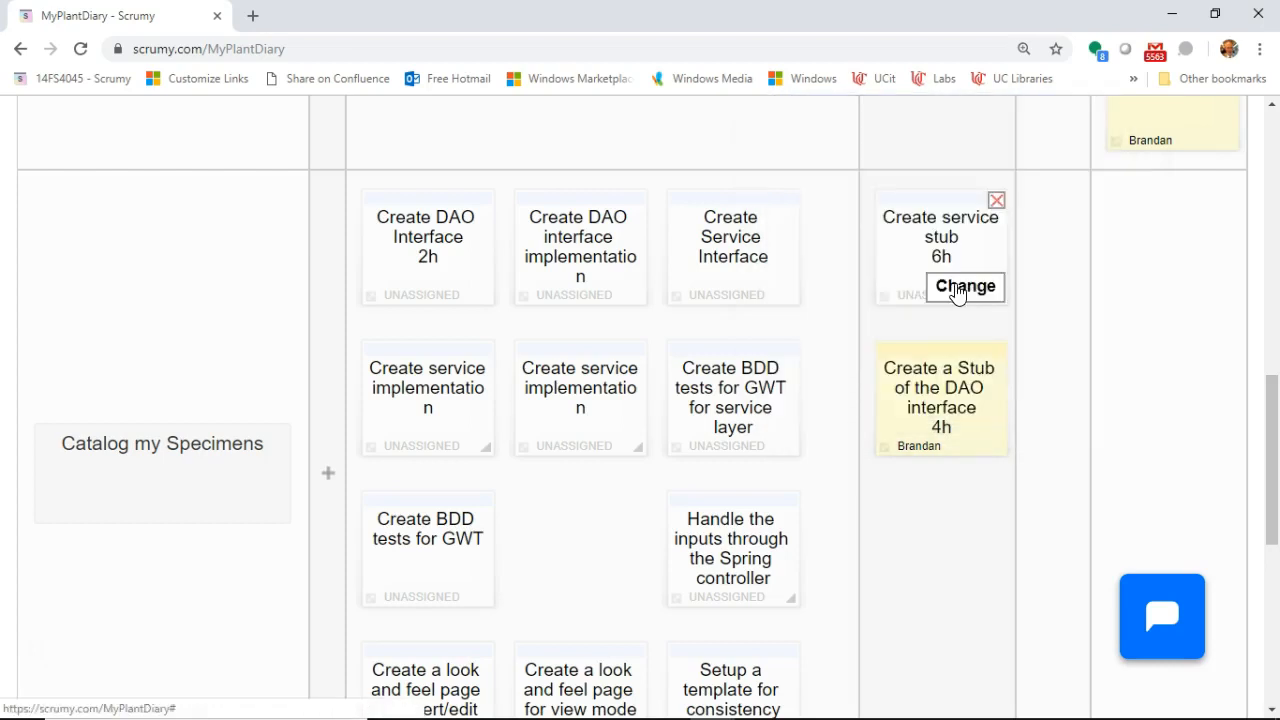
Edit the 'Create service stub' task's assignee so it joins the DAO stub task's column.
click(964, 288)
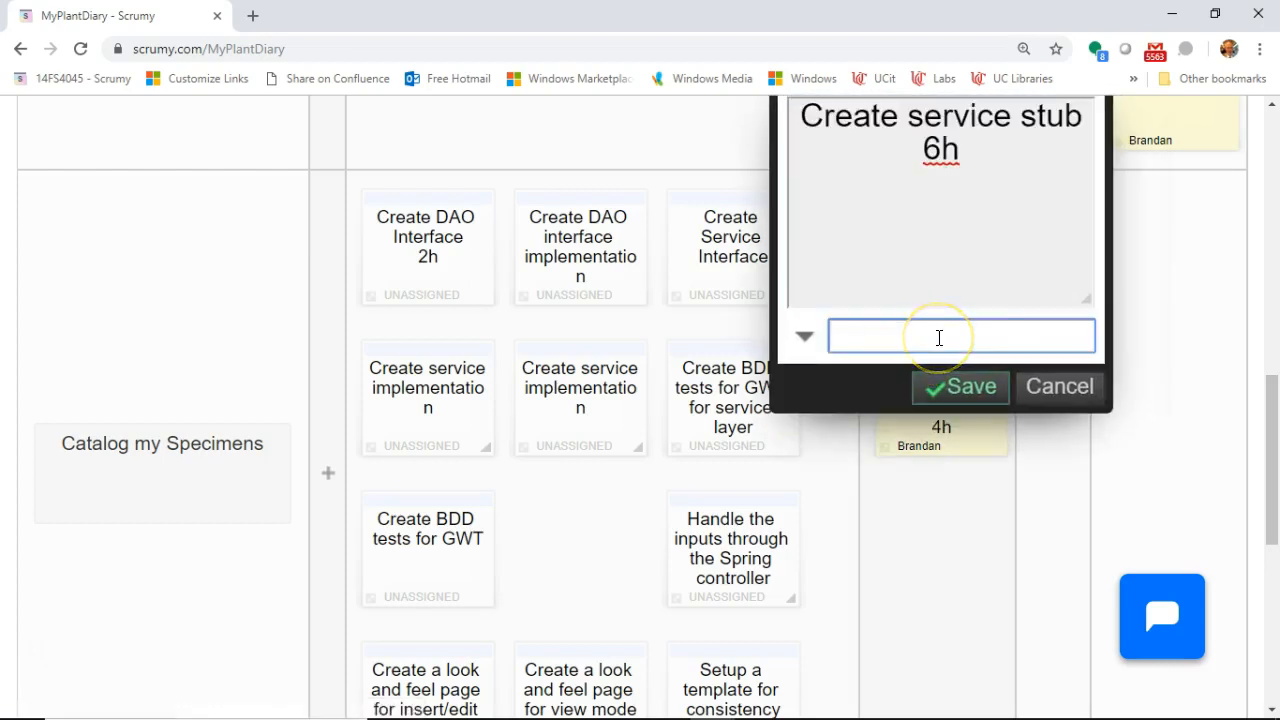
click(960, 388)
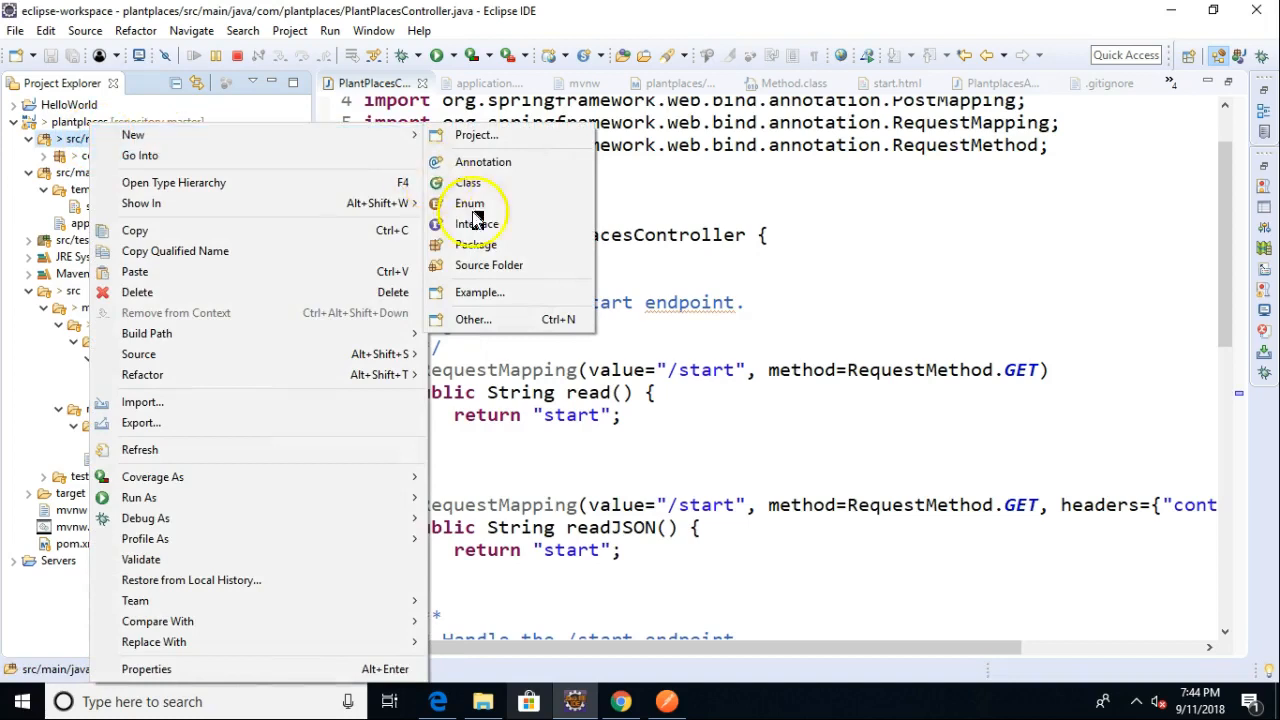
Create the package com.plantplaces.service under src/main/java.
click(476, 244)
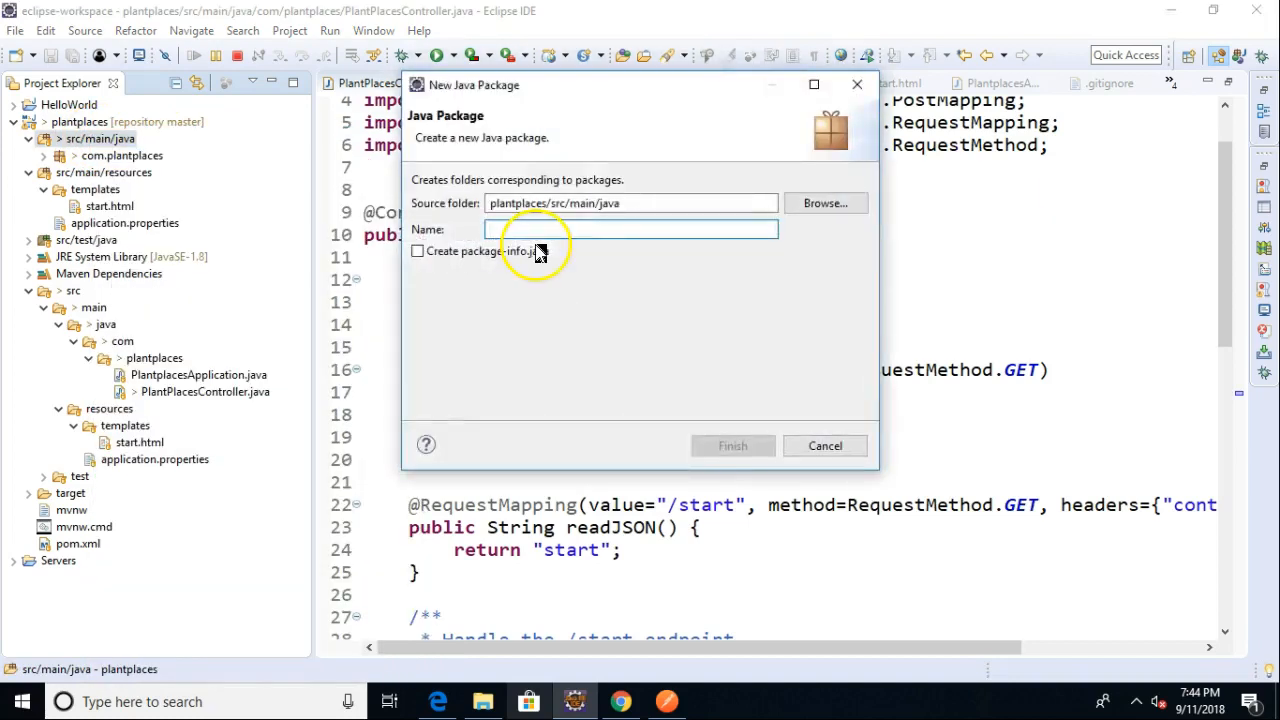
text(c)
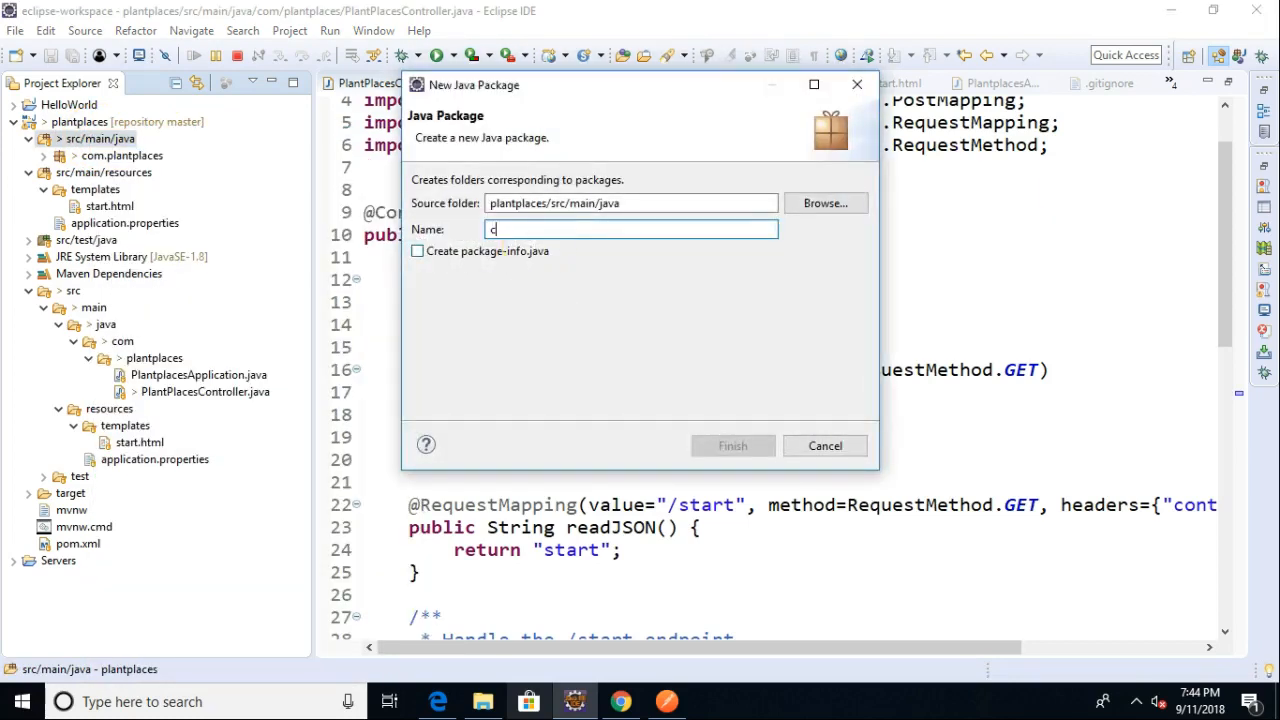
text(om.plantplaces.)
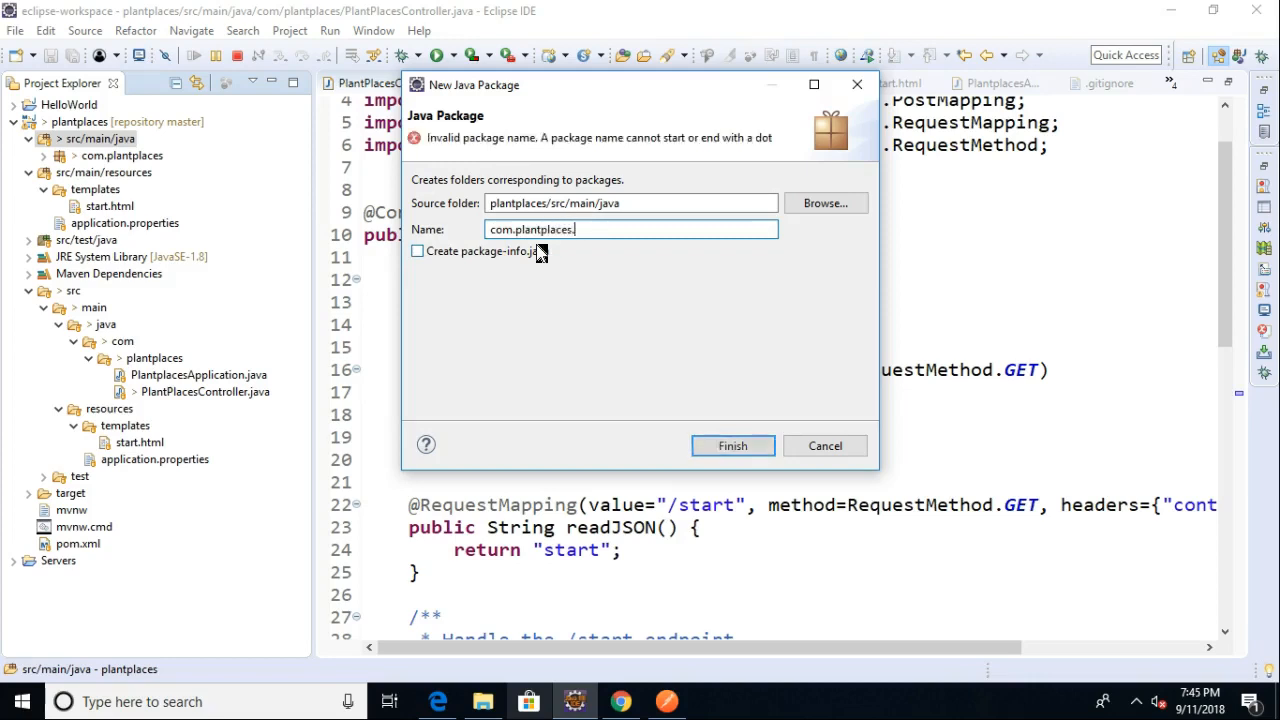
text(ser)
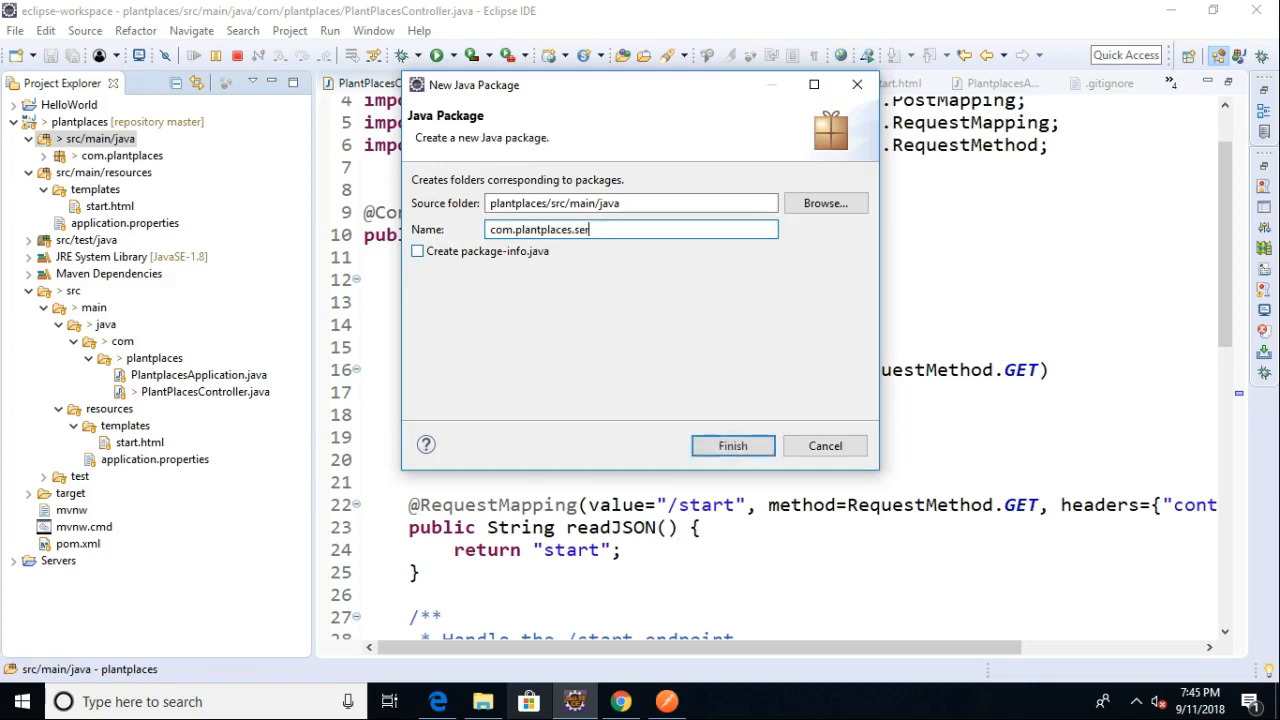
text(vice)
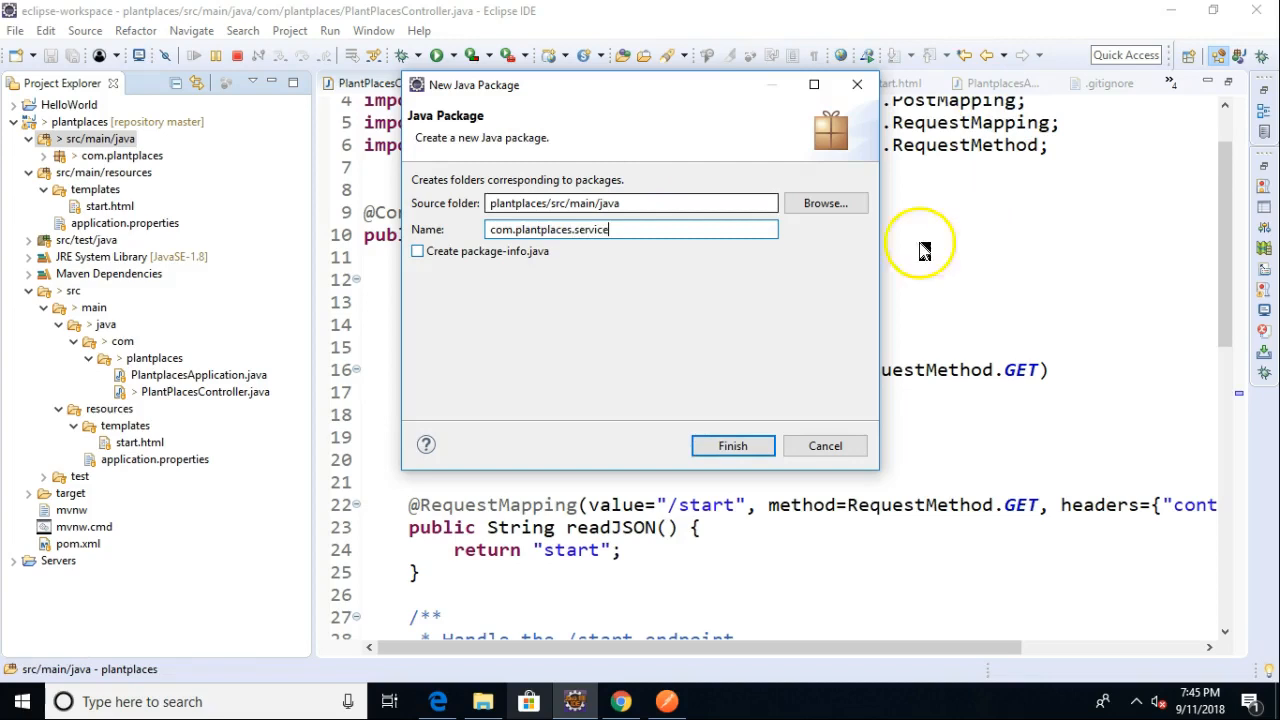
click(732, 444)
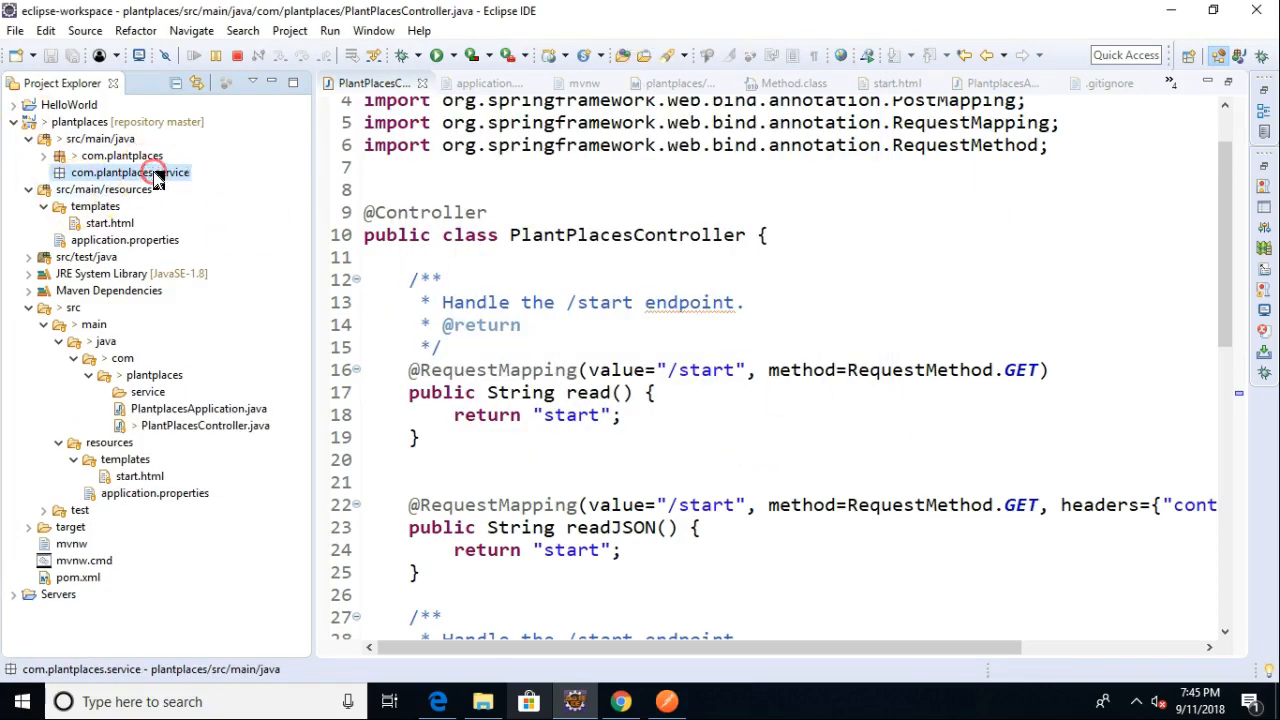
Create an empty public class SpecimenServiceStub in com.plantplaces.service.
right_click(130, 172)
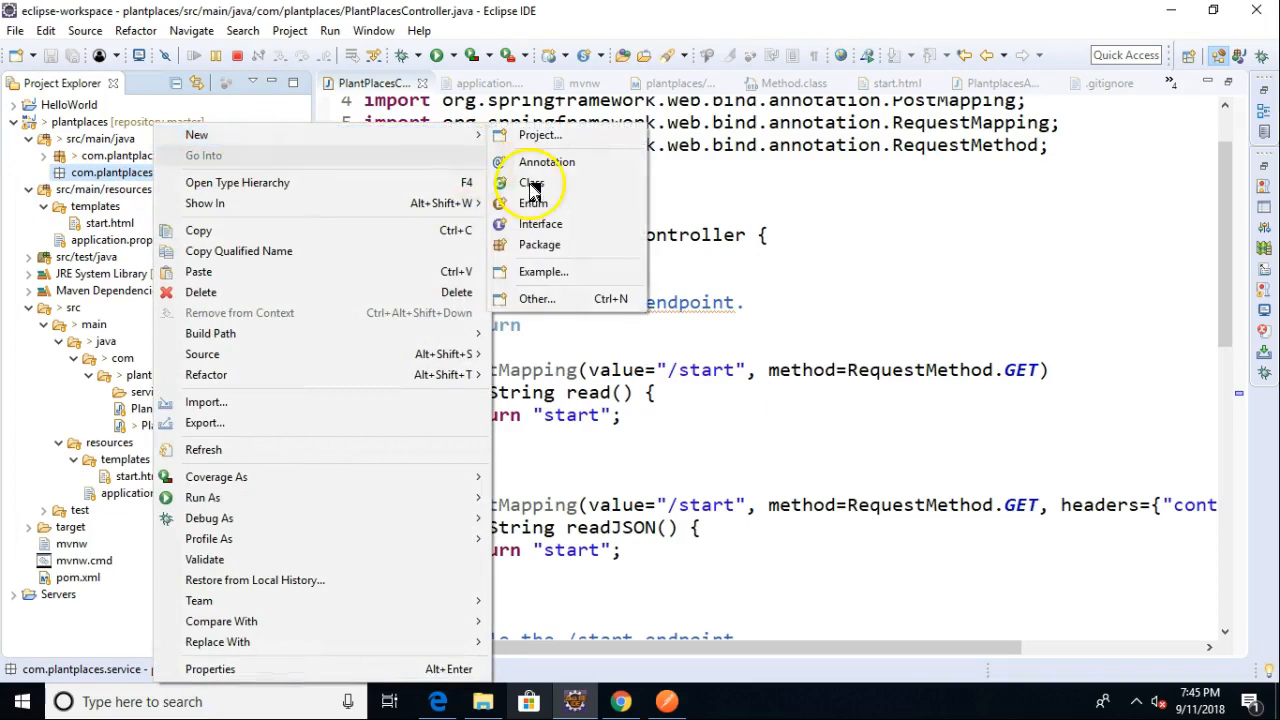
click(532, 182)
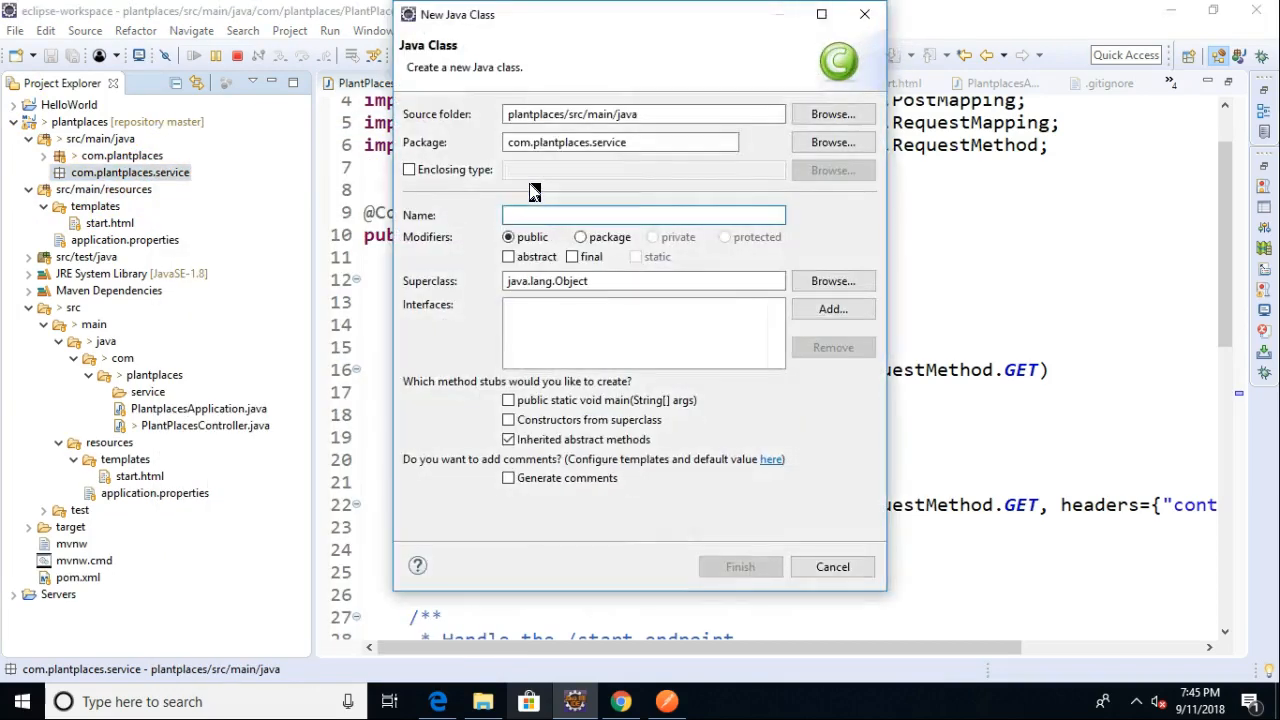
text(SpecimenServiceS)
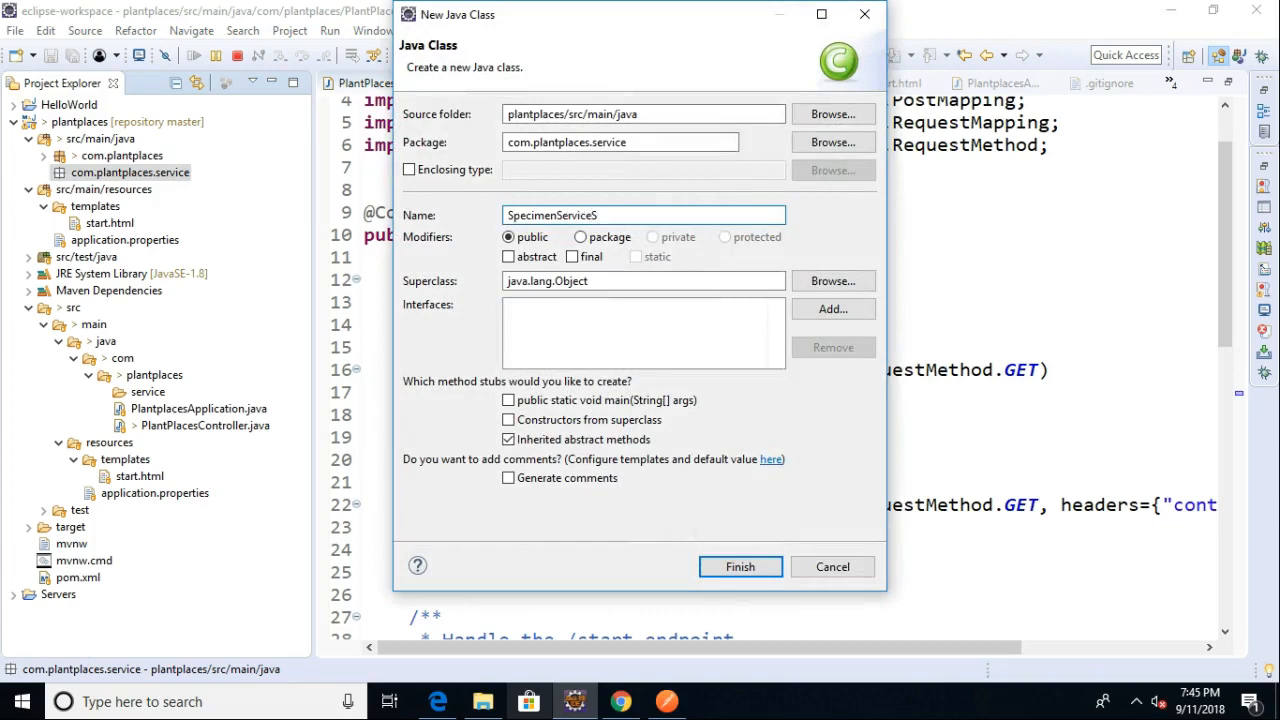
text(tub)
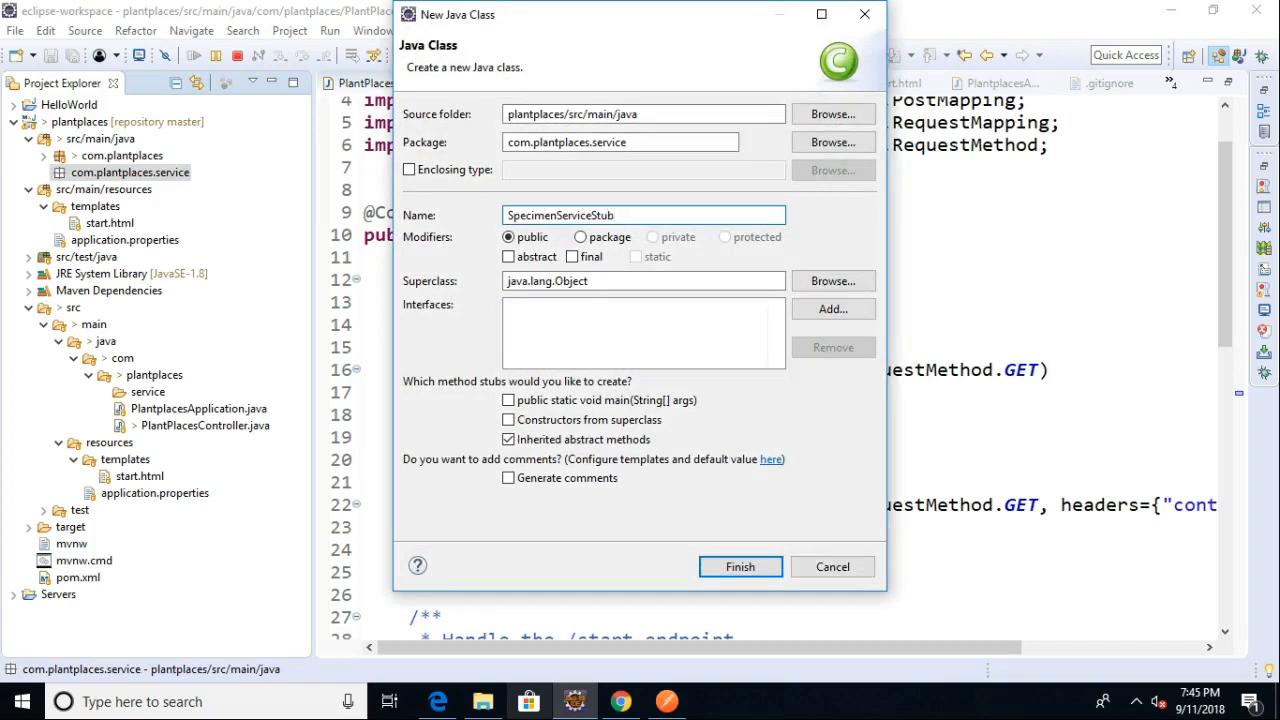
mouse_move(596, 284)
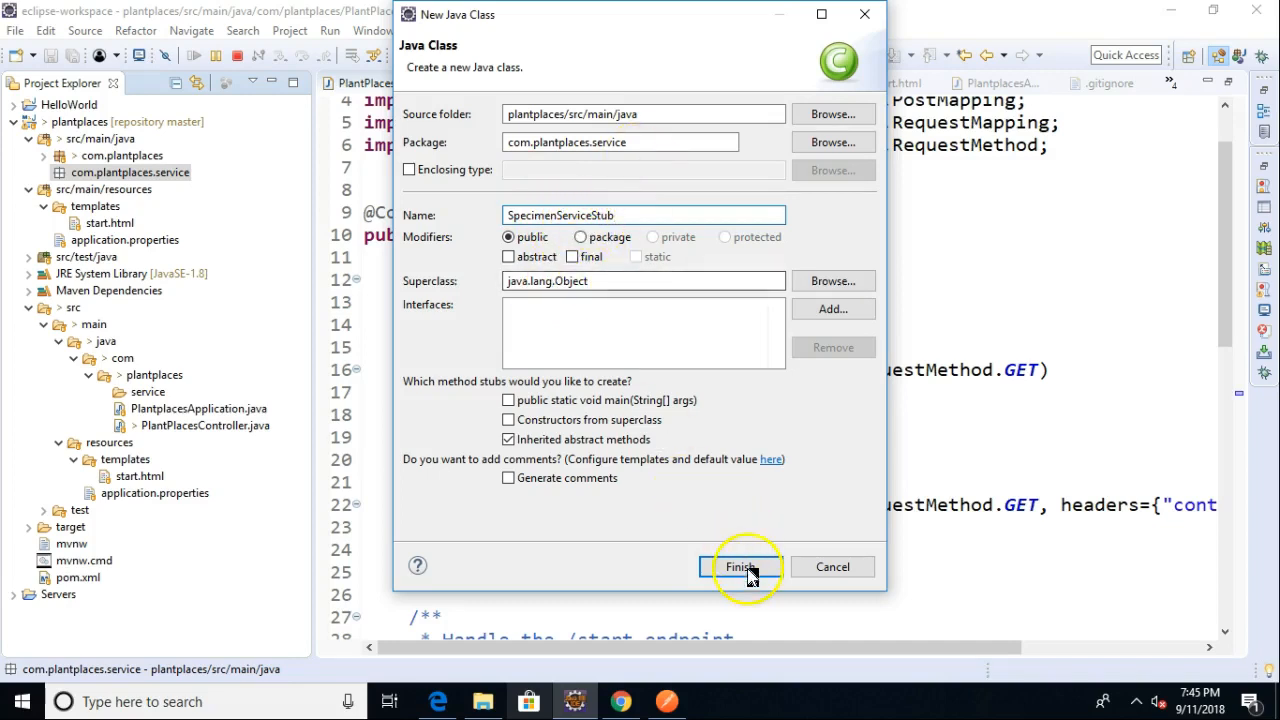
click(740, 566)
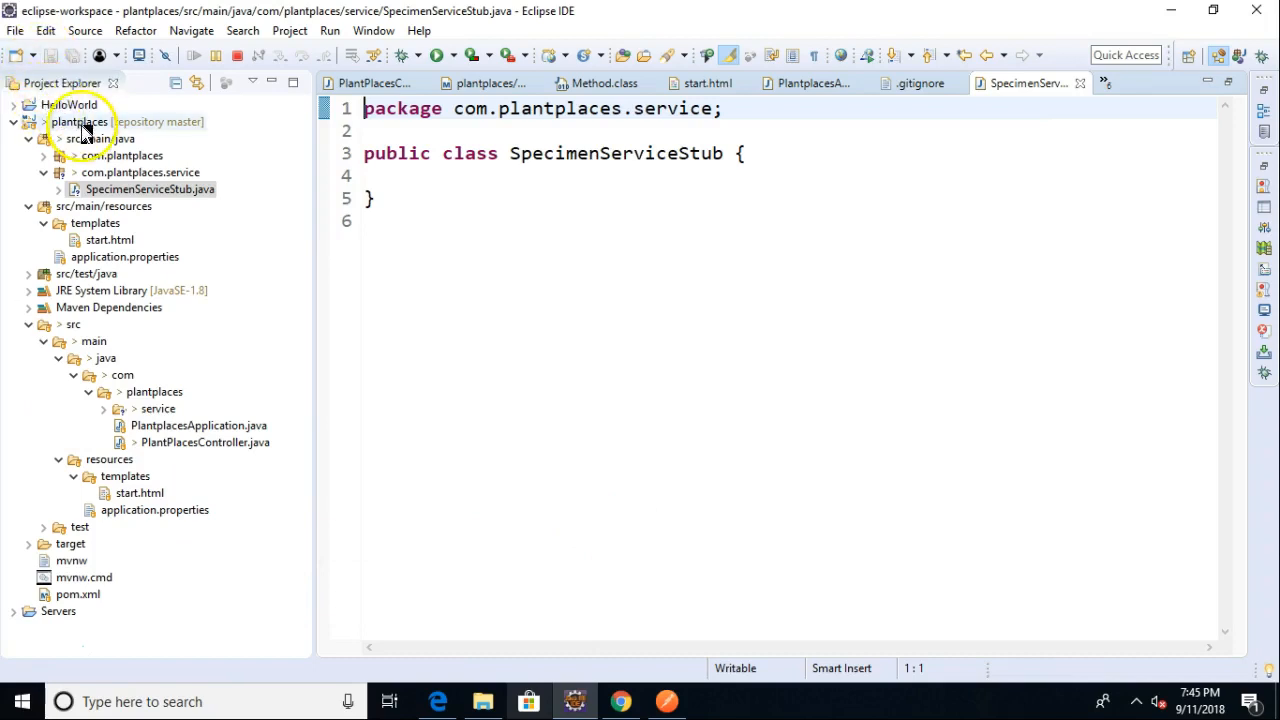
Create an empty SpecimenDTO class in a new com.plantplaces.dto package.
right_click(96, 138)
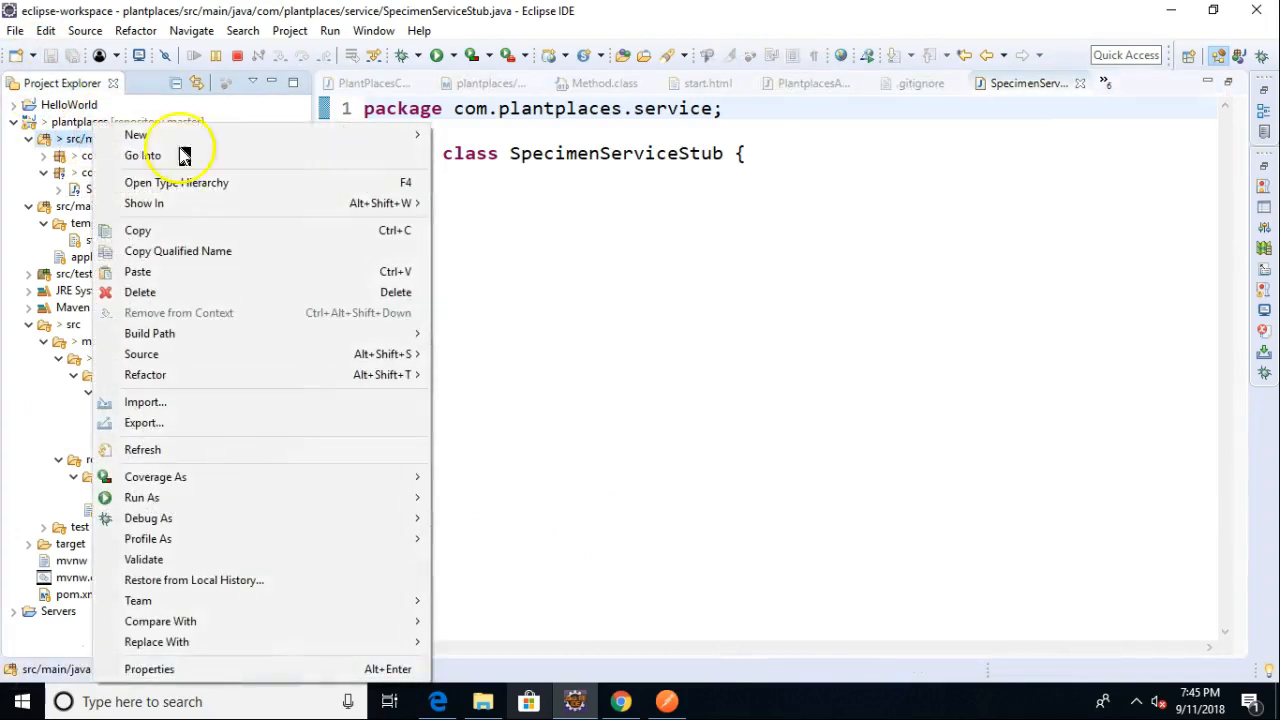
mouse_move(136, 136)
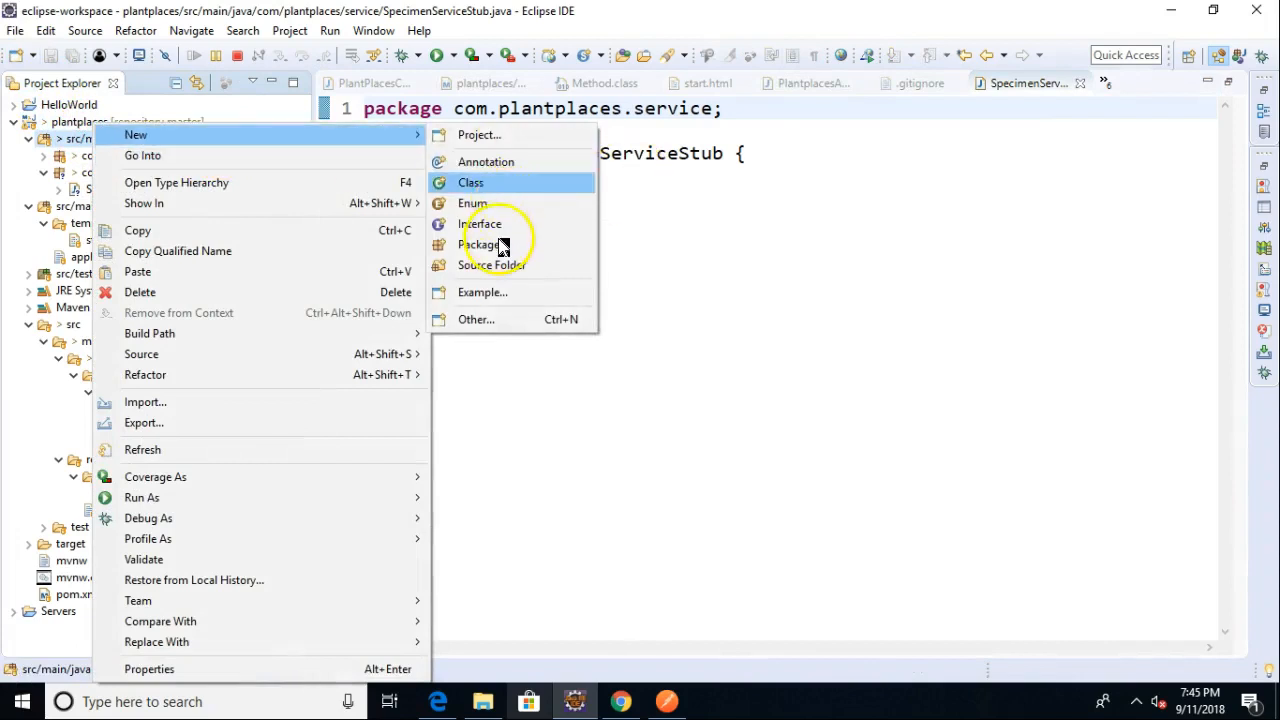
mouse_move(504, 188)
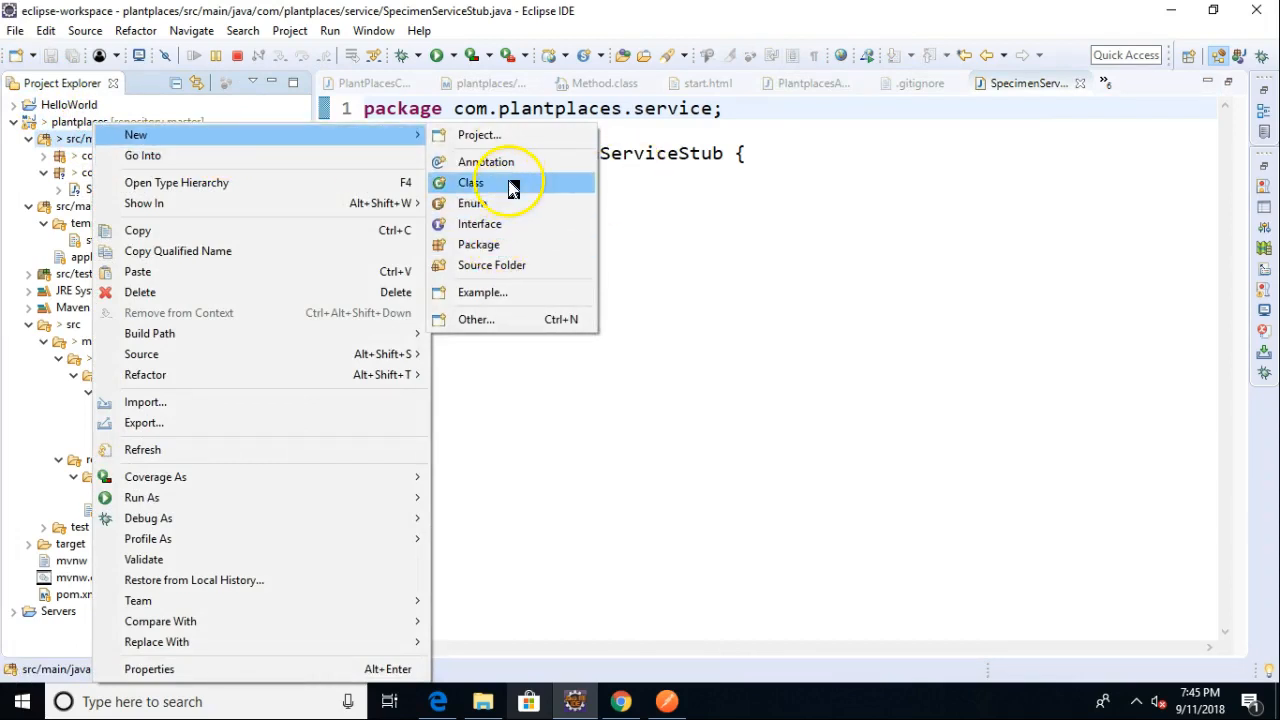
click(470, 182)
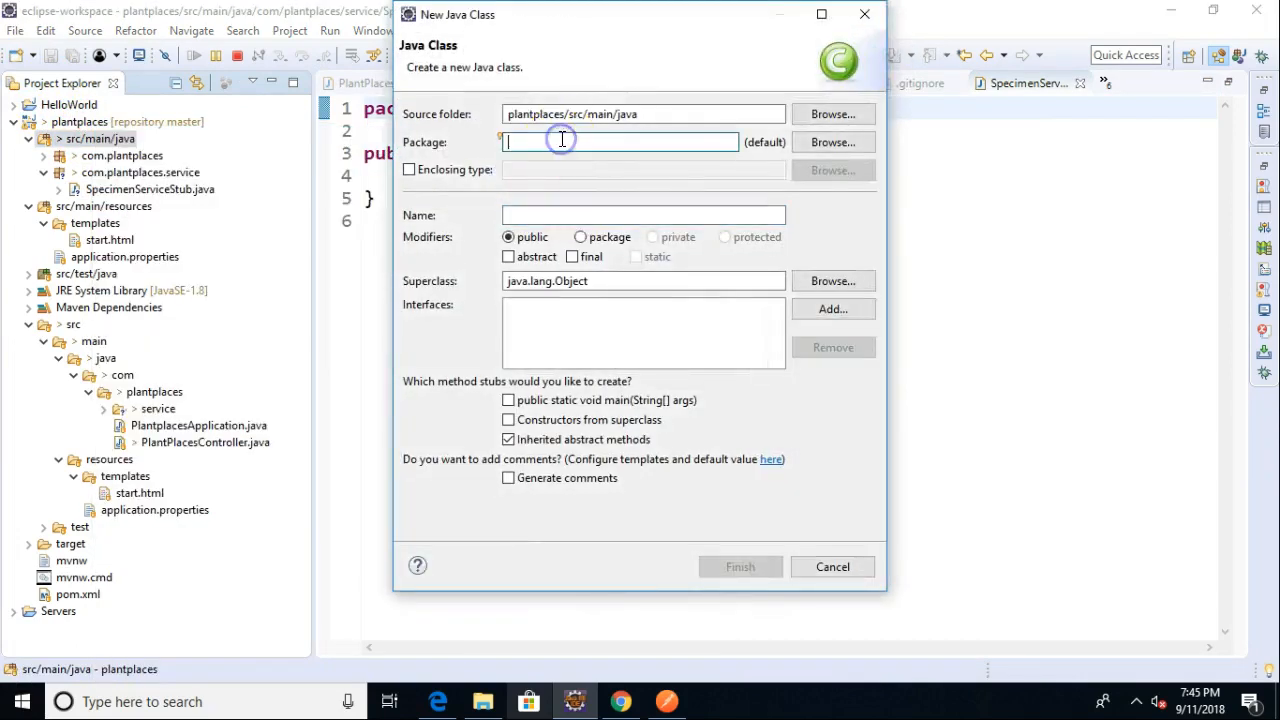
text(com.plantplaces.dto)
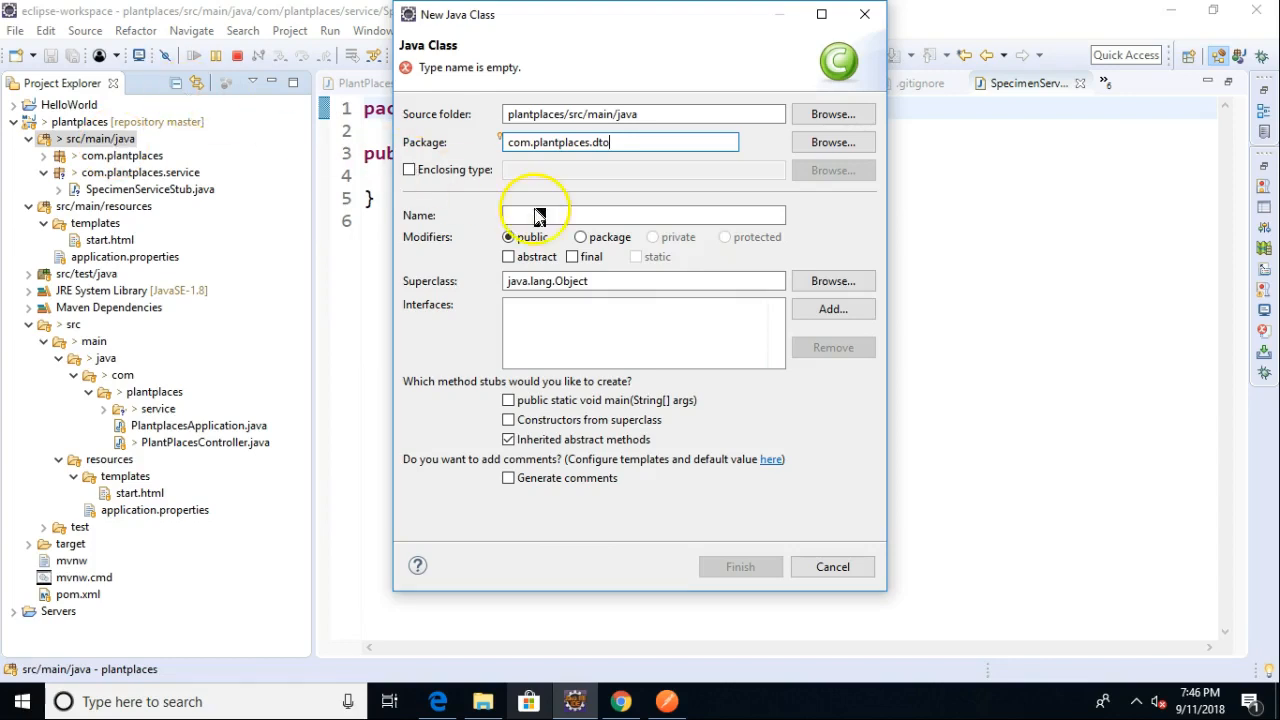
text(Sp)
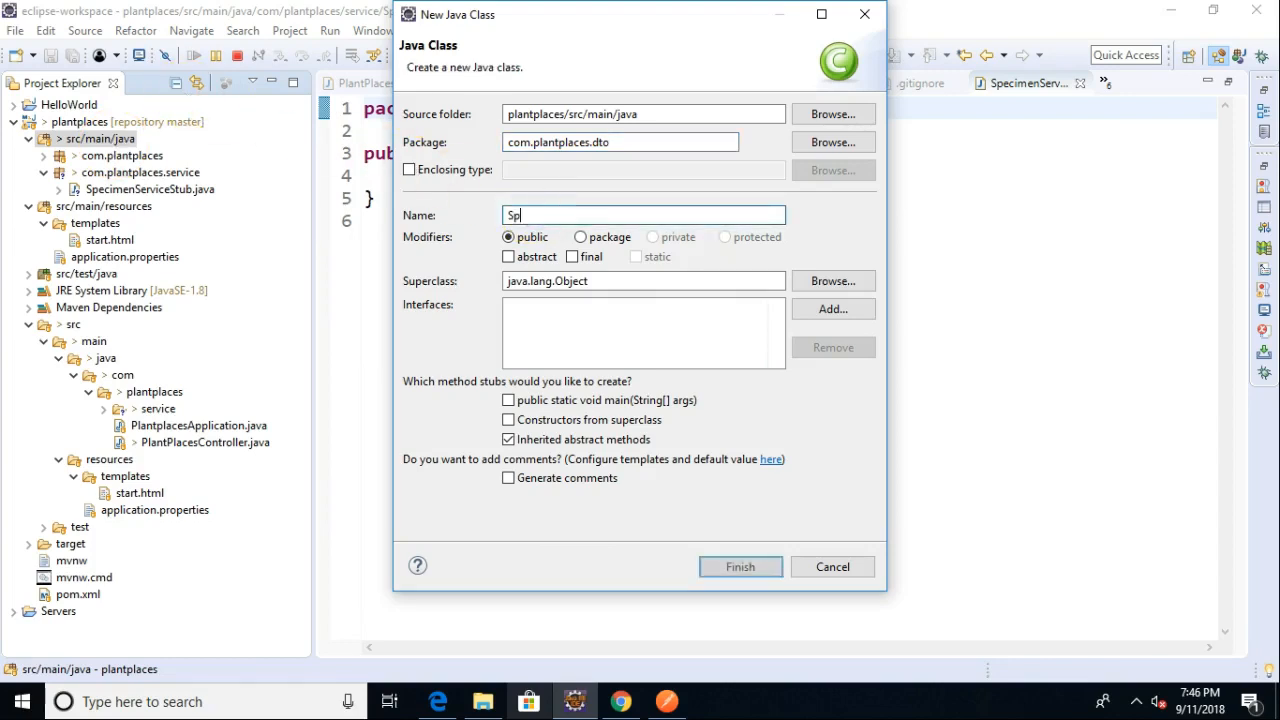
text(ecimenDTO)
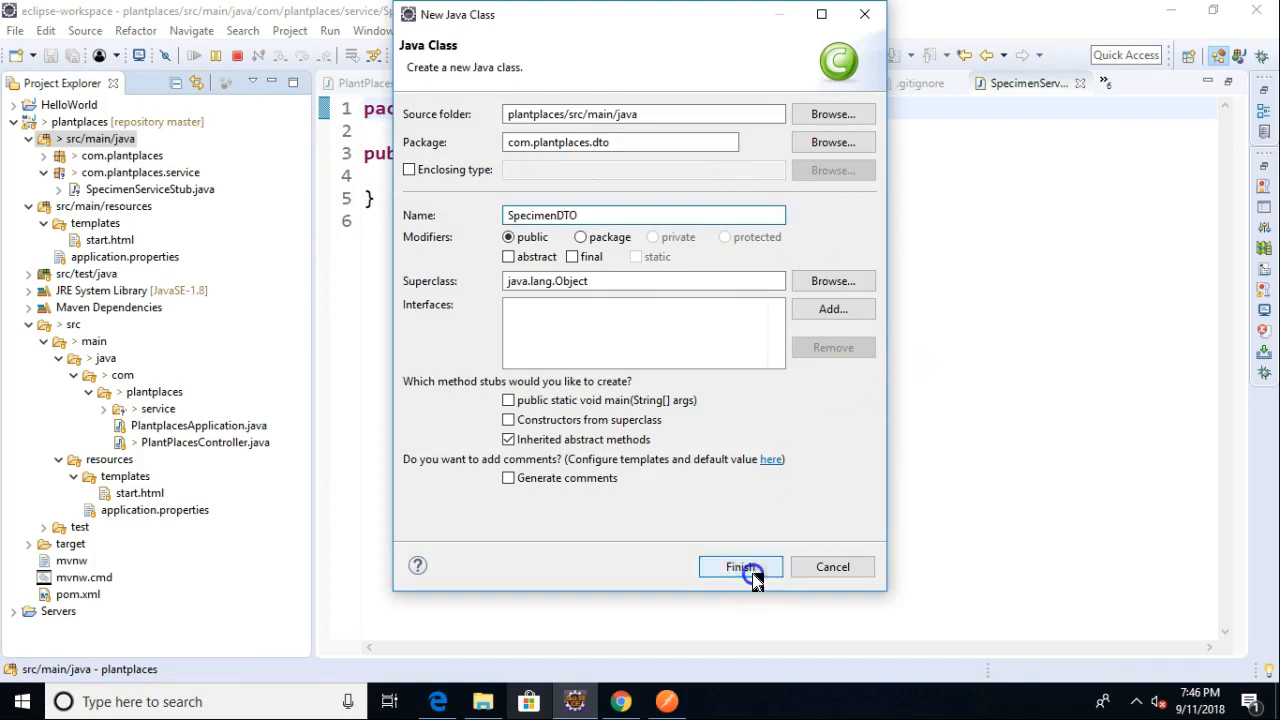
click(740, 568)
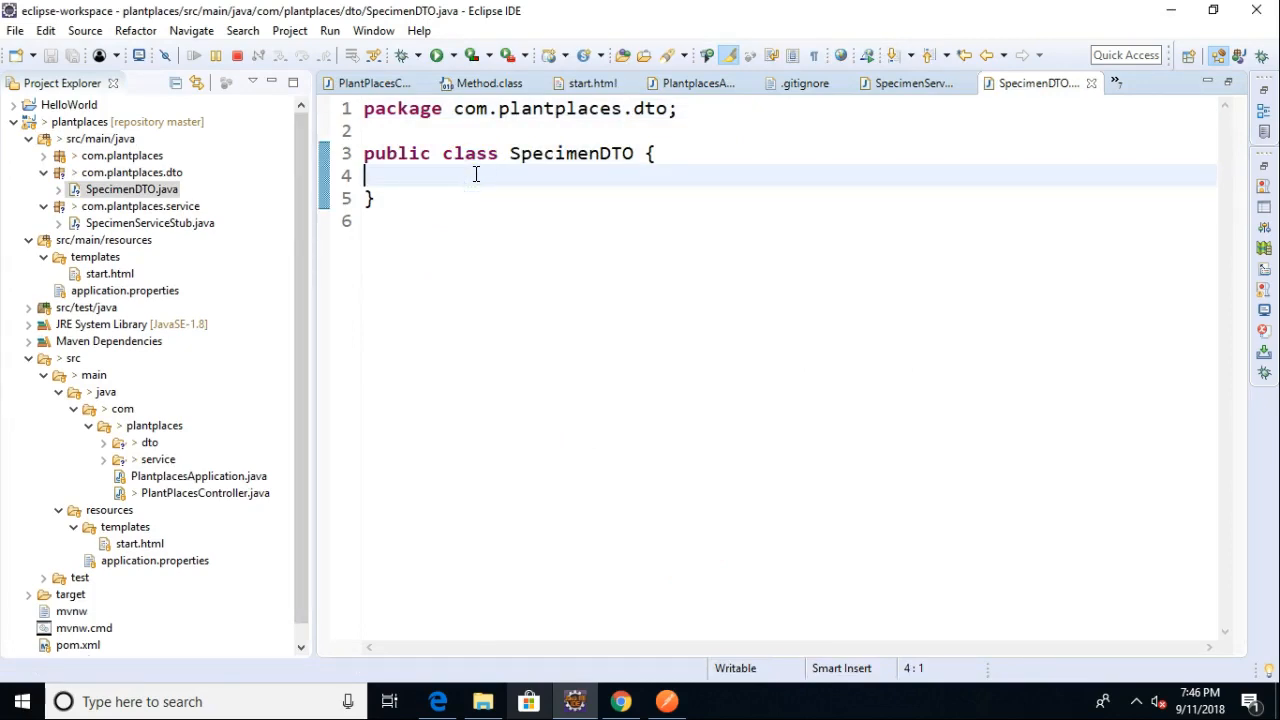
Declare private fields int specimenId, String latitude and String longitude in SpecimenDTO.
key(enter)
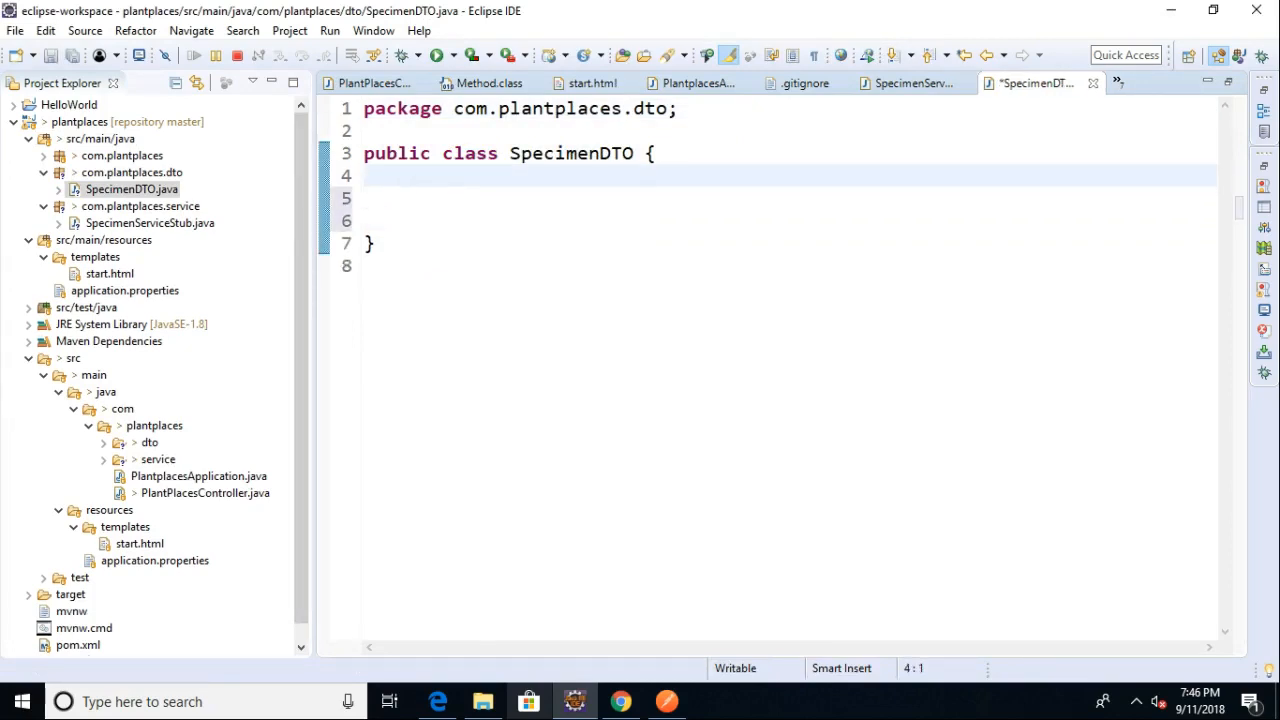
text(pr)
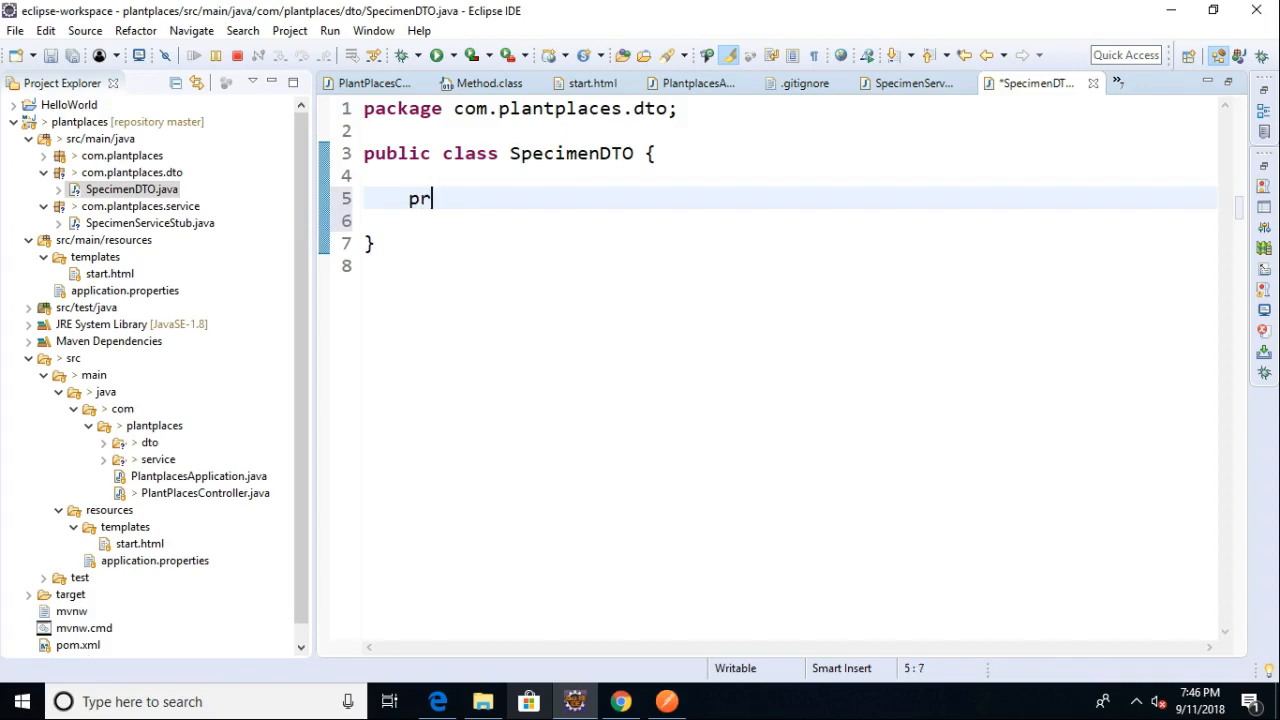
text(ivate int)
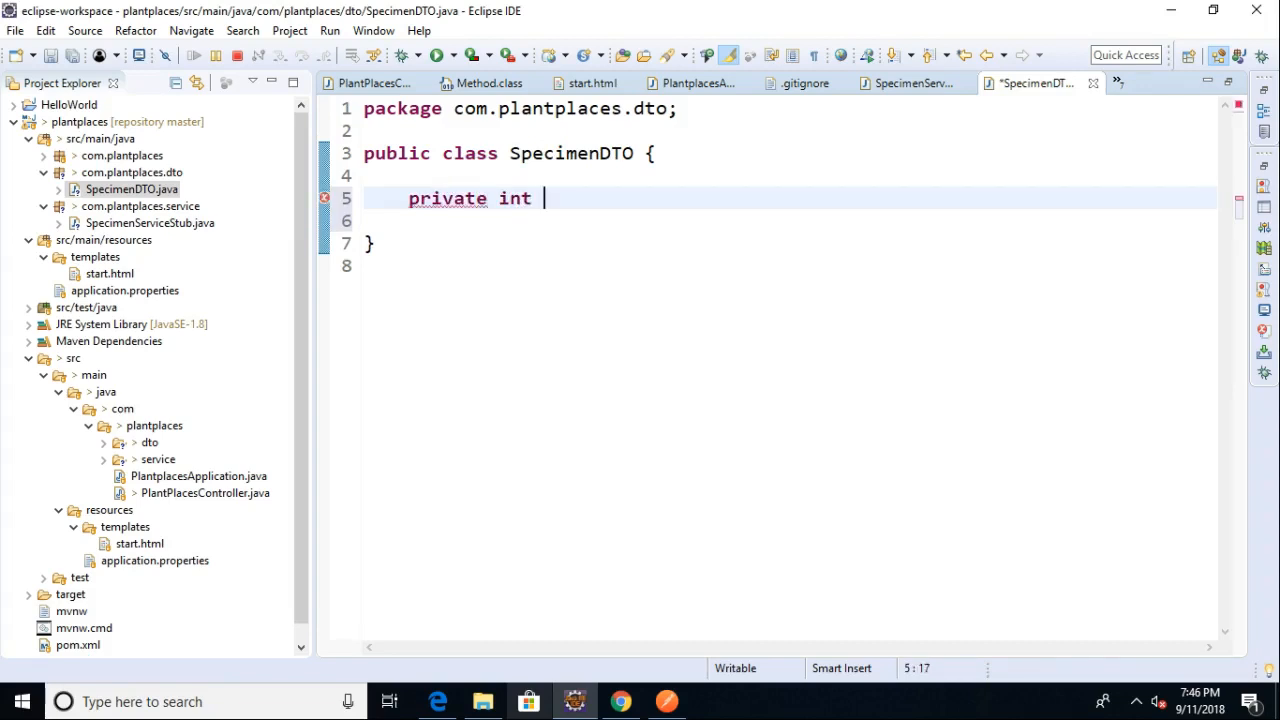
text(specimenId)
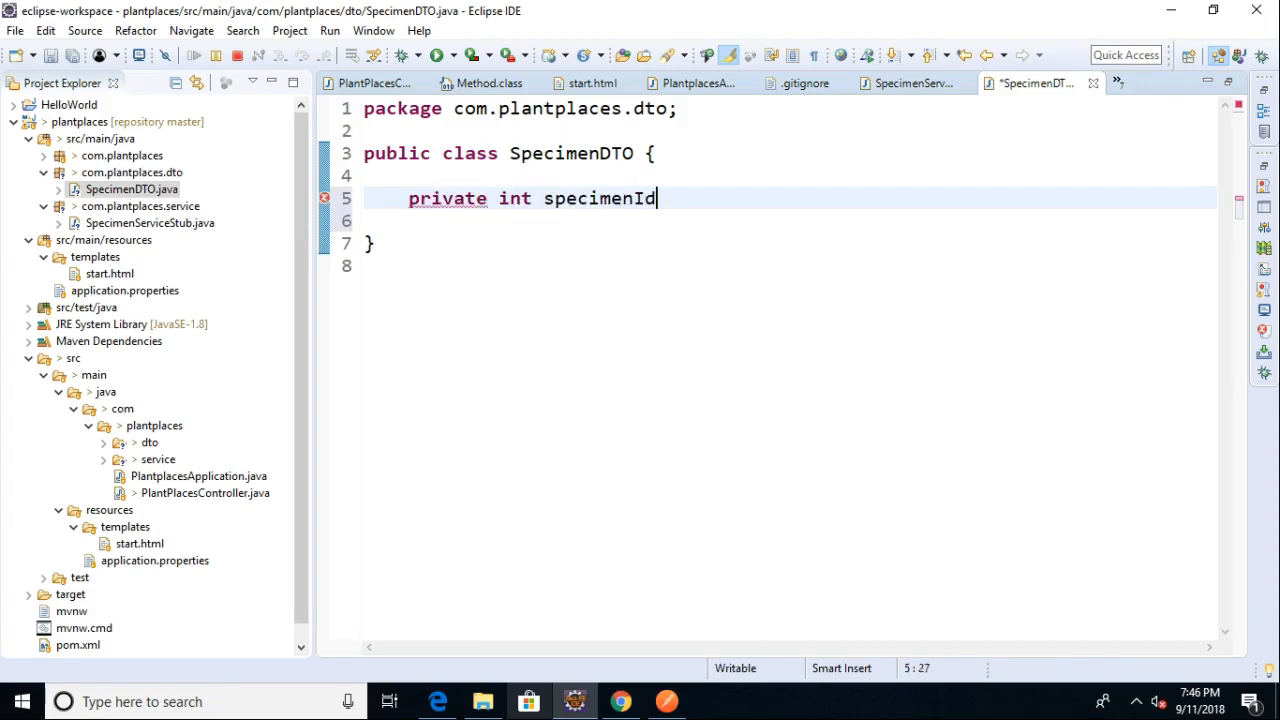
text(;)
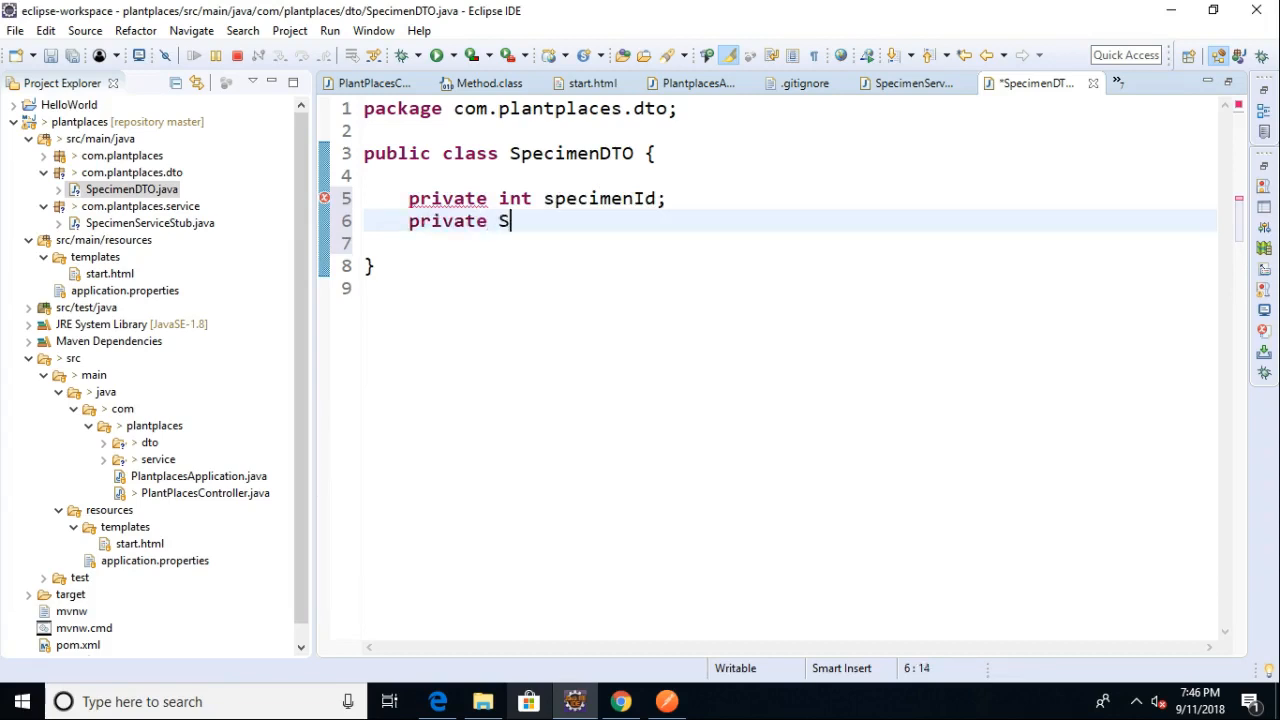
text(tring latitude;)
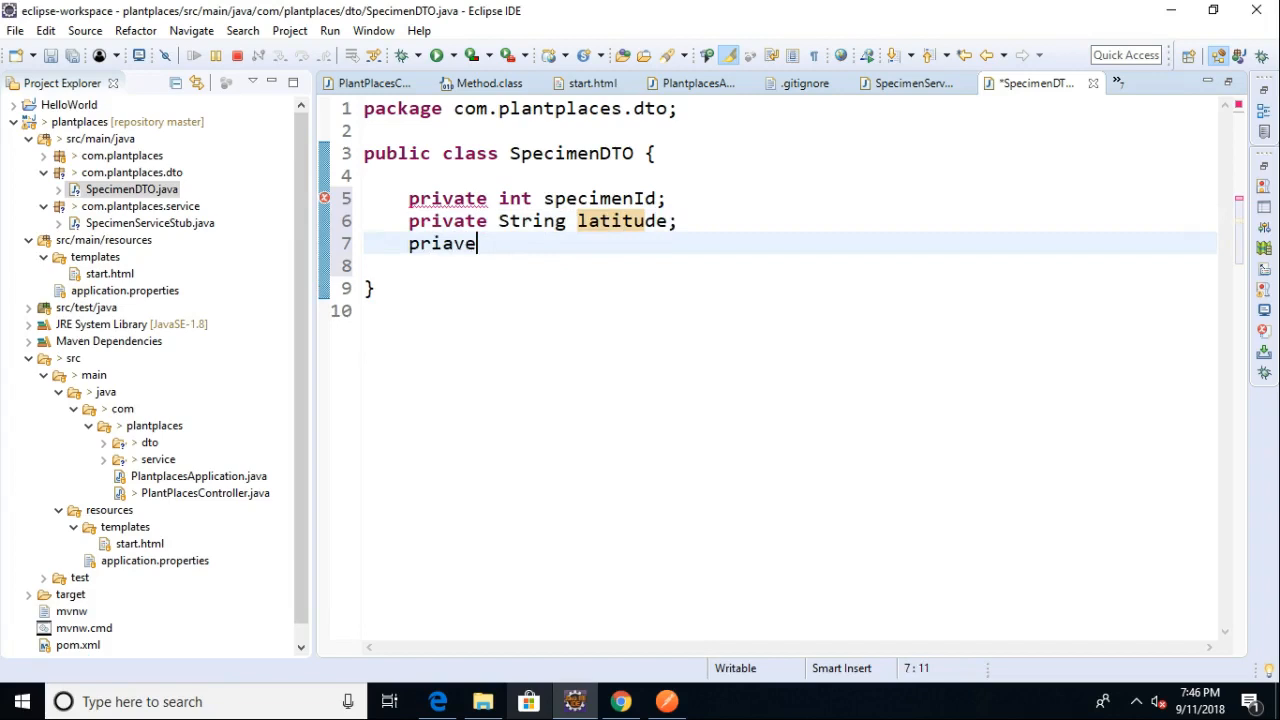
text(private String)
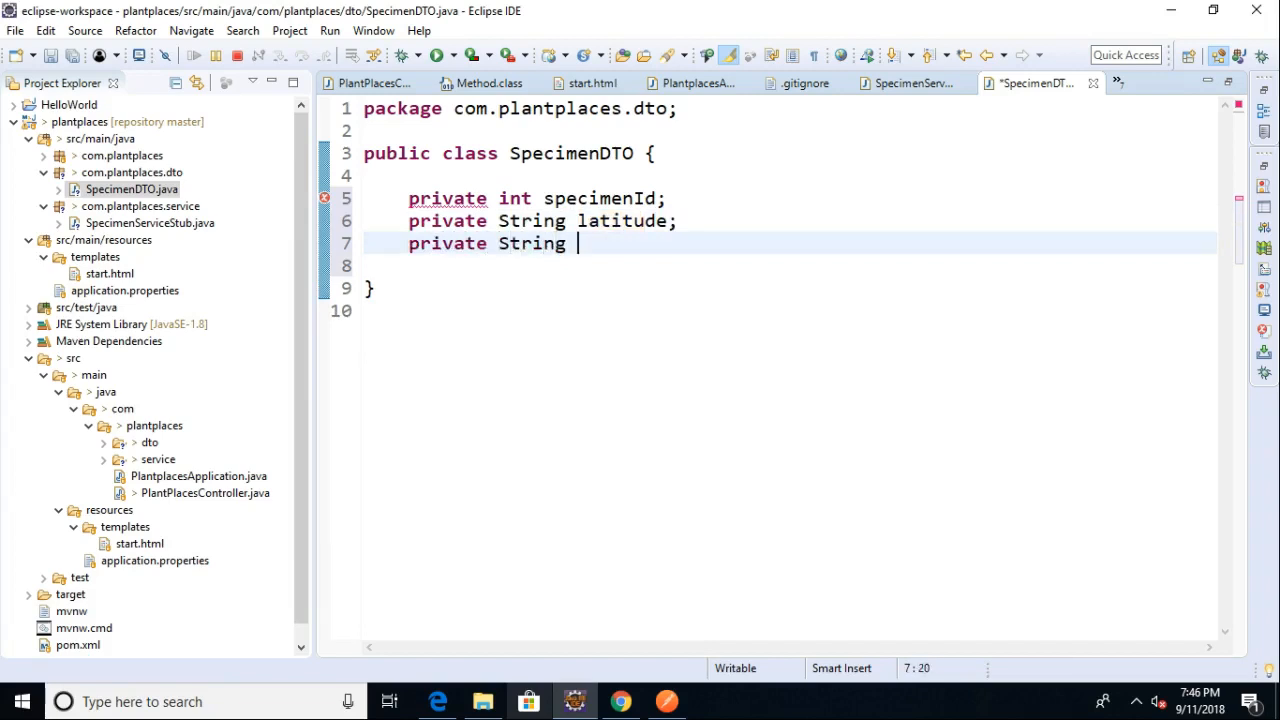
text(lo)
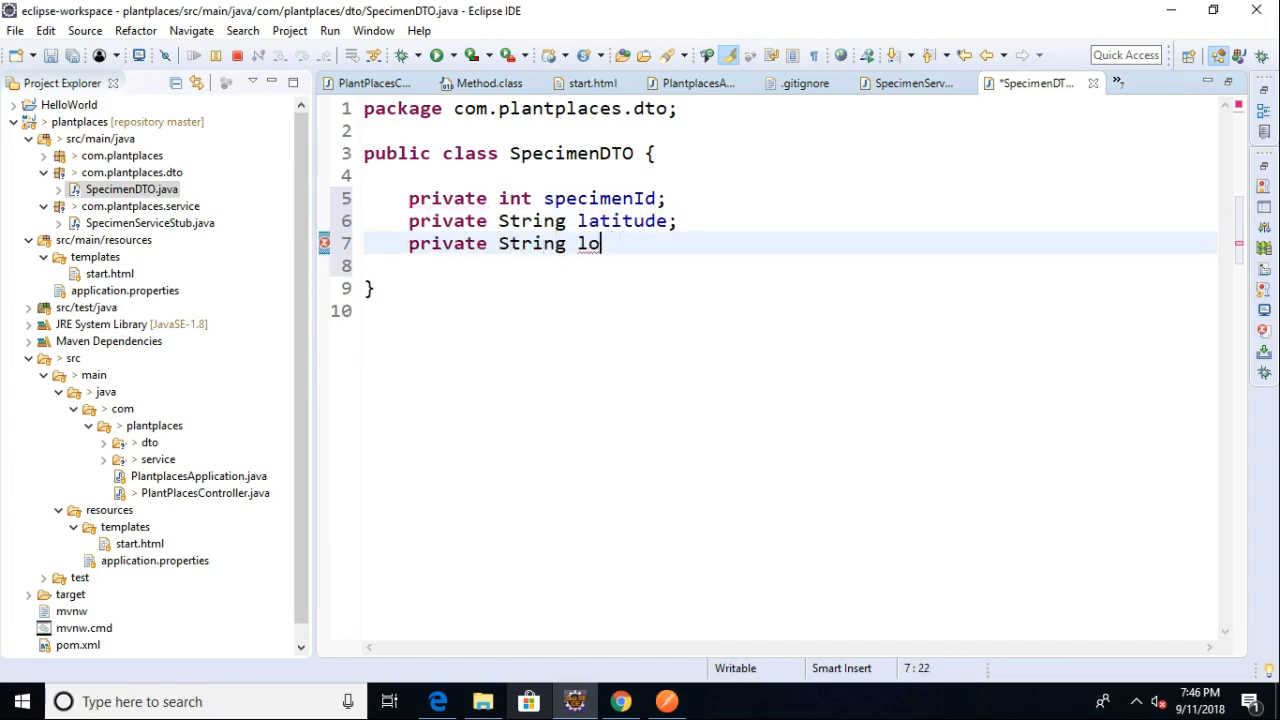
text(ngitude;)
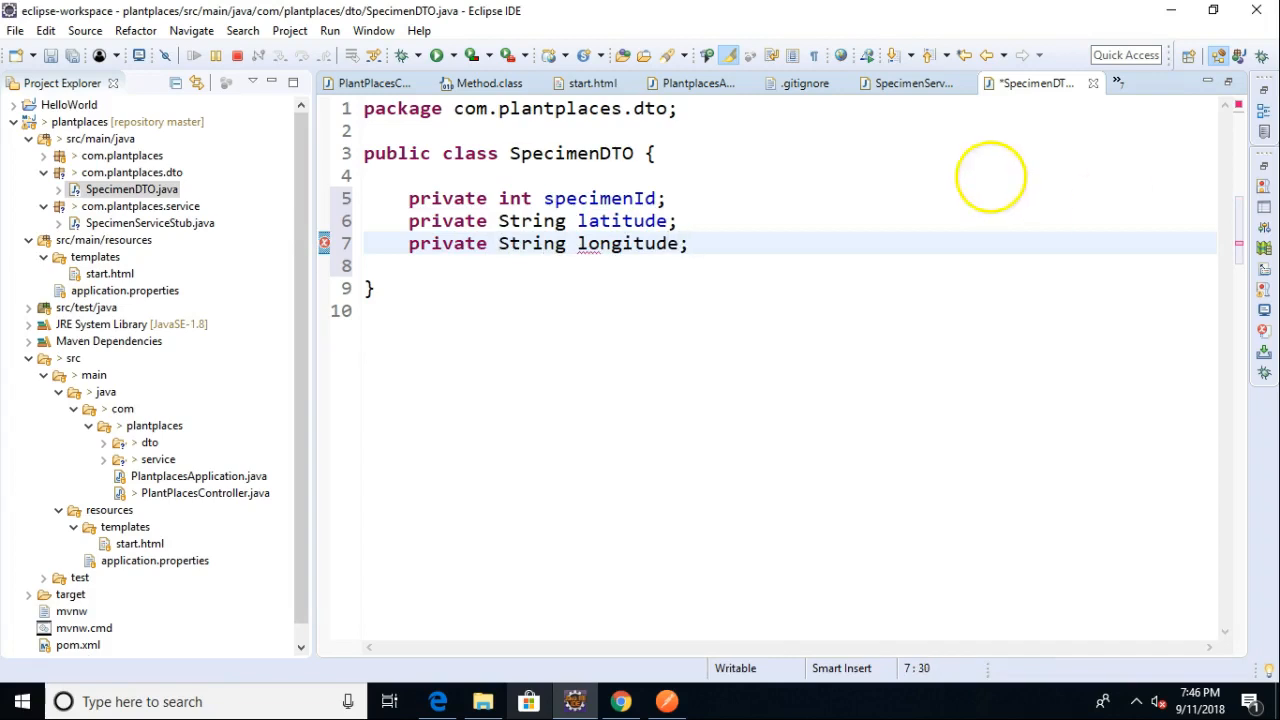
Generate getters and setters for the three fields, inserted after longitude.
drag(544, 198, 668, 244)
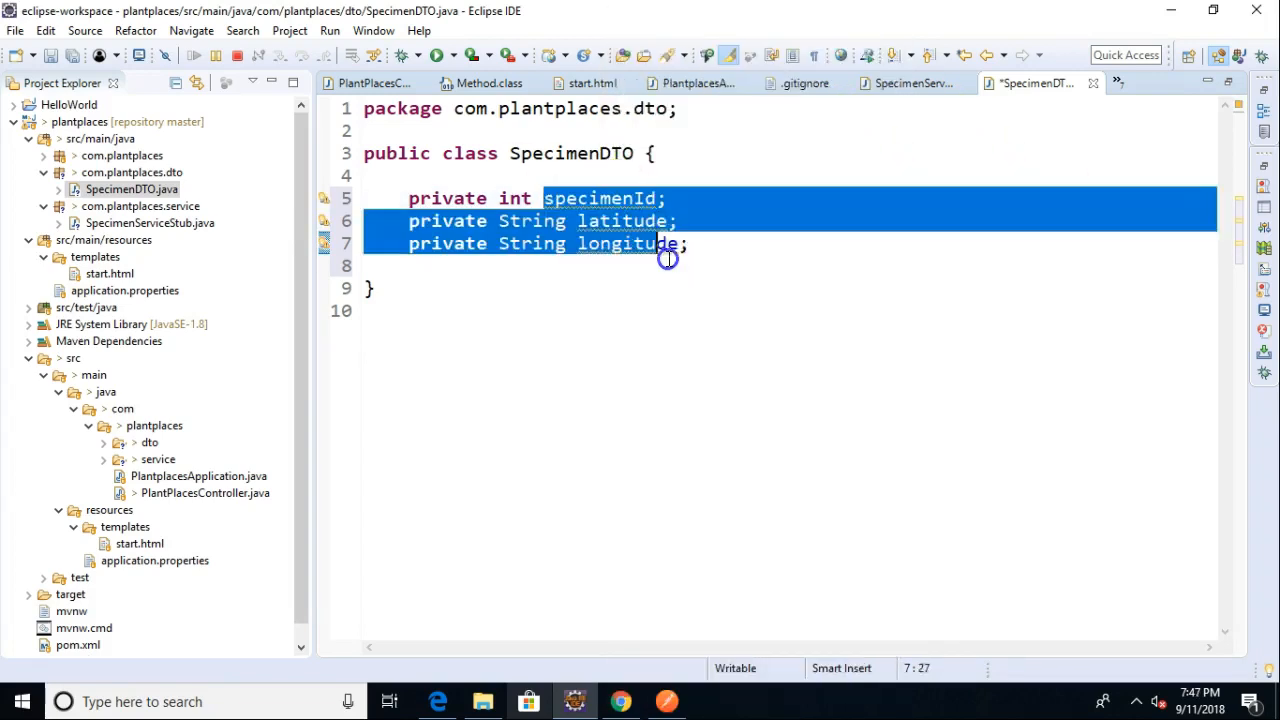
right_click(668, 258)
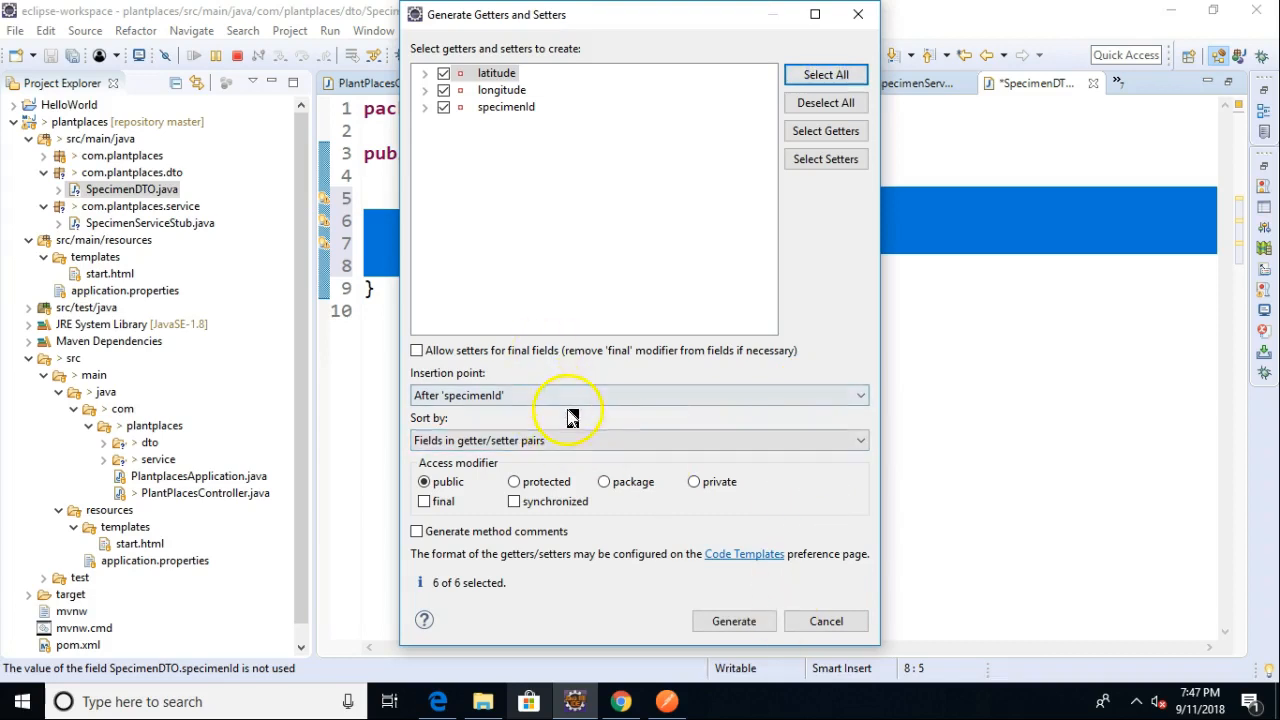
click(856, 396)
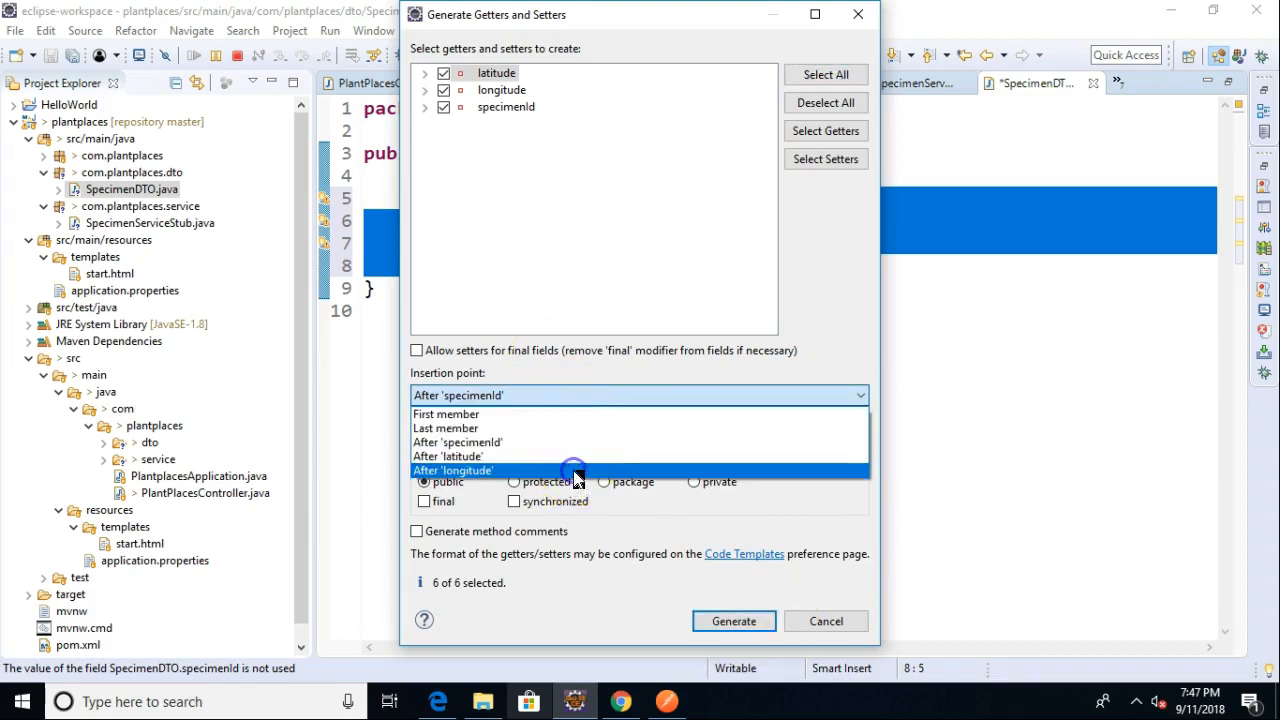
click(452, 470)
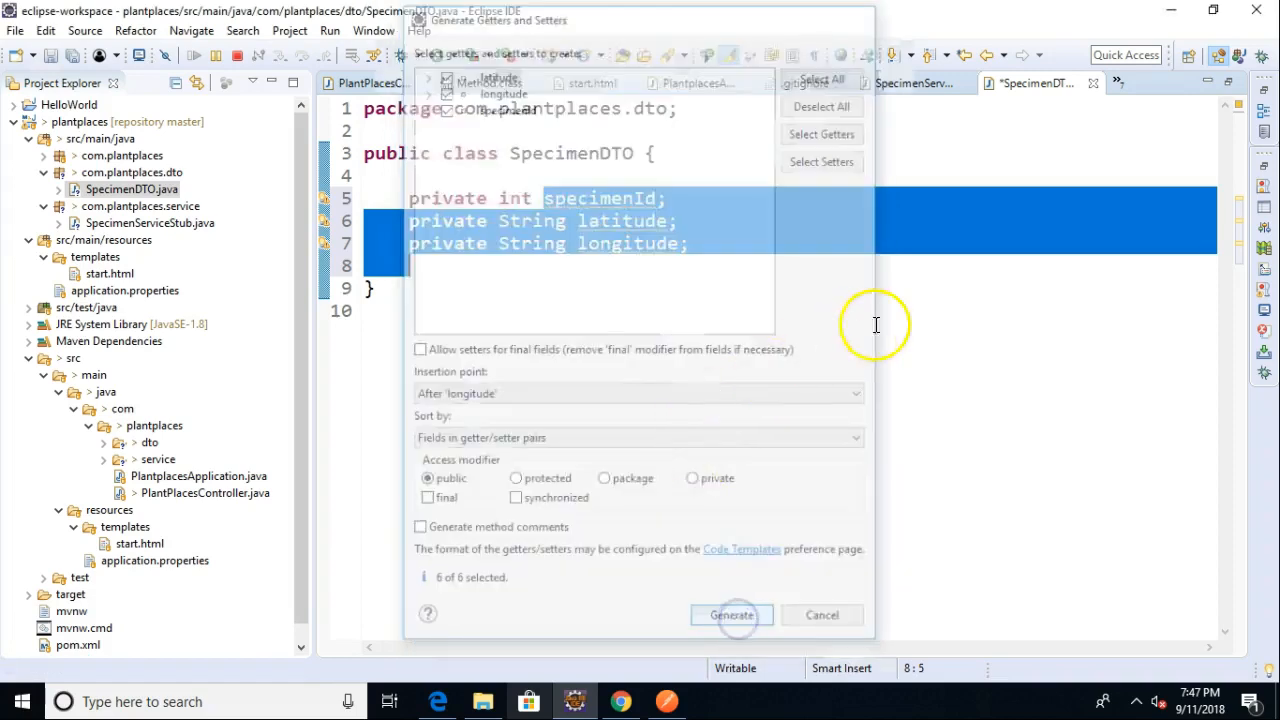
click(732, 614)
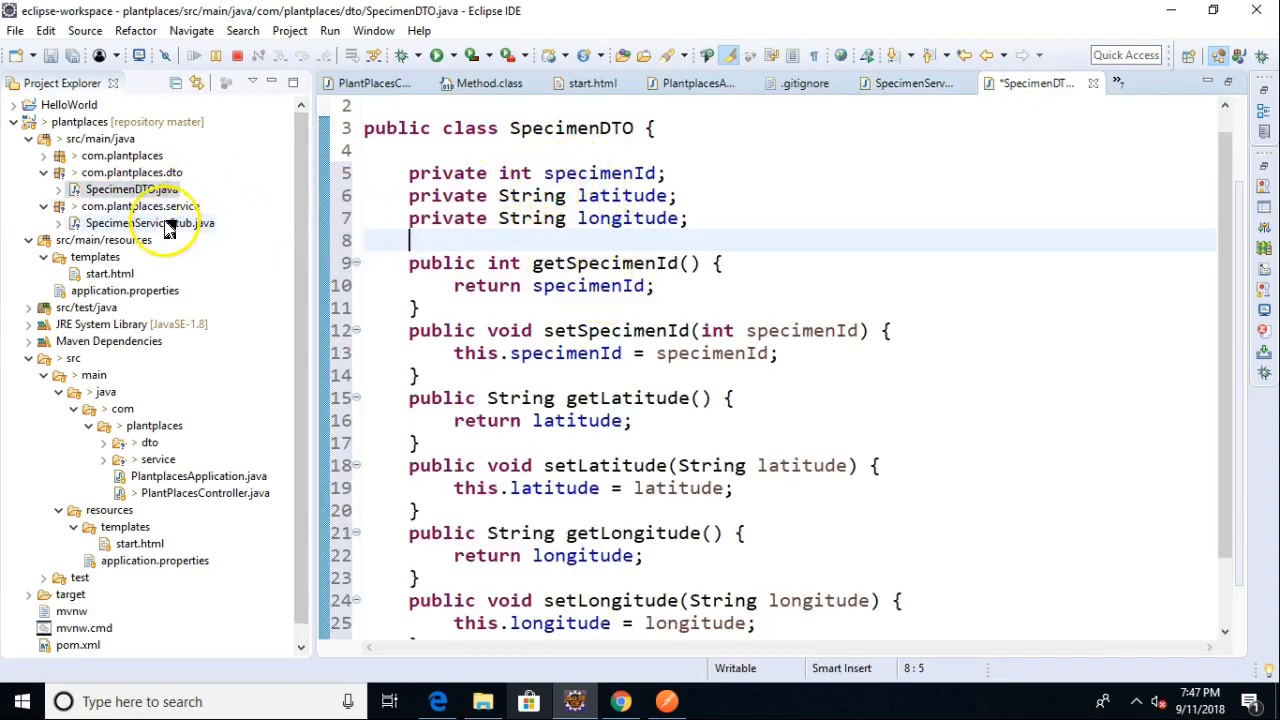
Write the signature public SpecimenDTO fetchById(int id) in SpecimenServiceStub.
double_click(148, 222)
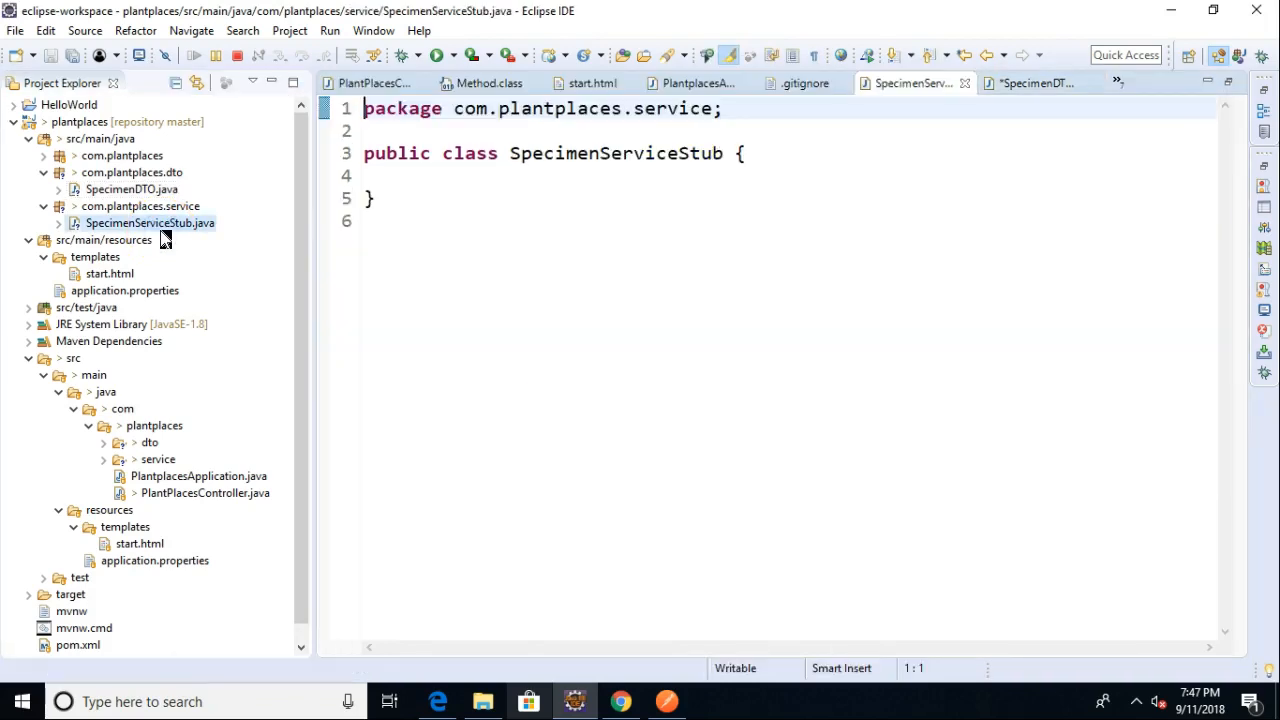
click(412, 176)
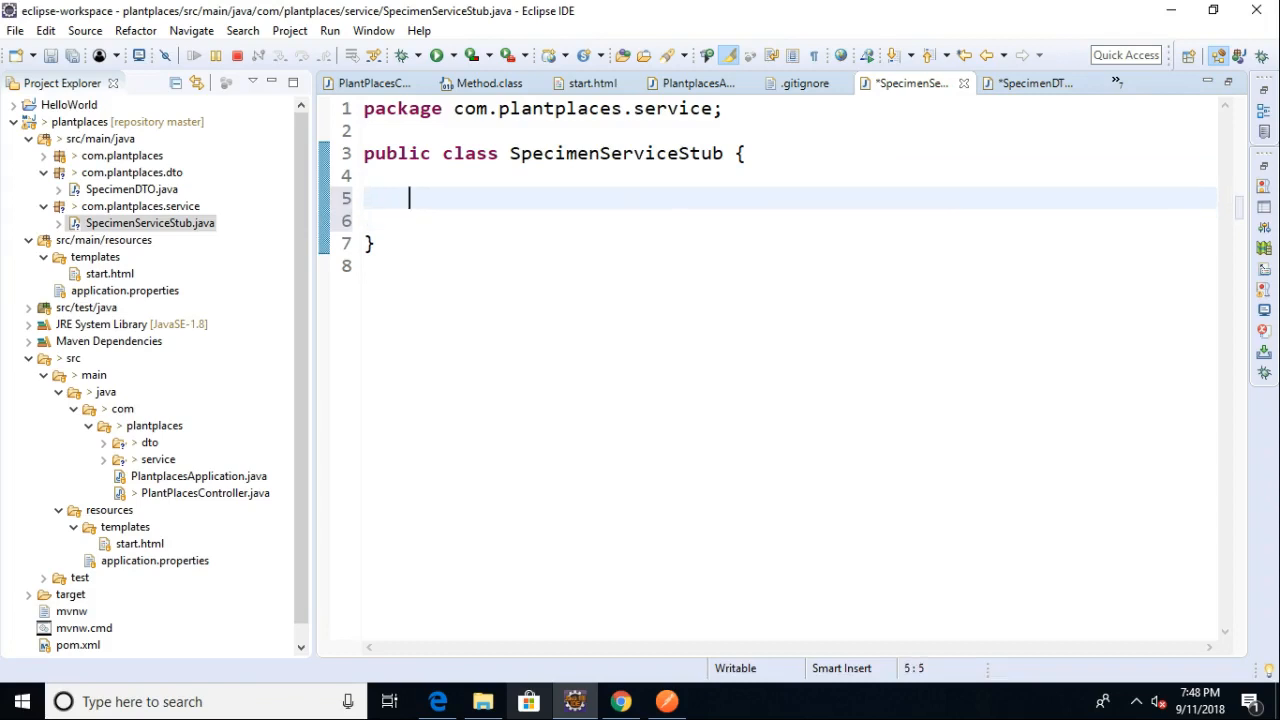
text(p)
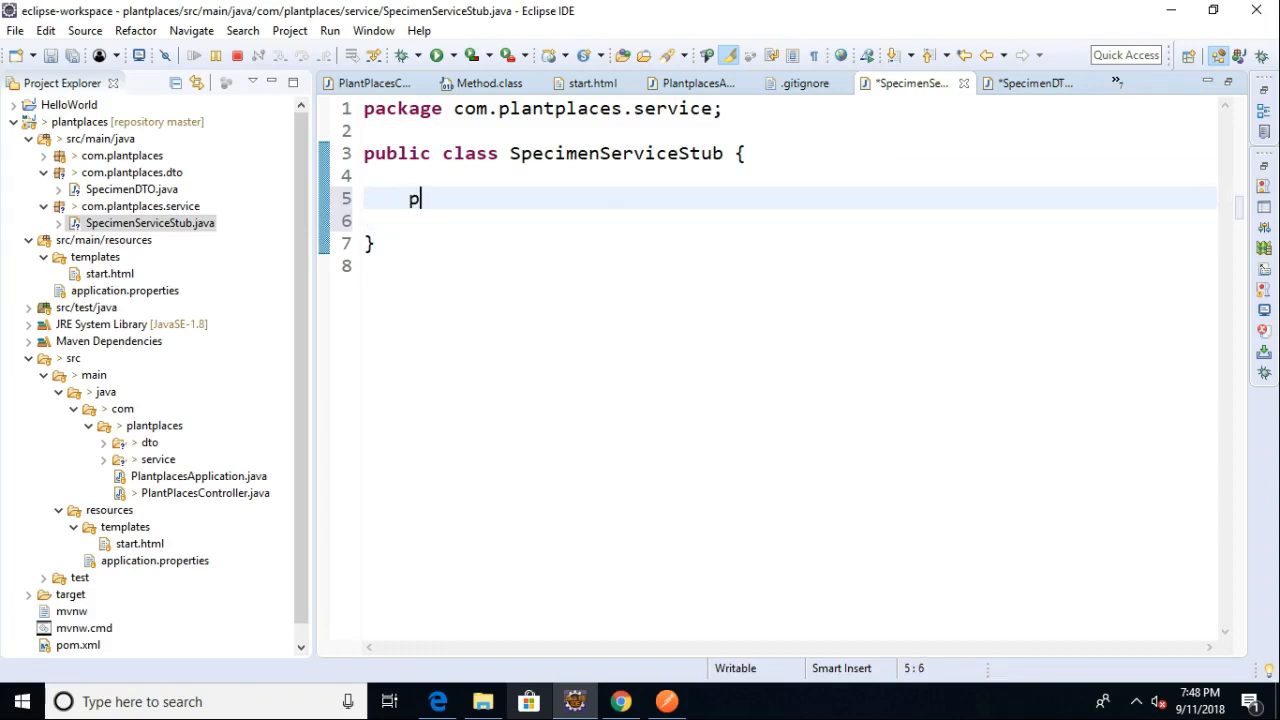
text(ubl)
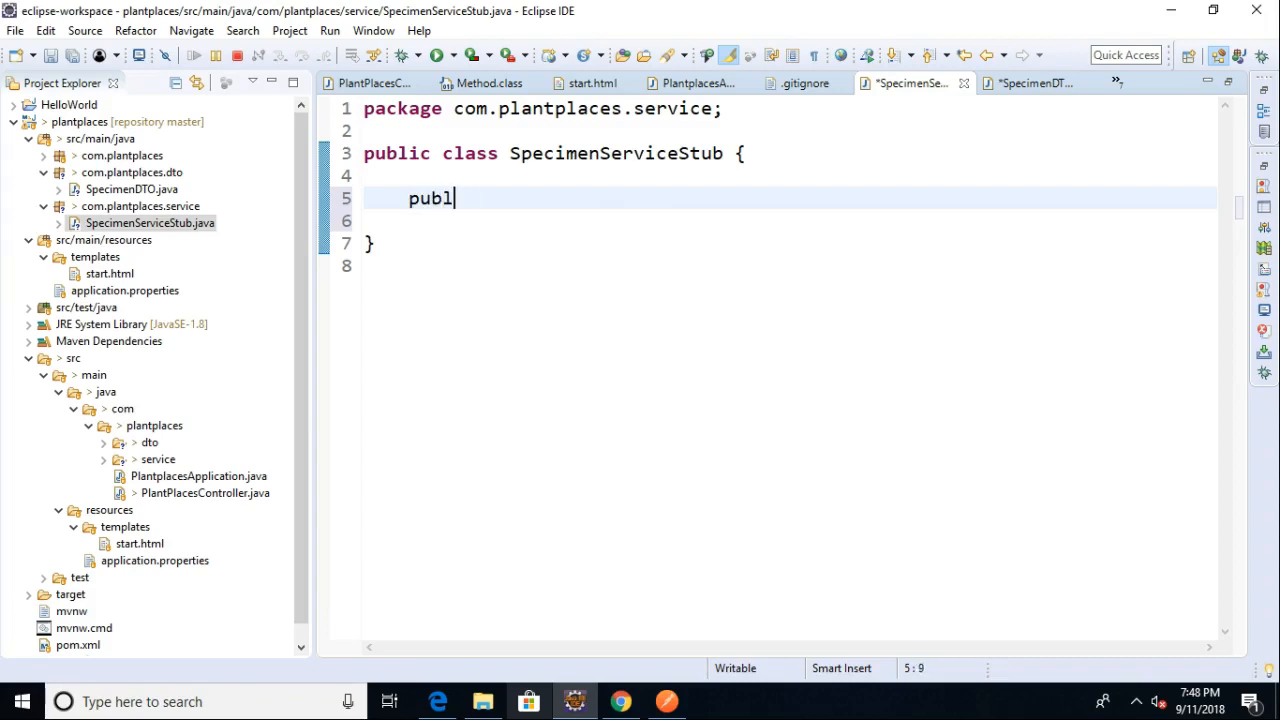
text(ic SpecimenDTO)
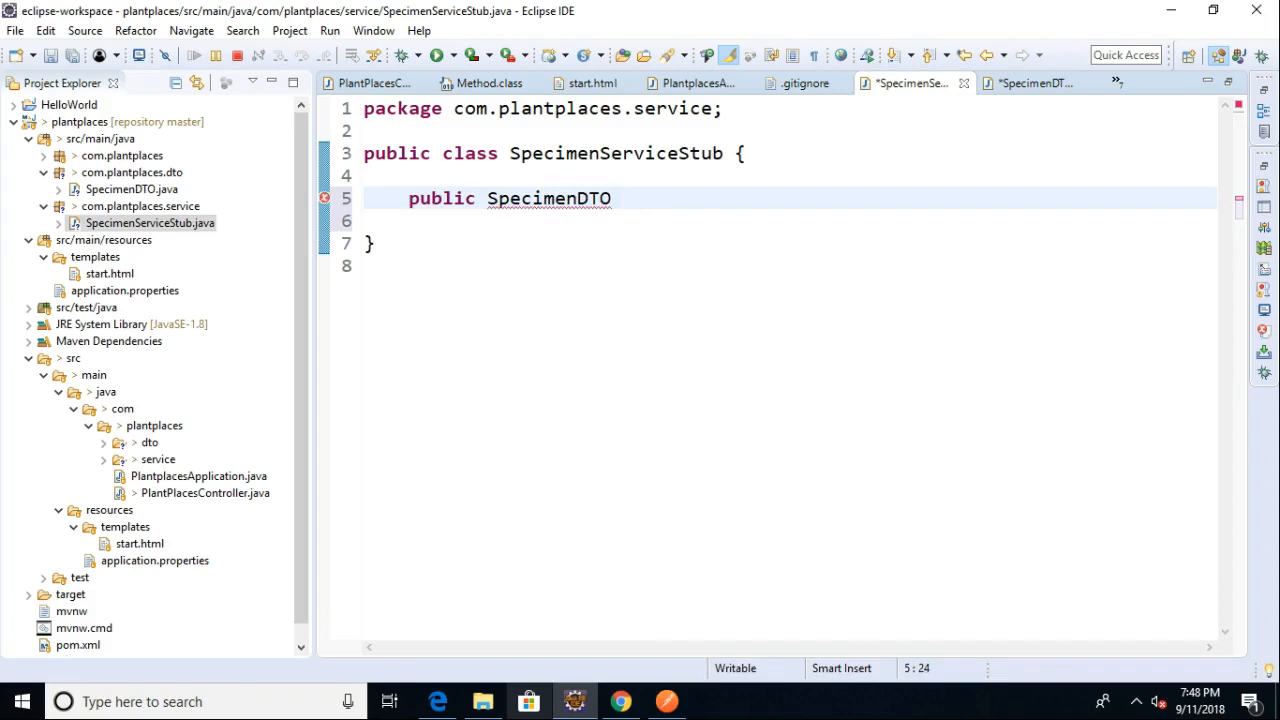
text(re)
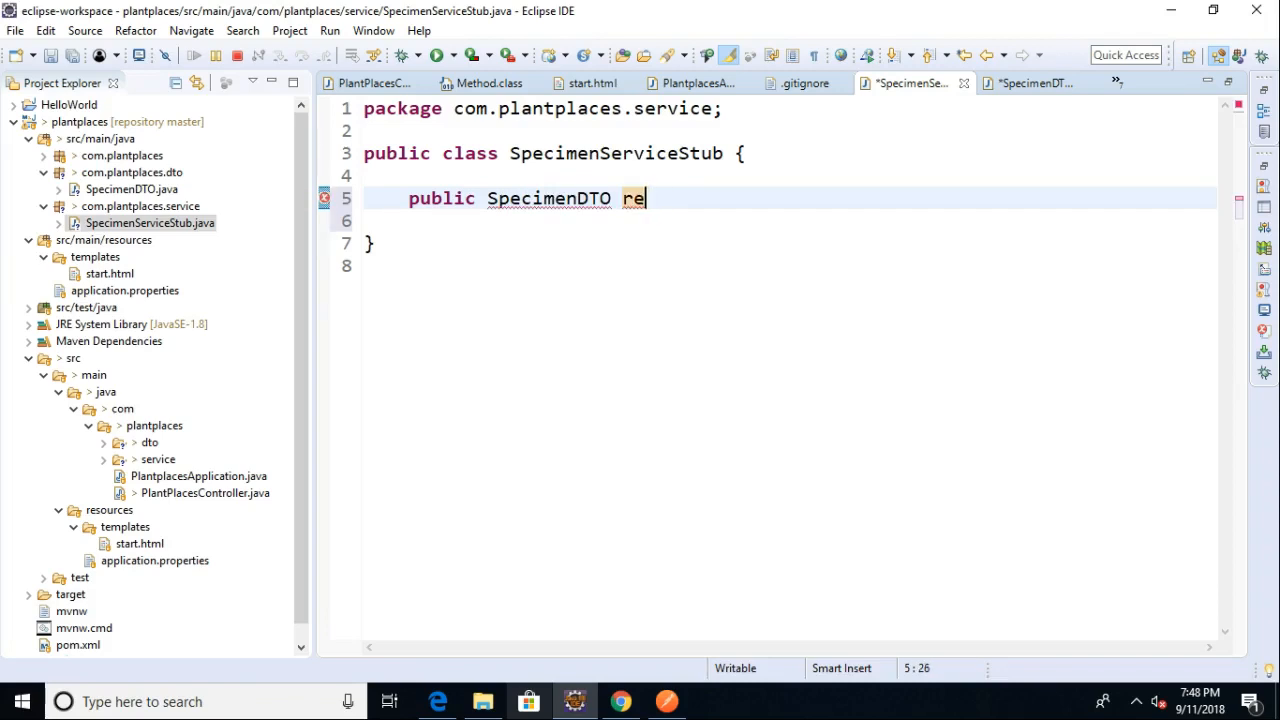
text(fetchById(int)
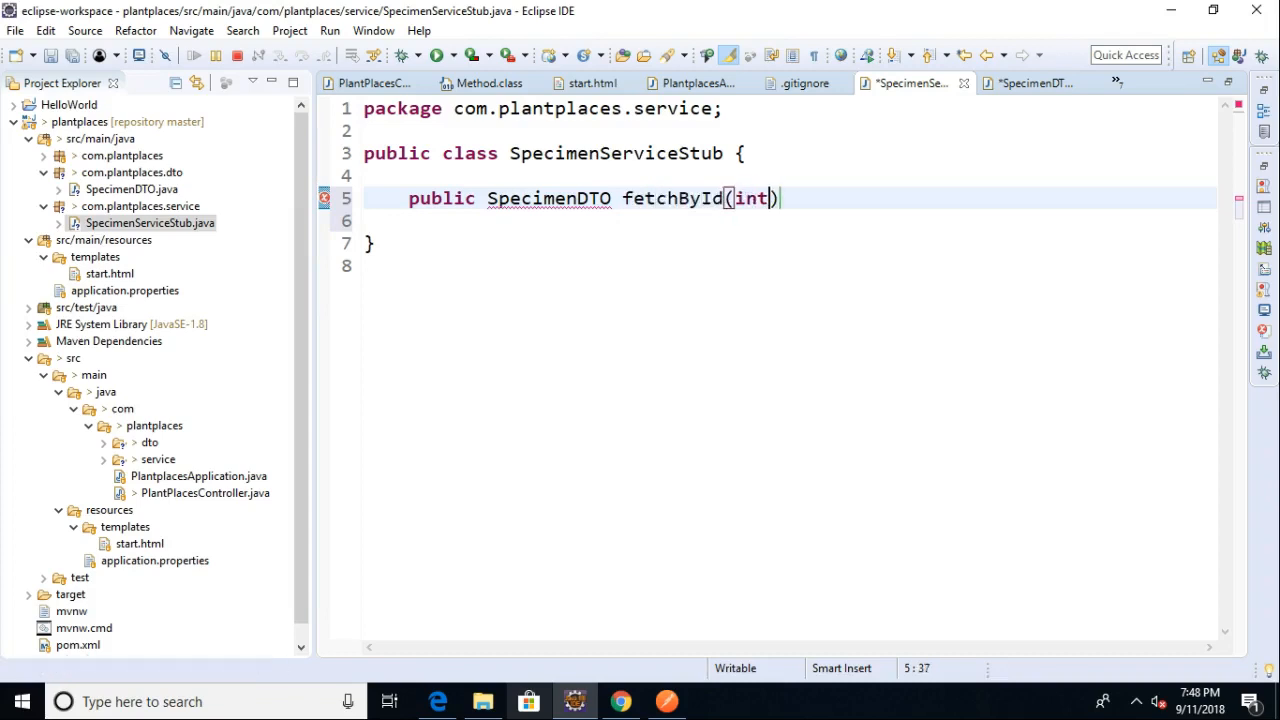
text(id)
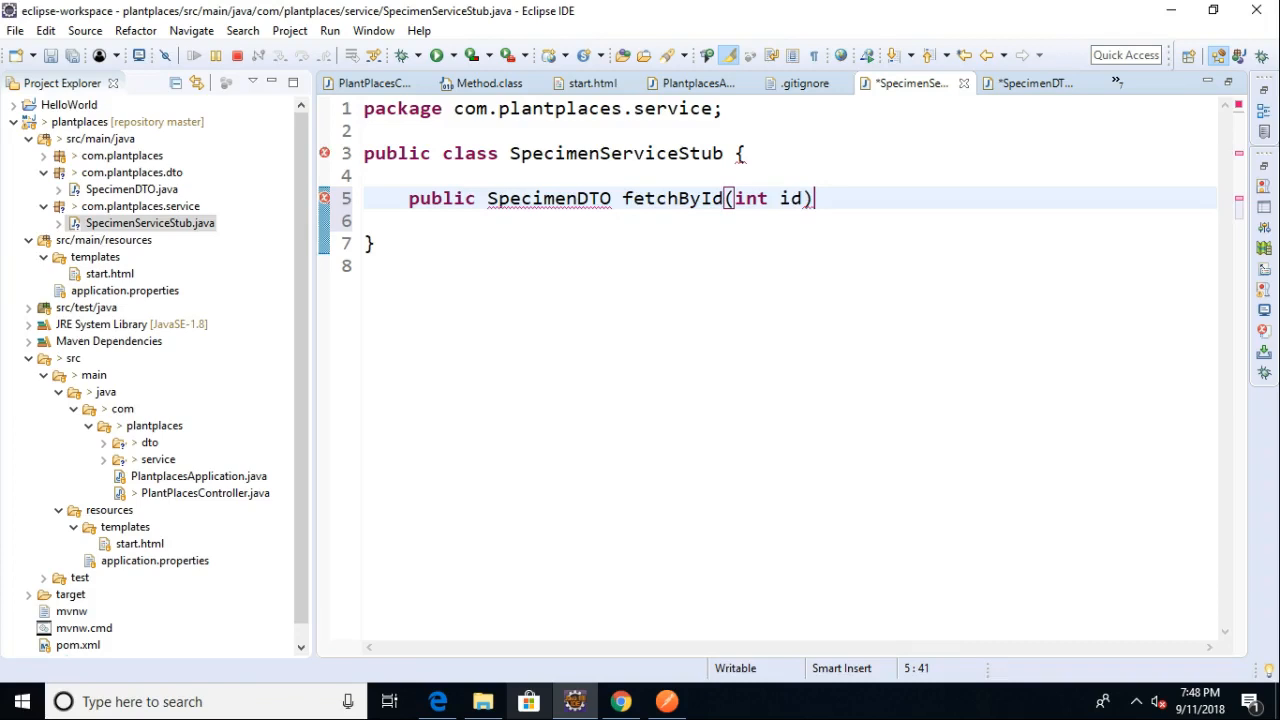
text({)
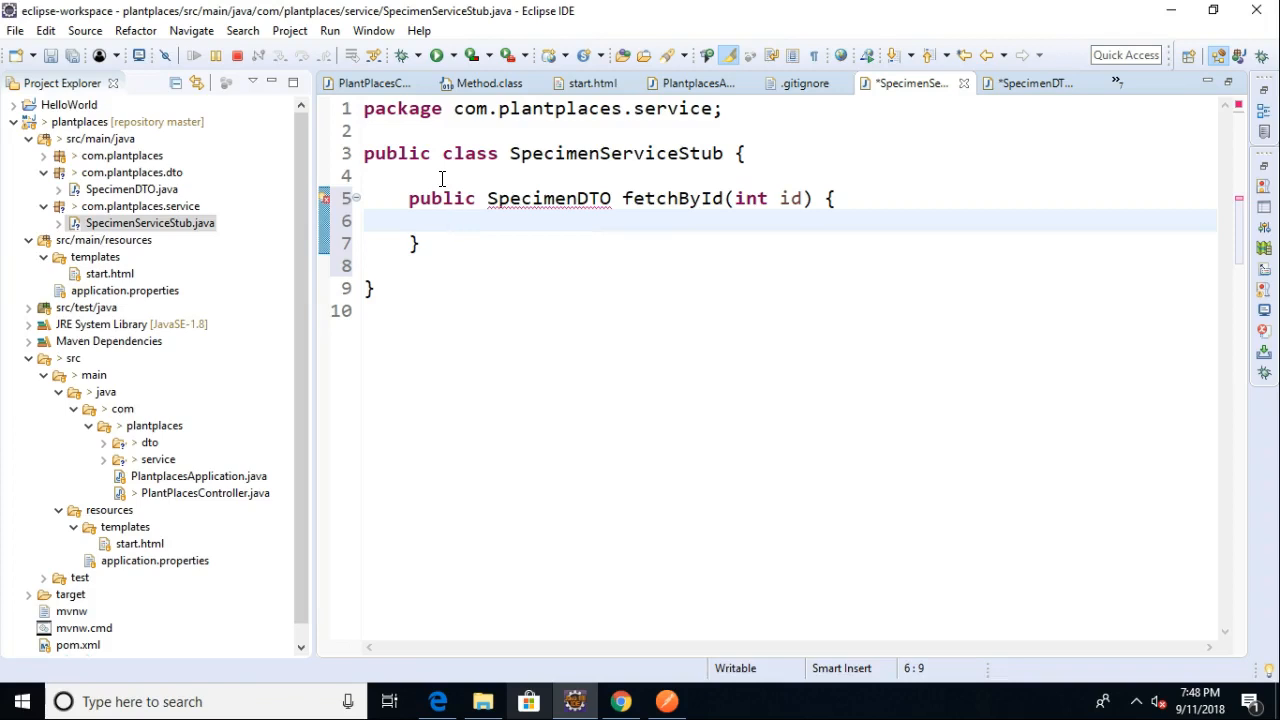
Instantiate a new SpecimenDTO inside fetchById, leaving its import unresolved.
text(SpecimenDTO)
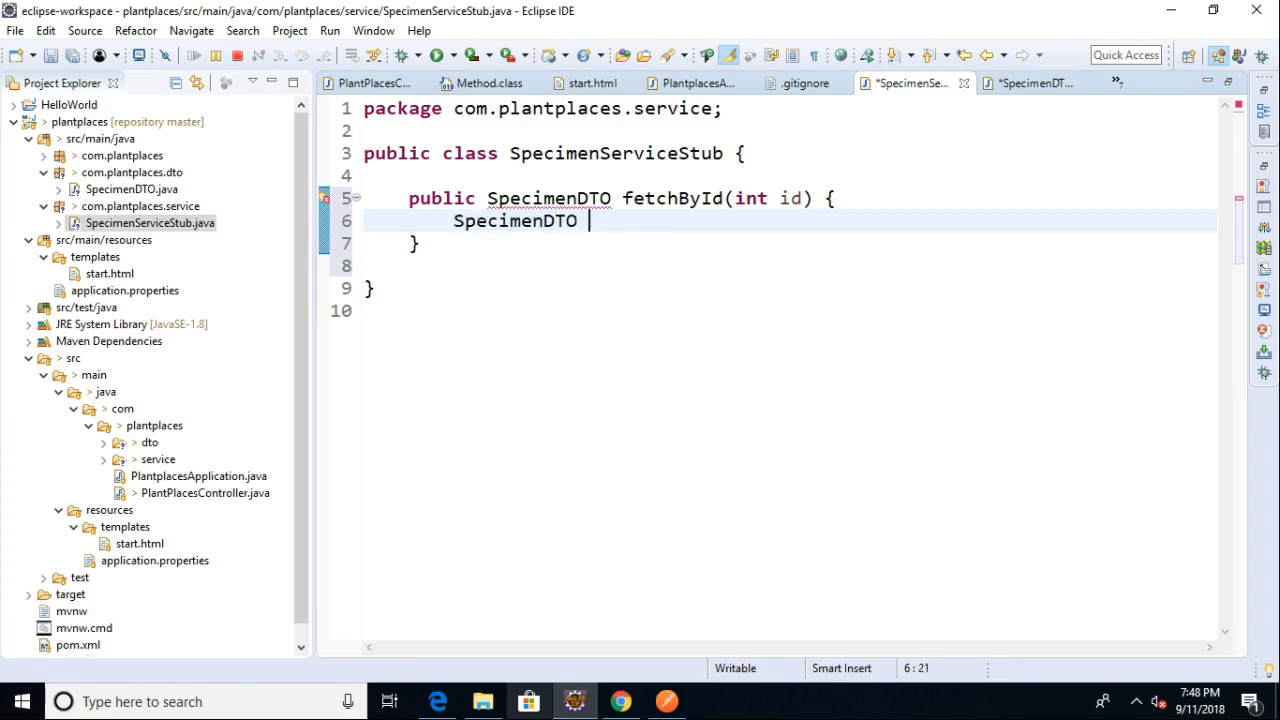
text(specimendDTO = ne)
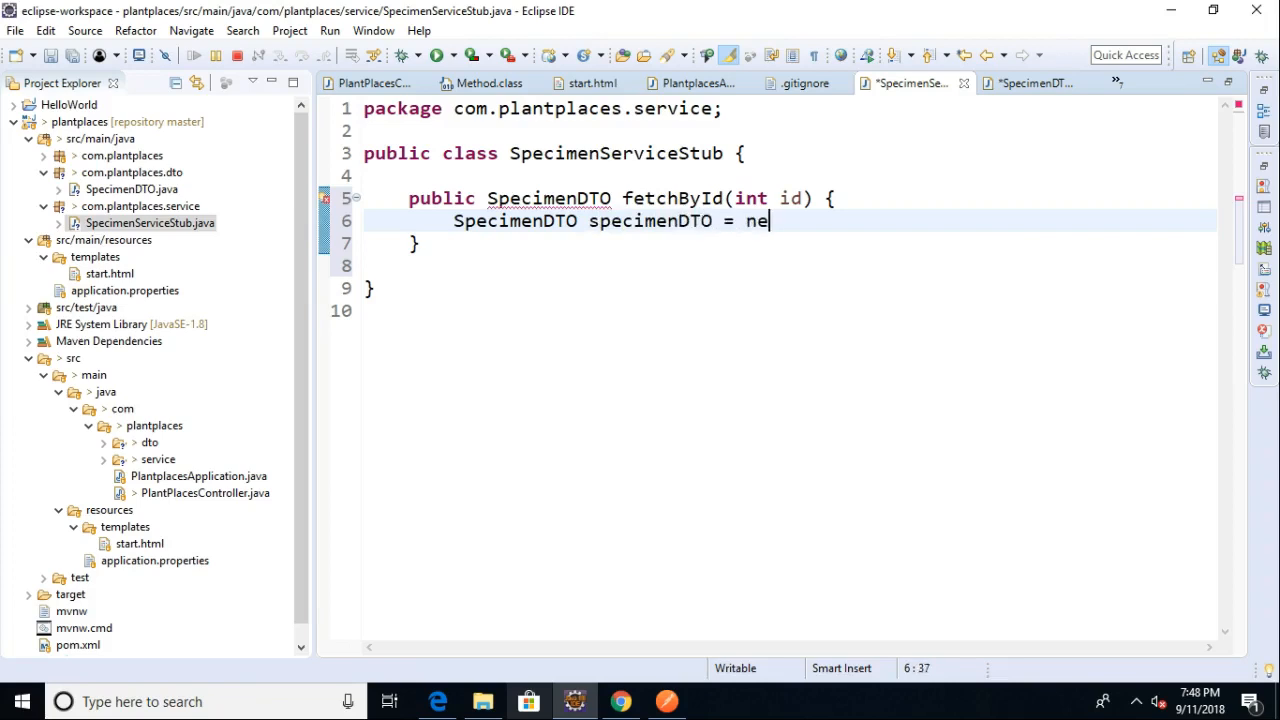
text(w SpecimenDTO();)
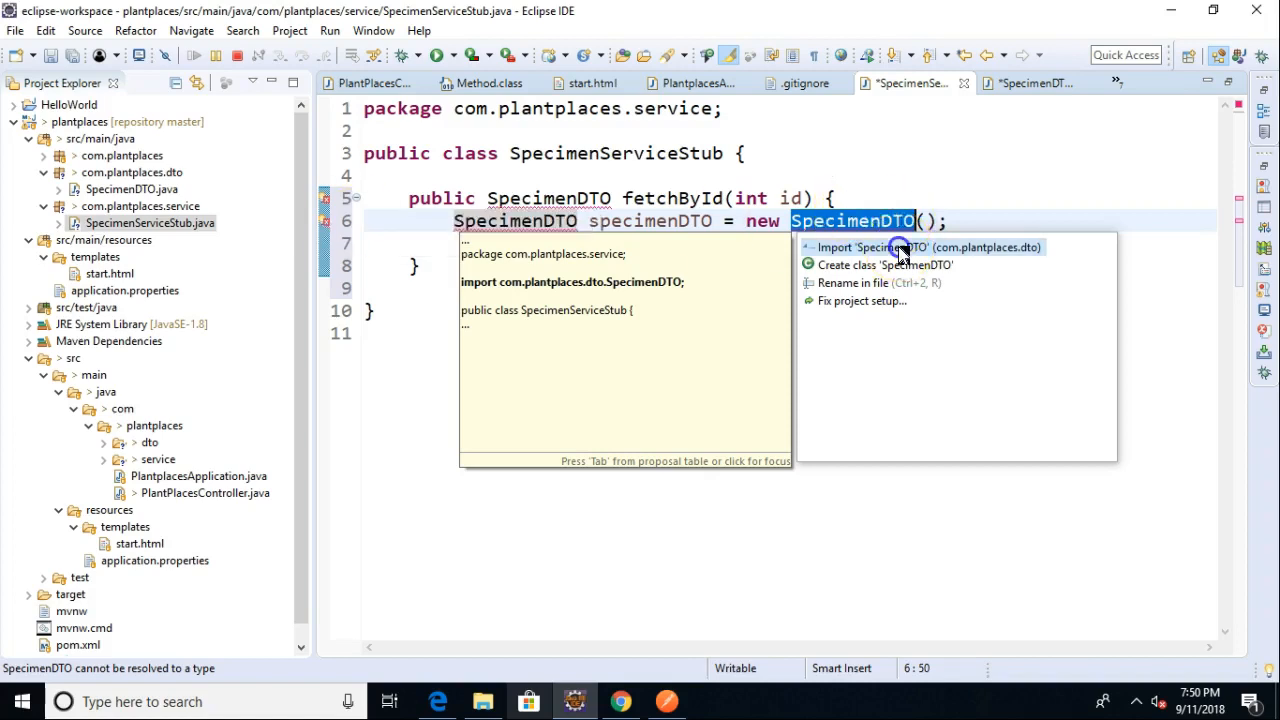
Import SpecimenDTO via Quick Fix and return specimenDTO from fetchById.
click(904, 248)
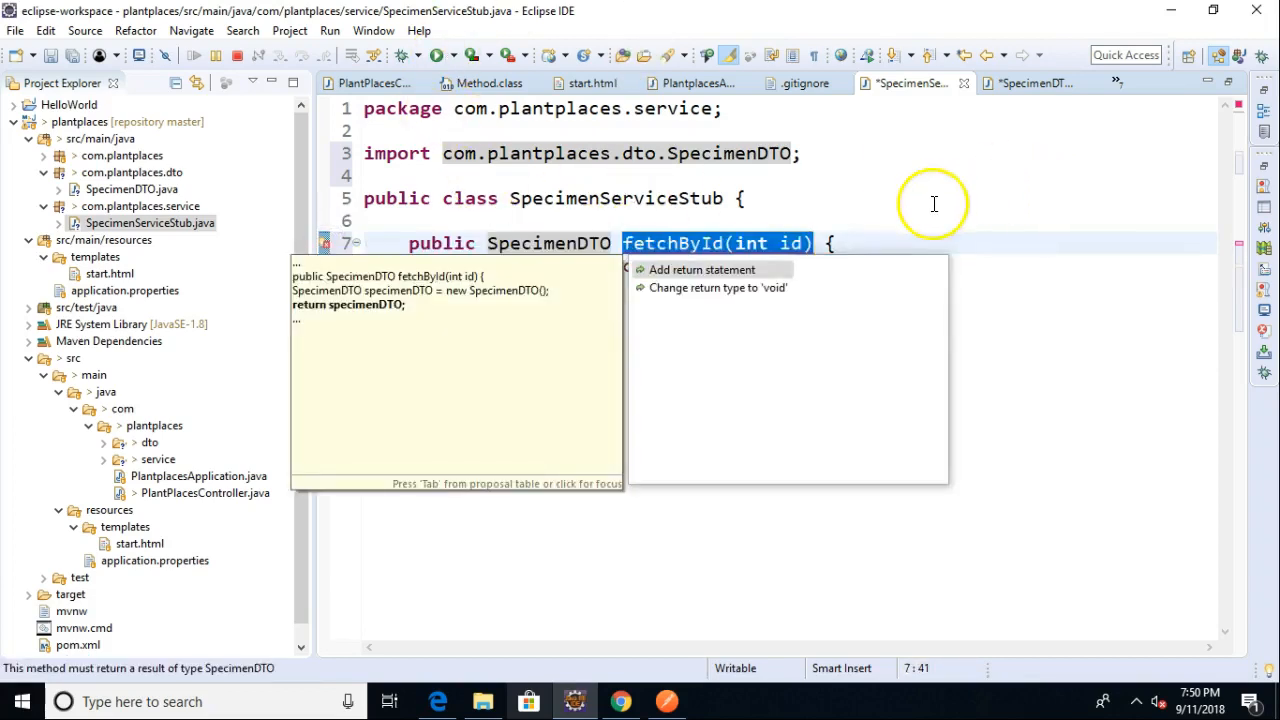
click(702, 268)
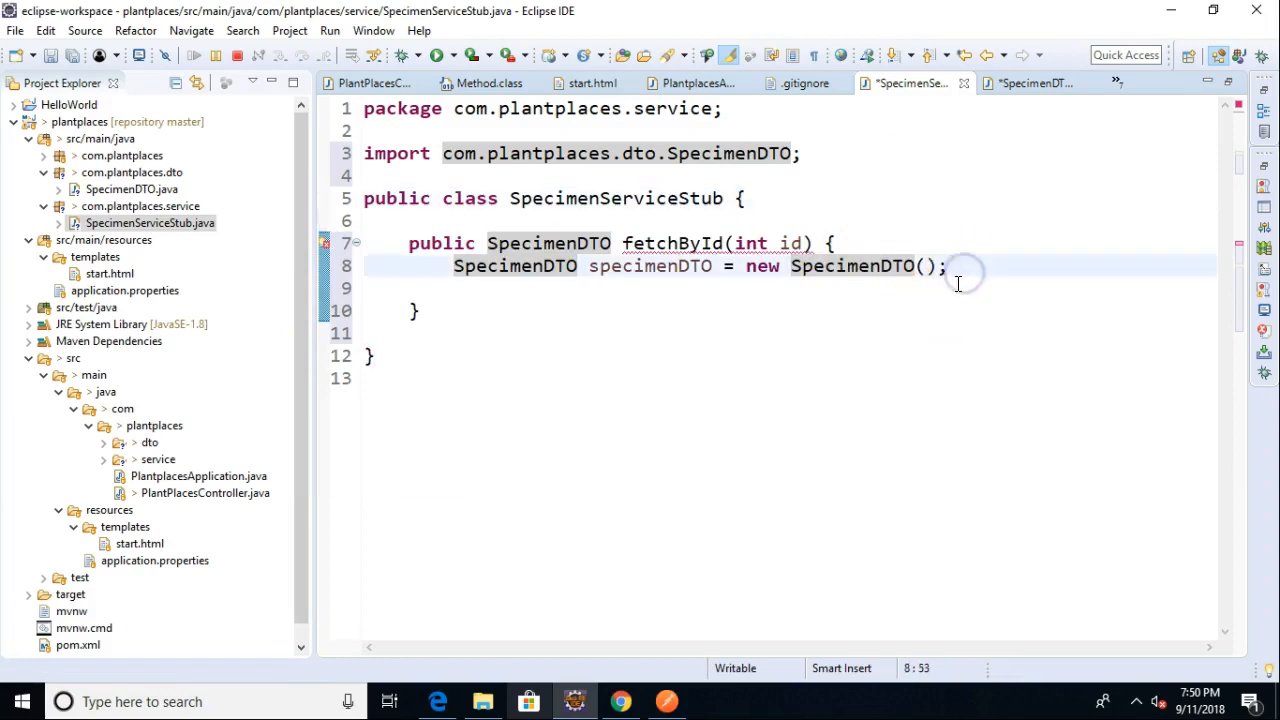
text(return s)
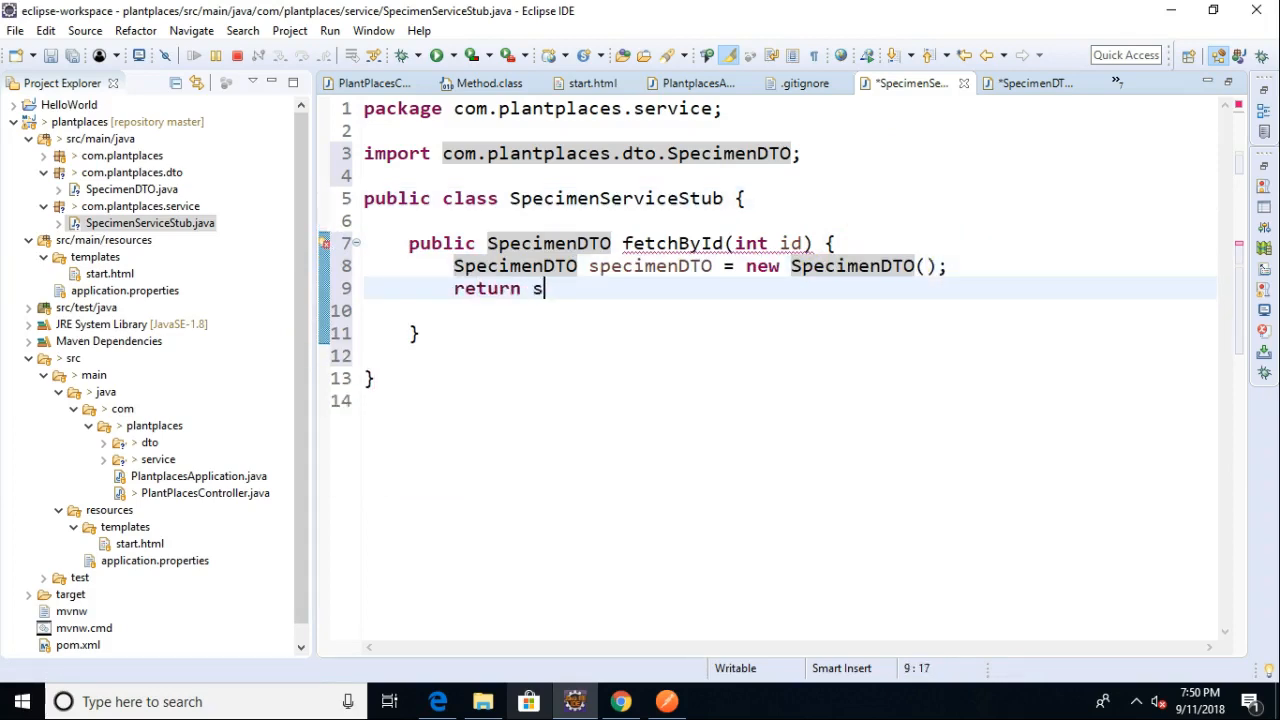
text(pecimenDTO;)
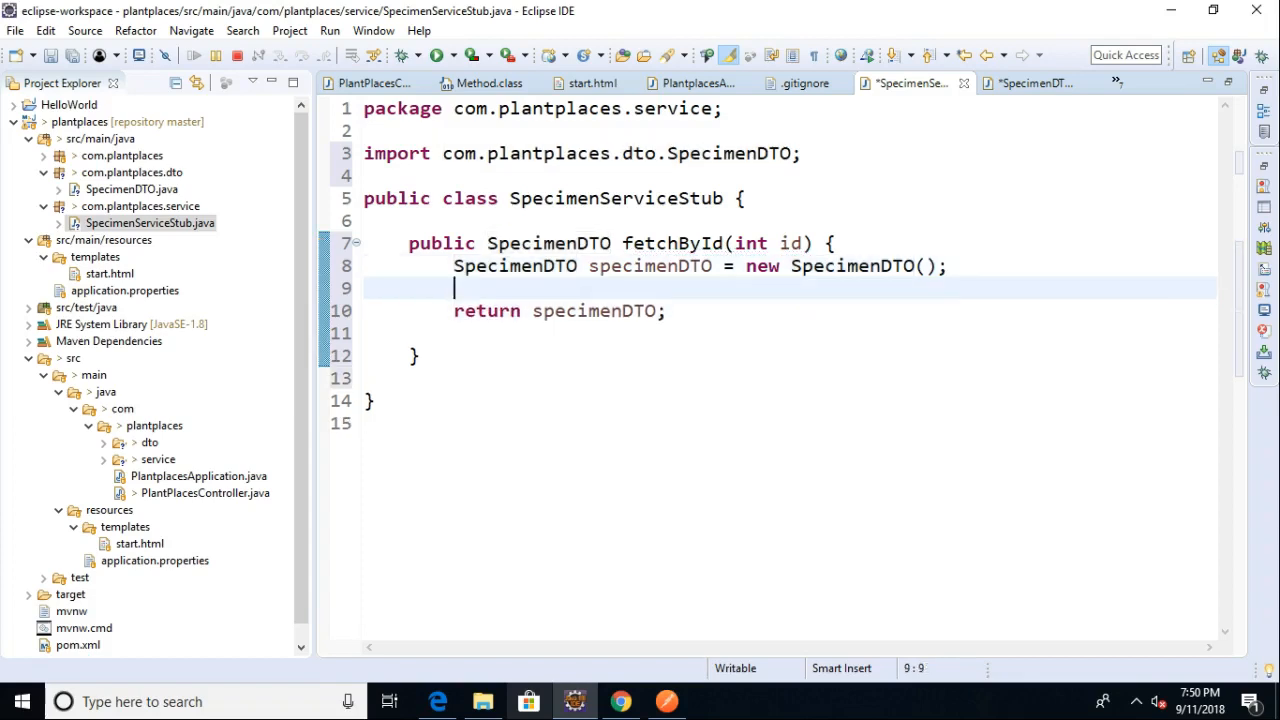
Set the new SpecimenDTO's specimenId to 43 before returning it.
text(speci)
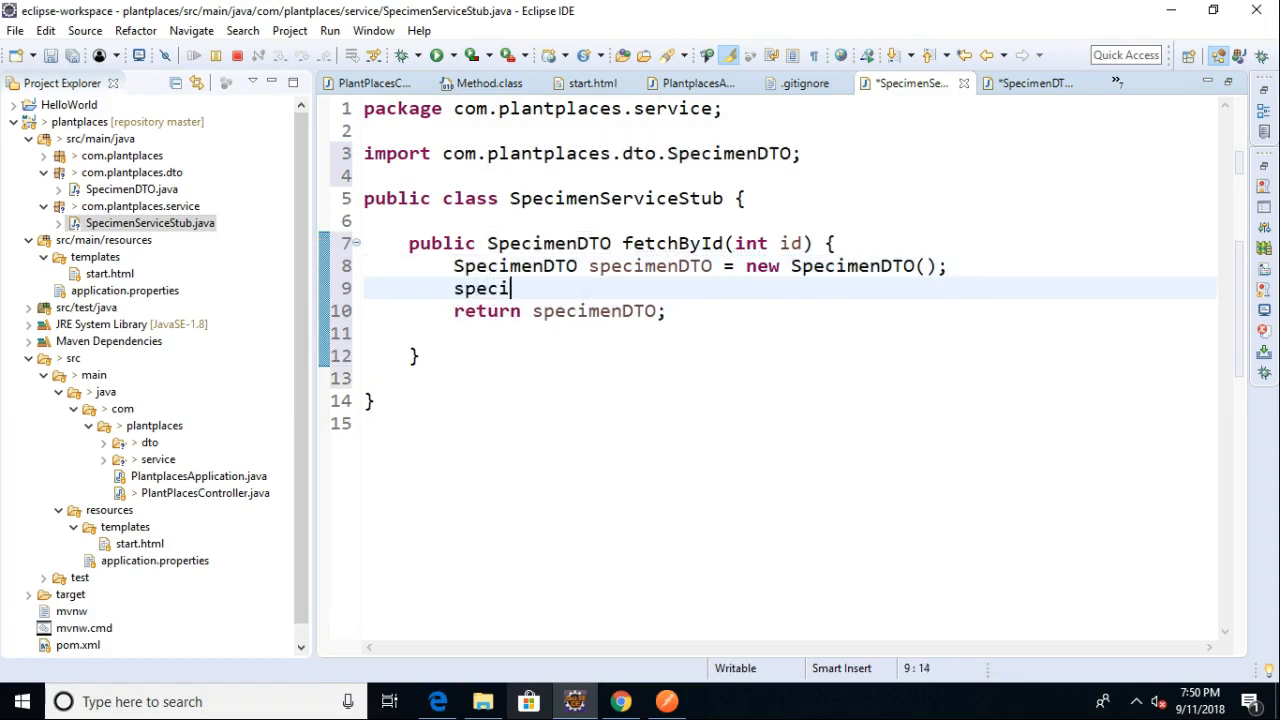
text(menDTO.)
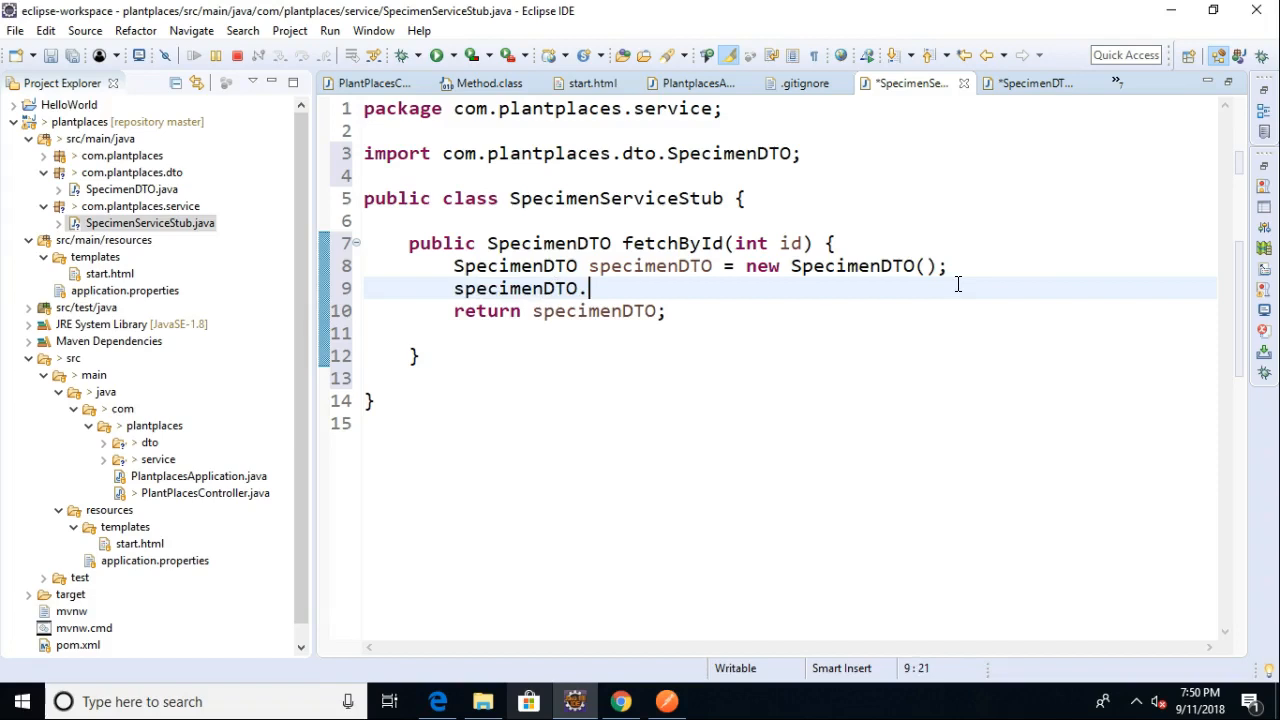
text(set)
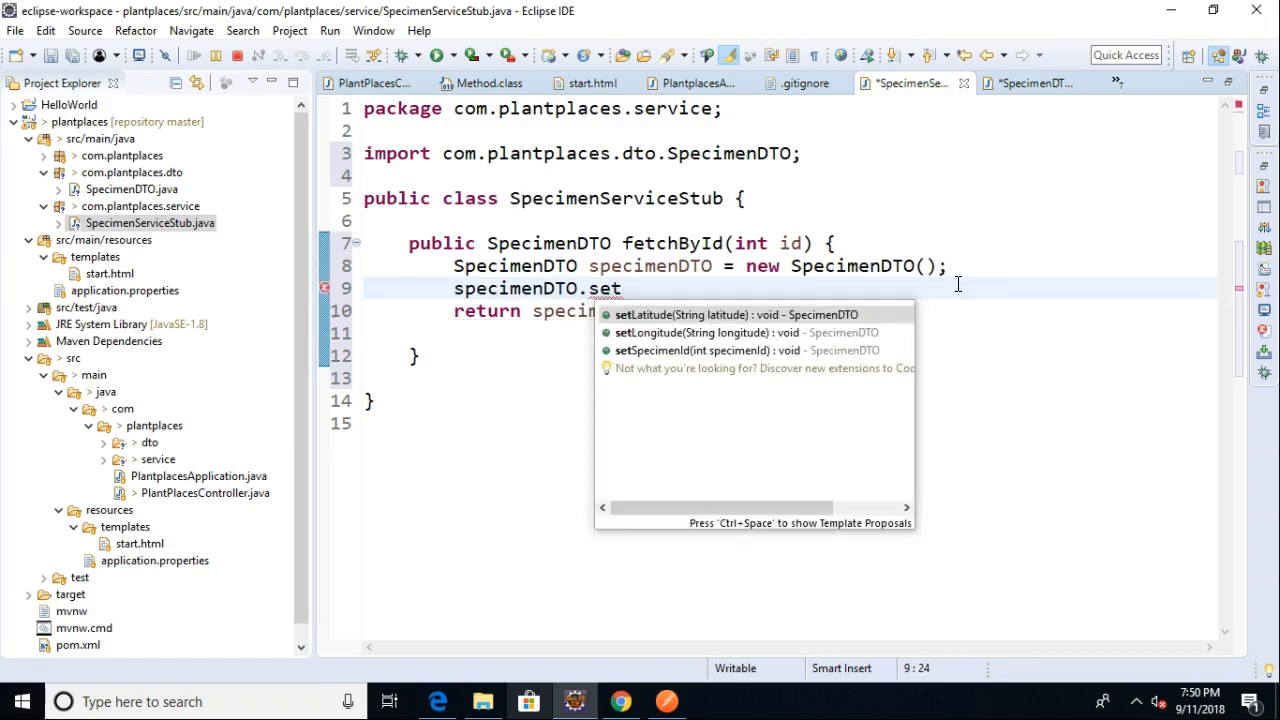
click(694, 350)
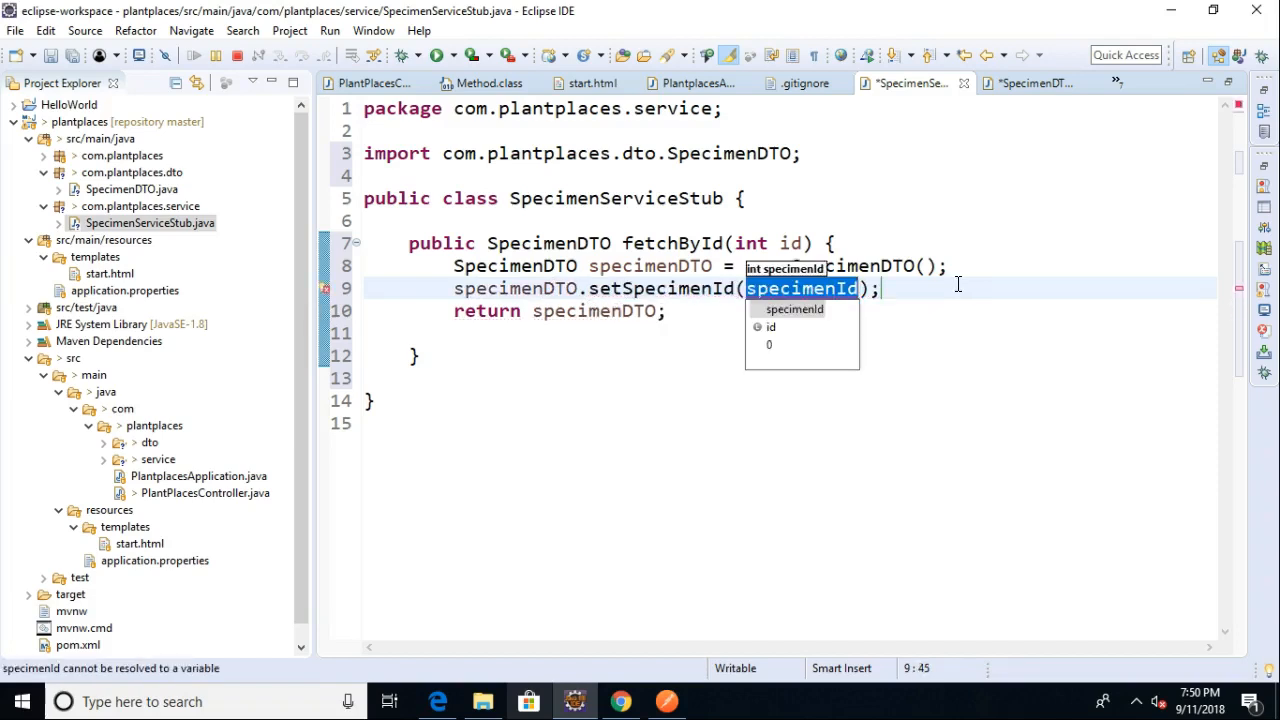
text(43)
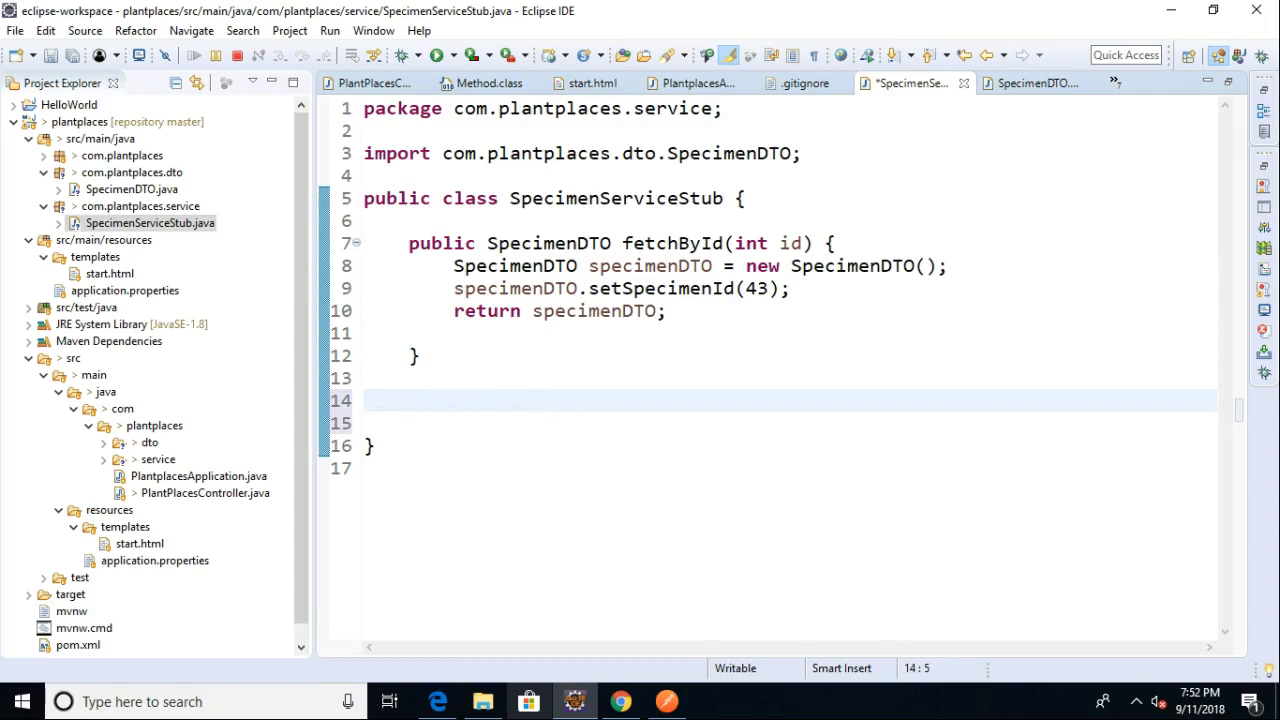
Add an empty public void save(SpecimenDTO specimenDTO) method below fetchById.
text(publ)
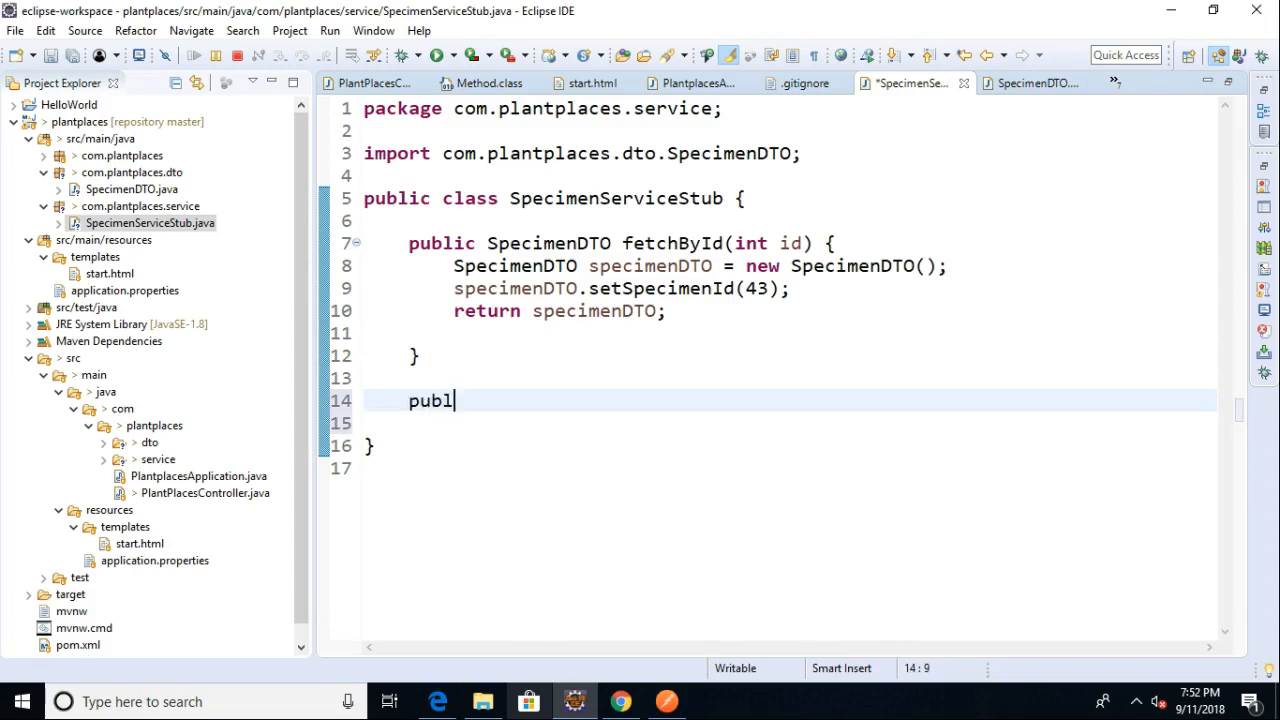
text(ic void save)
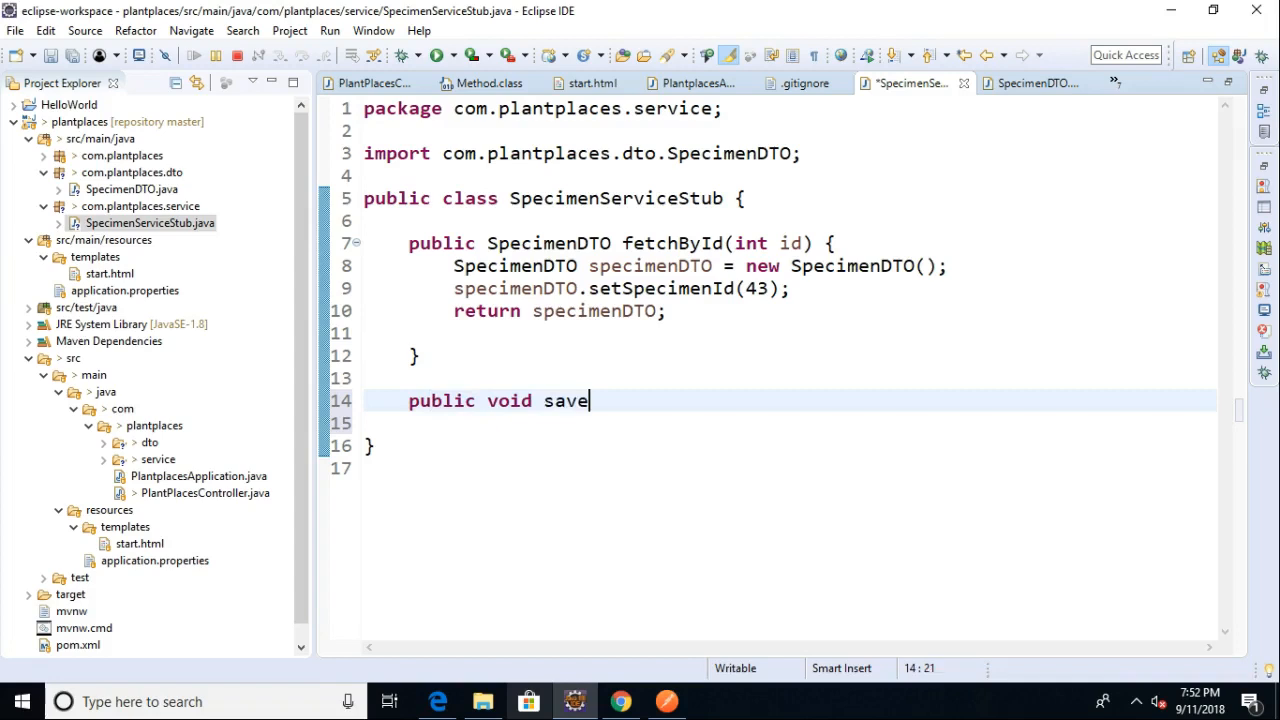
text((Specimen)
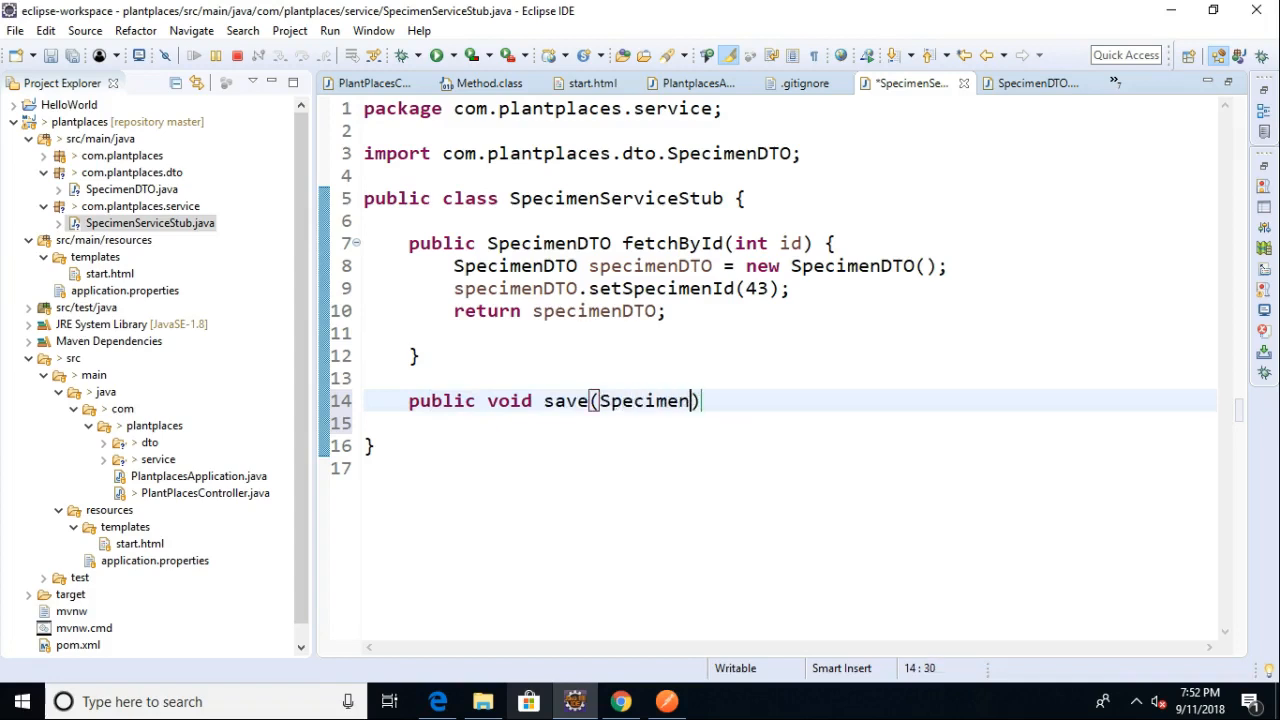
text(DTO)
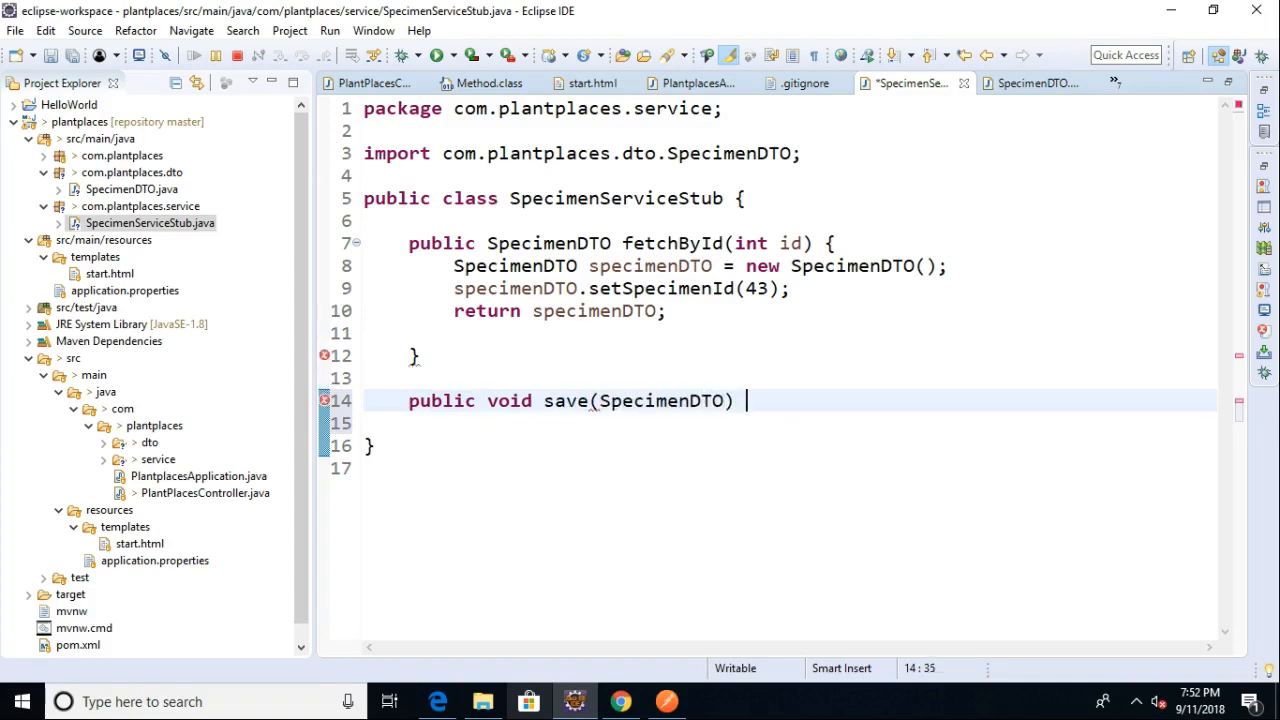
text({)
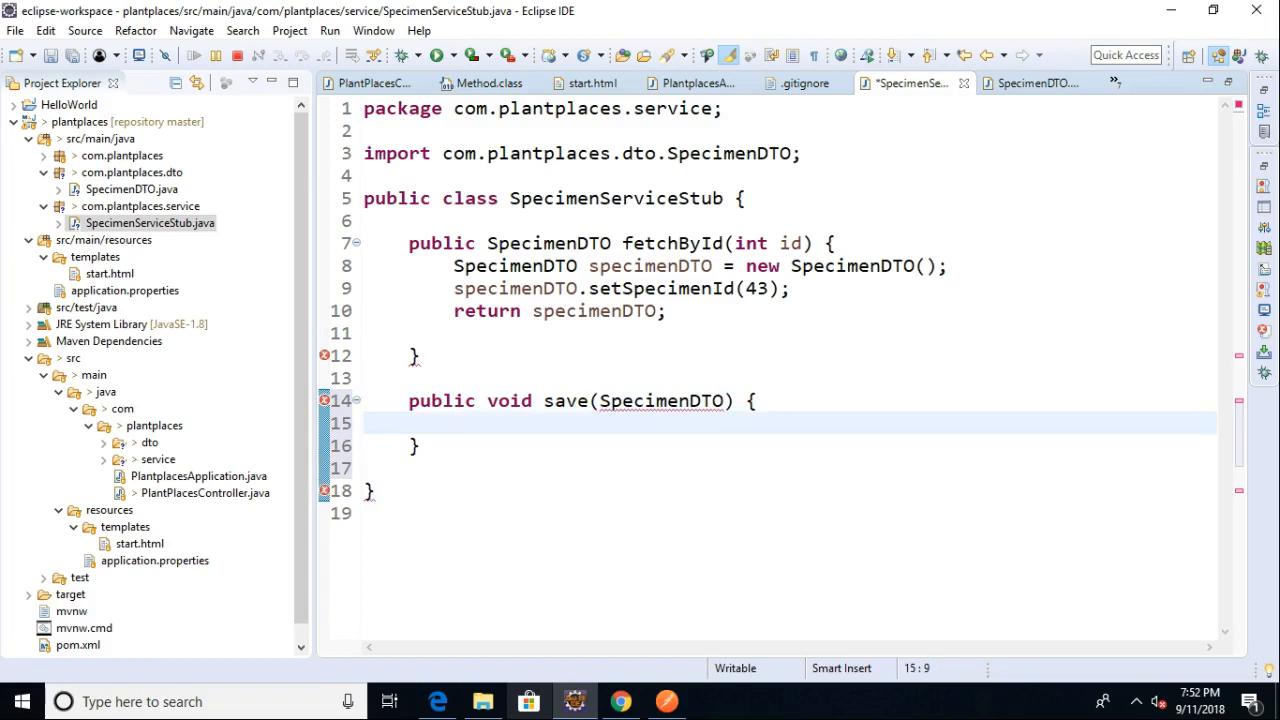
click(736, 400)
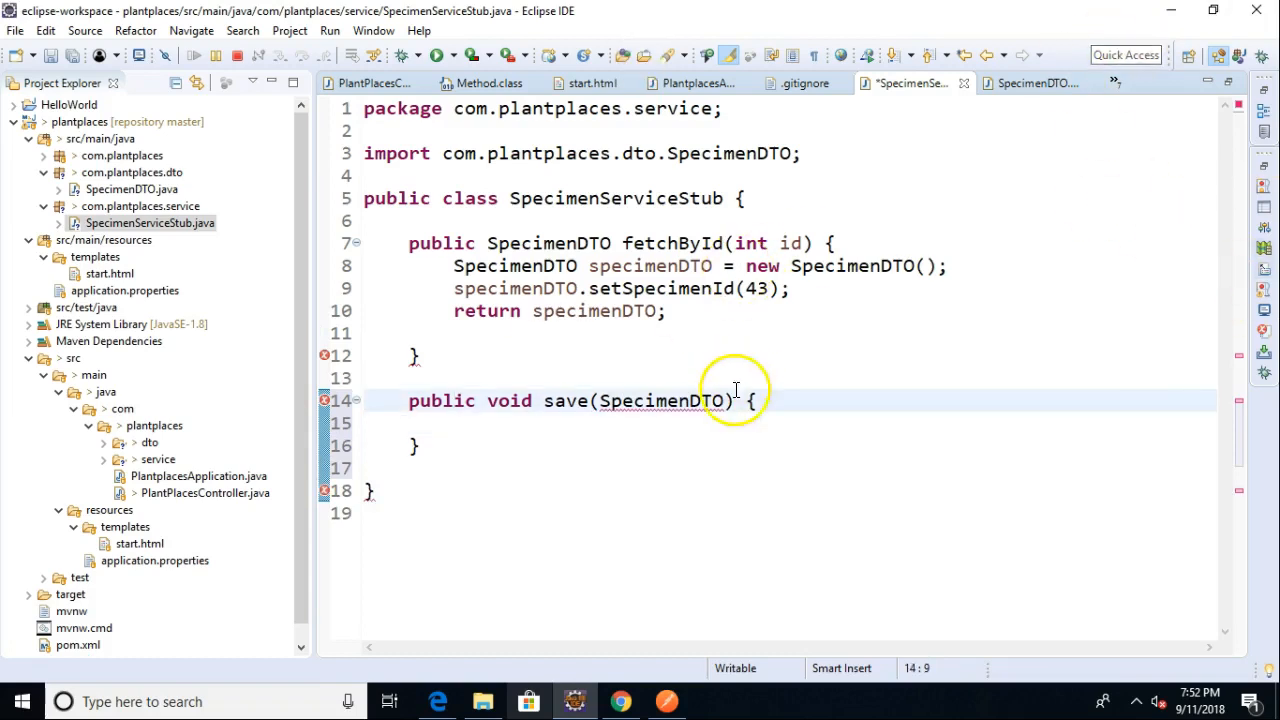
text(specimenDTO)
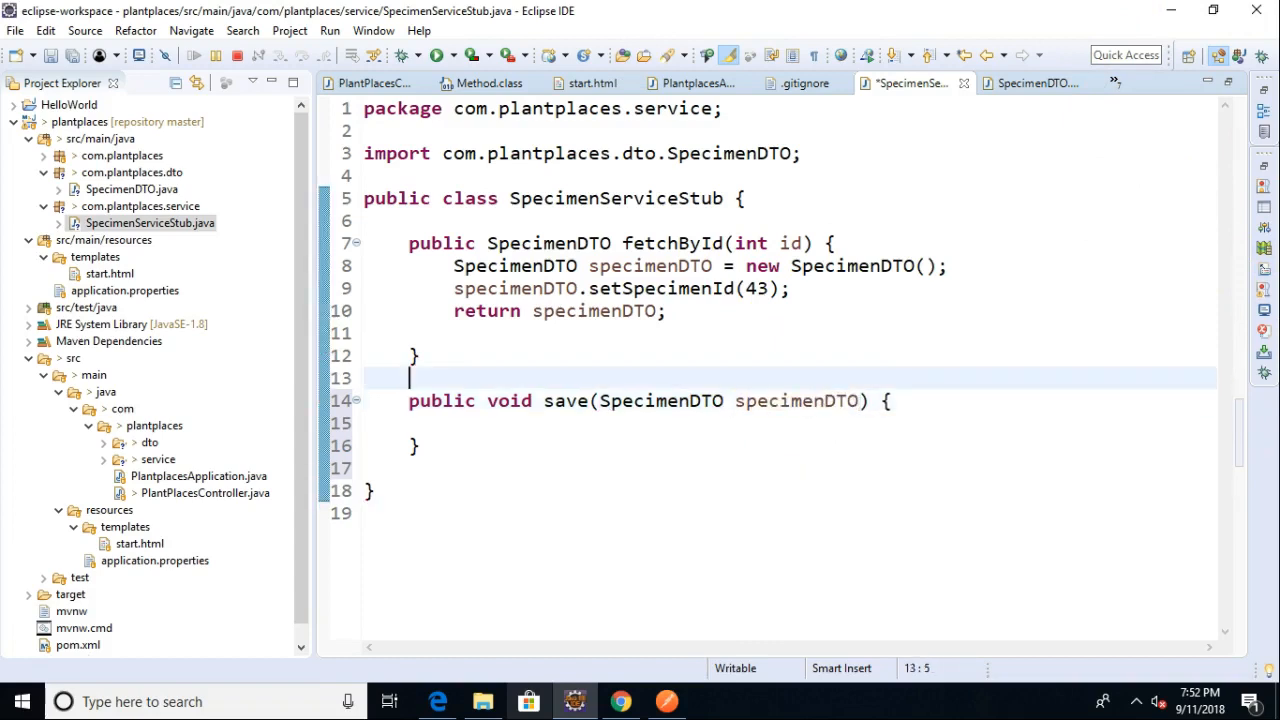
mouse_move(458, 176)
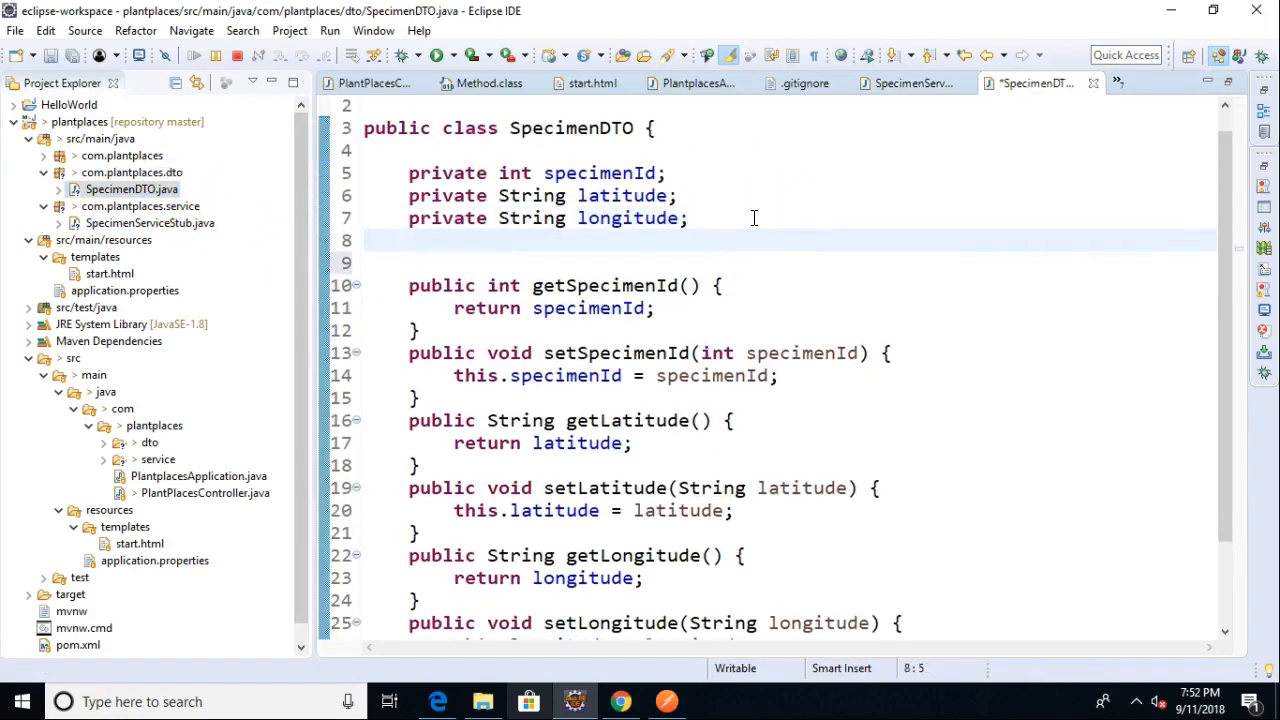
Declare a private String description field in SpecimenDTO.
text(prvi)
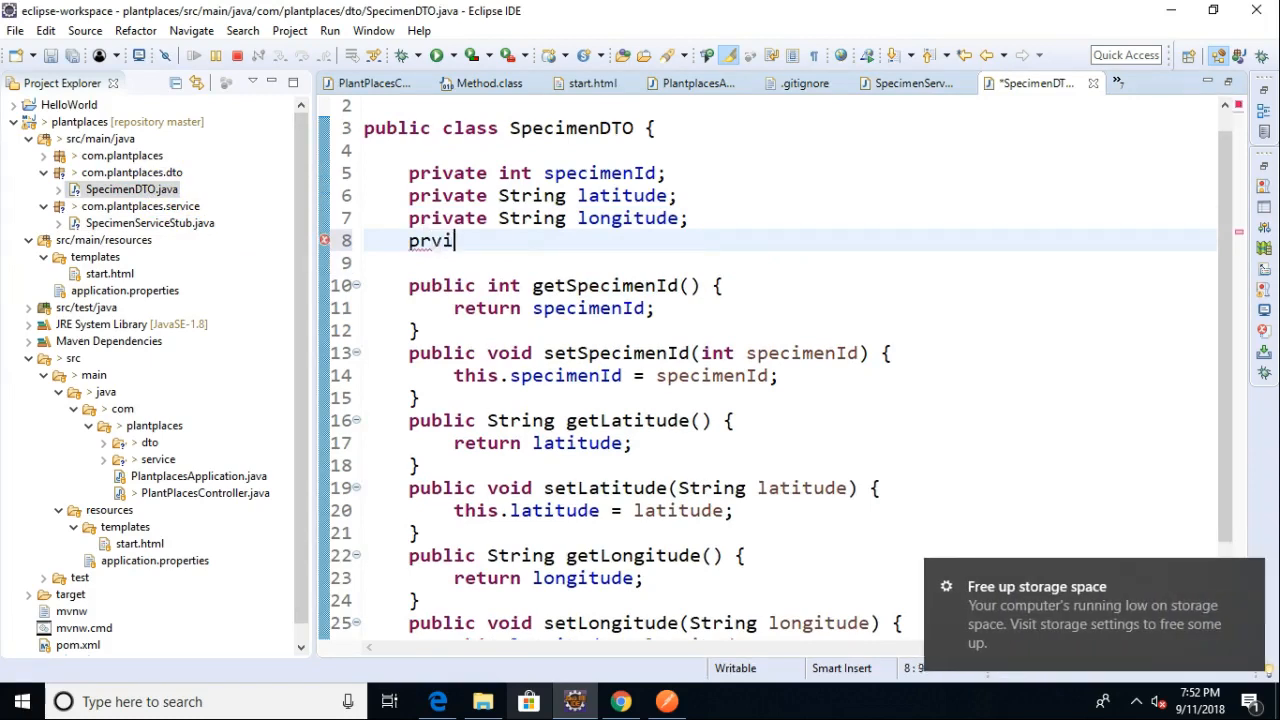
text(ate String)
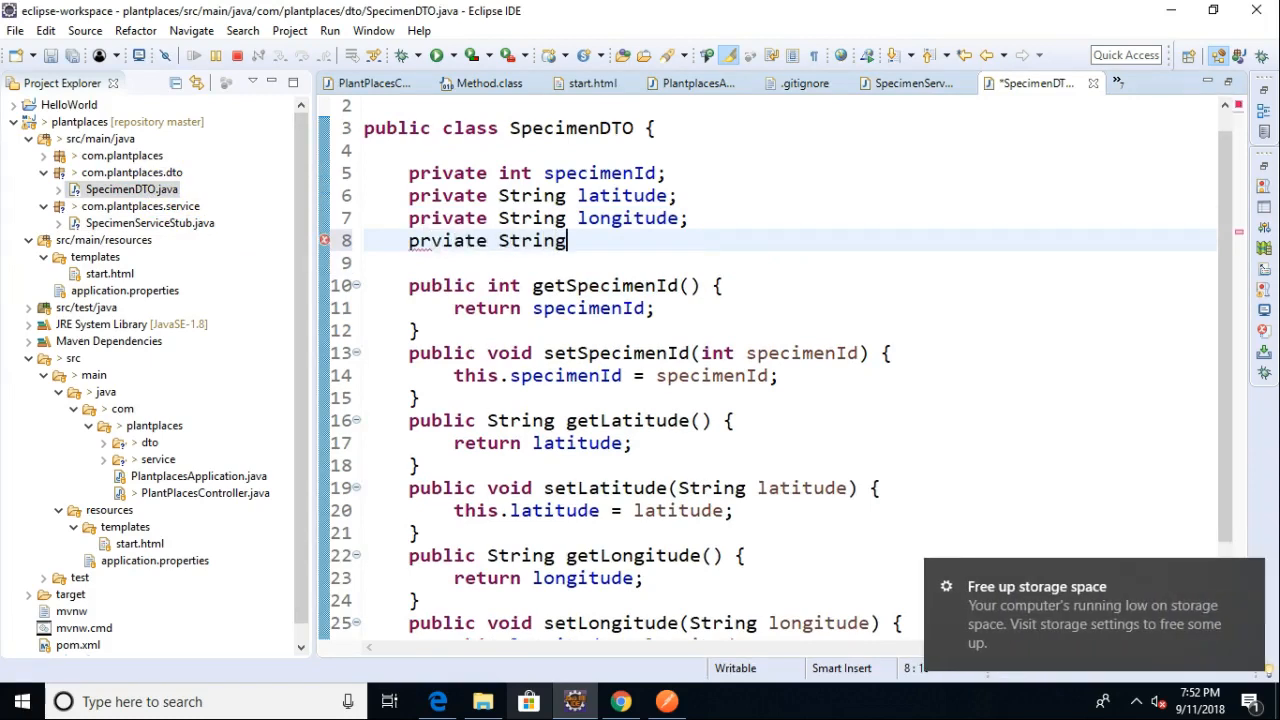
text(notes)
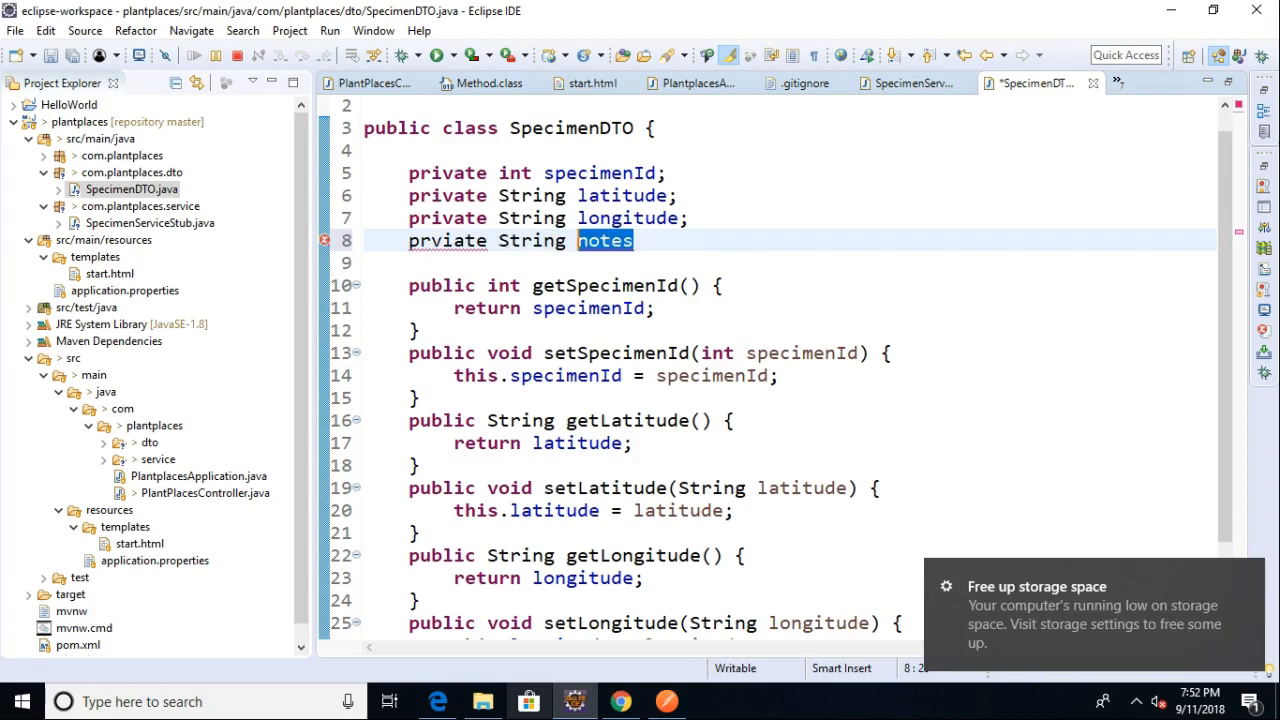
text(description)
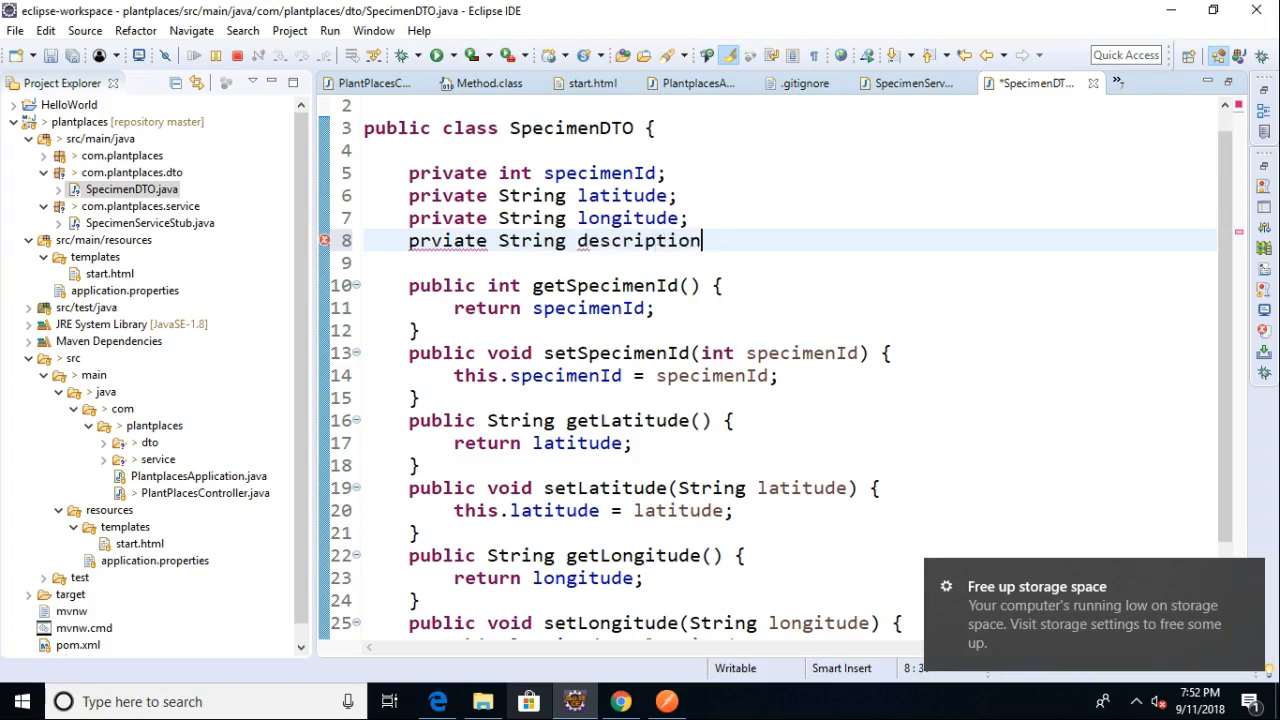
text(;)
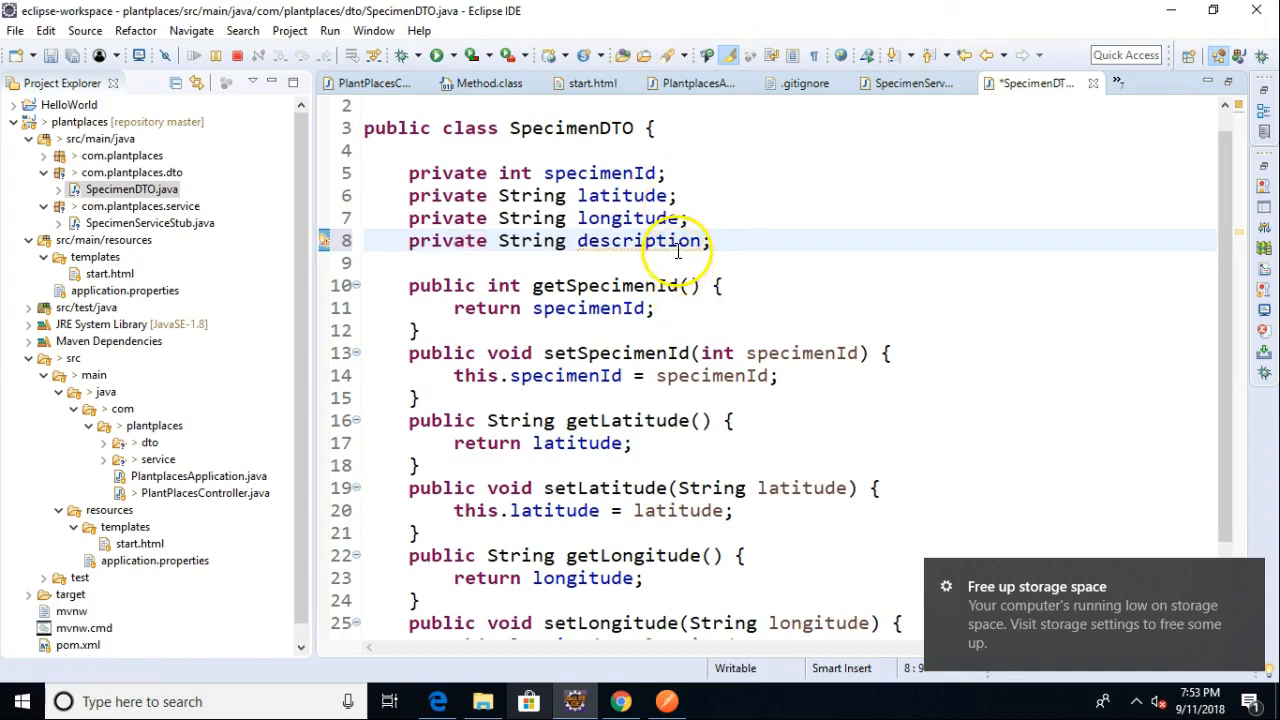
Generate the getter and setter for the description field.
right_click(640, 240)
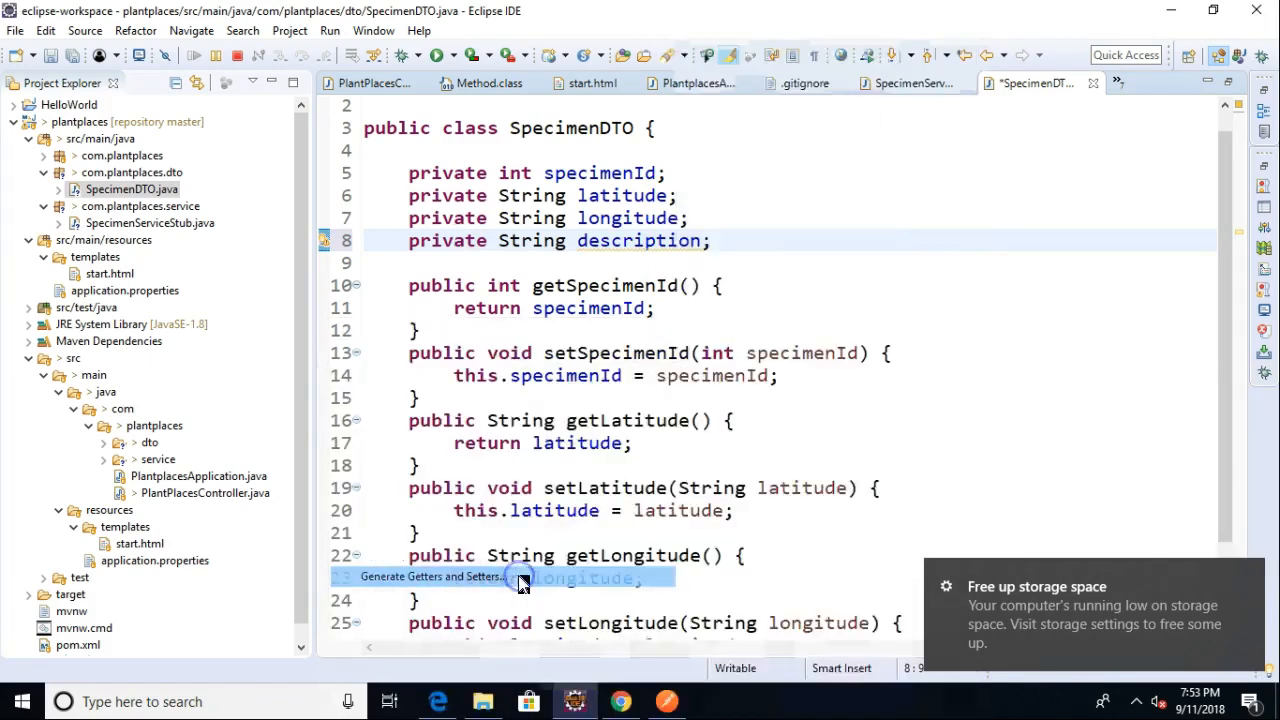
click(430, 576)
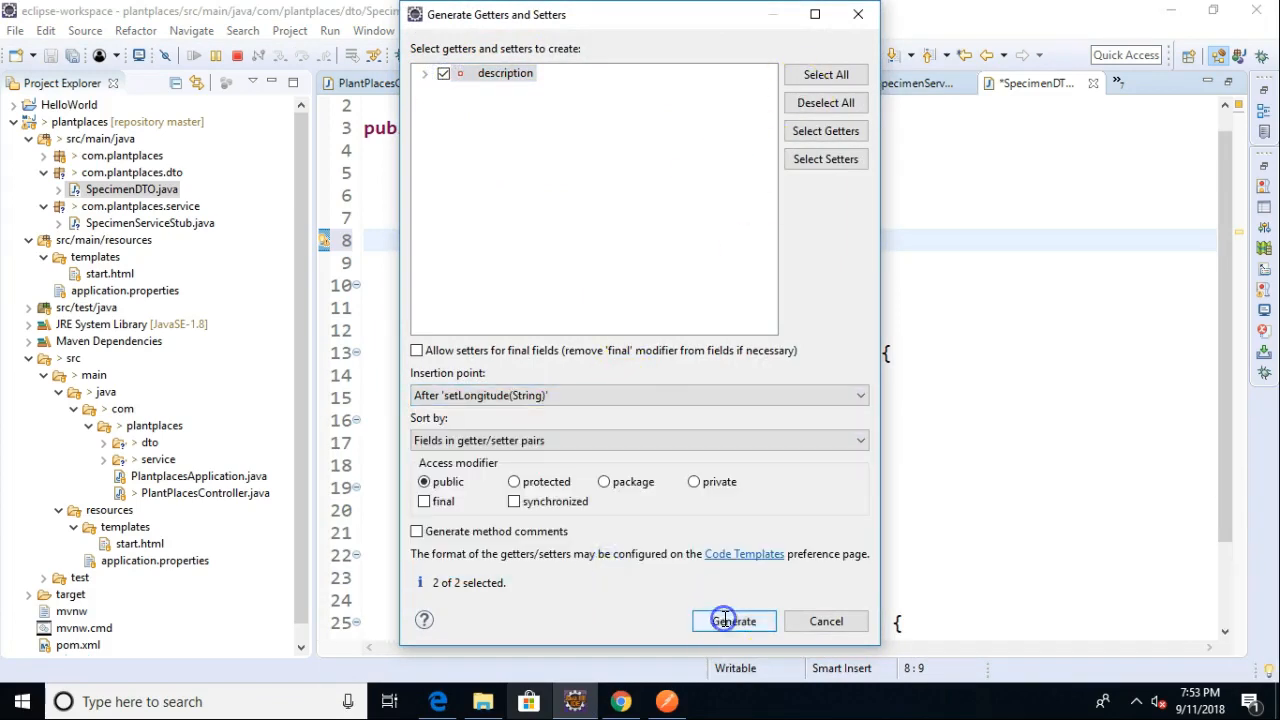
click(732, 620)
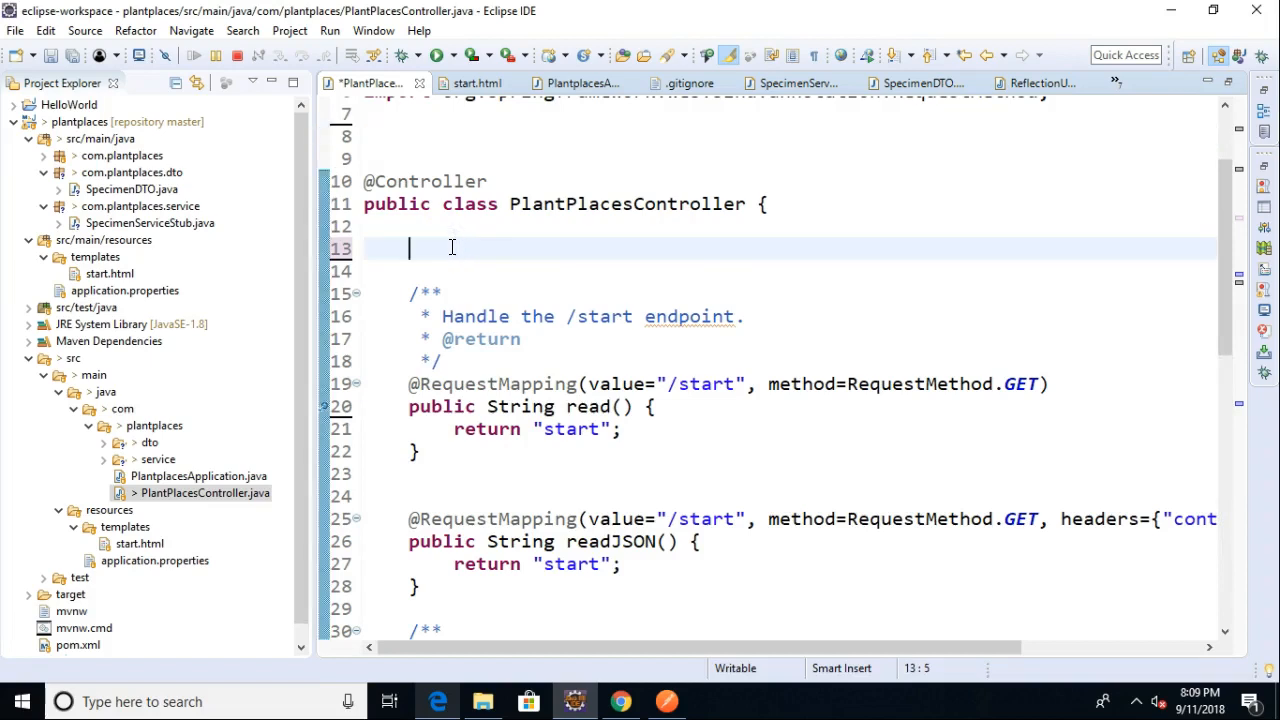
Declare a private SpecimenServiceStub specimenServiceStub field in PlantPlacesController.
text(private Sp)
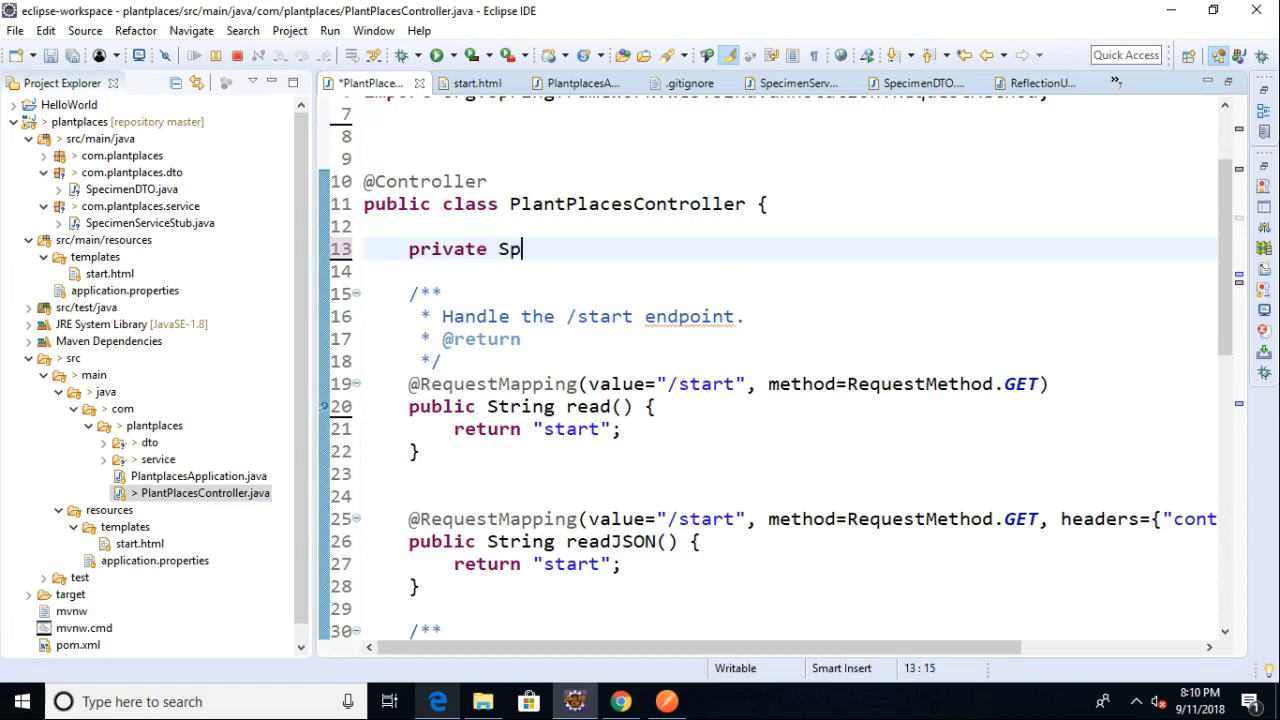
text(ecimenServ)
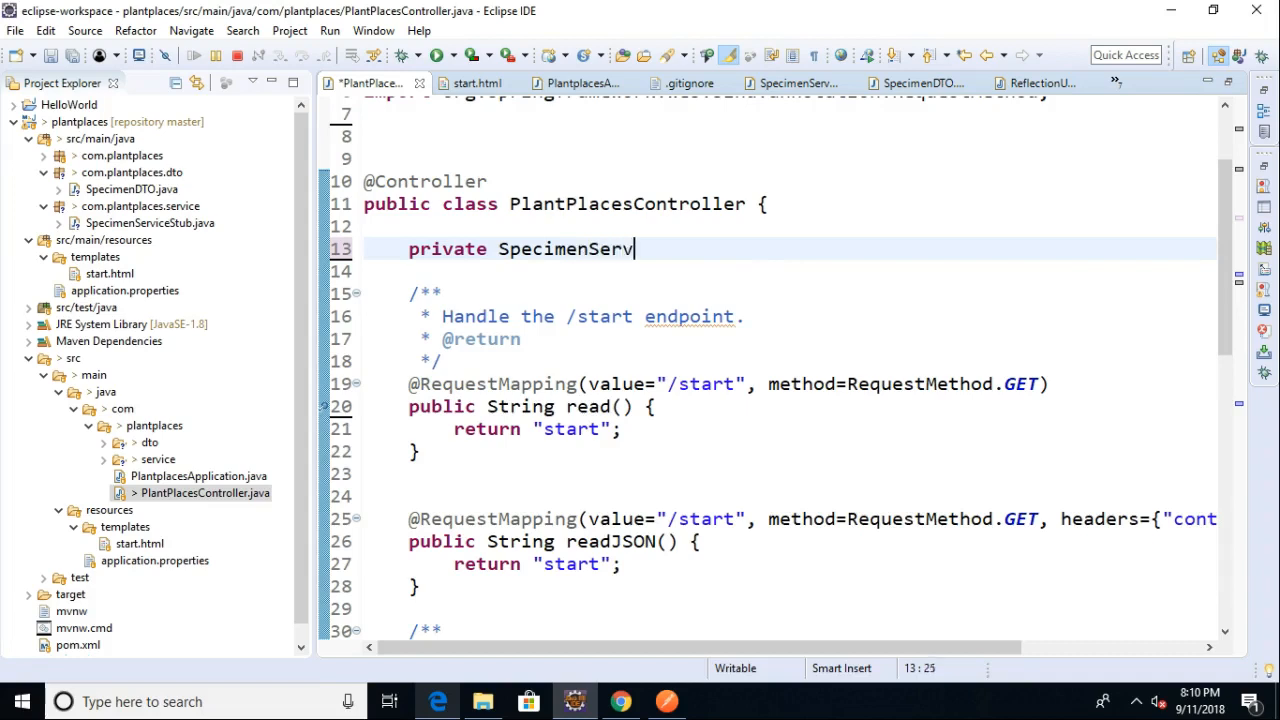
text(iceStub sp)
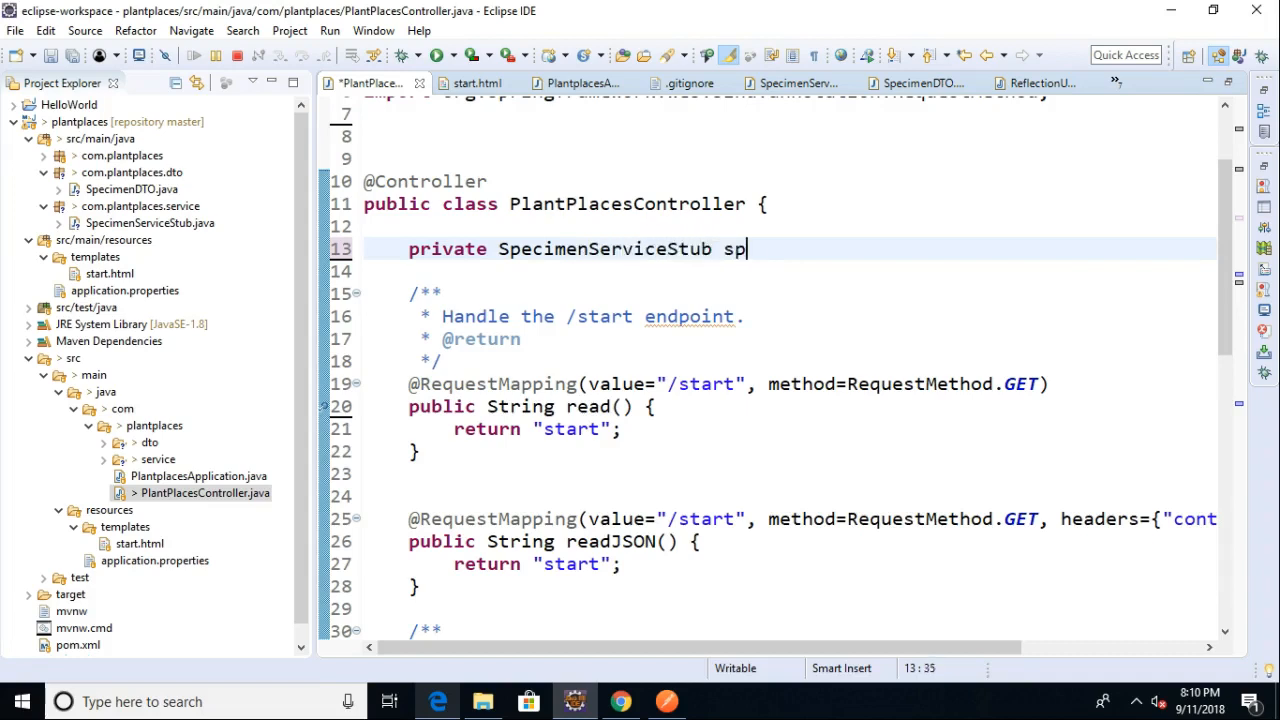
text(ecimenSer)
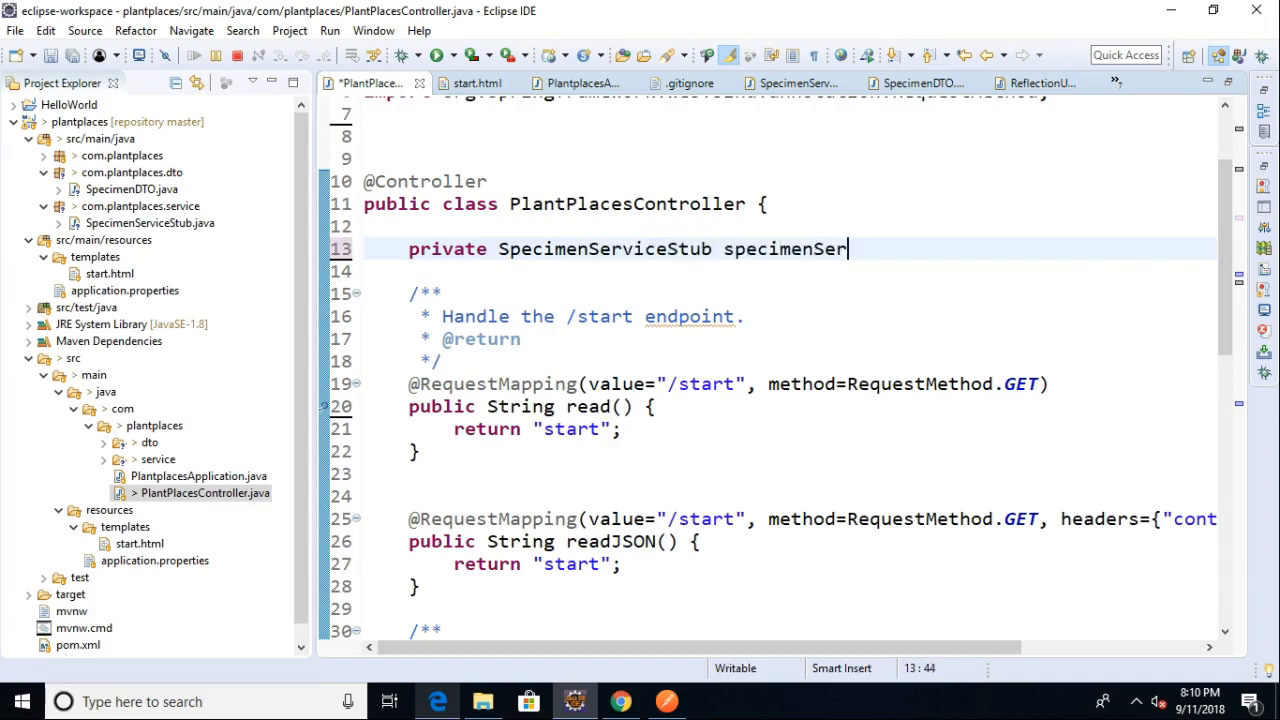
text(viceStub;)
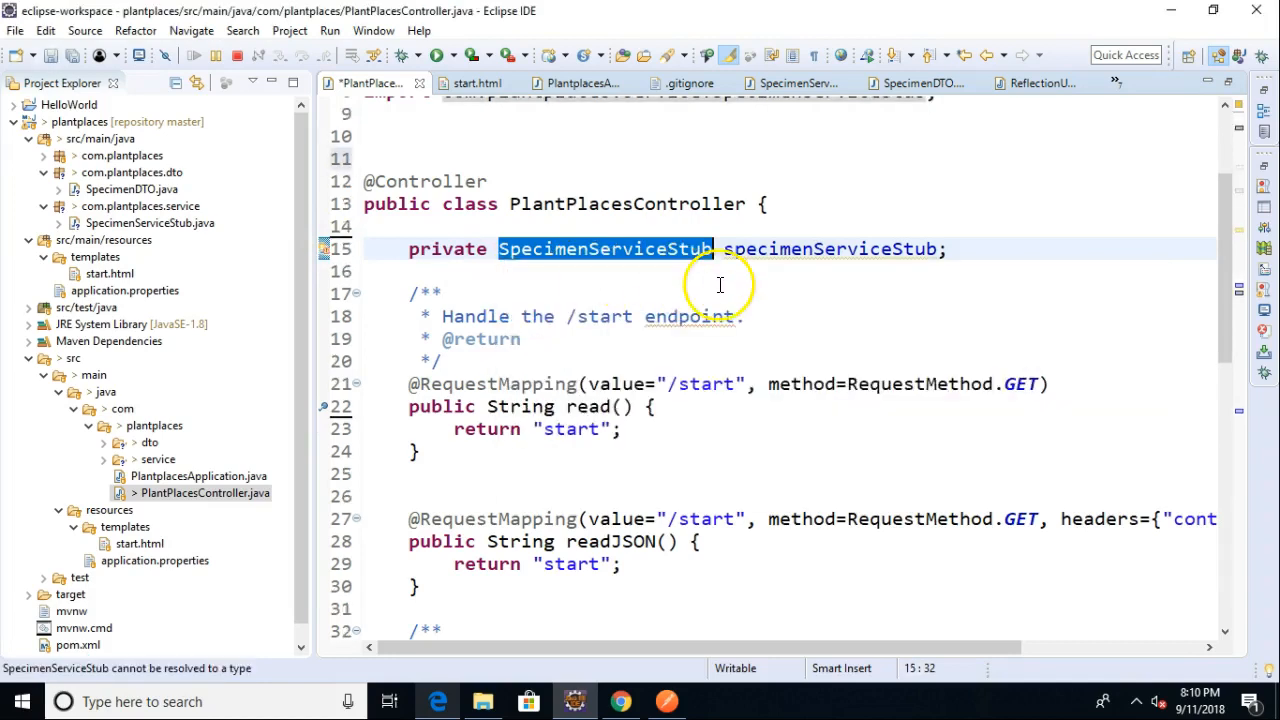
Apply the Quick Fix that imports SpecimenServiceStub so the field's type resolves.
click(726, 292)
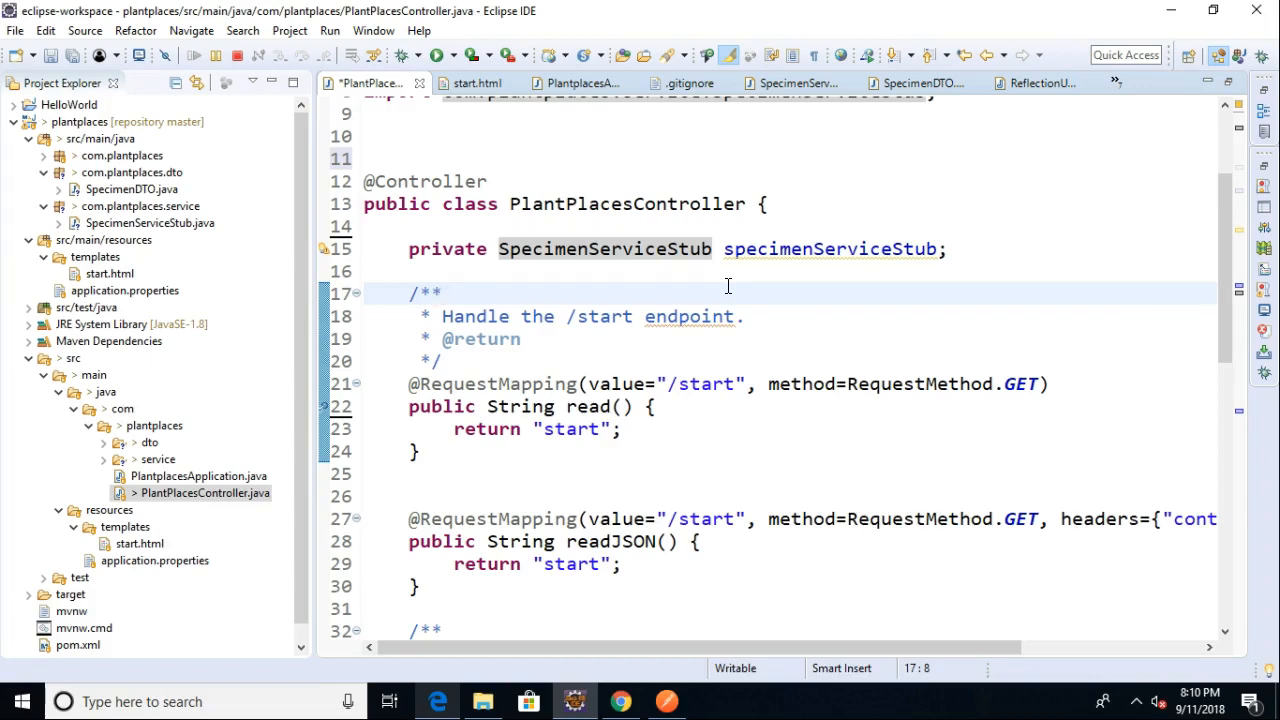
click(444, 292)
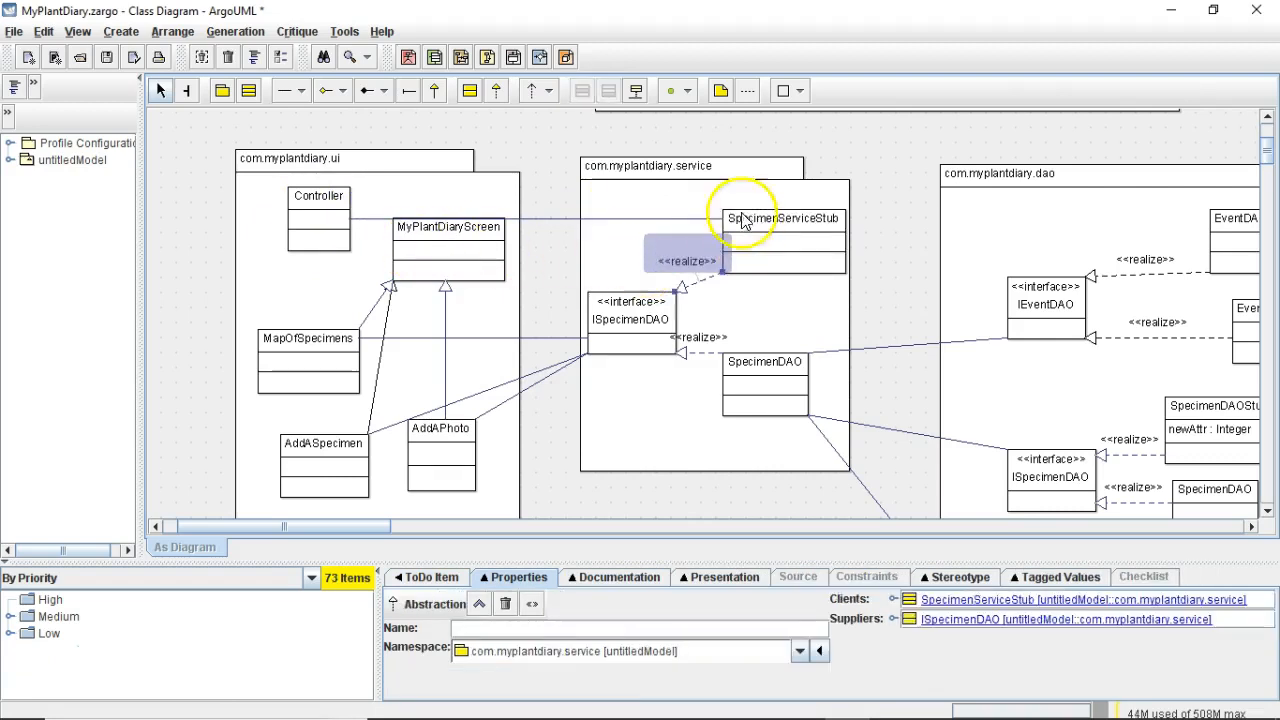
mouse_move(756, 210)
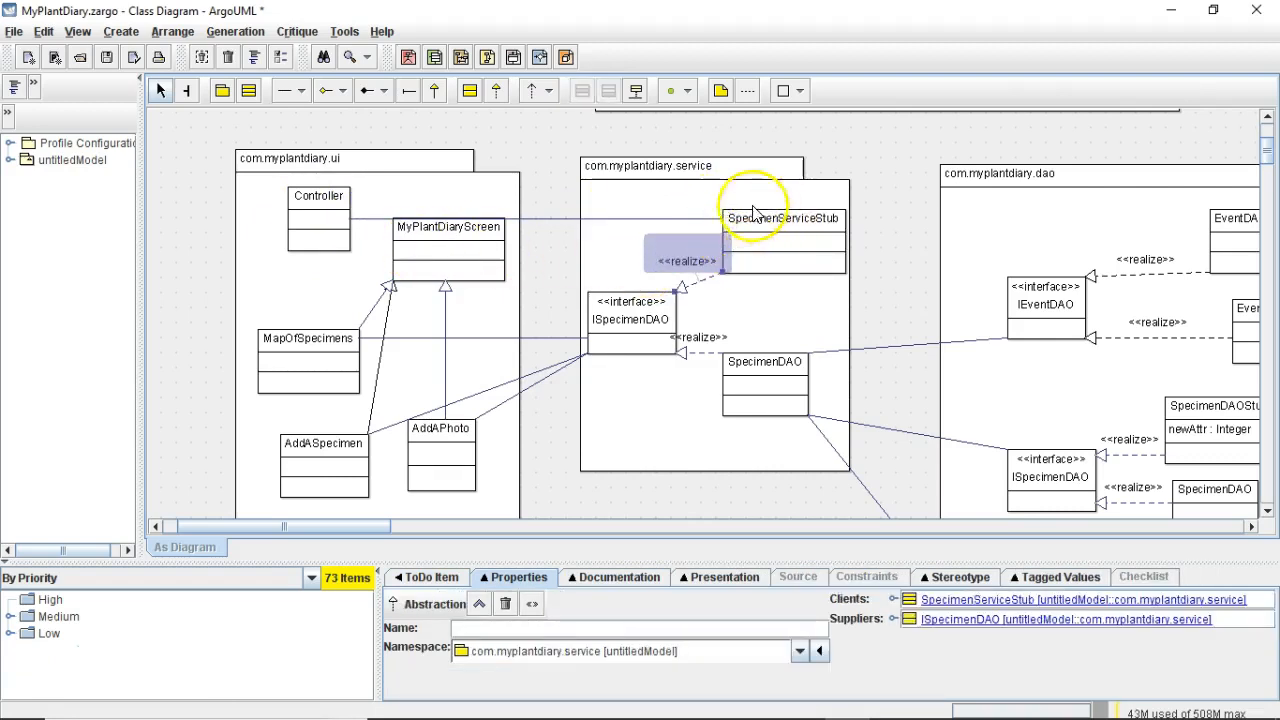
mouse_move(316, 204)
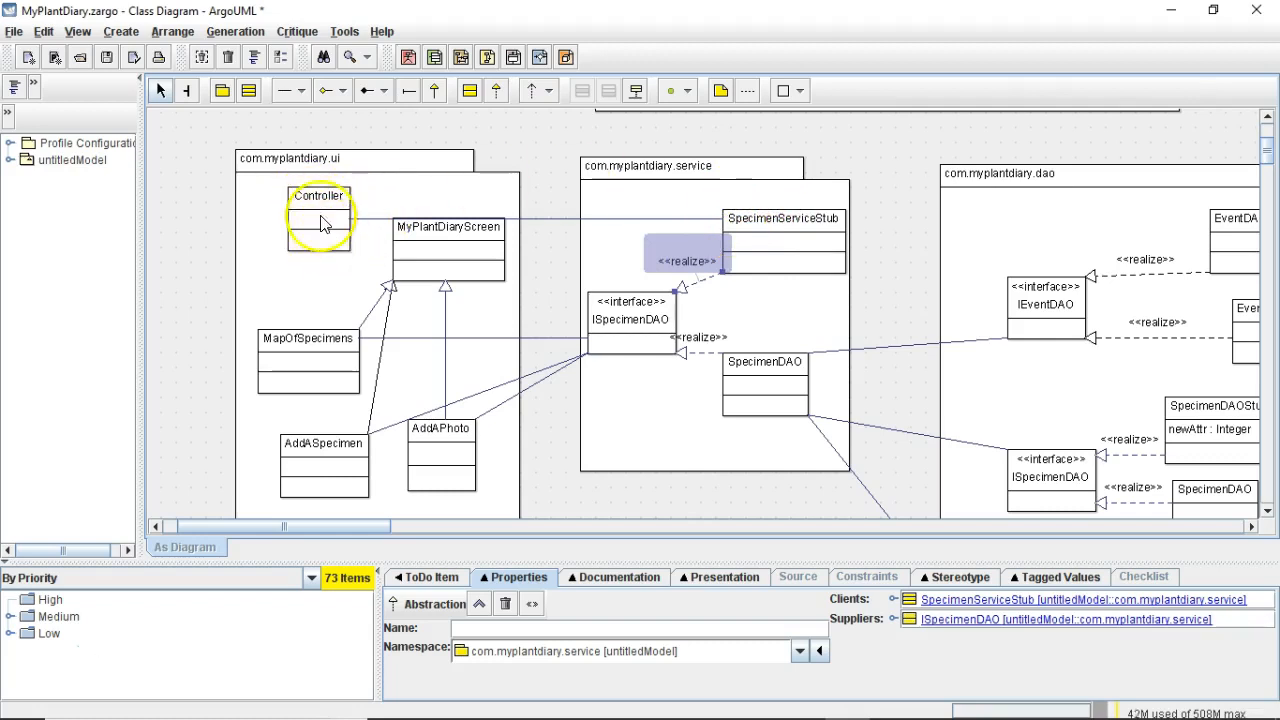
mouse_move(376, 228)
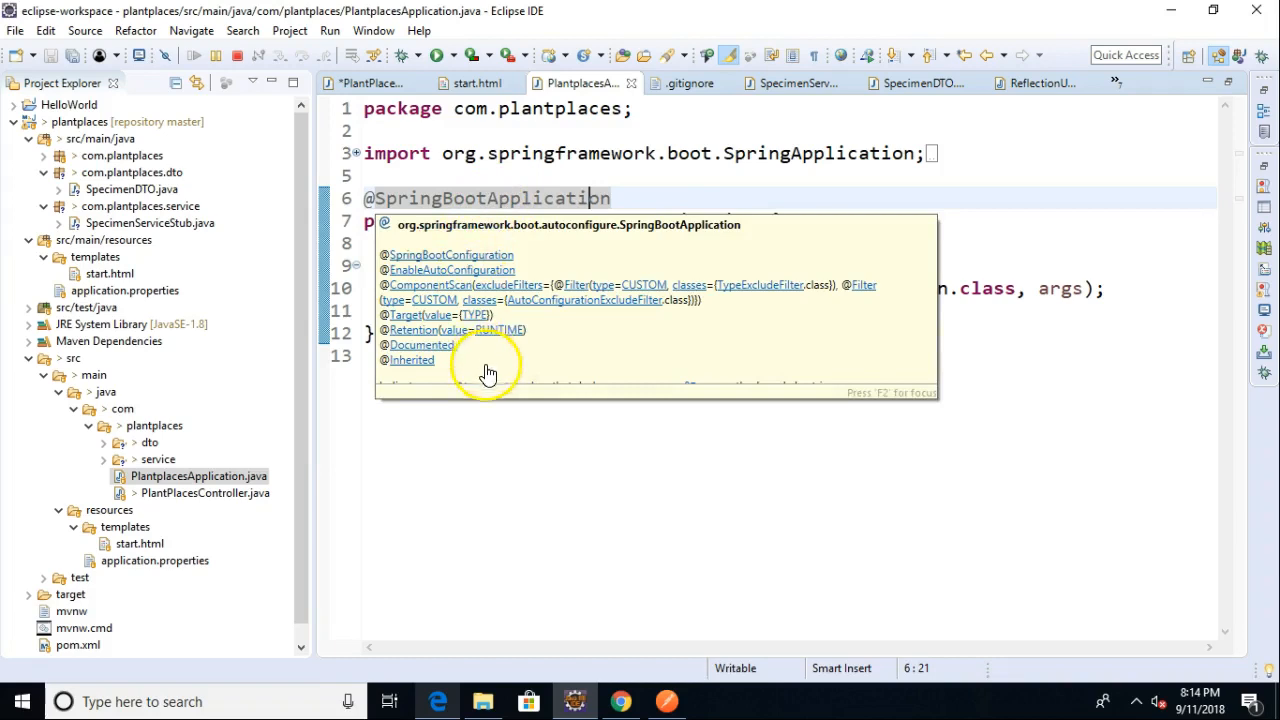
key(Escape)
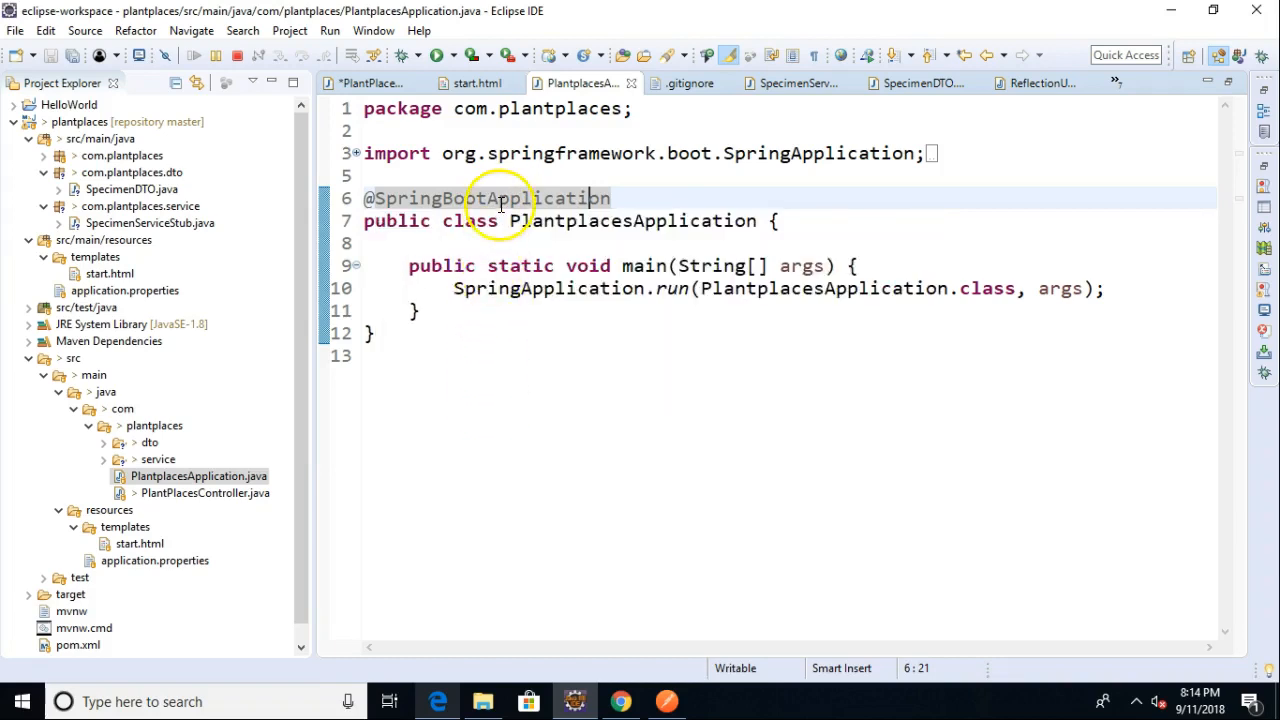
mouse_move(490, 198)
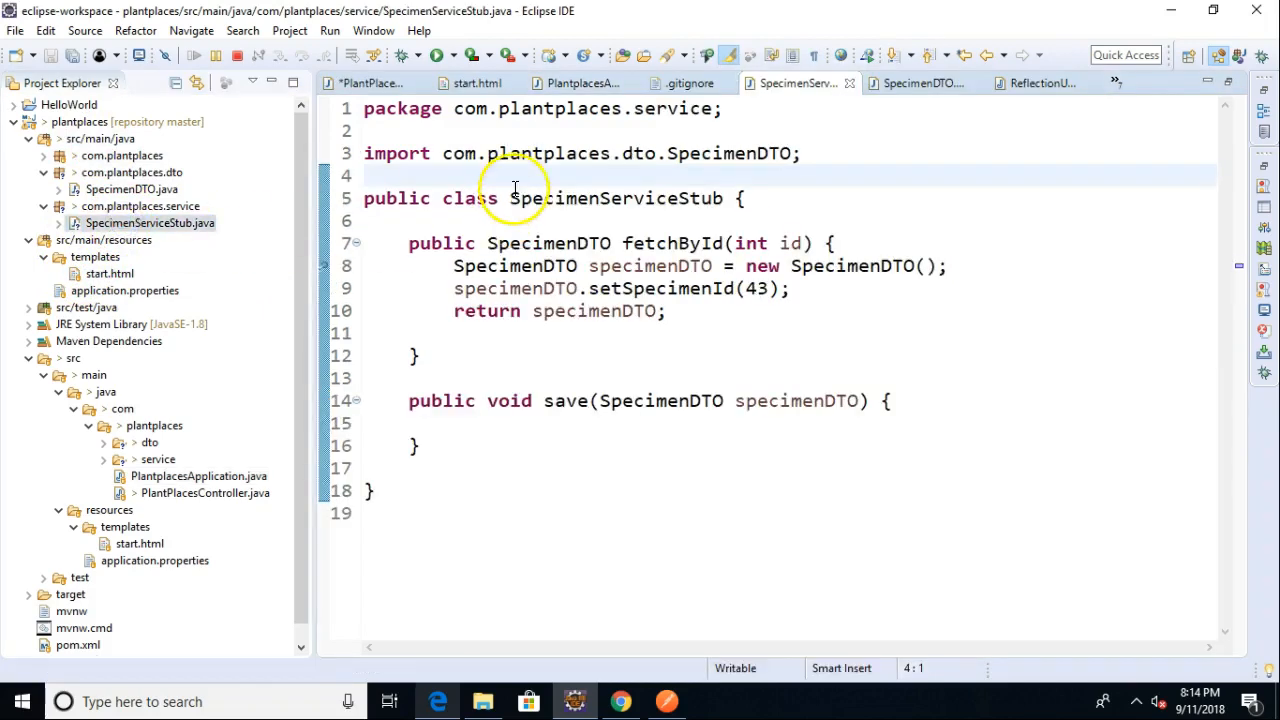
text(@Com)
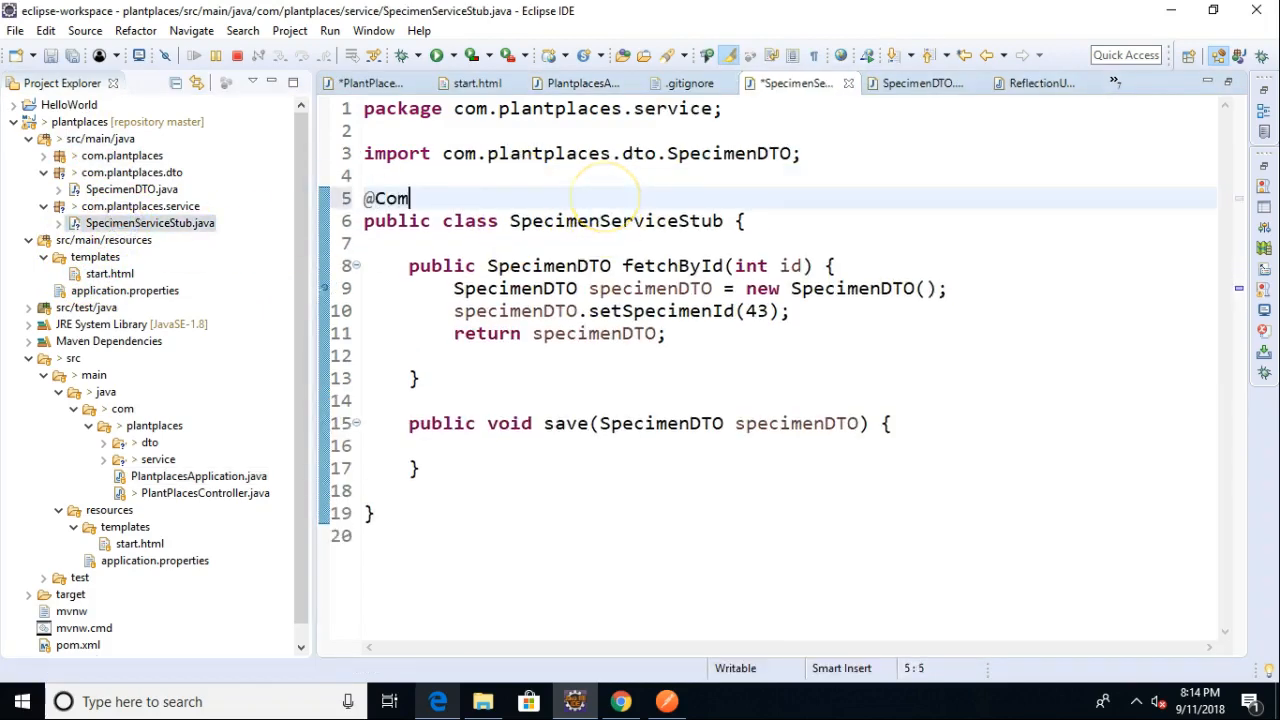
text(ponet)
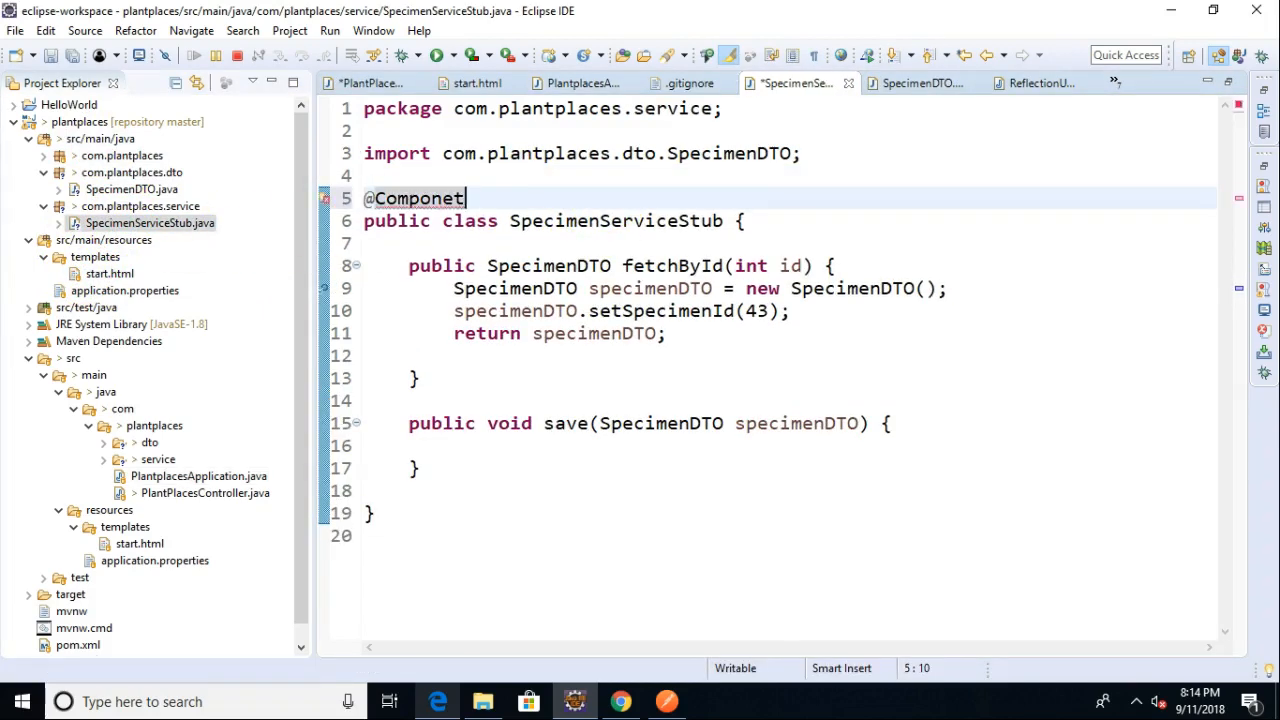
text(nt)
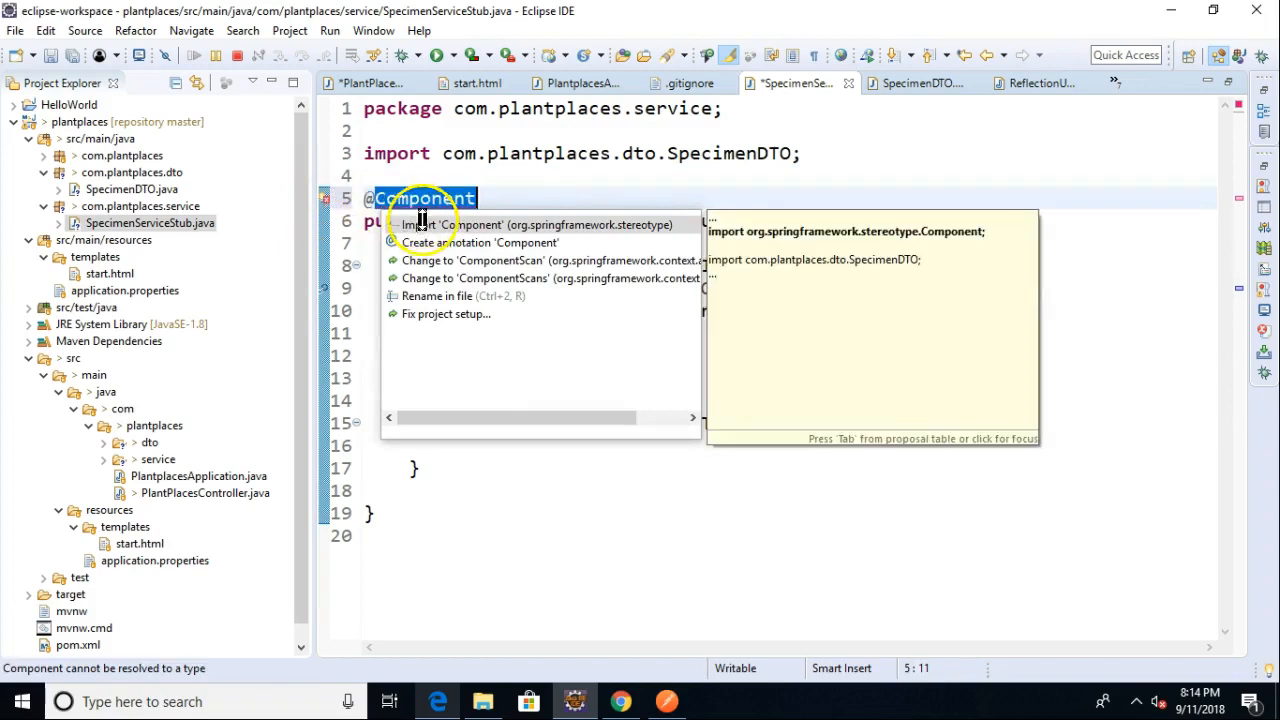
click(476, 224)
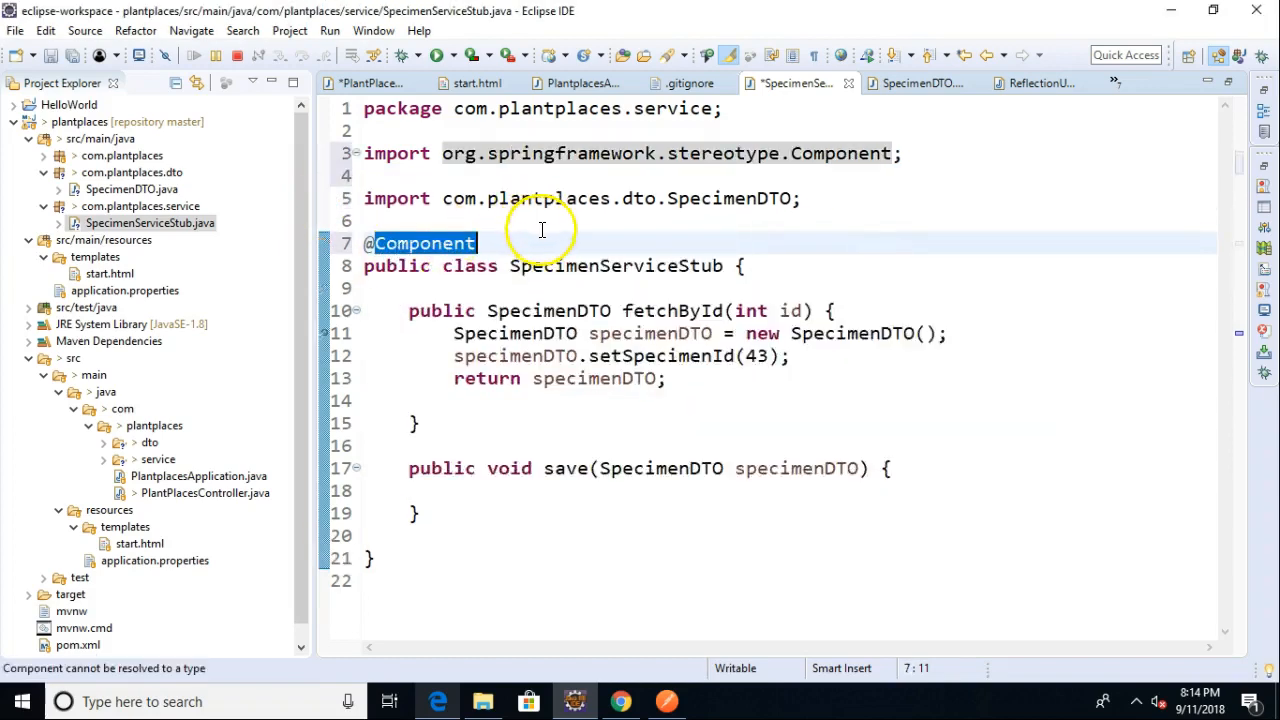
key(ctrl+s)
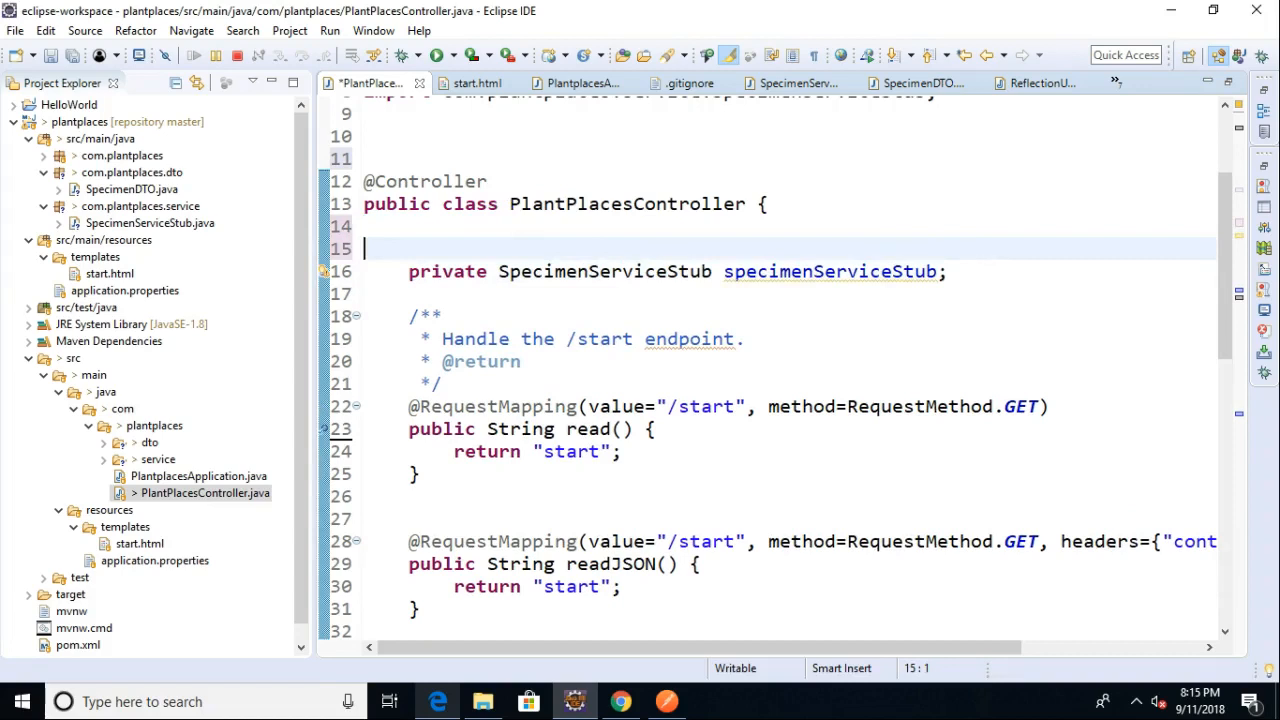
text(@Au)
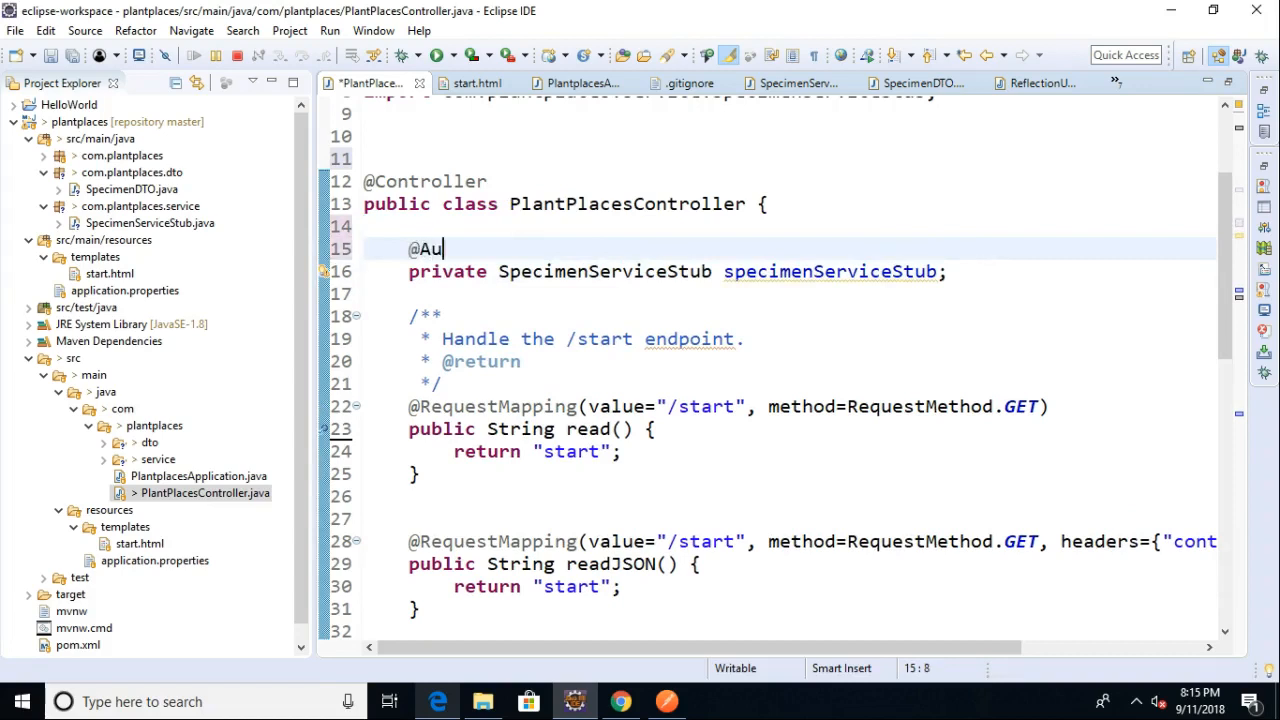
text(towired)
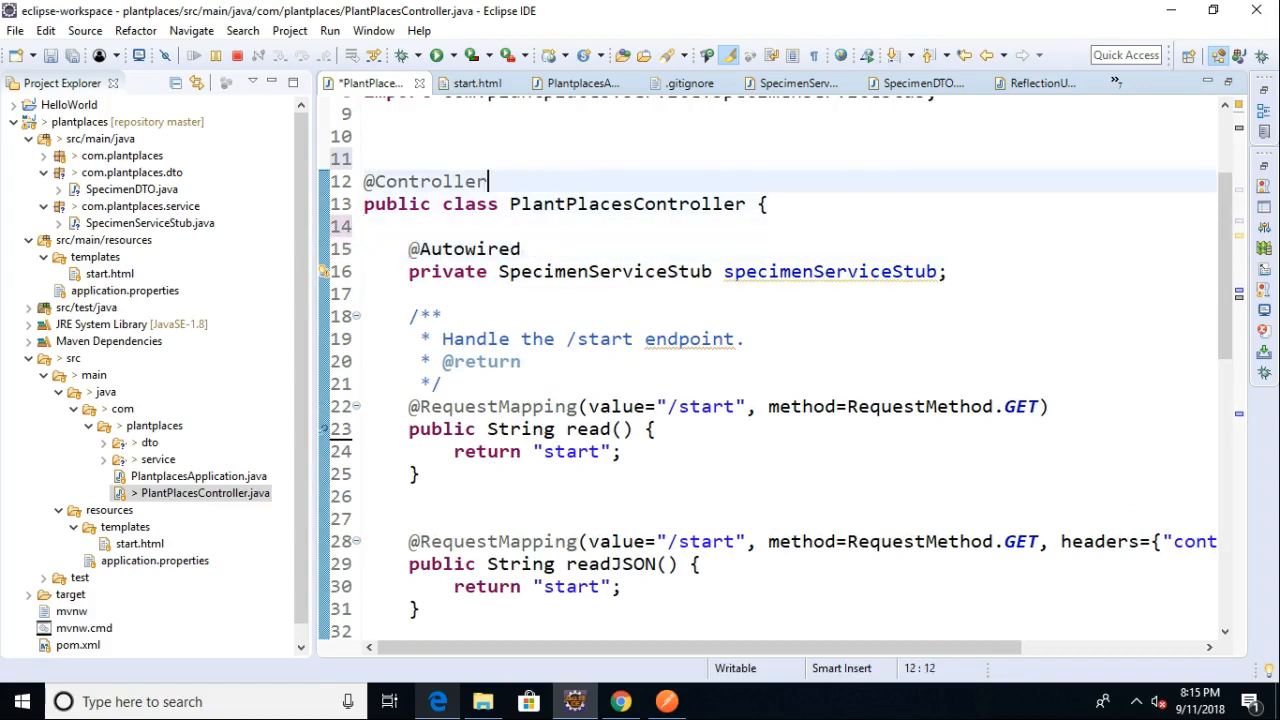
double_click(424, 180)
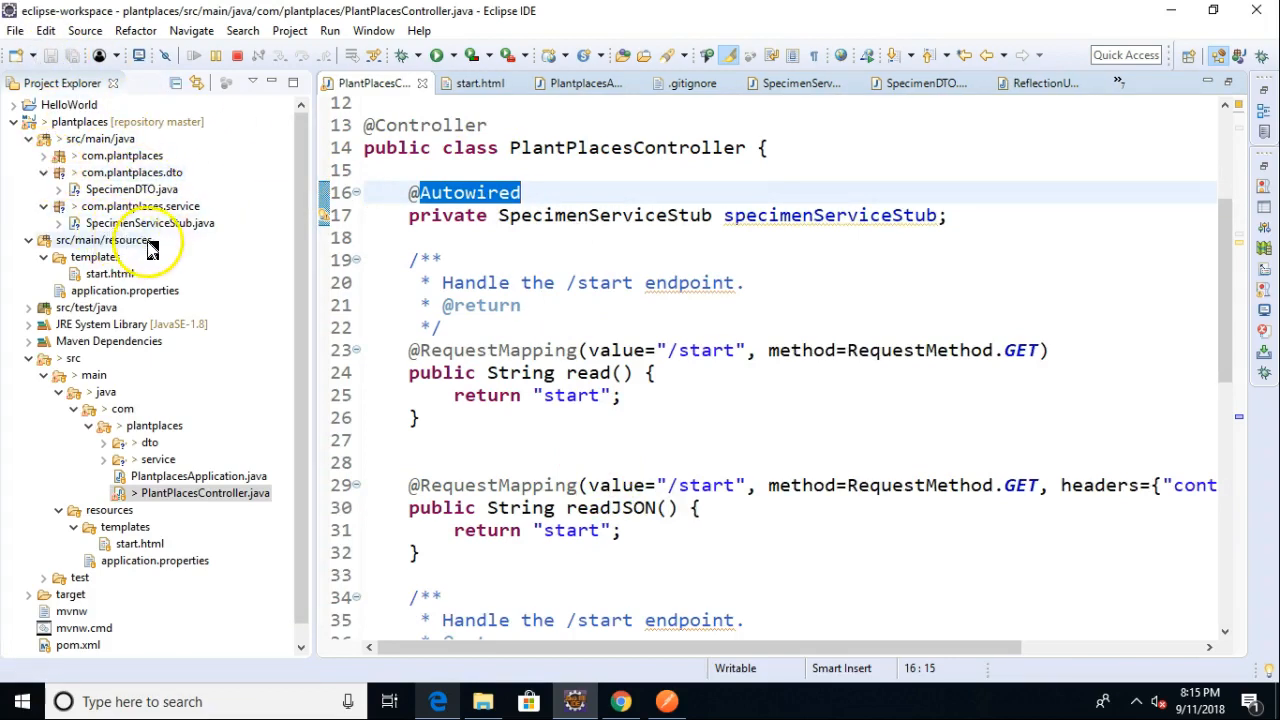
double_click(162, 224)
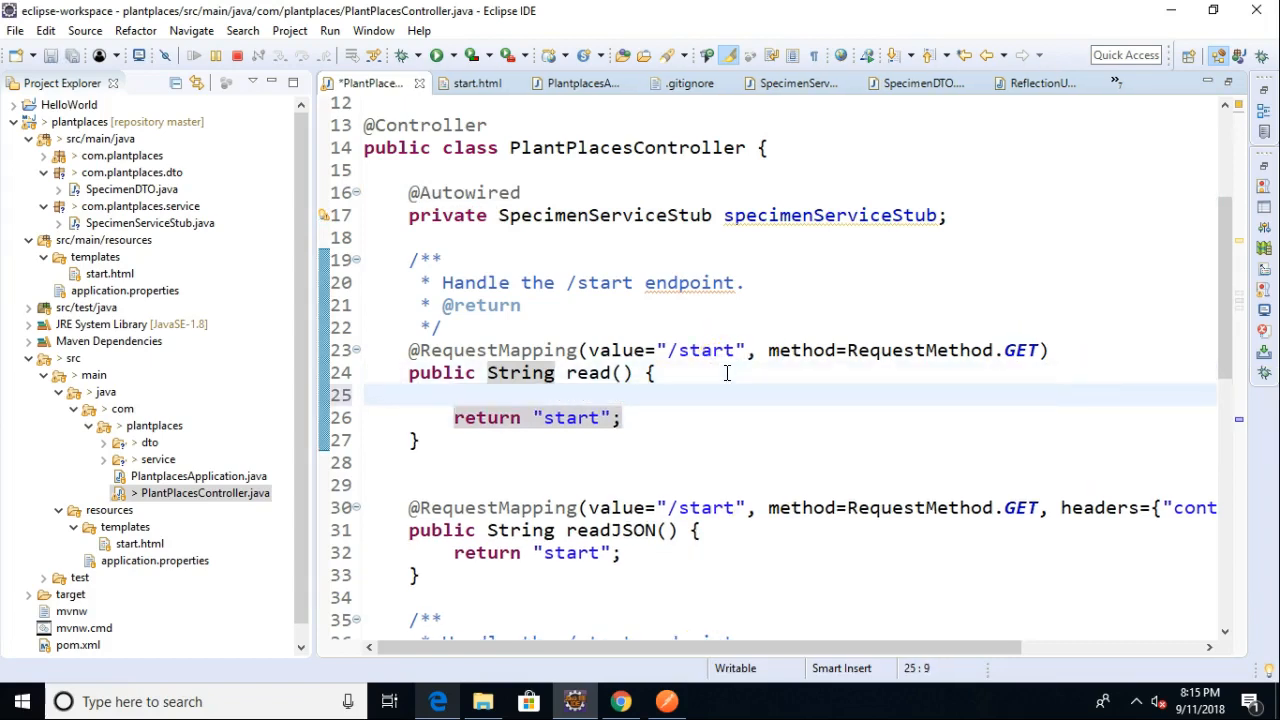
Call specimenServiceStub.fetchById(43) in read() and assign the result to a new SpecimenDTO local variable.
text(specimenServiceStub.fetchById(id)
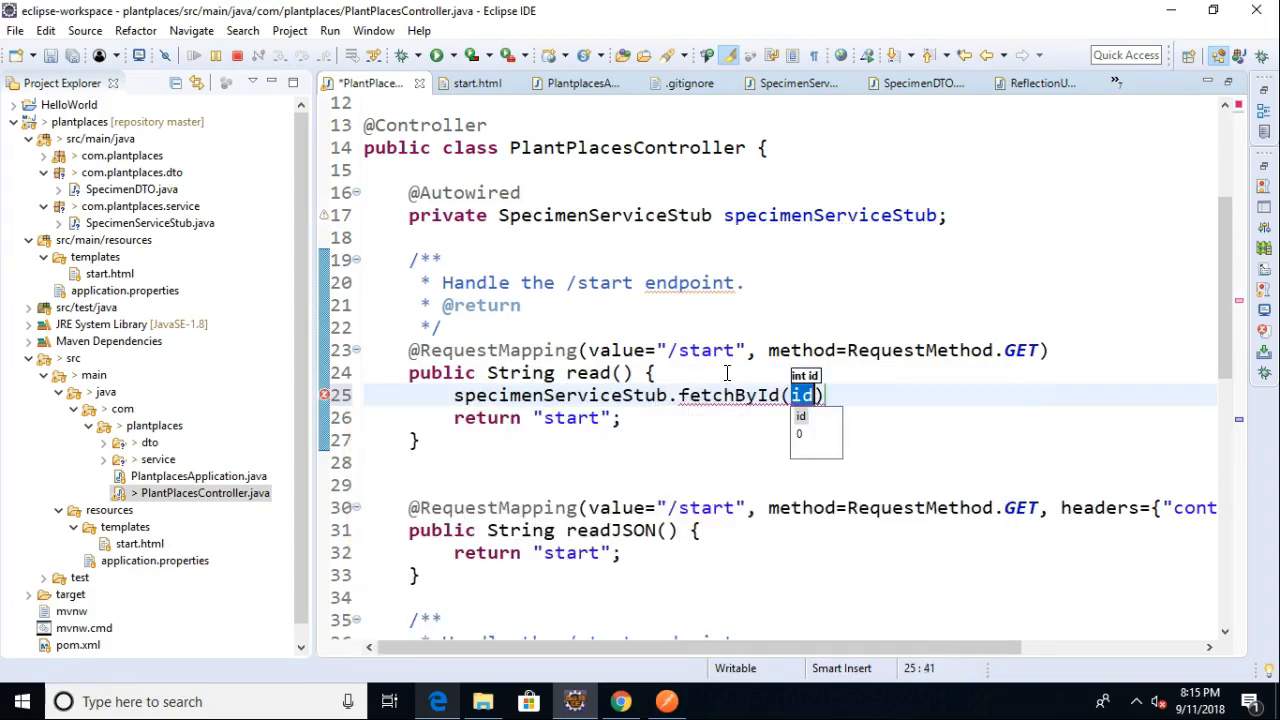
text(4)
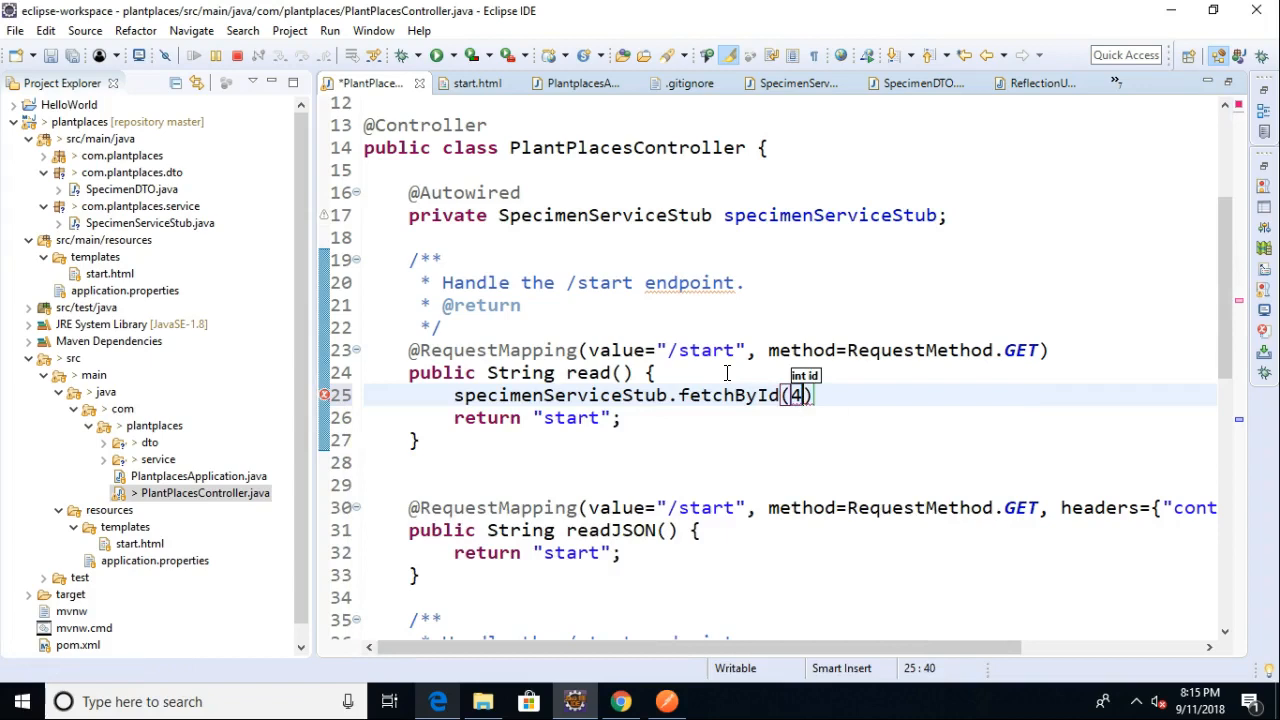
text(3)
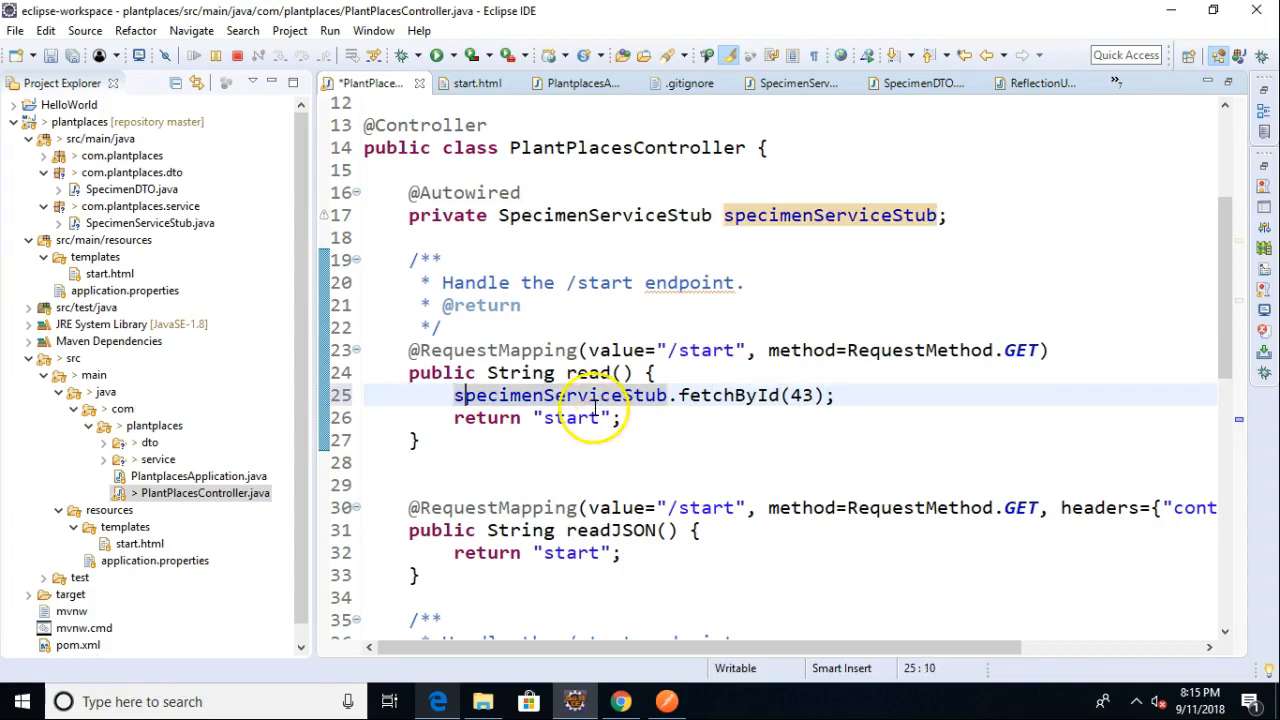
right_click(590, 408)
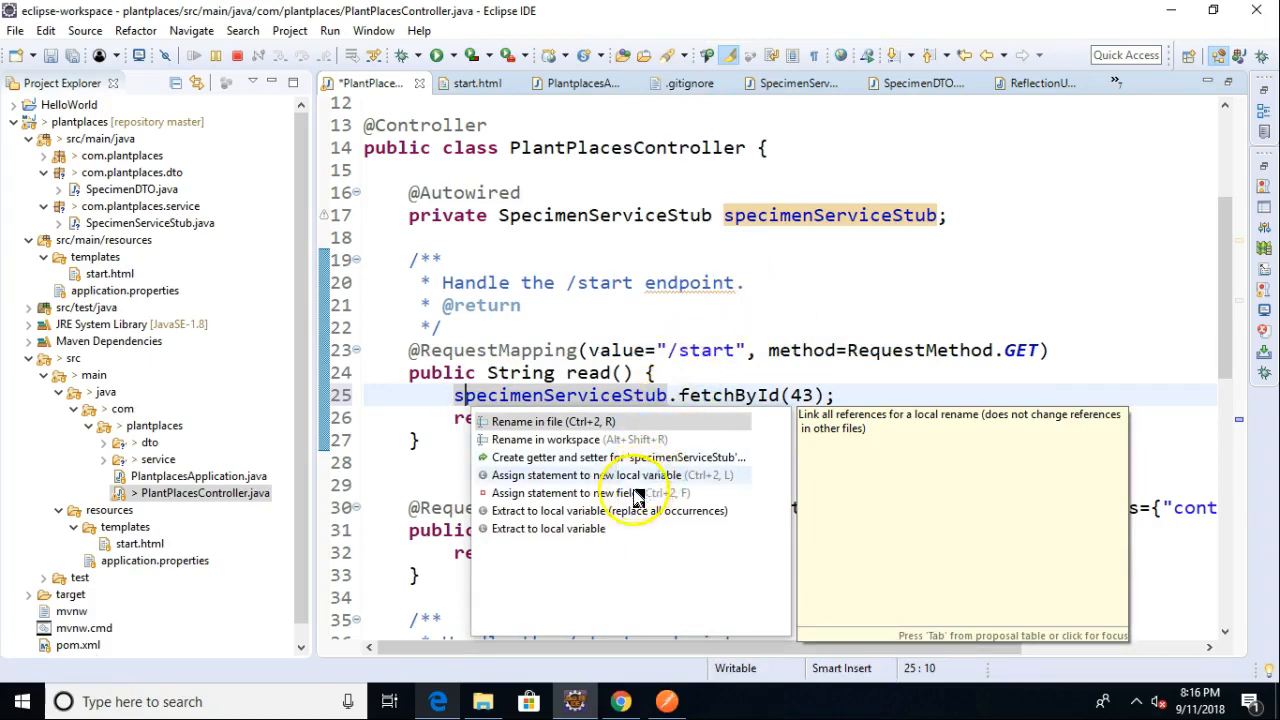
click(590, 474)
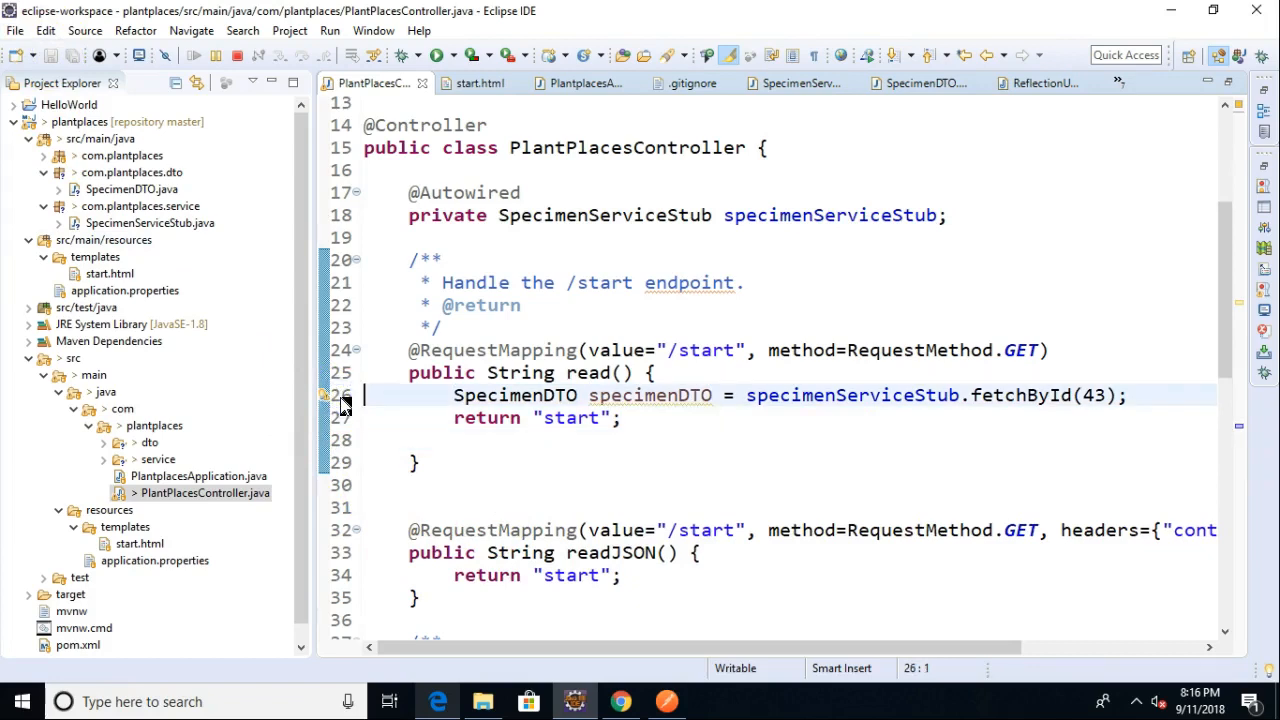
mouse_move(588, 242)
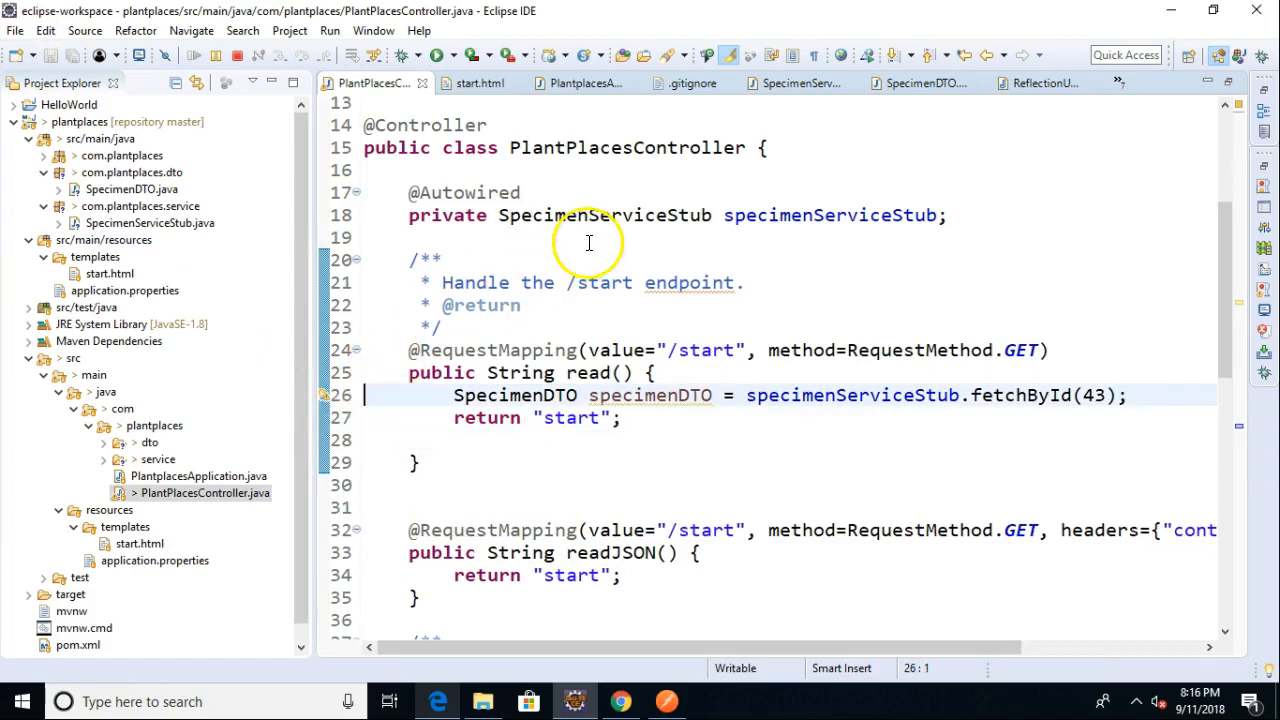
mouse_move(612, 210)
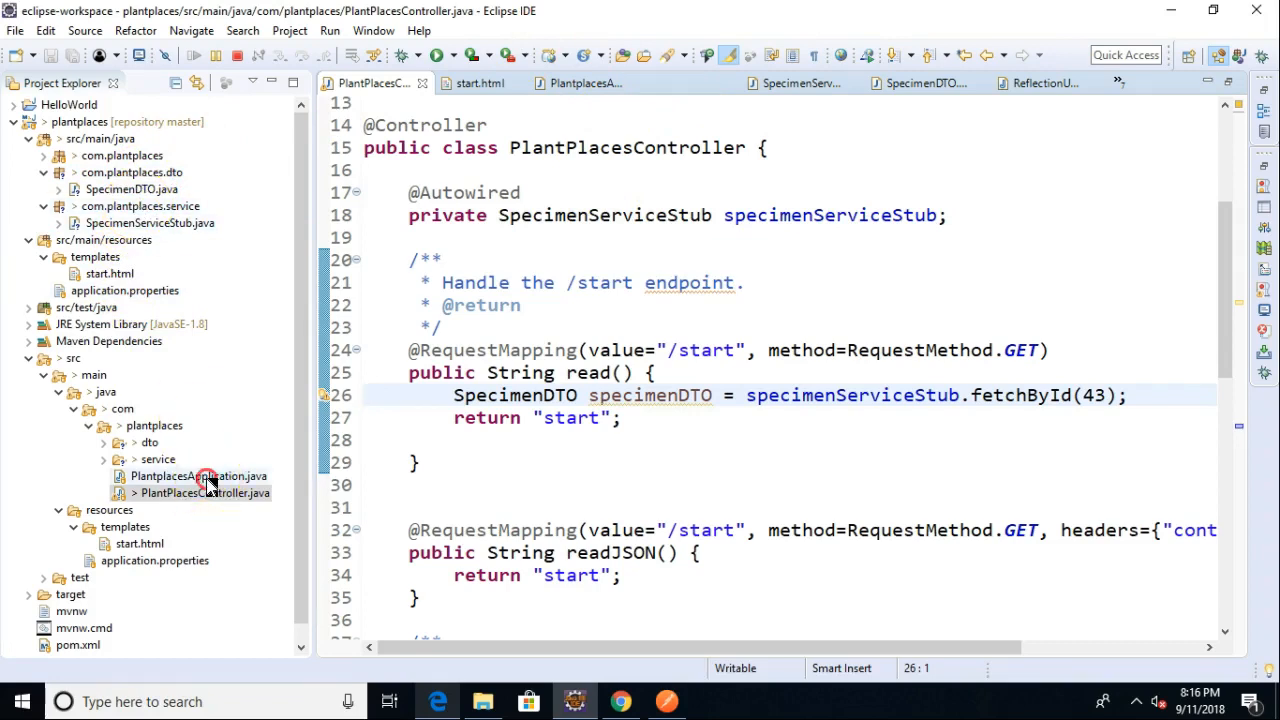
Debug PlantplacesApplication as a Java Application and reload 127.0.0.1:8080/start in Chrome.
right_click(196, 476)
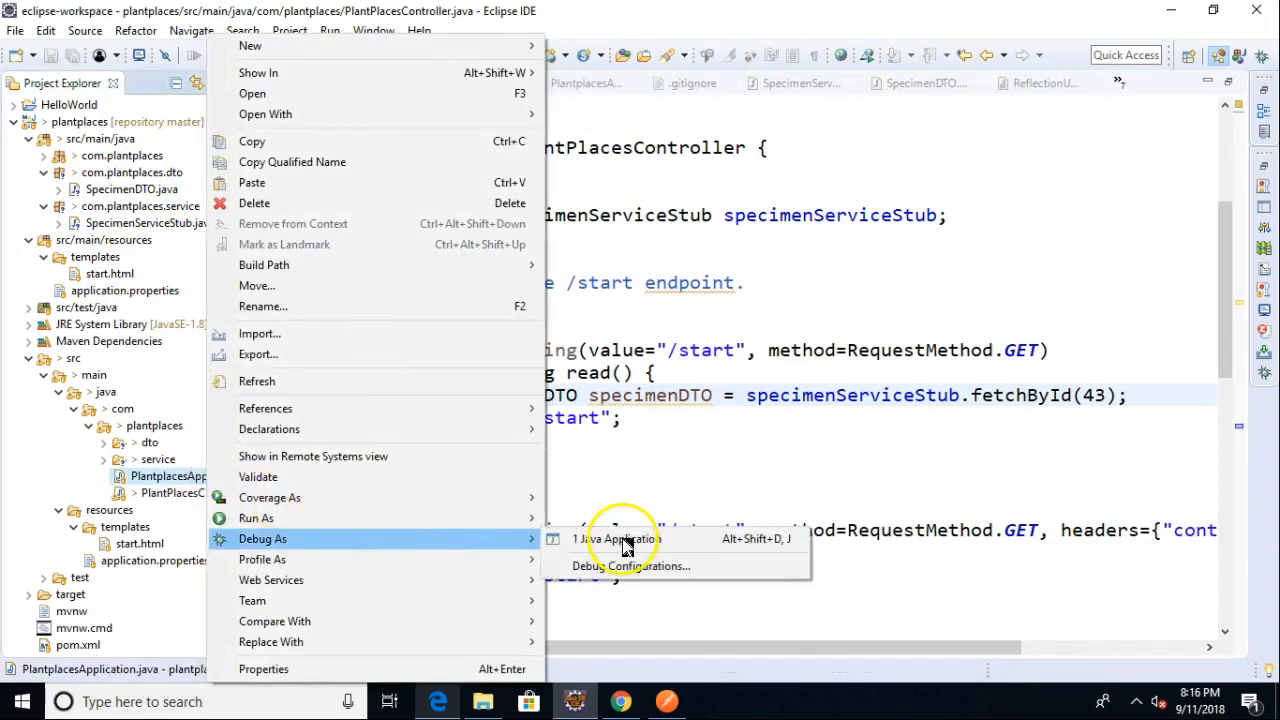
click(616, 540)
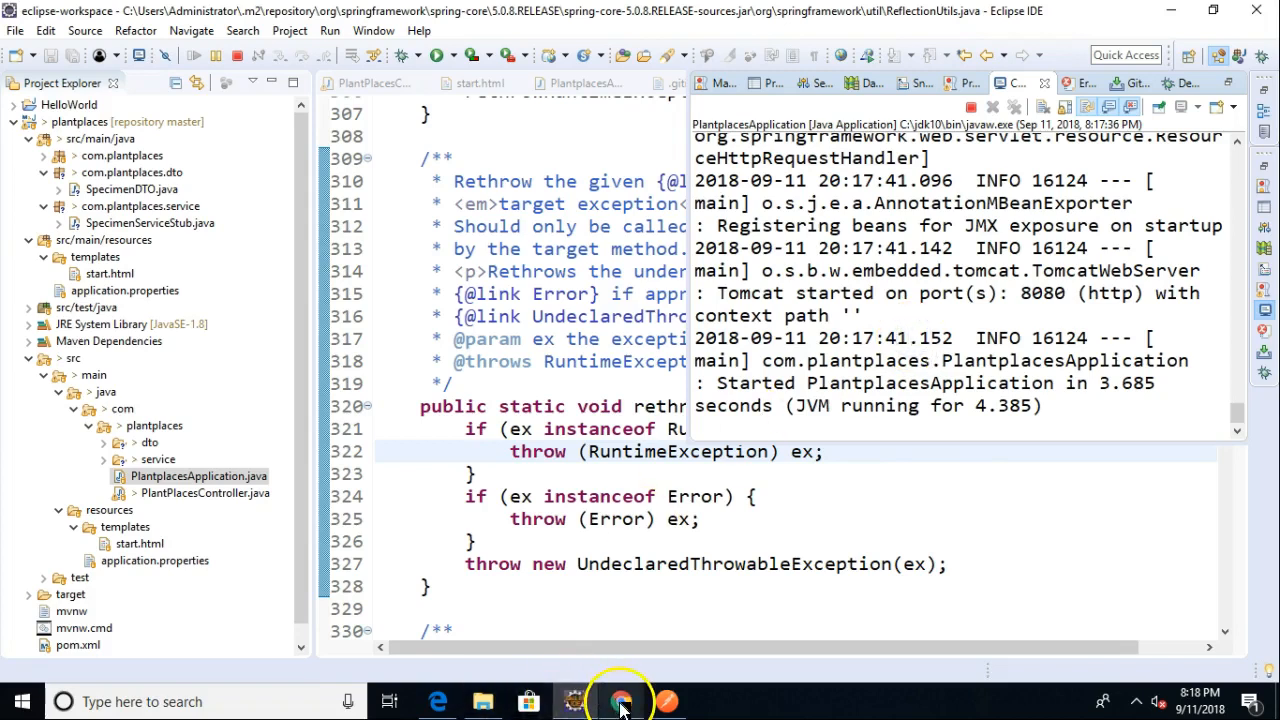
click(620, 700)
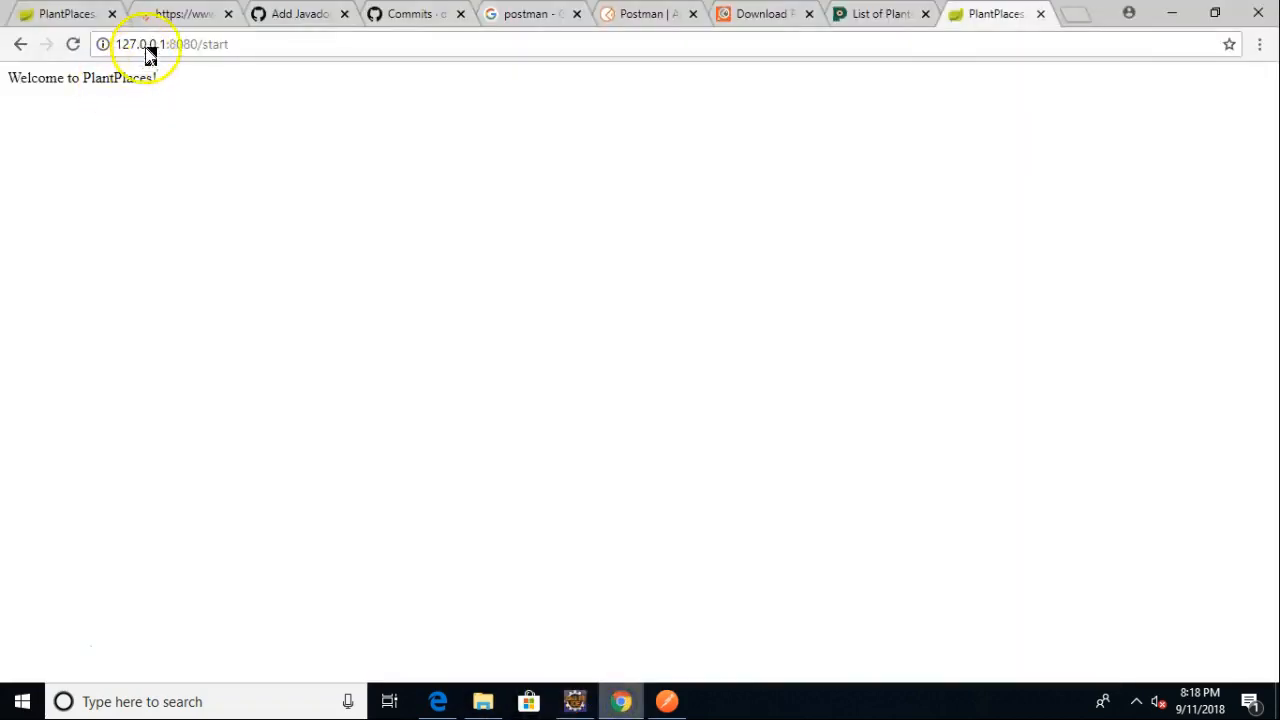
click(576, 700)
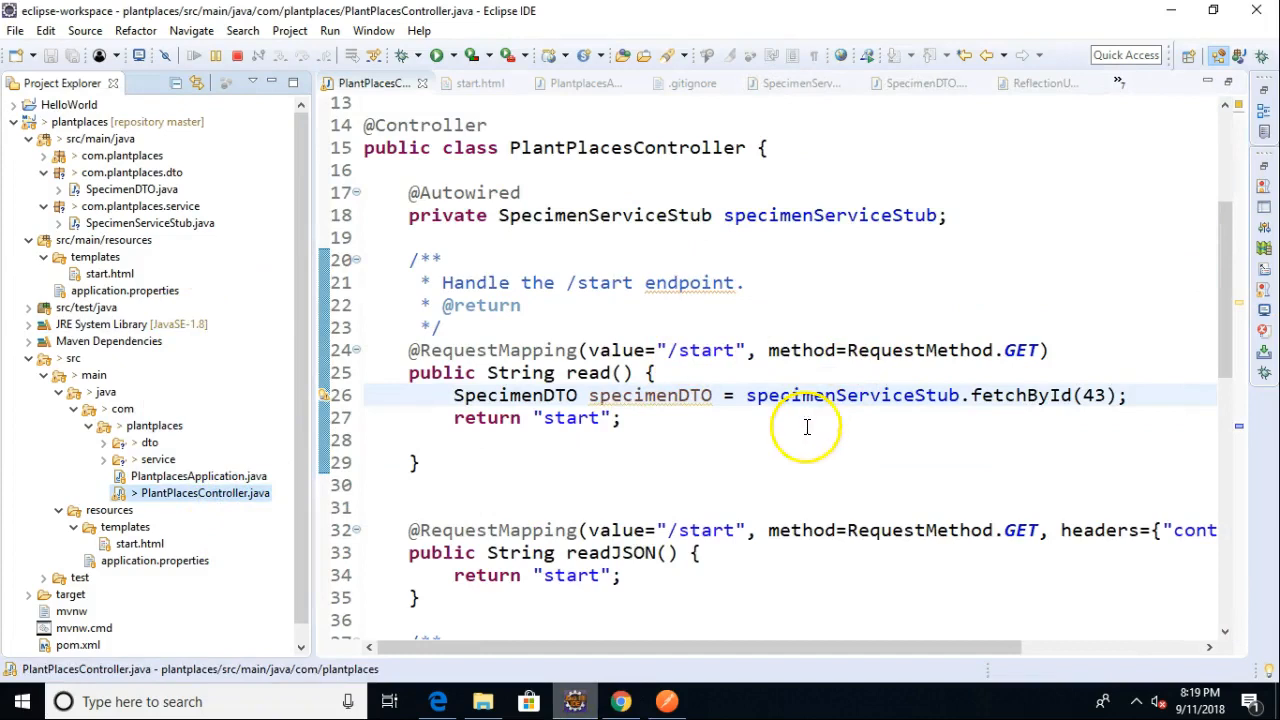
mouse_move(322, 396)
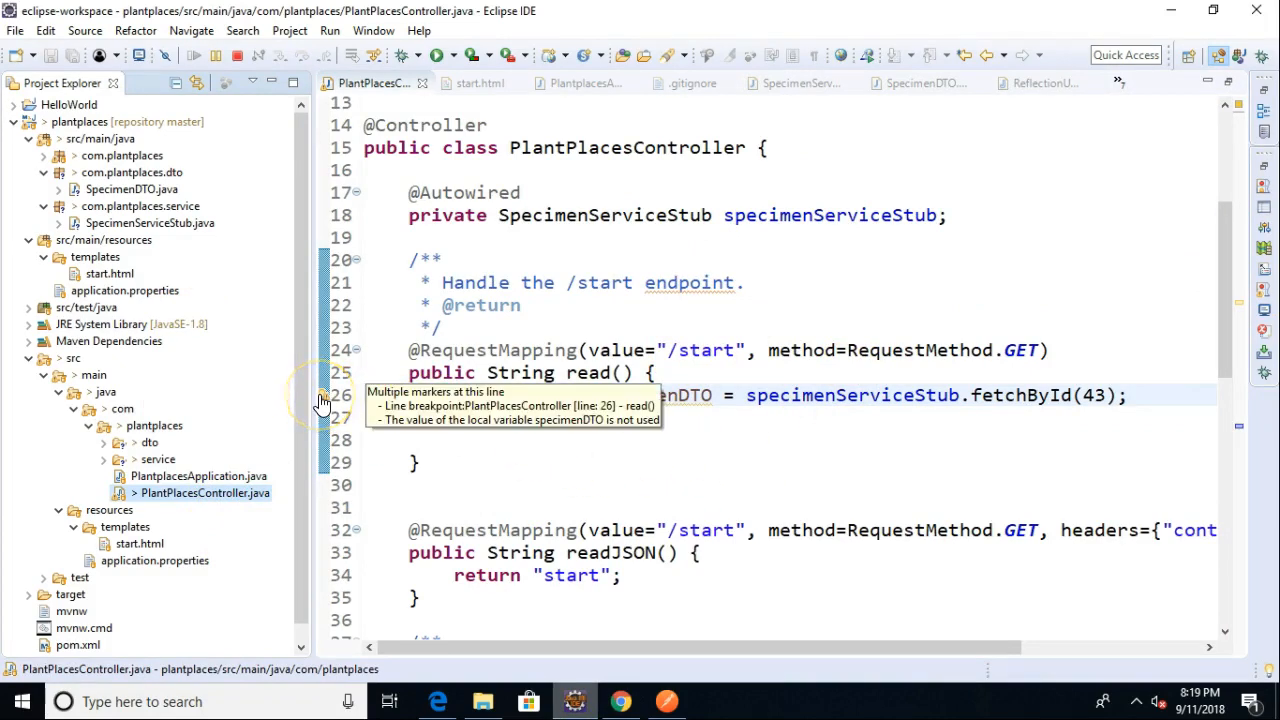
click(620, 700)
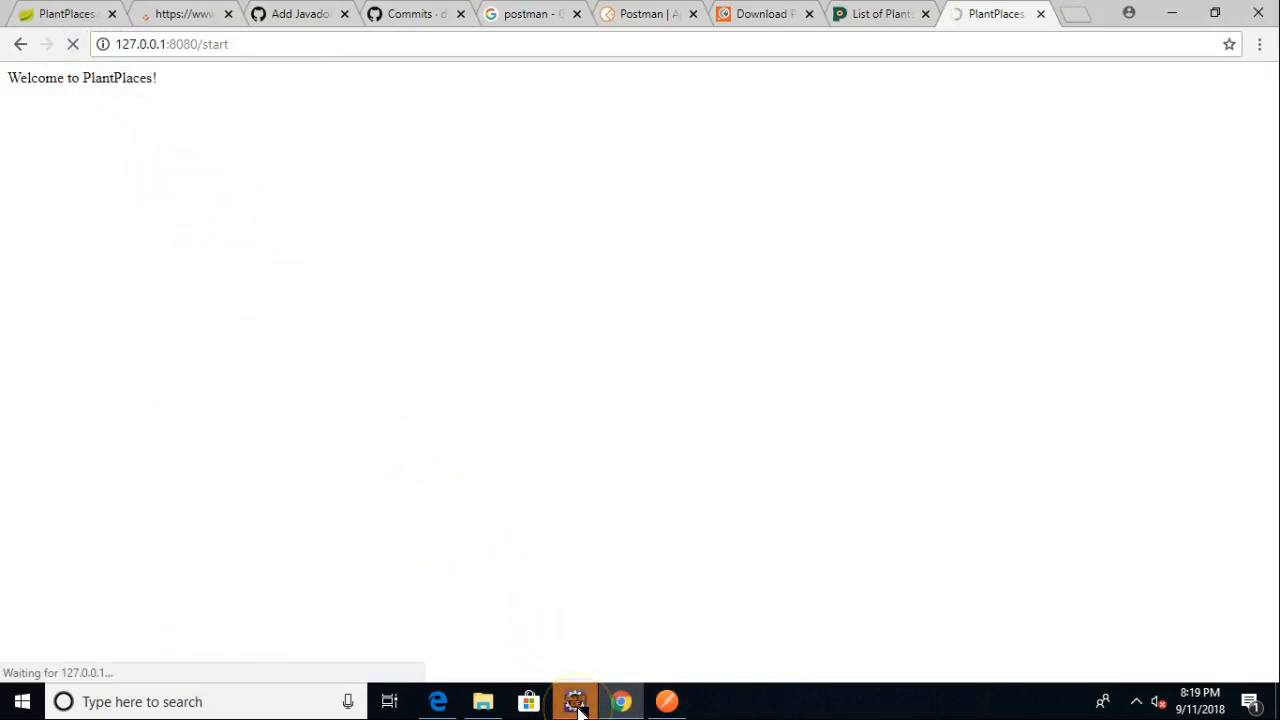
Switch to the Debug perspective, inspect specimenServiceStub, and step into the fetchById call.
click(572, 700)
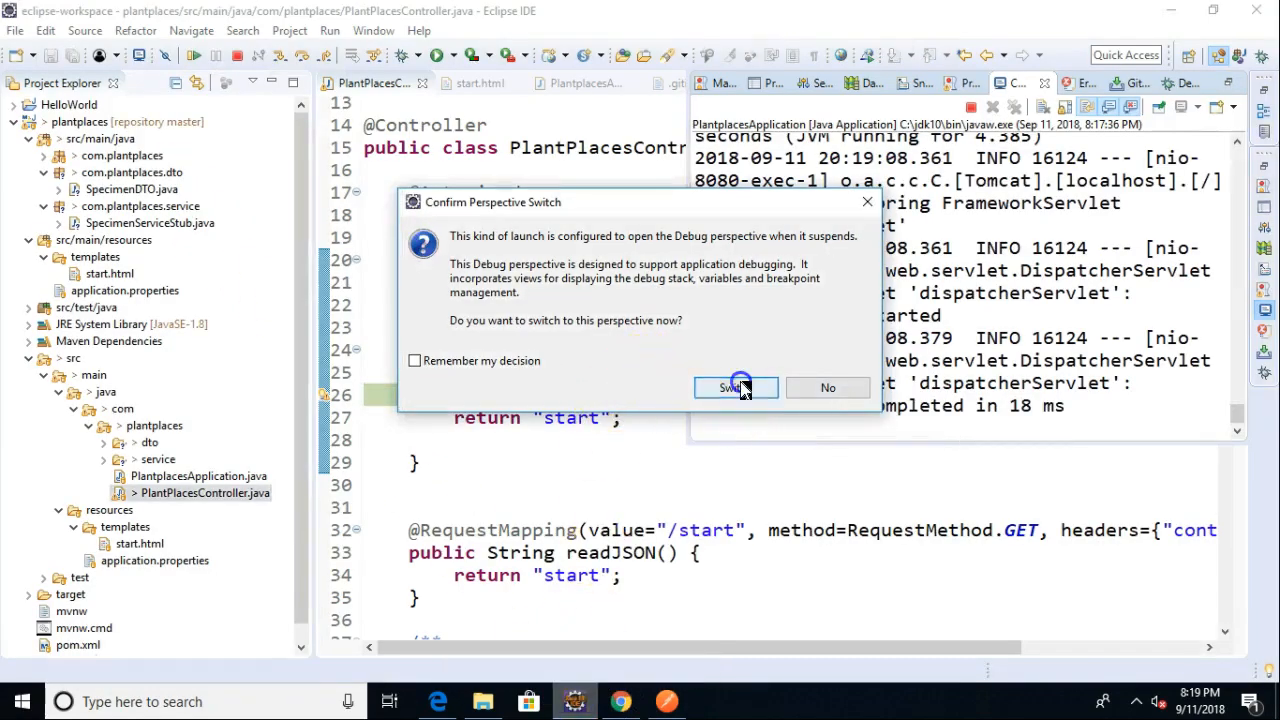
click(736, 388)
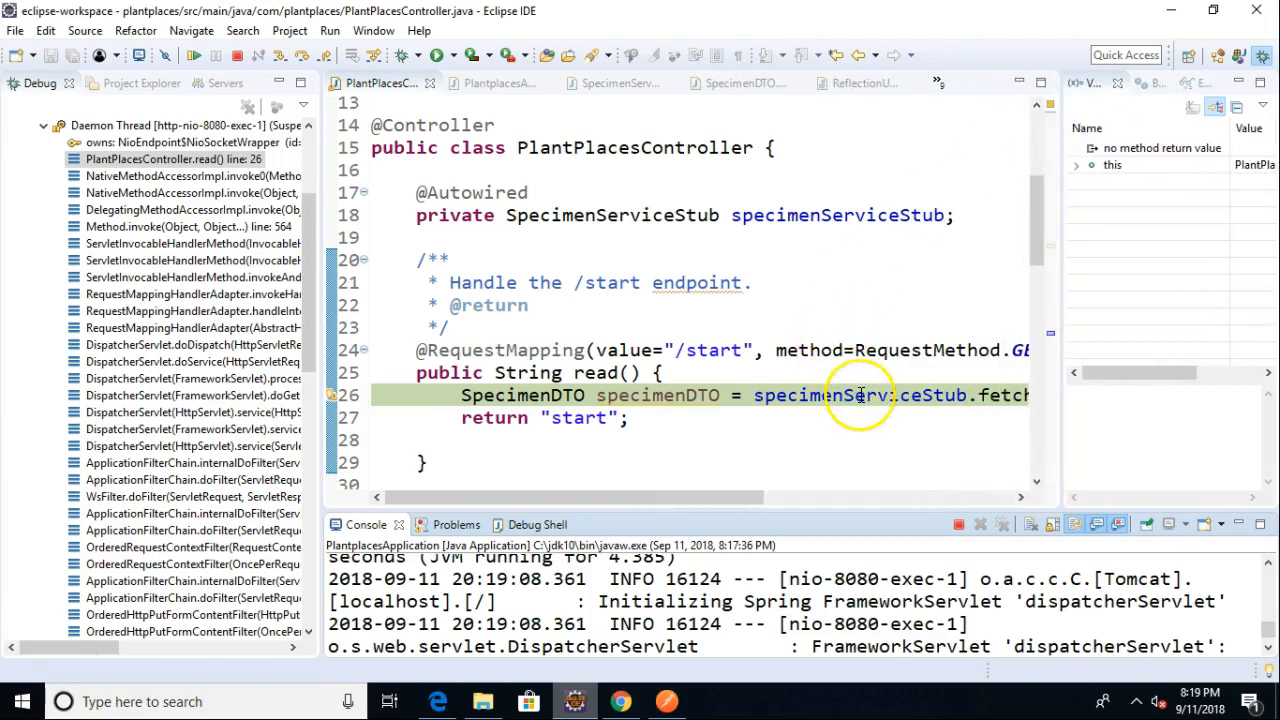
mouse_move(860, 396)
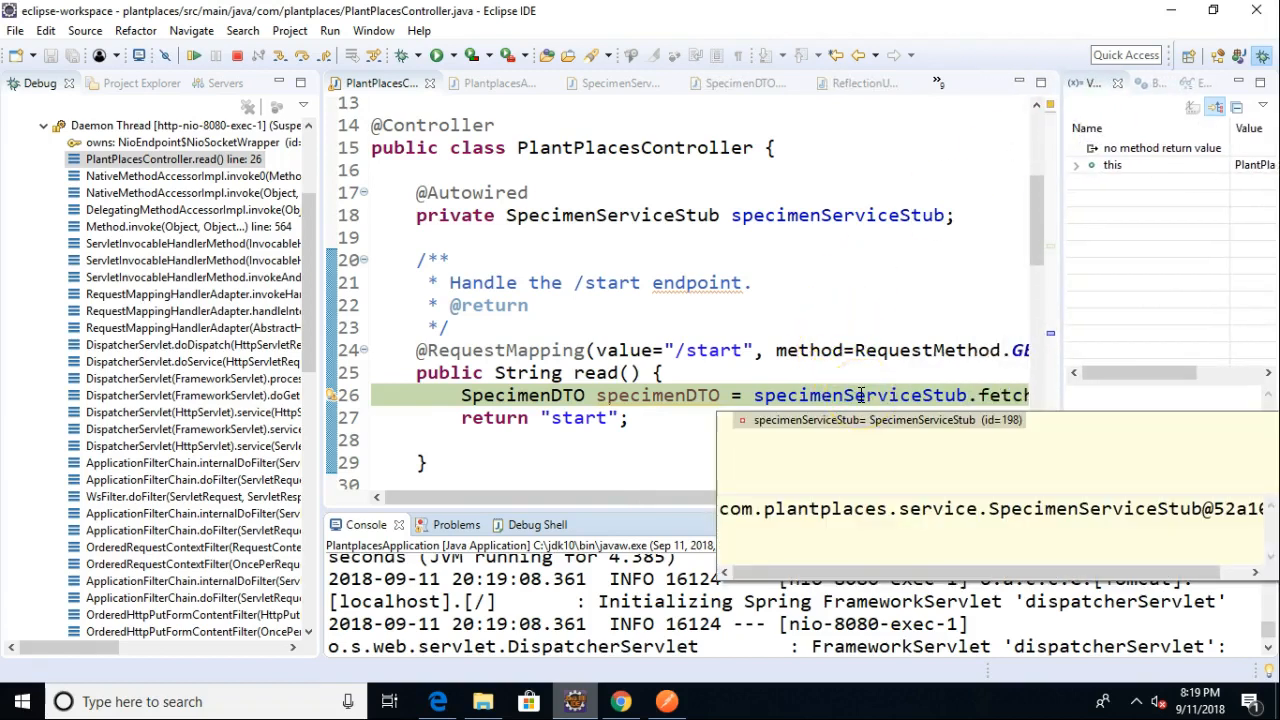
mouse_move(856, 500)
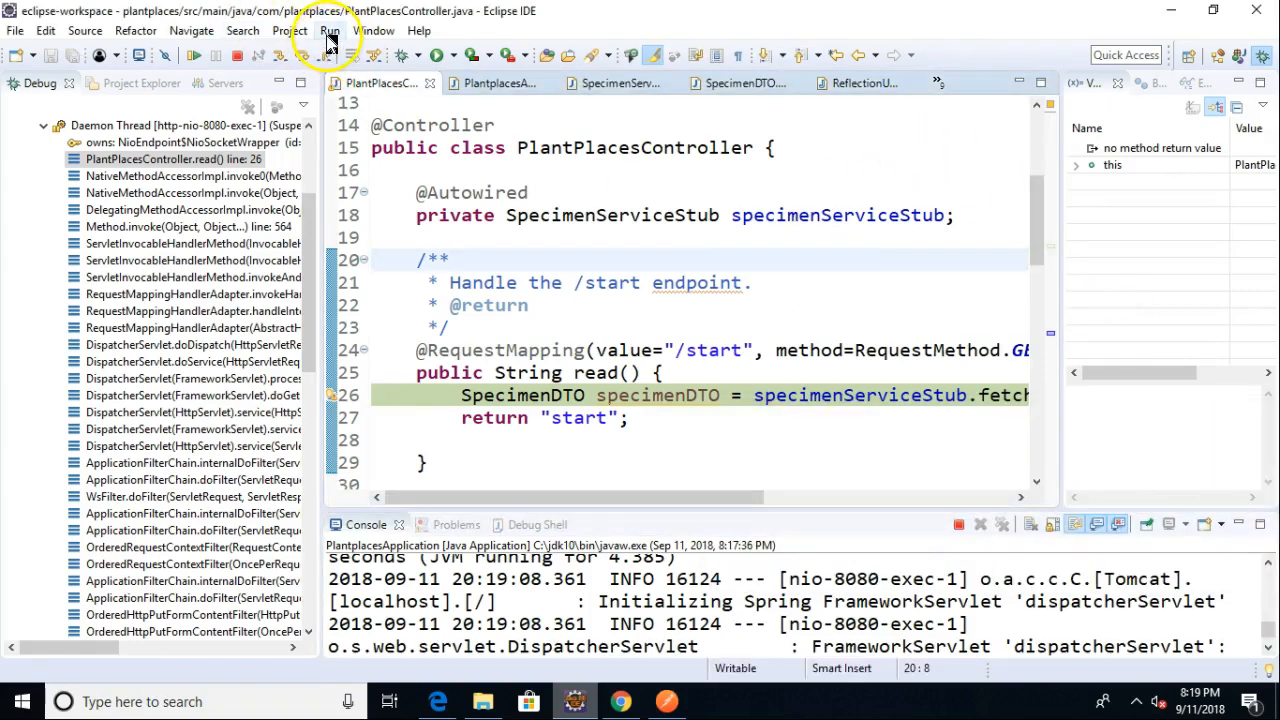
click(330, 30)
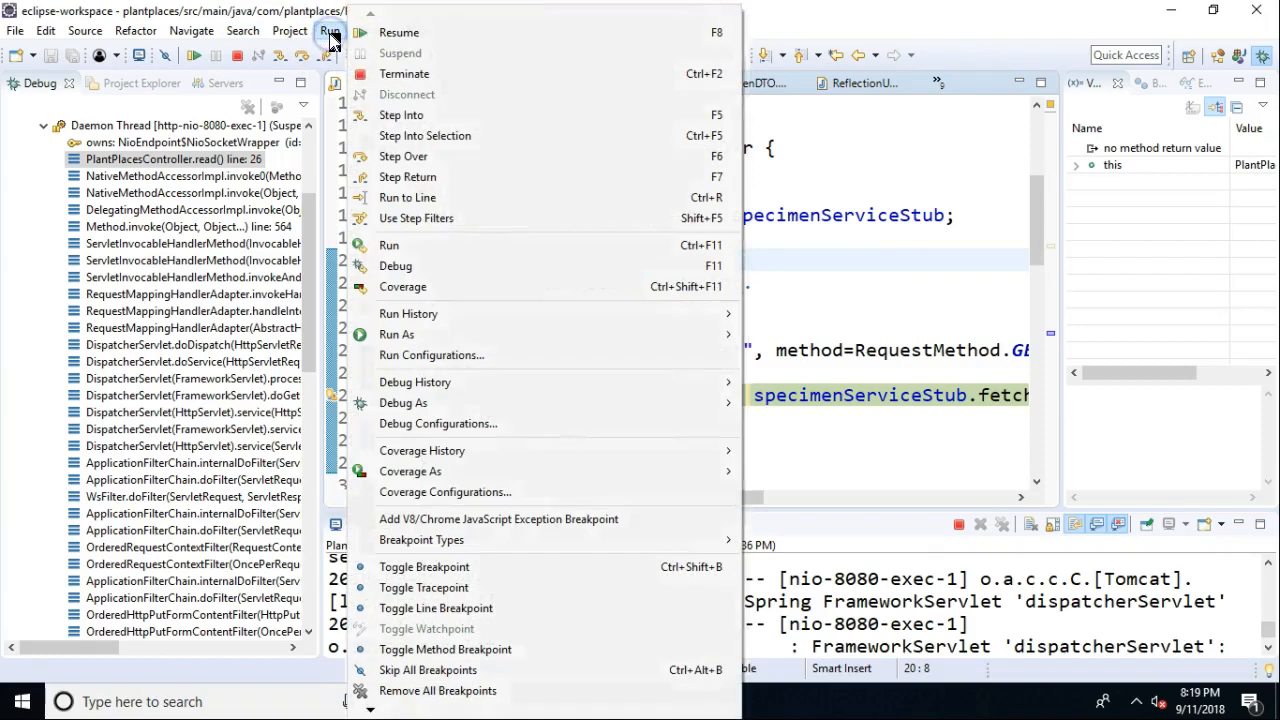
mouse_move(440, 114)
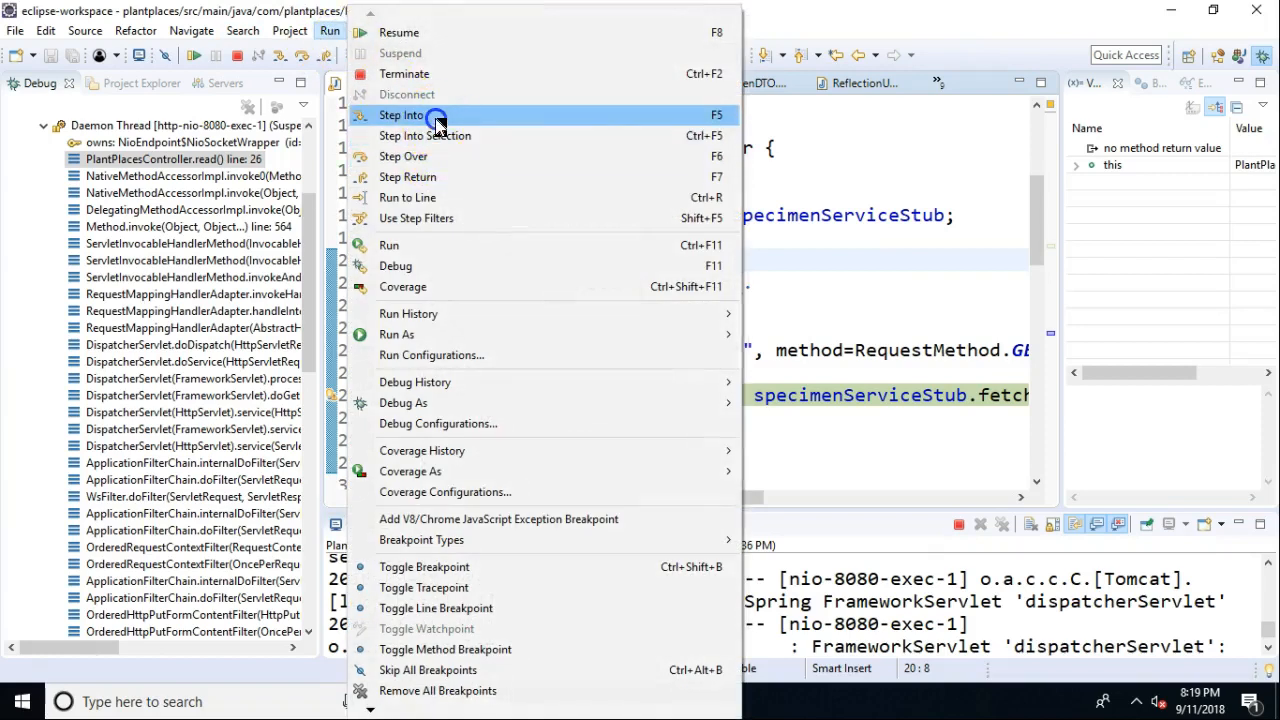
click(400, 114)
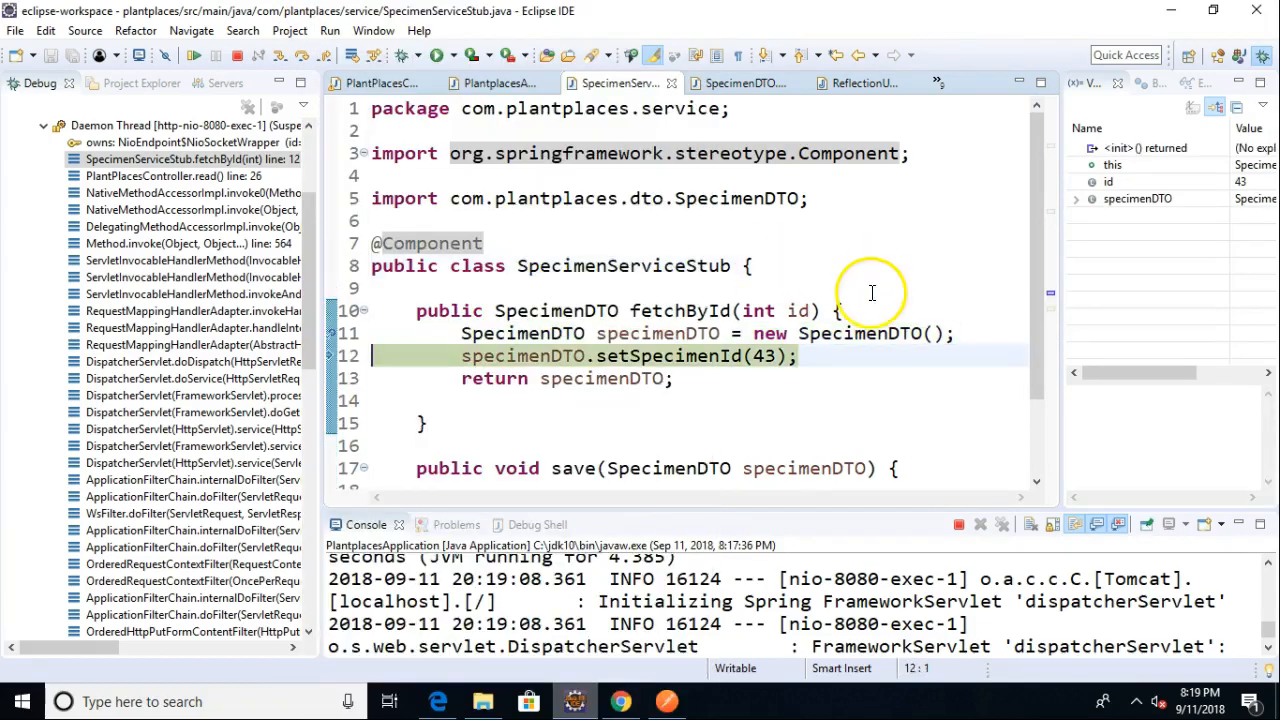
Step over setting the id, return to the controller, confirm specimenDTO has specimenId 43, and resume.
key(F6)
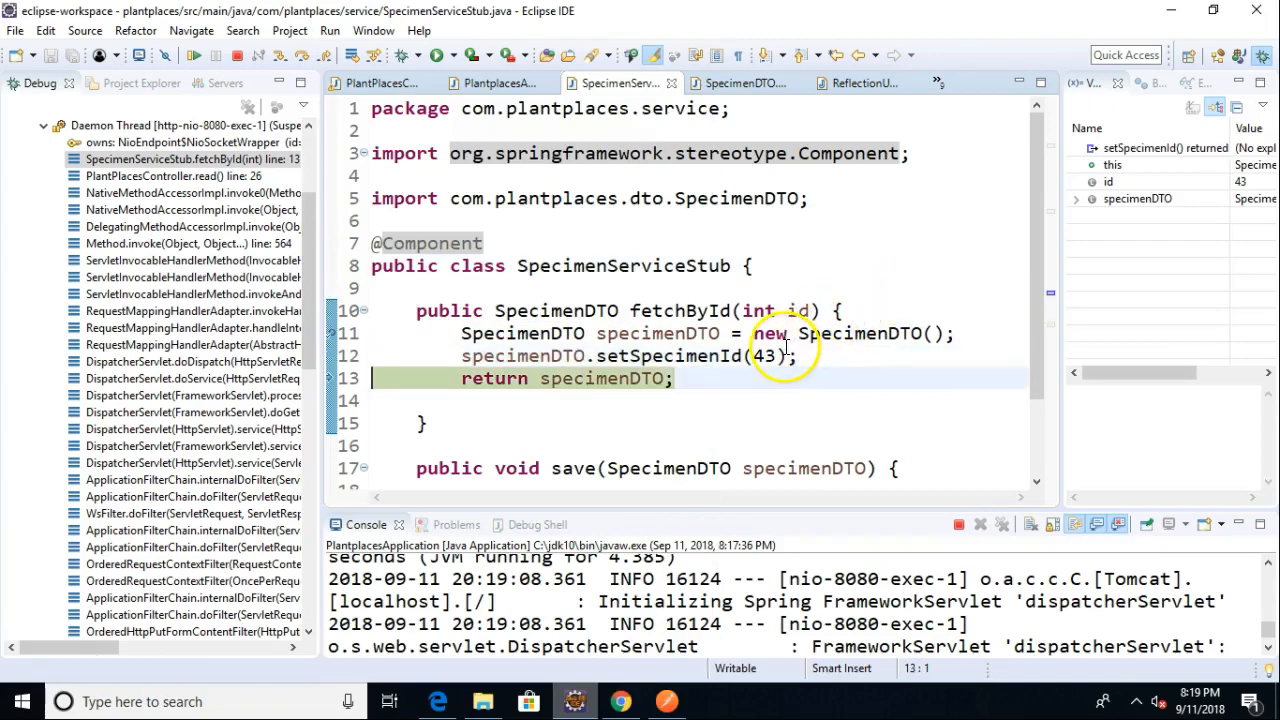
click(380, 82)
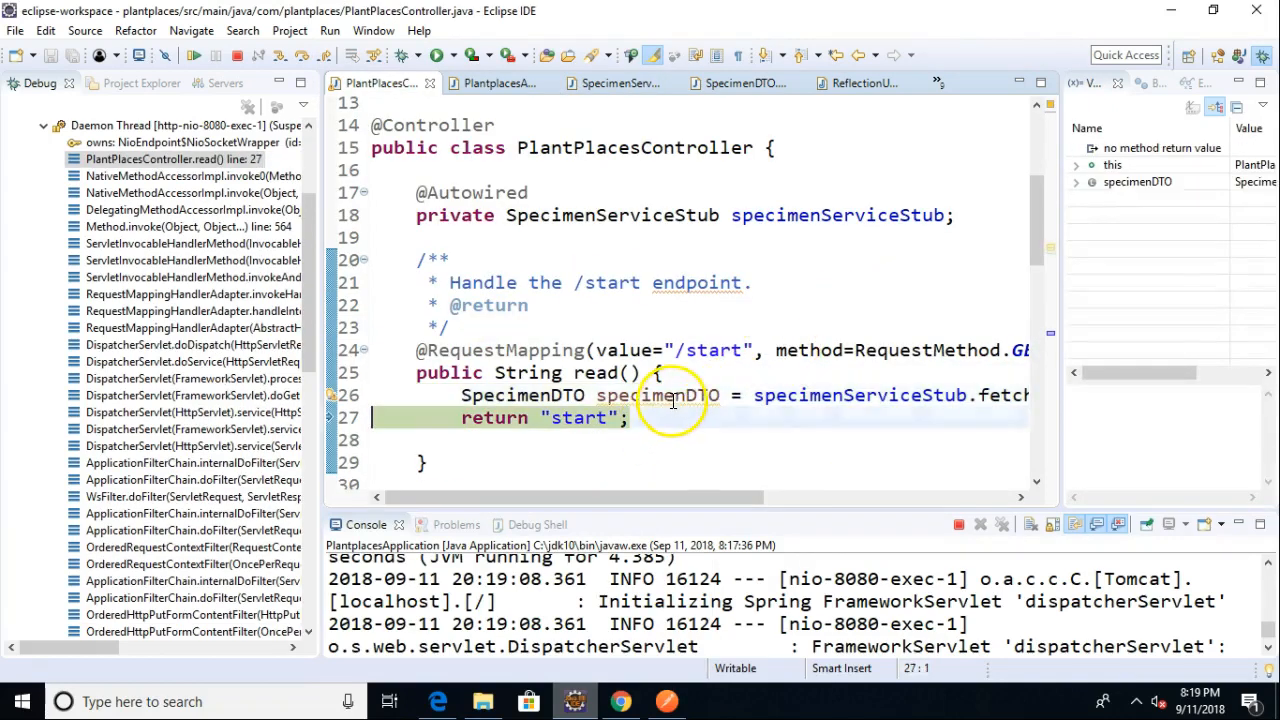
mouse_move(670, 396)
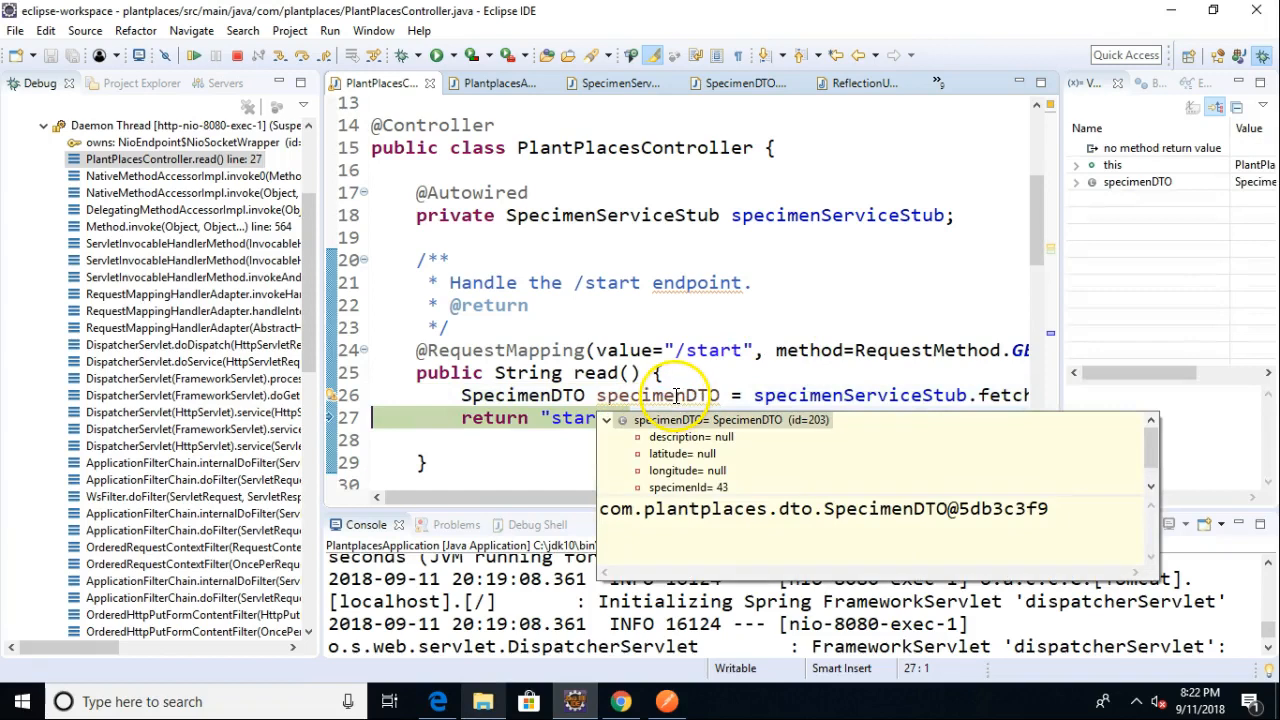
mouse_move(690, 448)
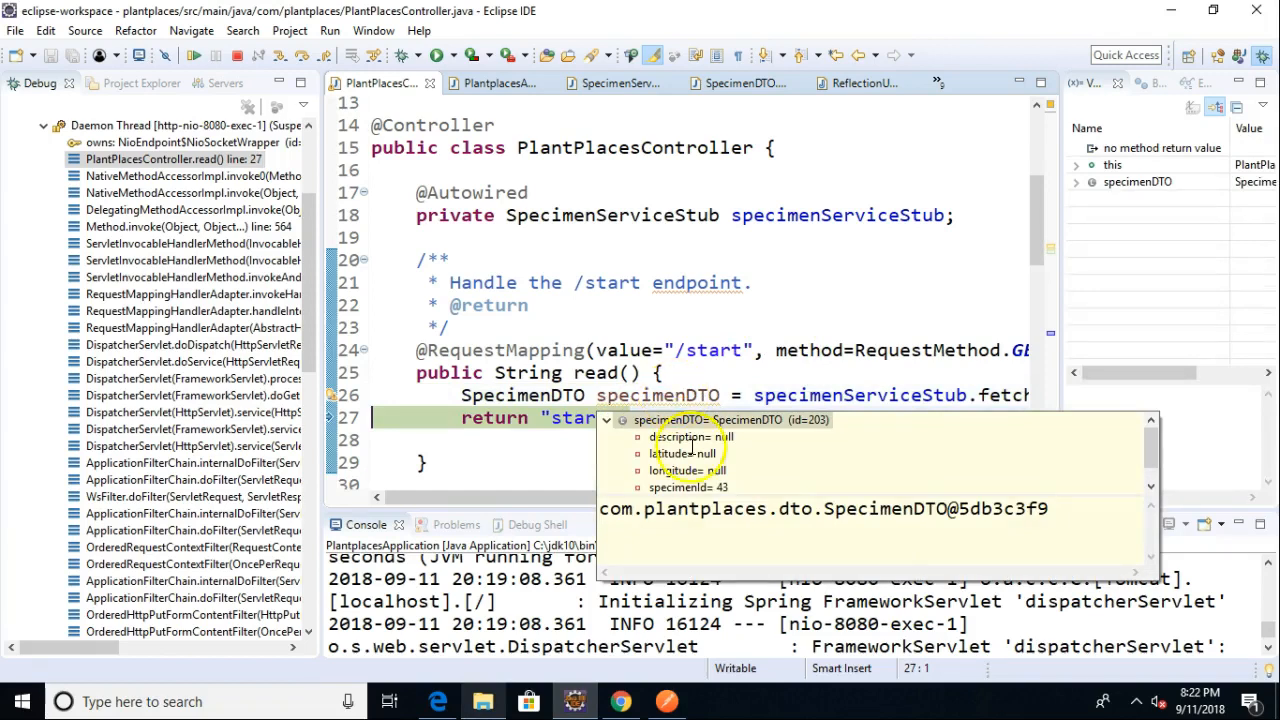
mouse_move(718, 488)
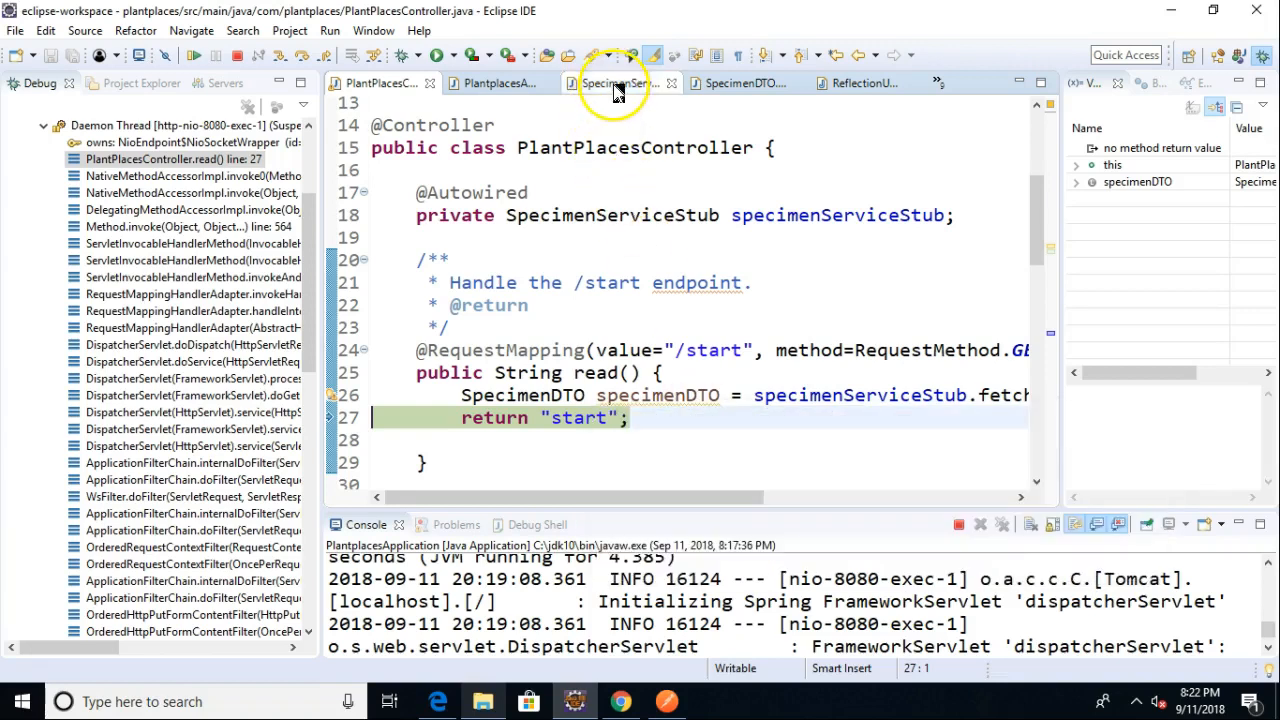
click(616, 84)
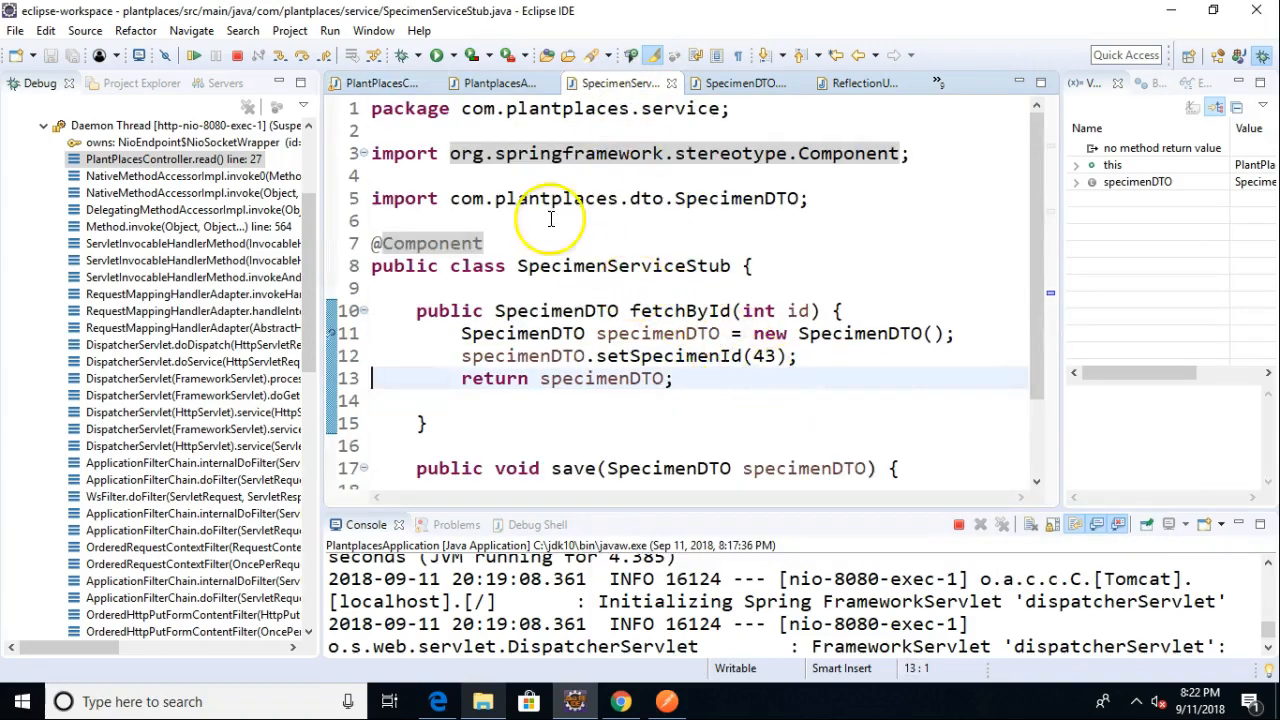
click(380, 82)
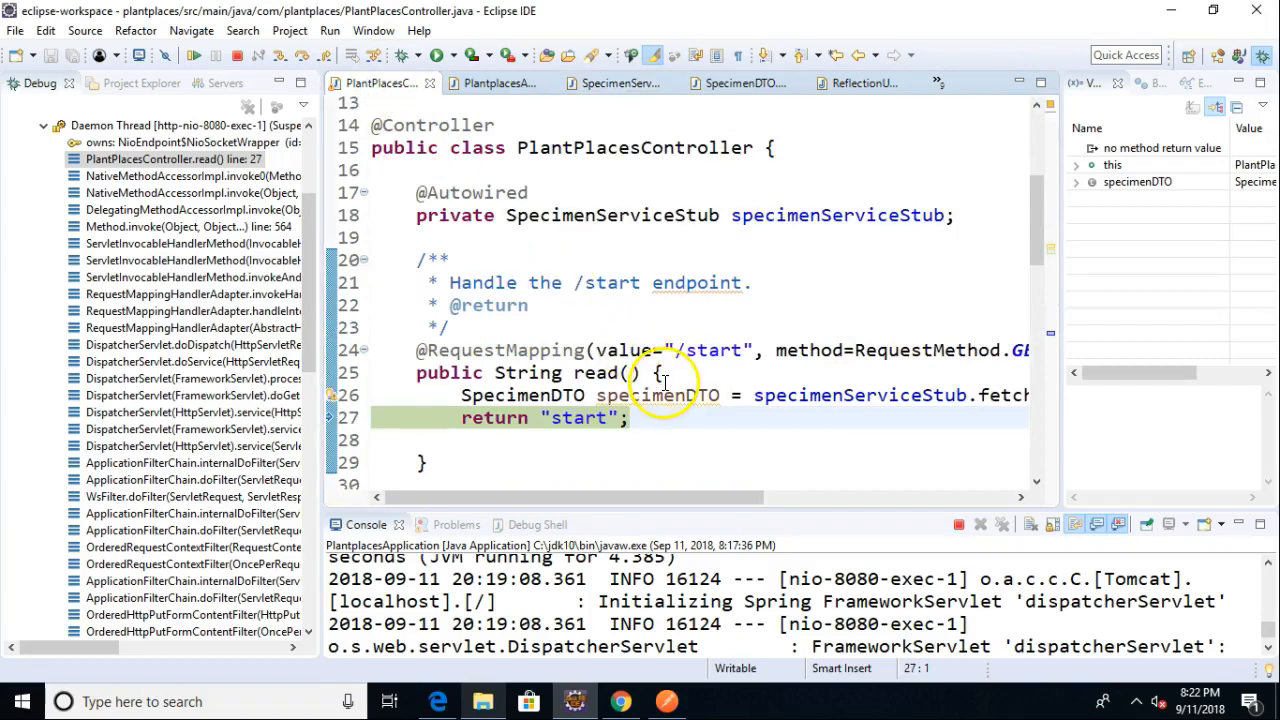
mouse_move(656, 396)
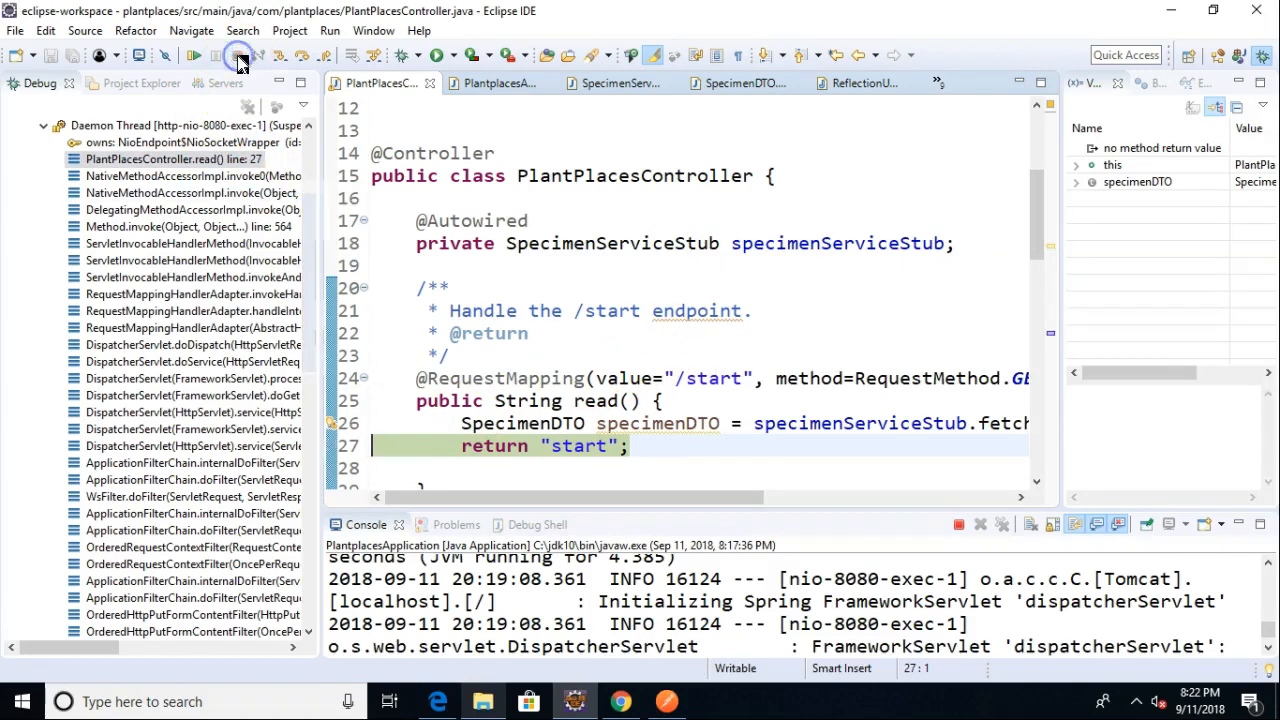
click(238, 56)
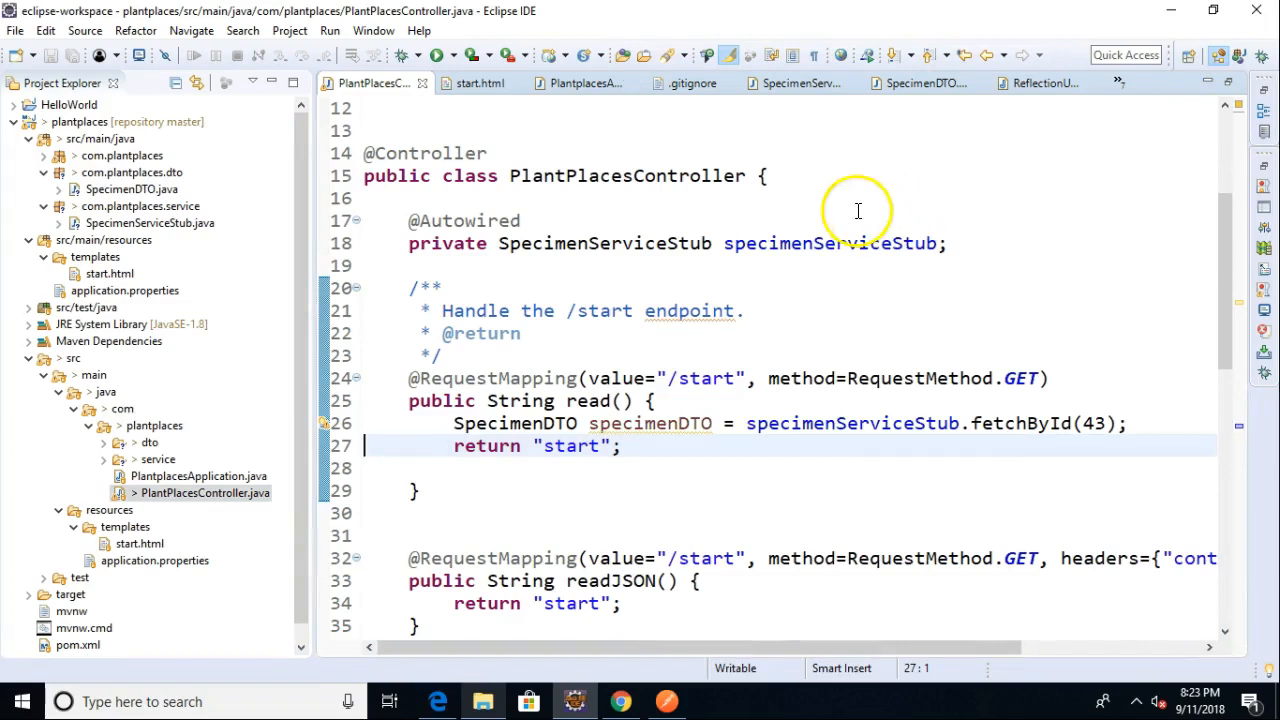
Return to the Java perspective and bring up SpecimenServiceStub's editor with its context menu.
click(148, 224)
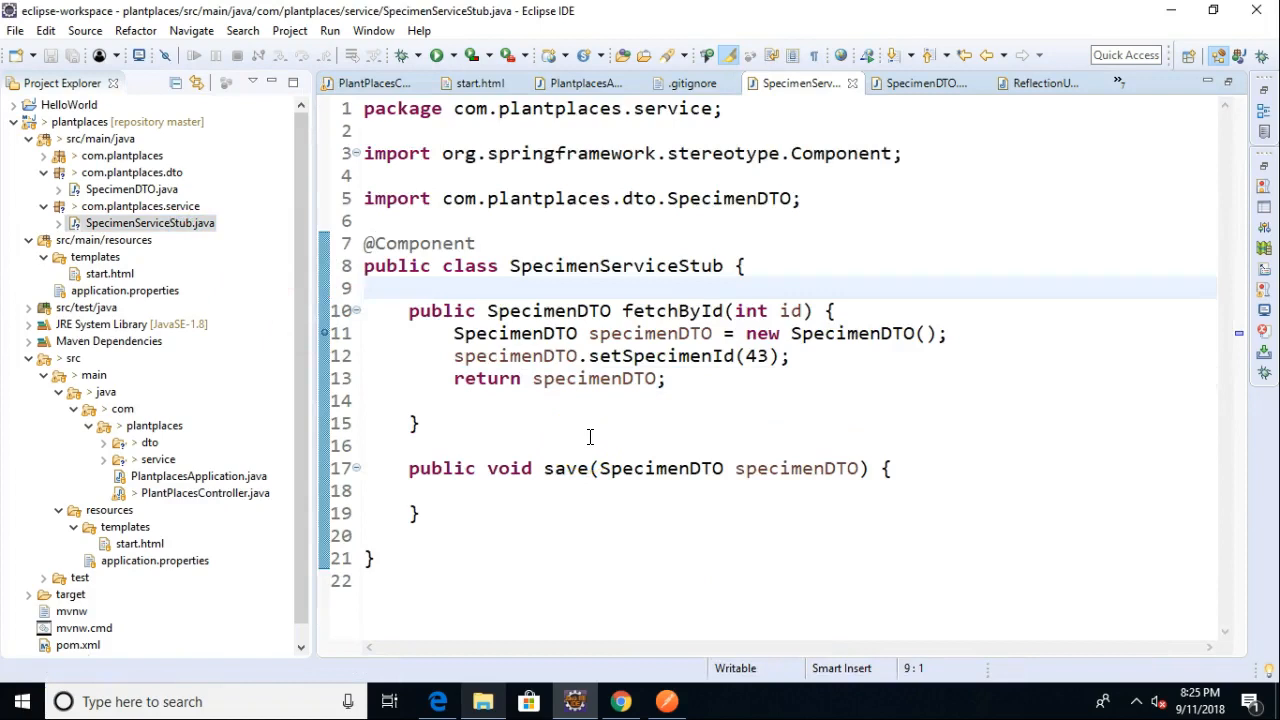
click(366, 288)
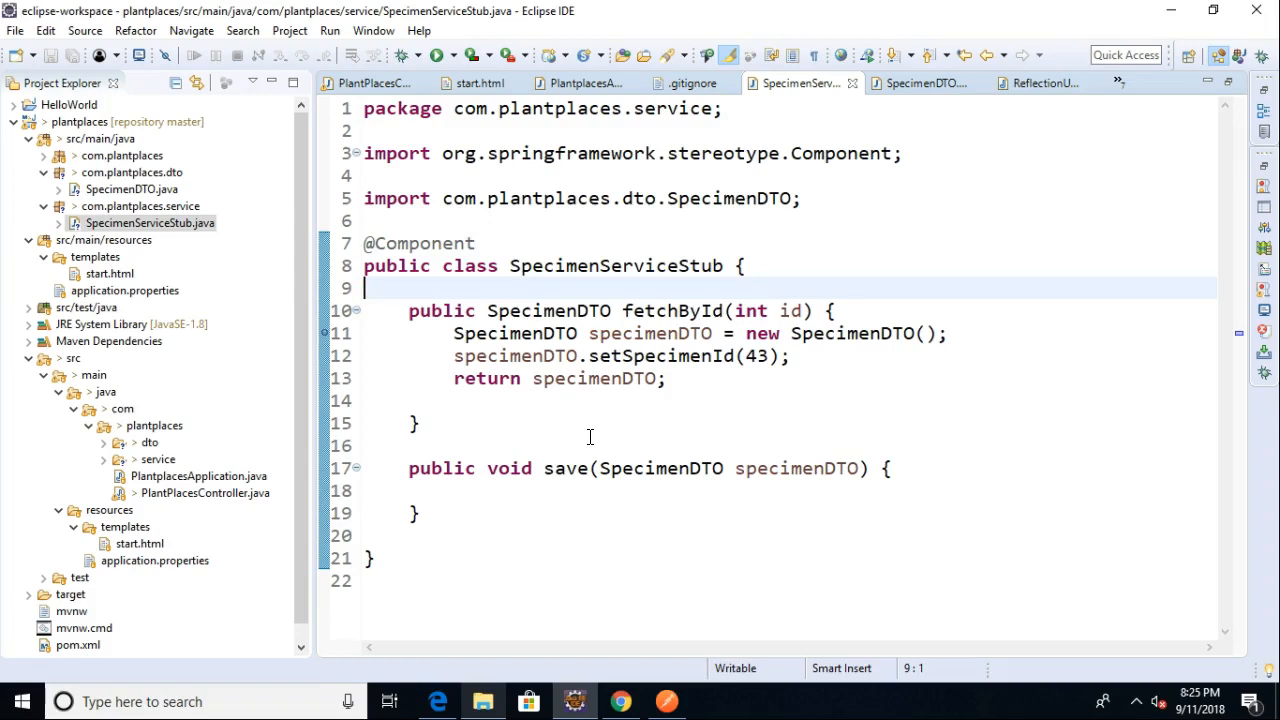
right_click(590, 436)
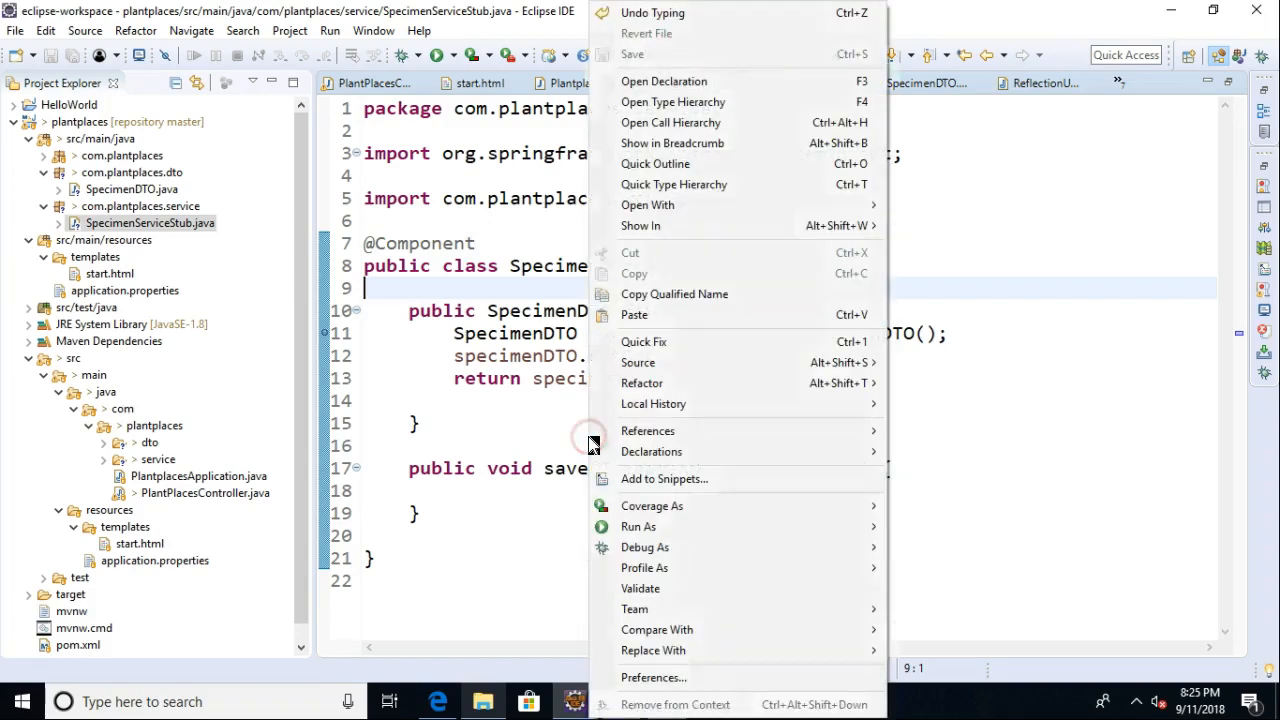
mouse_move(656, 384)
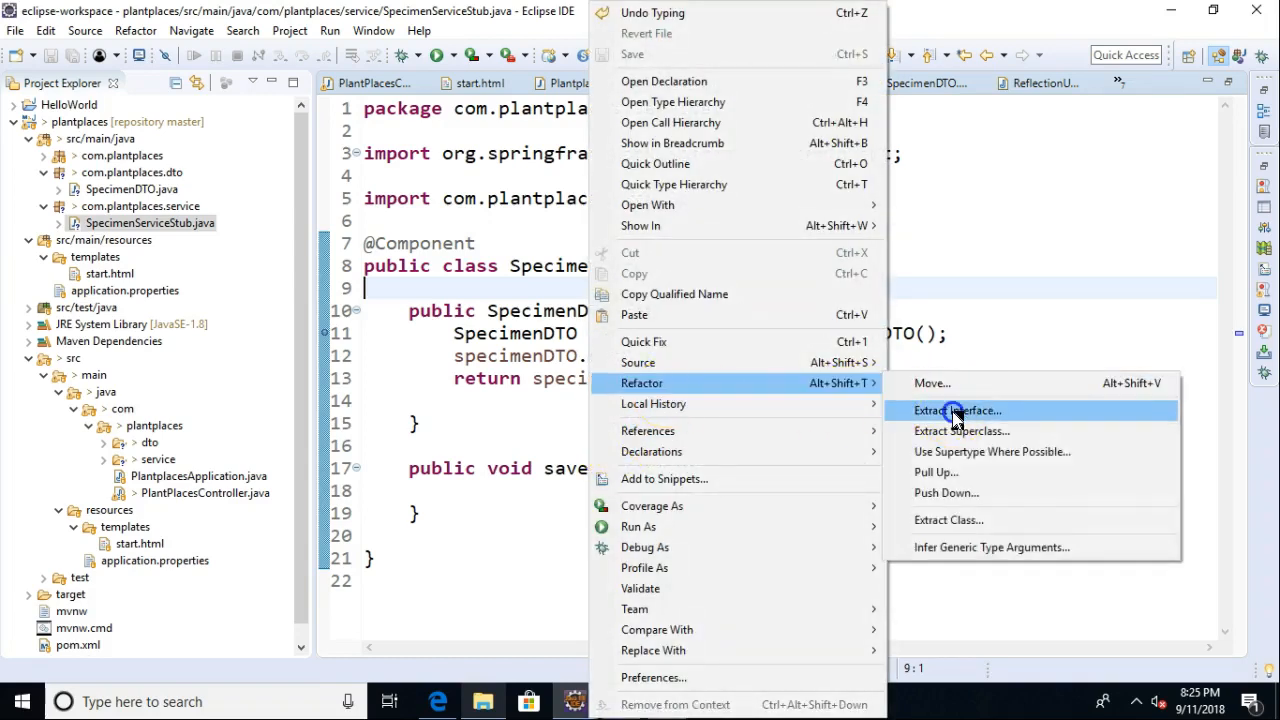
Start Refactor > Extract Interface, name it ISpecimenService and select both fetchById and save.
click(956, 410)
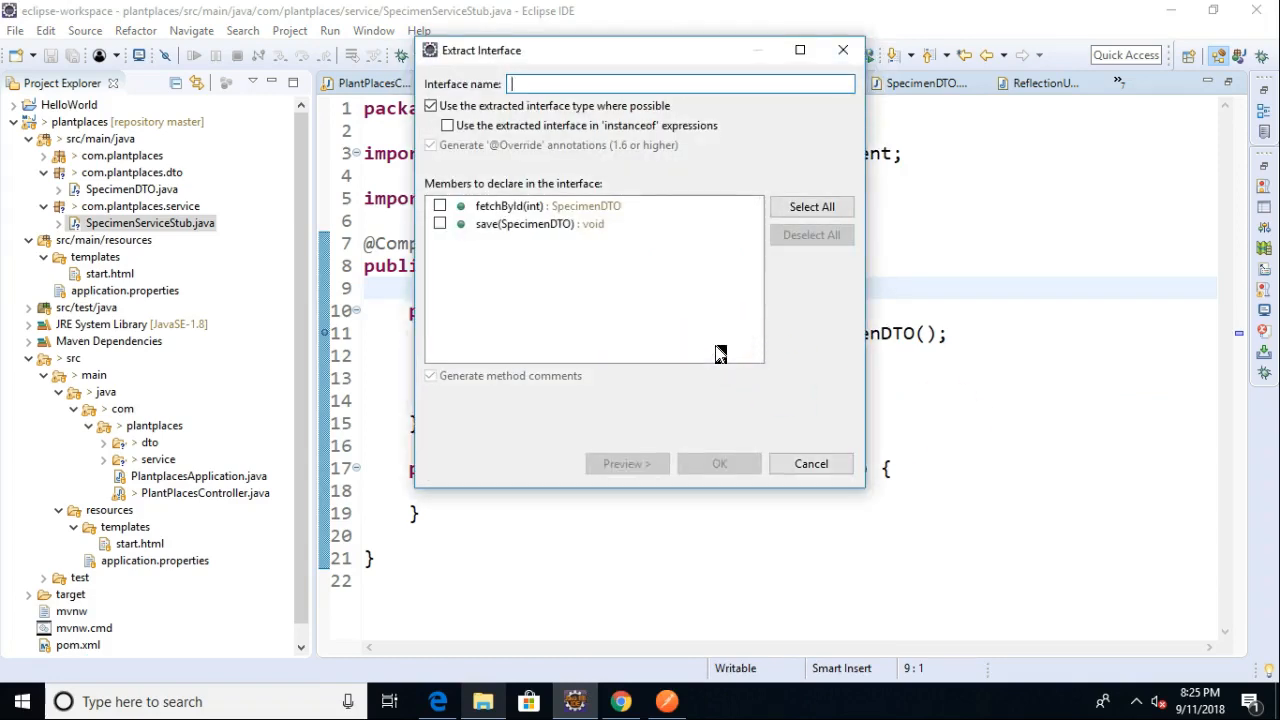
text(ISpecimenService)
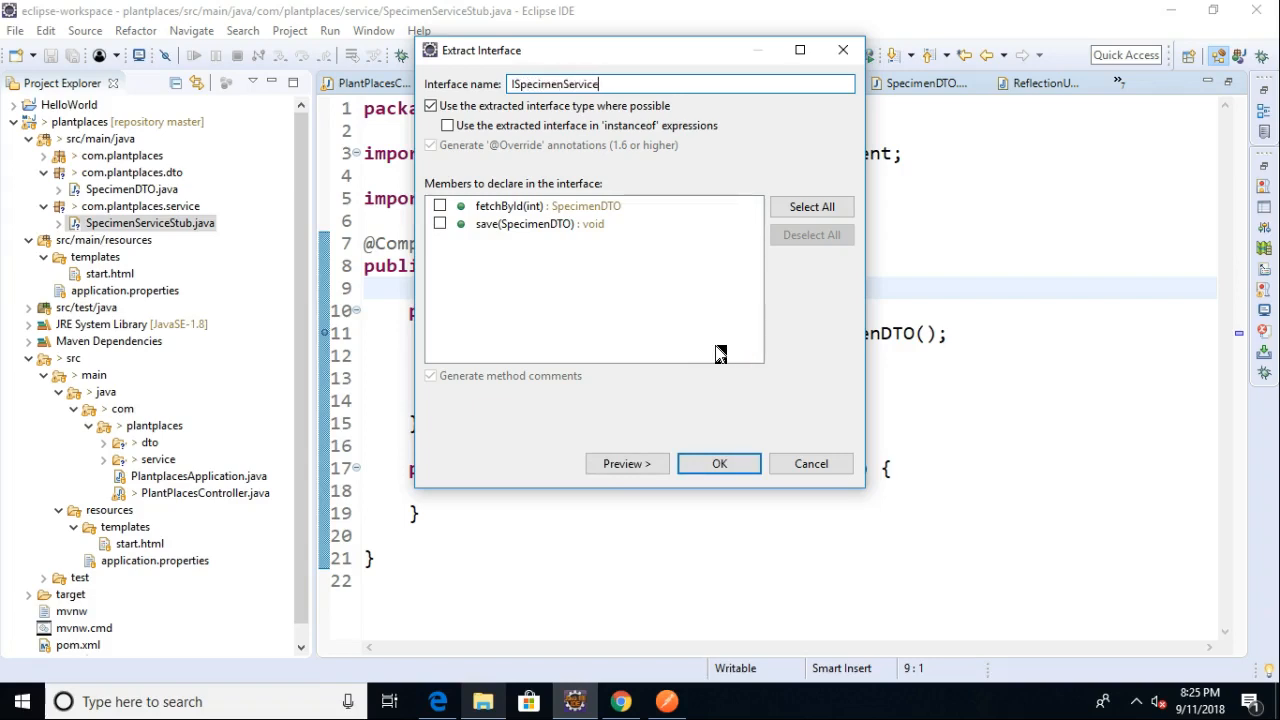
click(440, 206)
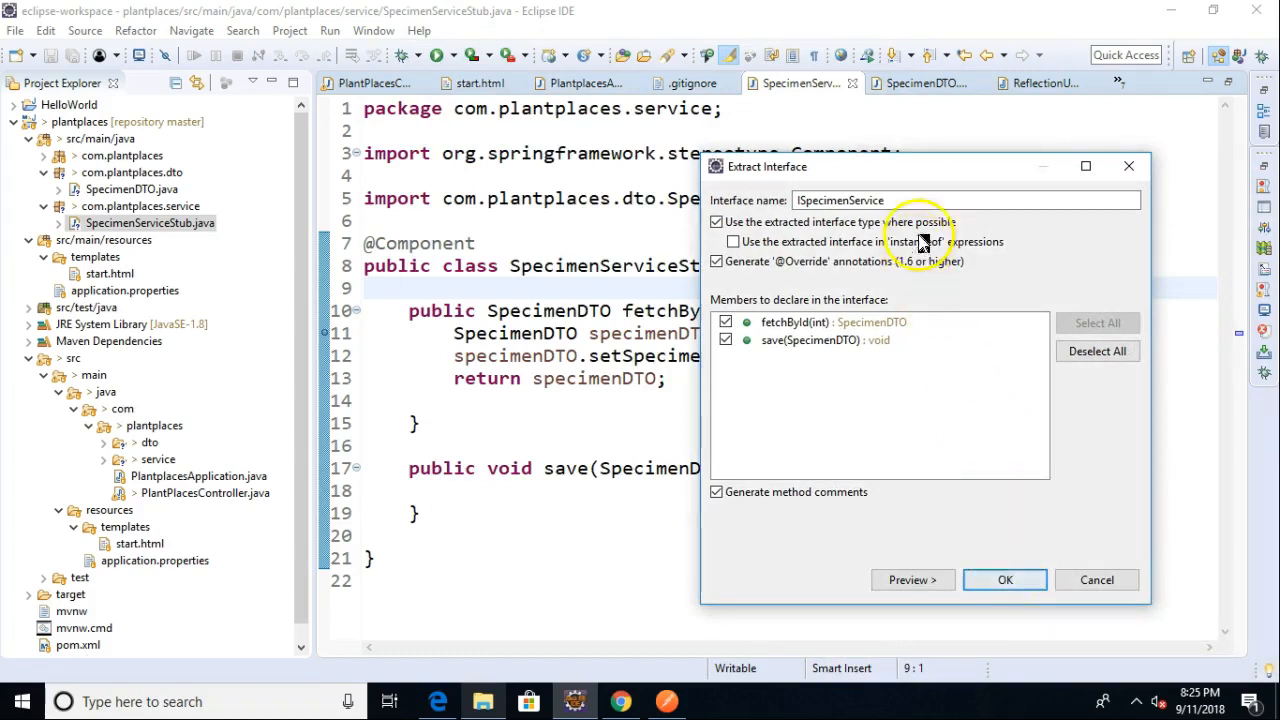
drag(920, 166, 590, 172)
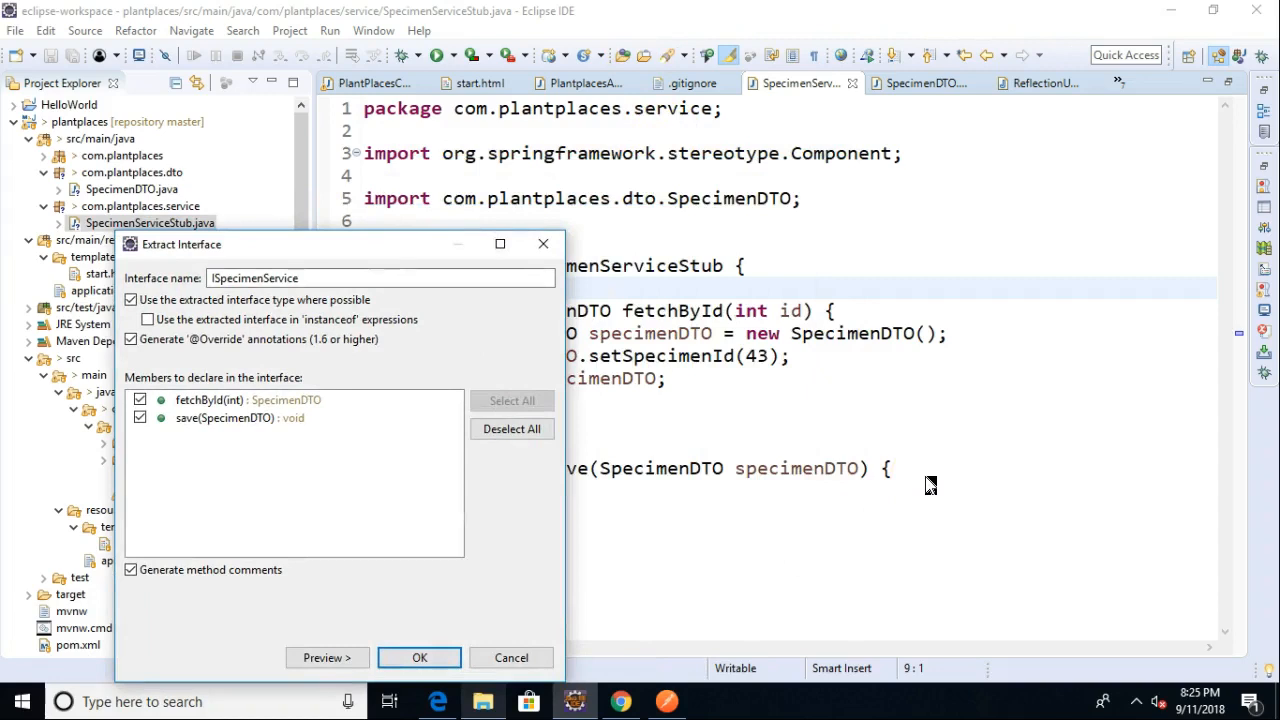
mouse_move(436, 252)
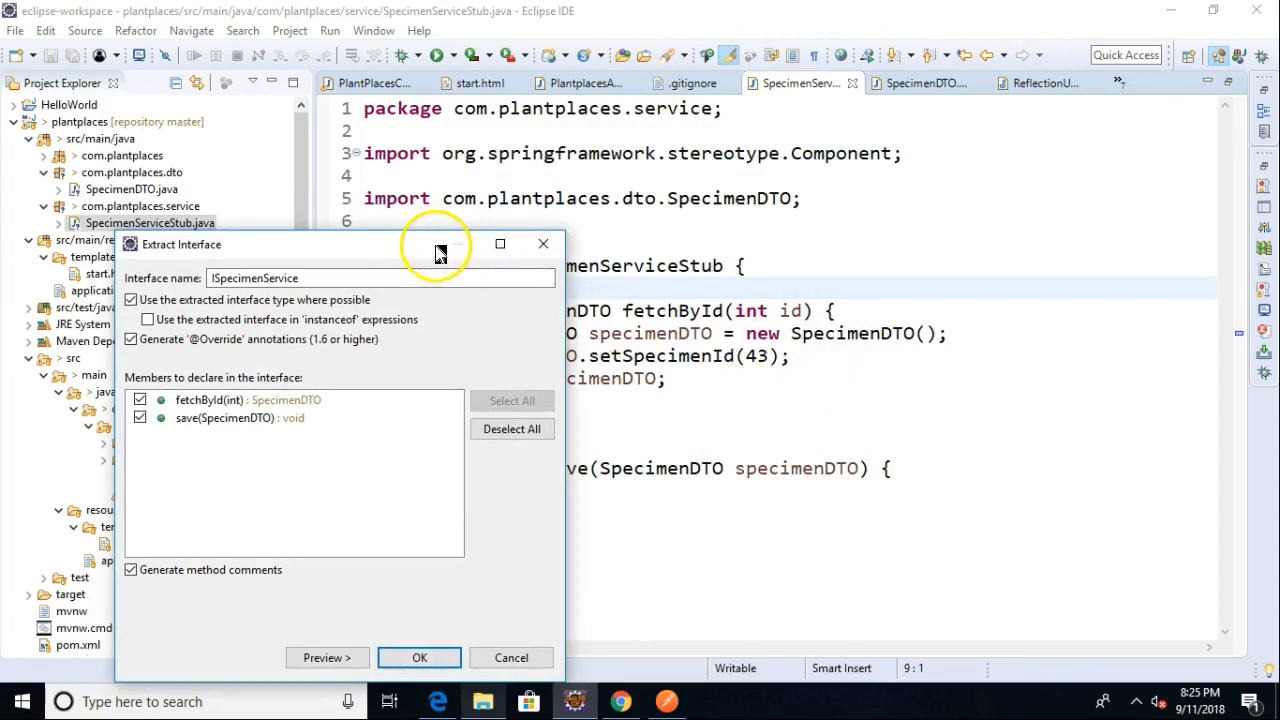
drag(436, 244, 508, 224)
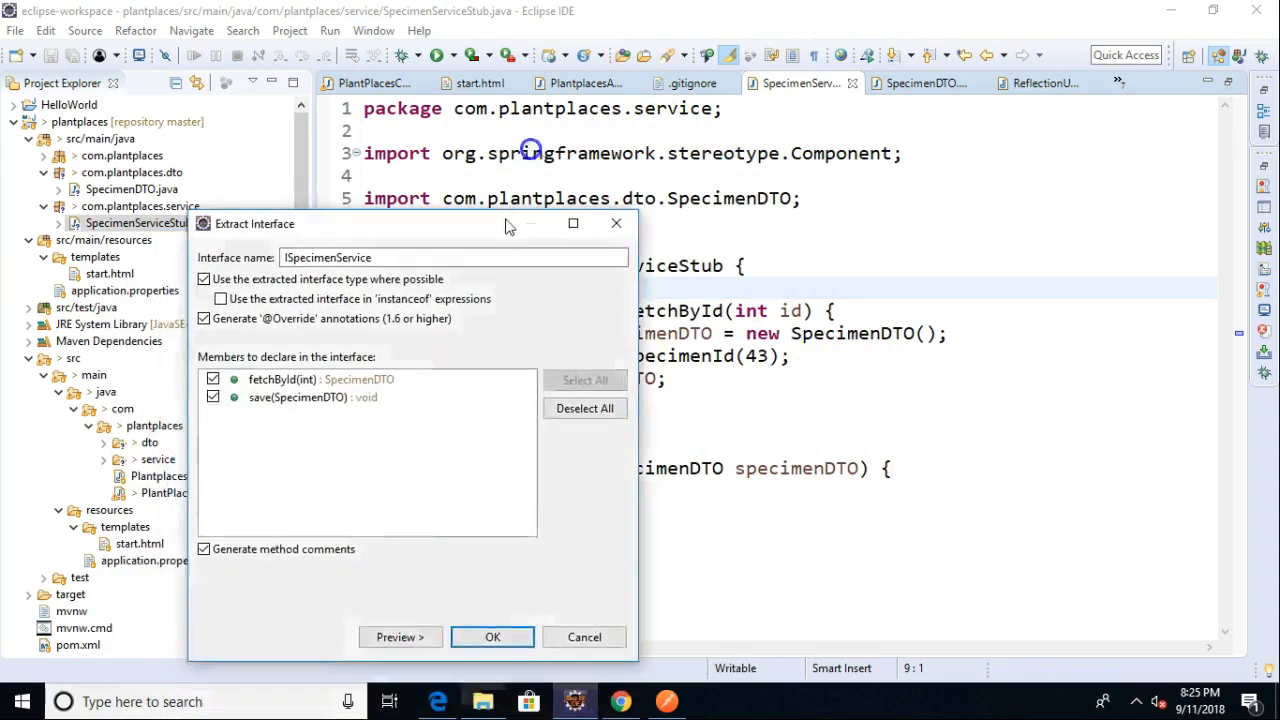
click(572, 224)
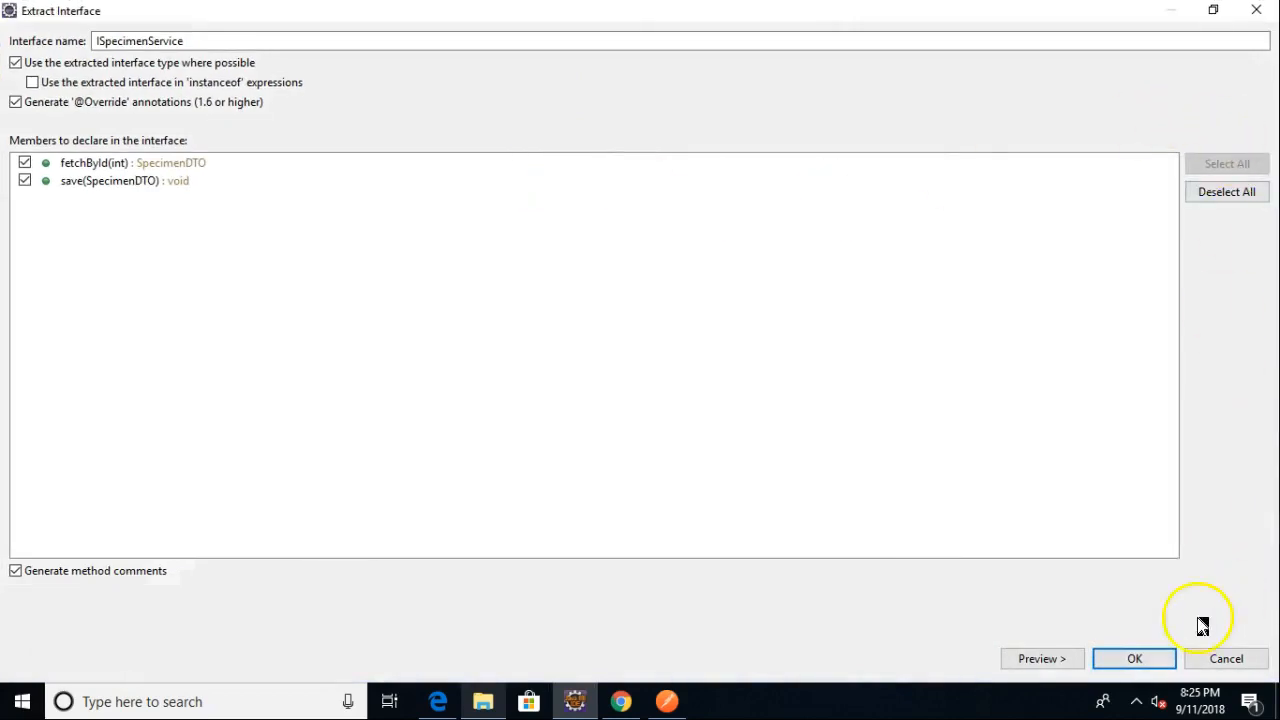
mouse_move(1228, 16)
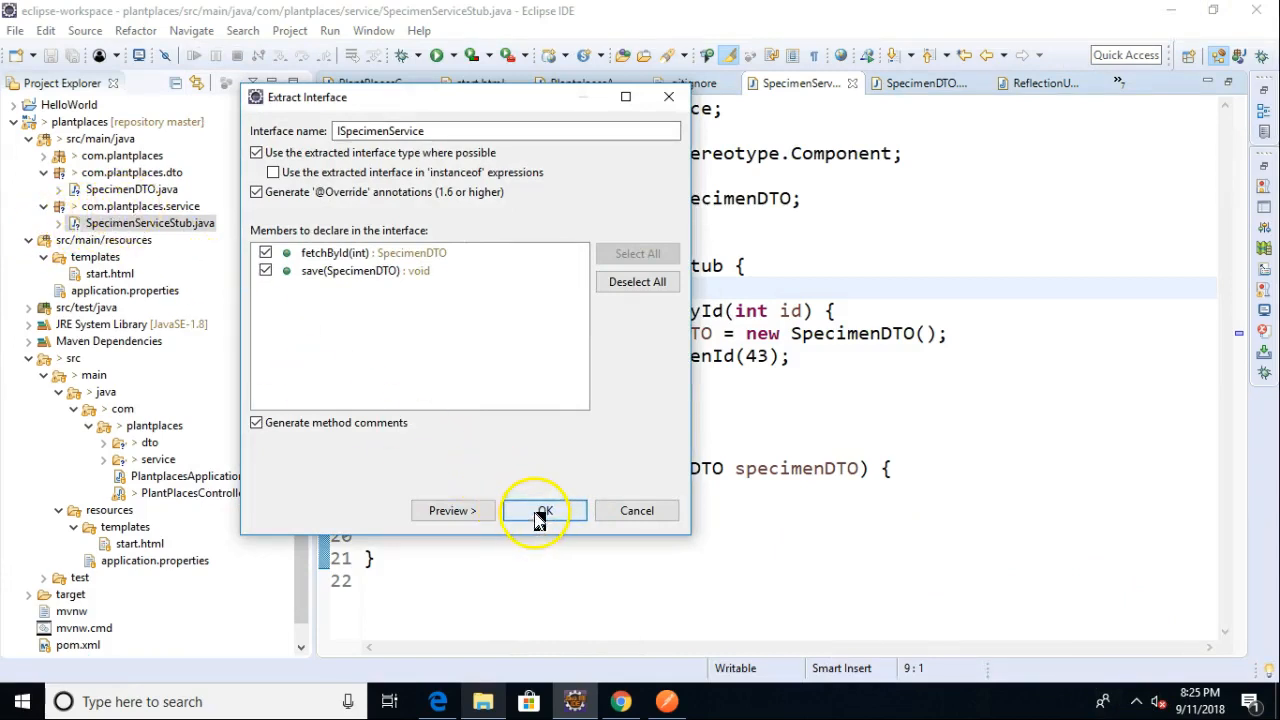
click(544, 510)
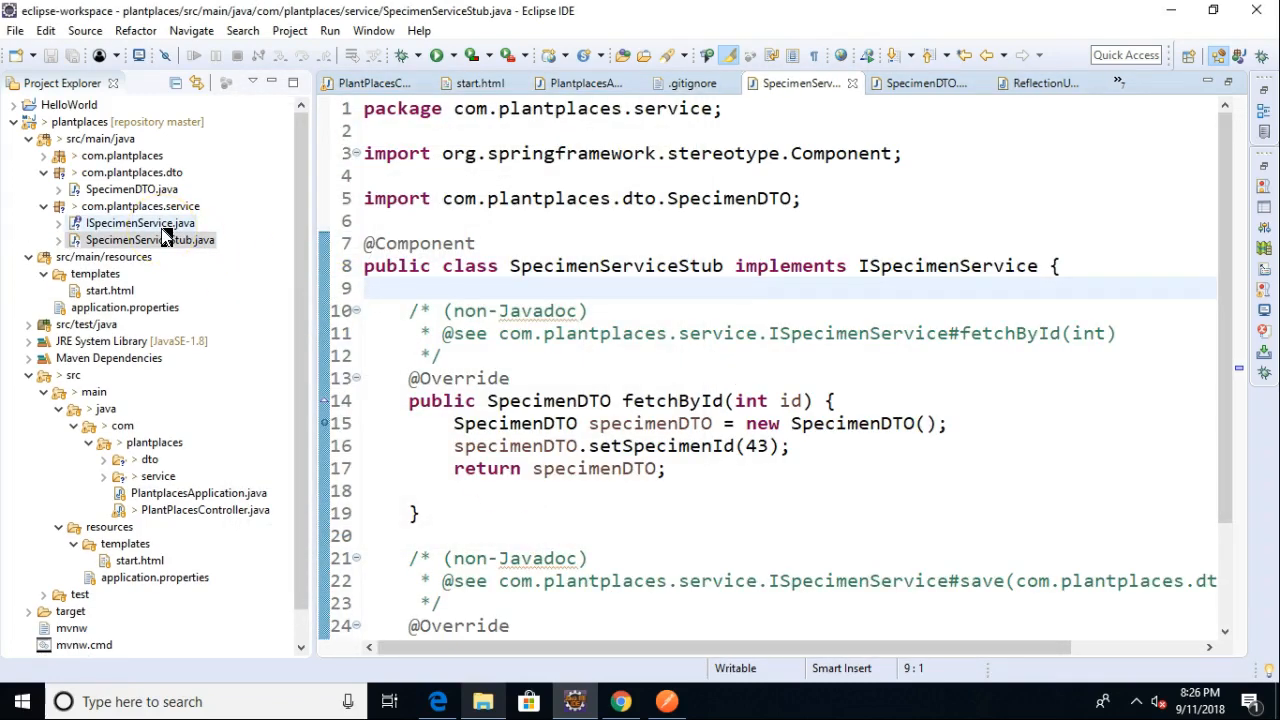
Open ISpecimenService.java from the service package and review its fetchById and save declarations.
click(148, 240)
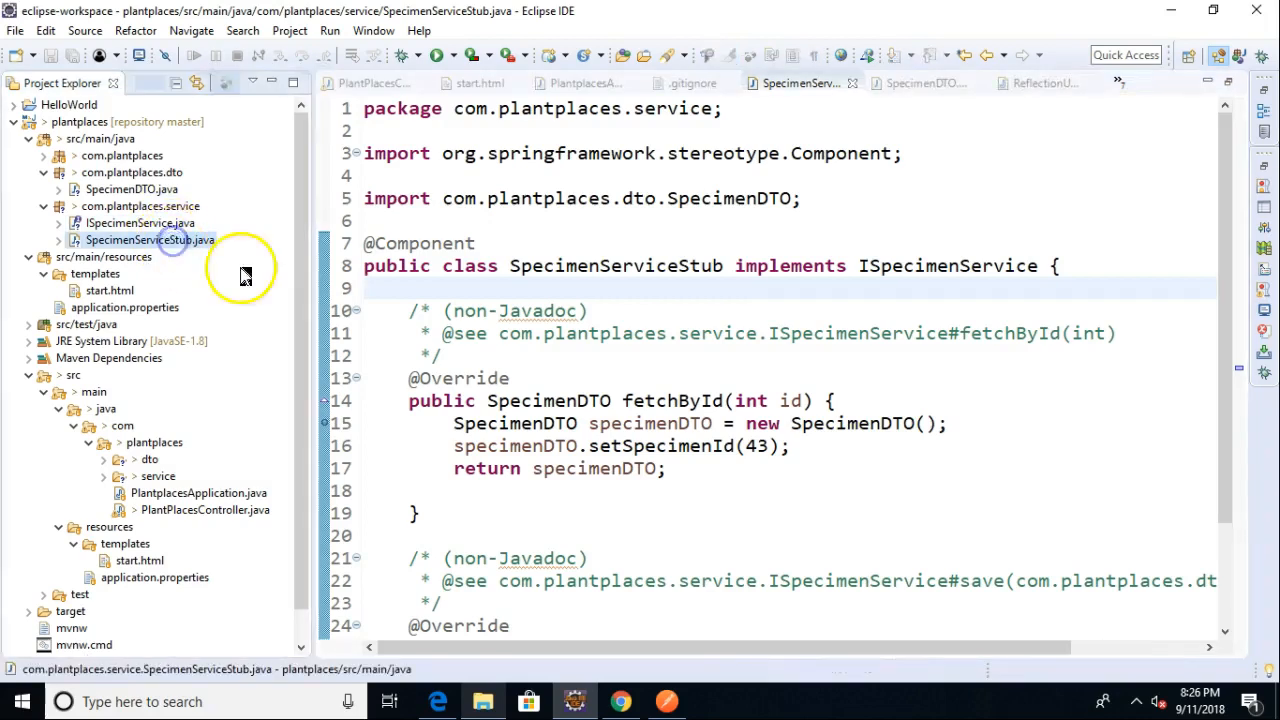
double_click(890, 264)
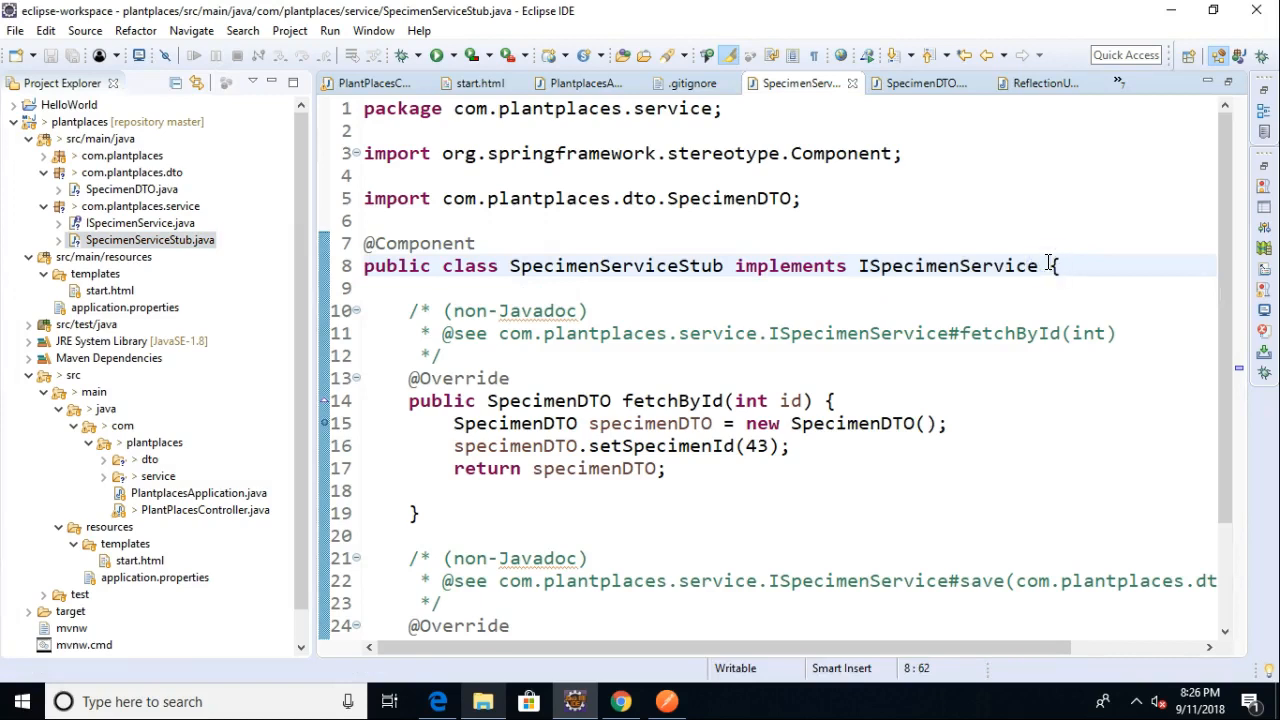
scroll(down, 3)
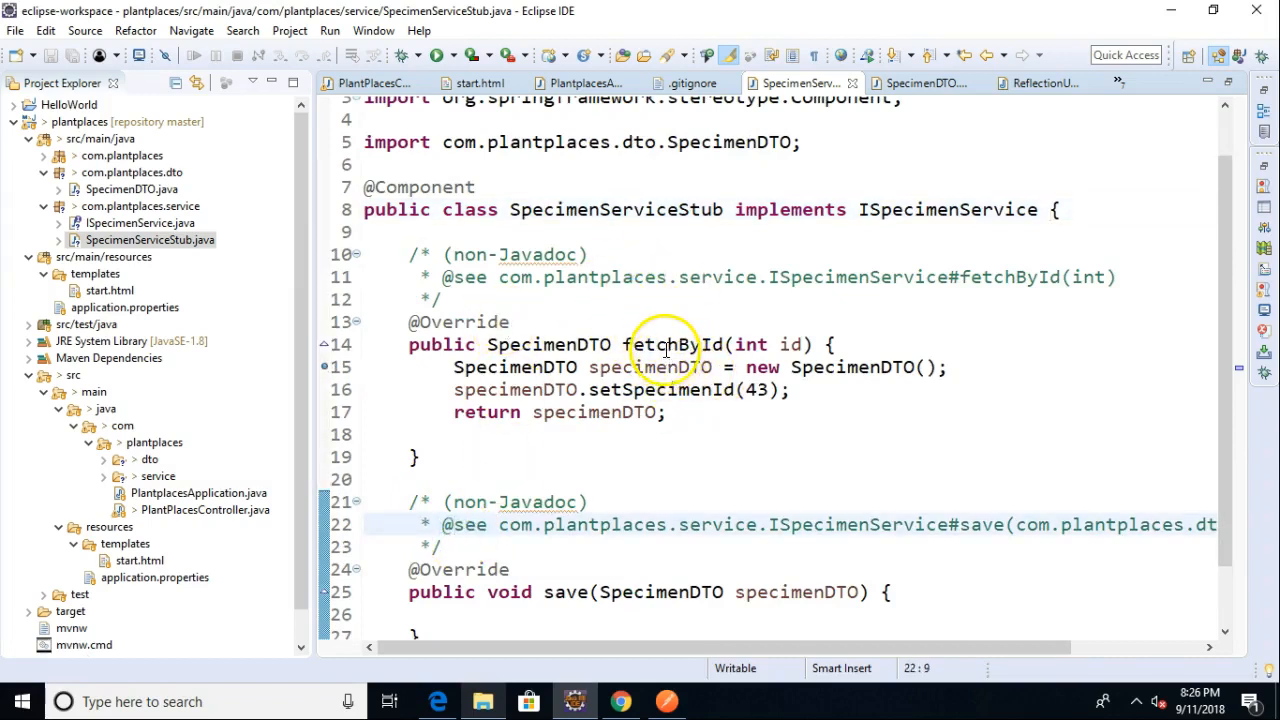
mouse_move(276, 308)
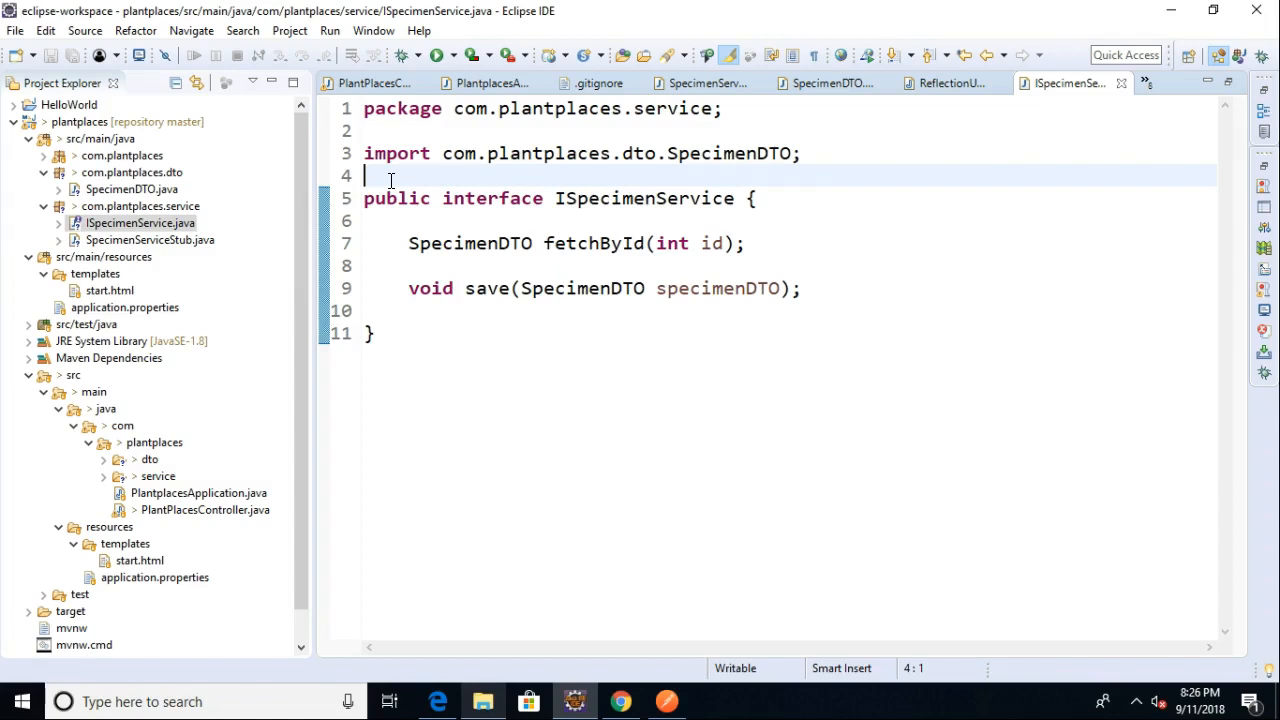
mouse_move(44, 644)
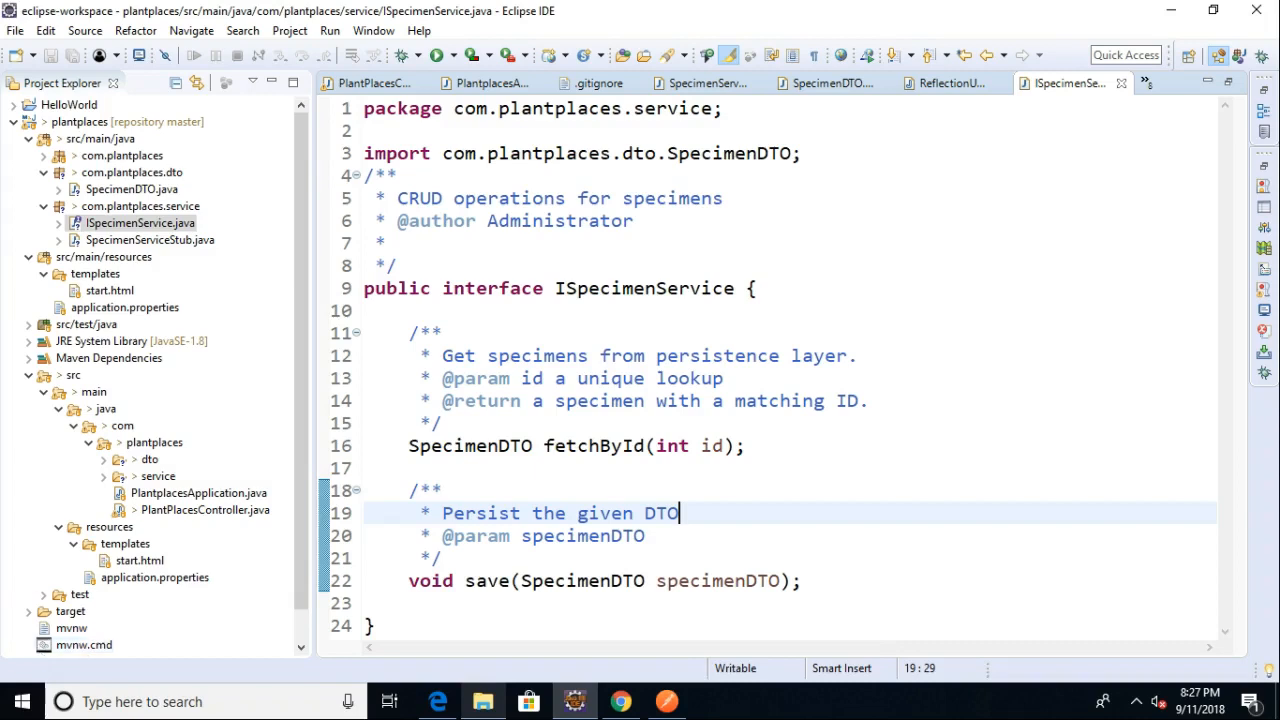
Finish the Javadoc on ISpecimenService and reopen the SpecimenServiceStub class.
click(368, 176)
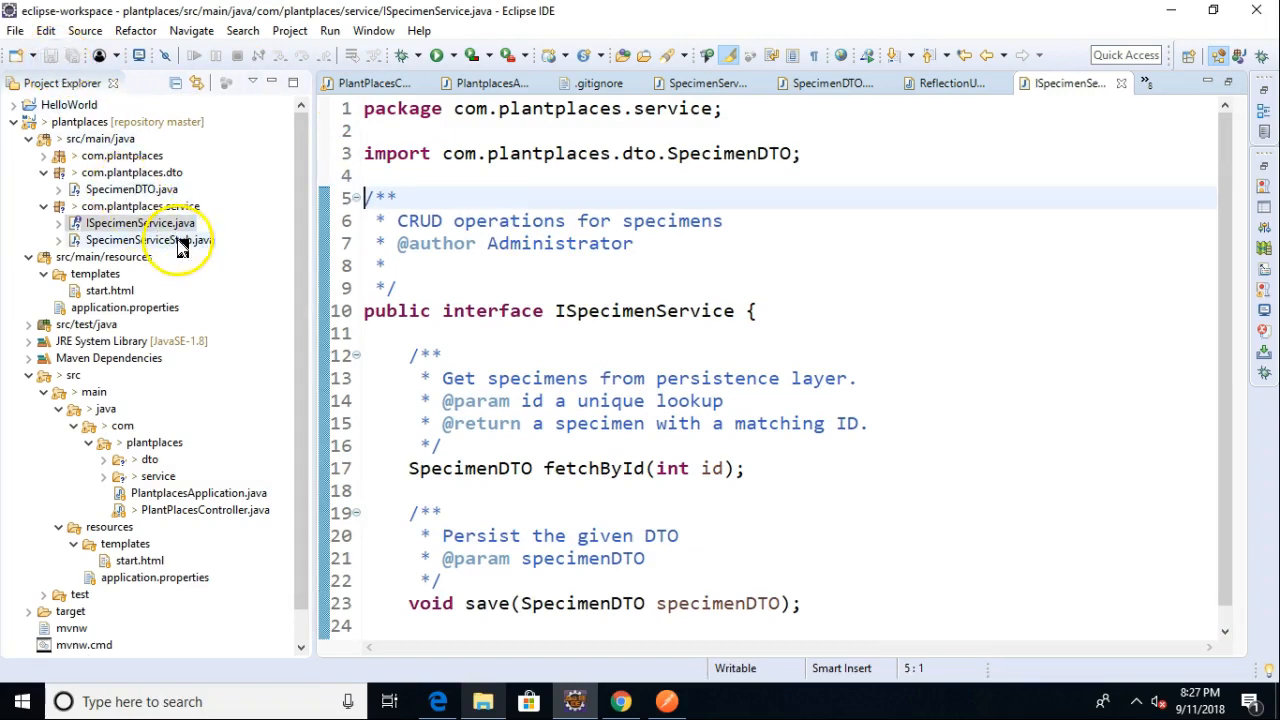
double_click(148, 240)
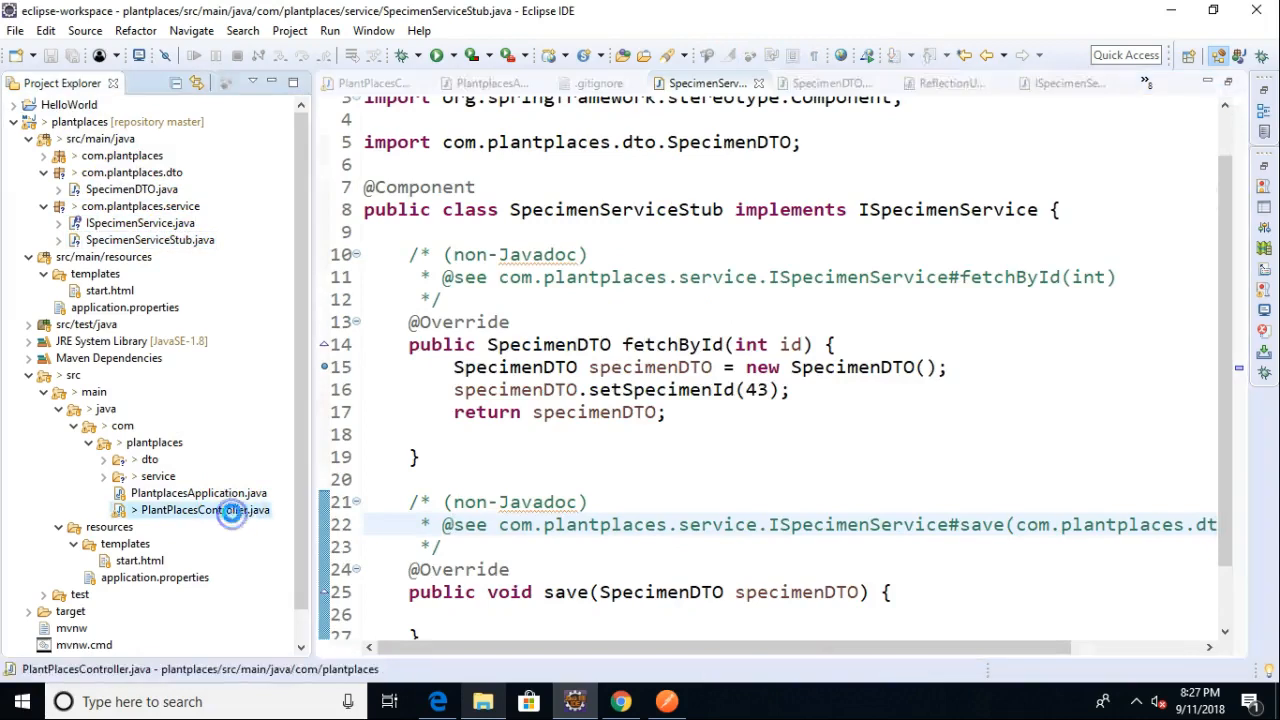
double_click(204, 510)
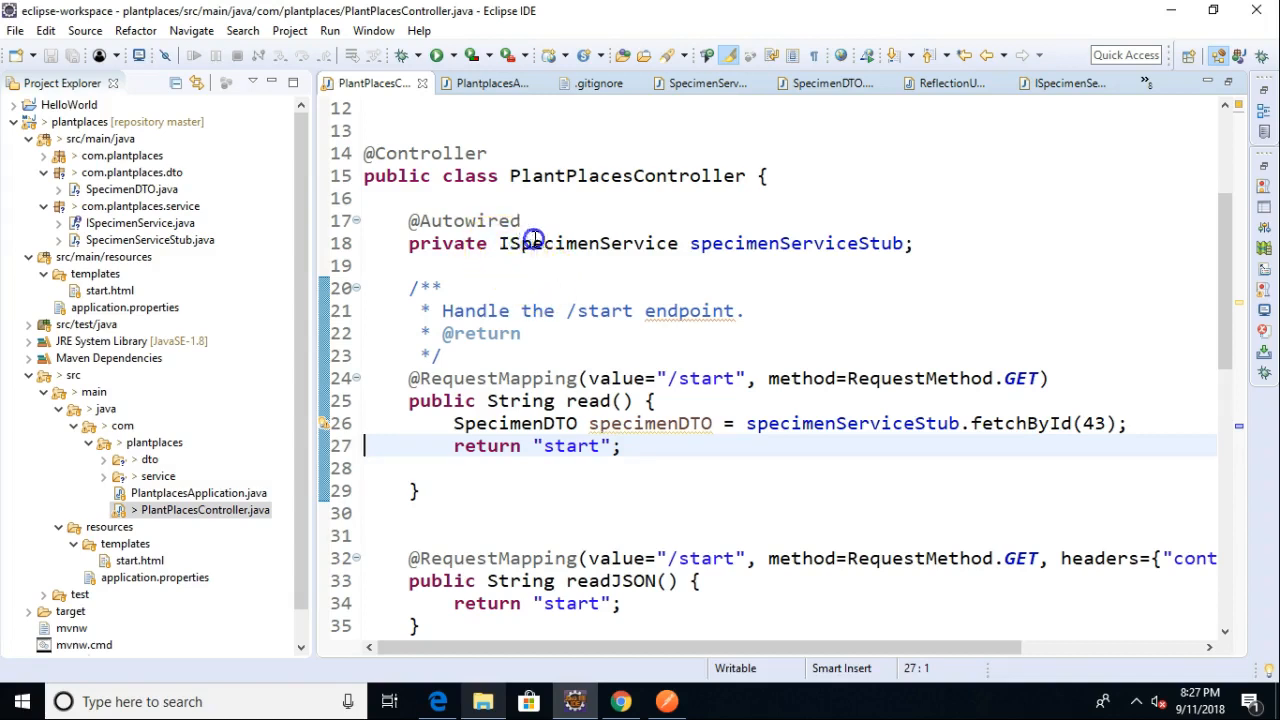
double_click(588, 244)
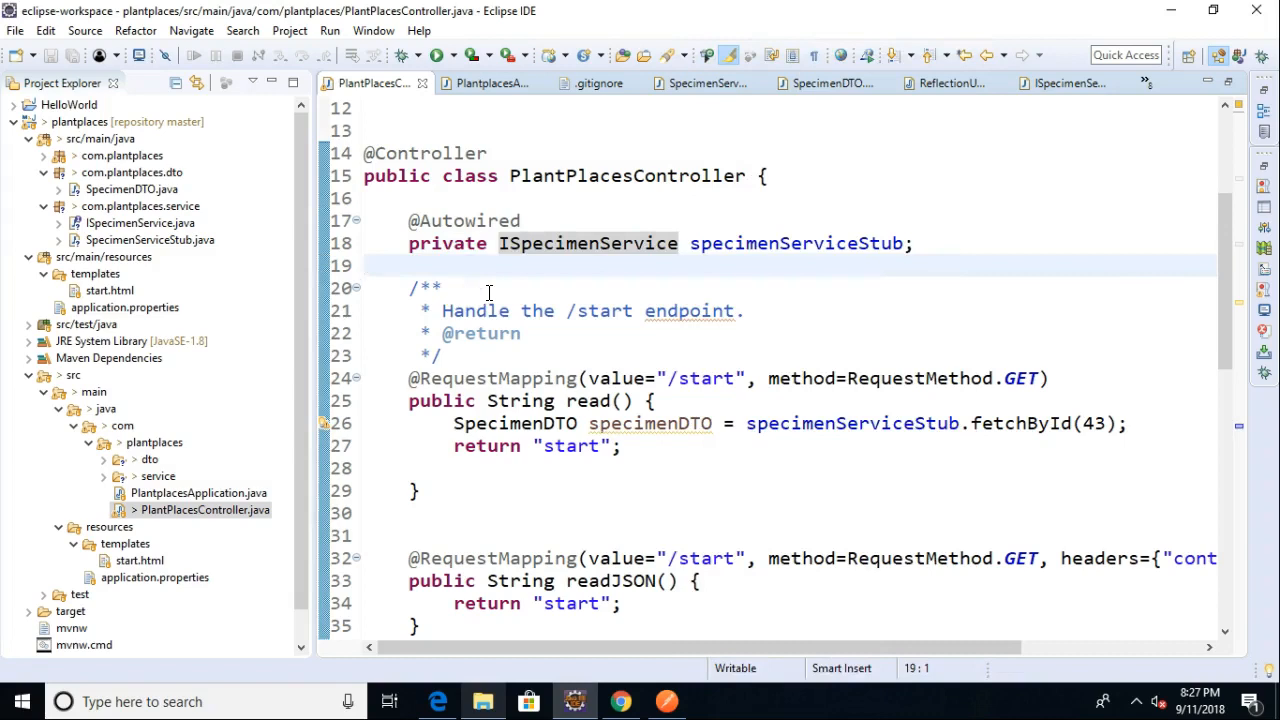
click(366, 264)
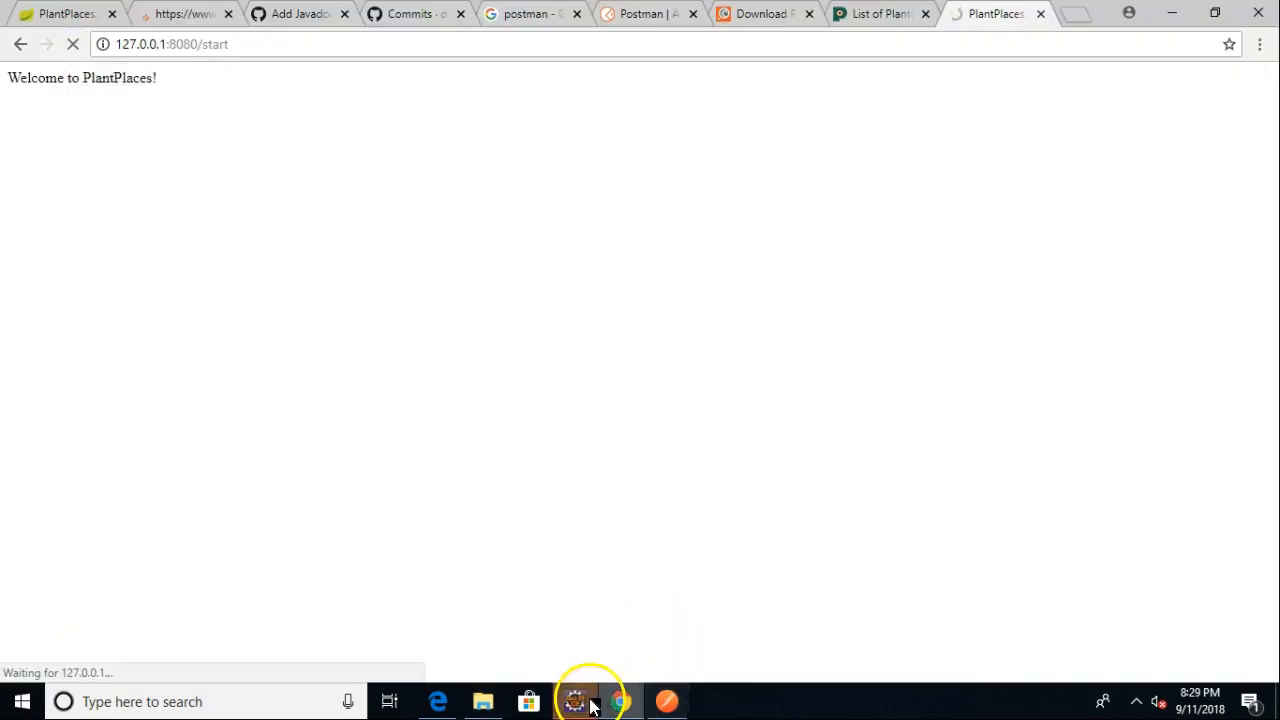
Return to Eclipse after the /start request hits the read() breakpoint.
click(574, 700)
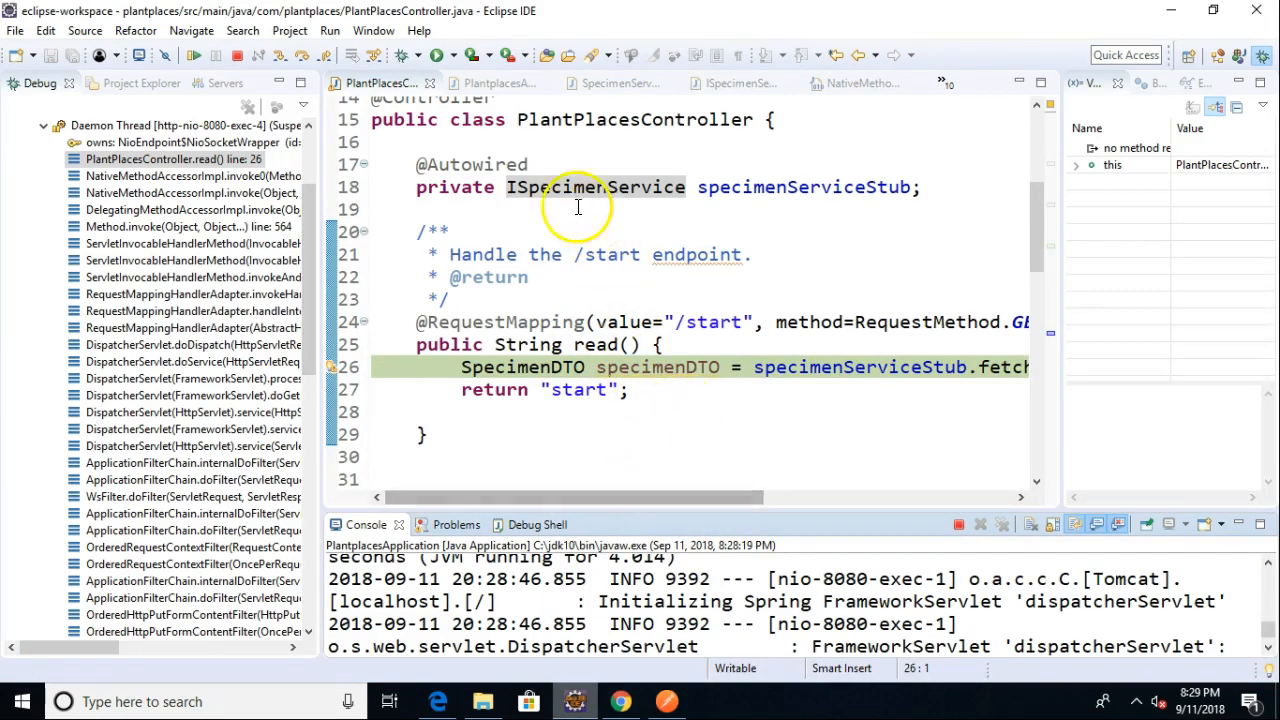
mouse_move(596, 188)
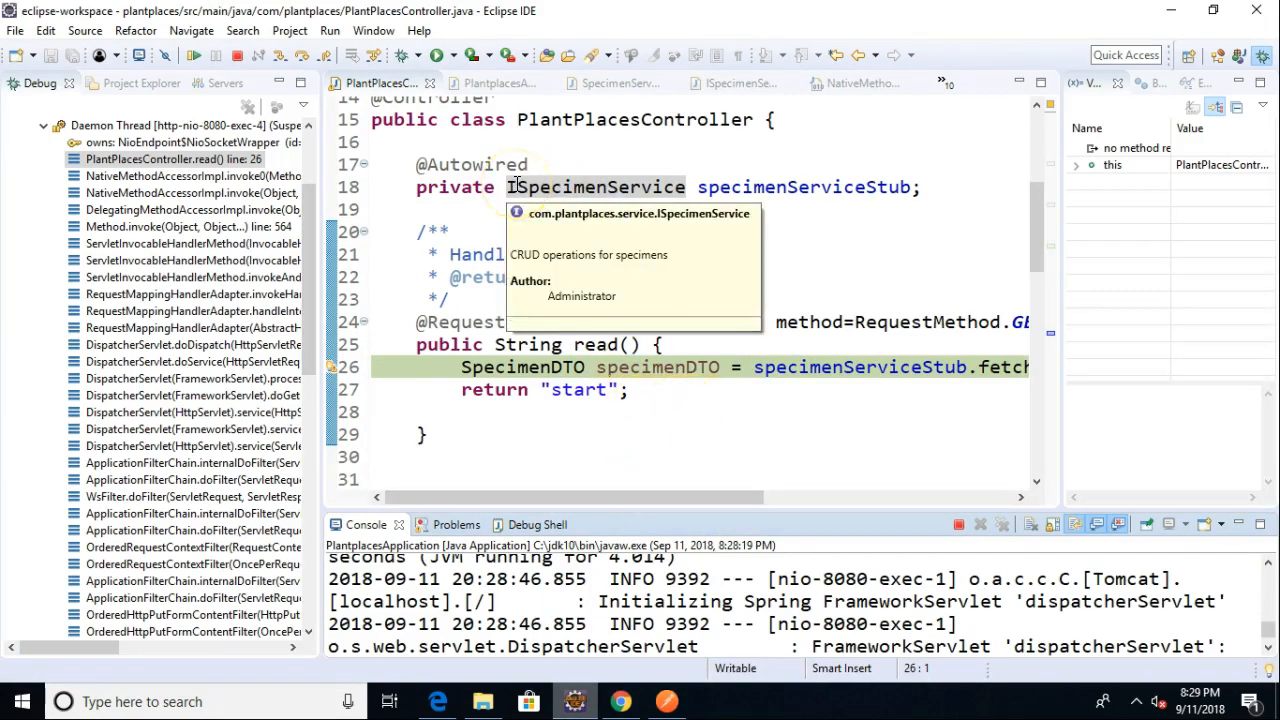
mouse_move(700, 408)
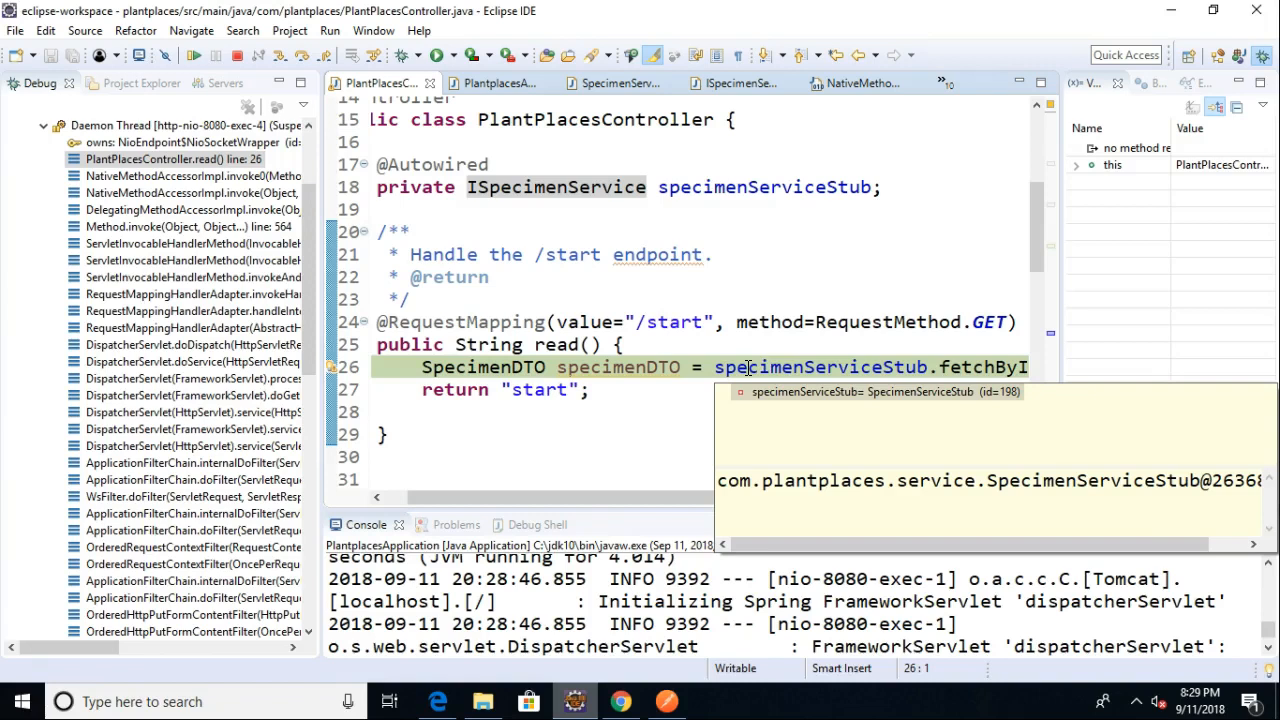
mouse_move(724, 470)
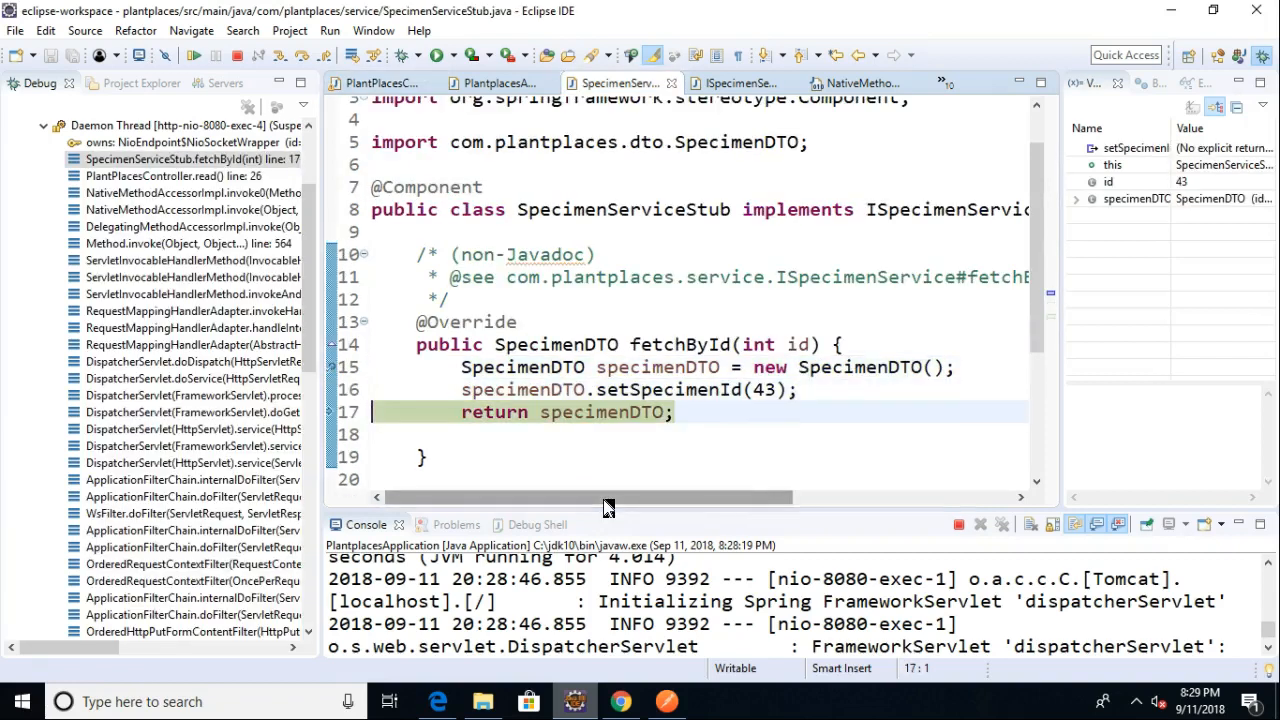
Step back out of fetchById to the controller's read() return line with specimen id 43 set.
click(378, 84)
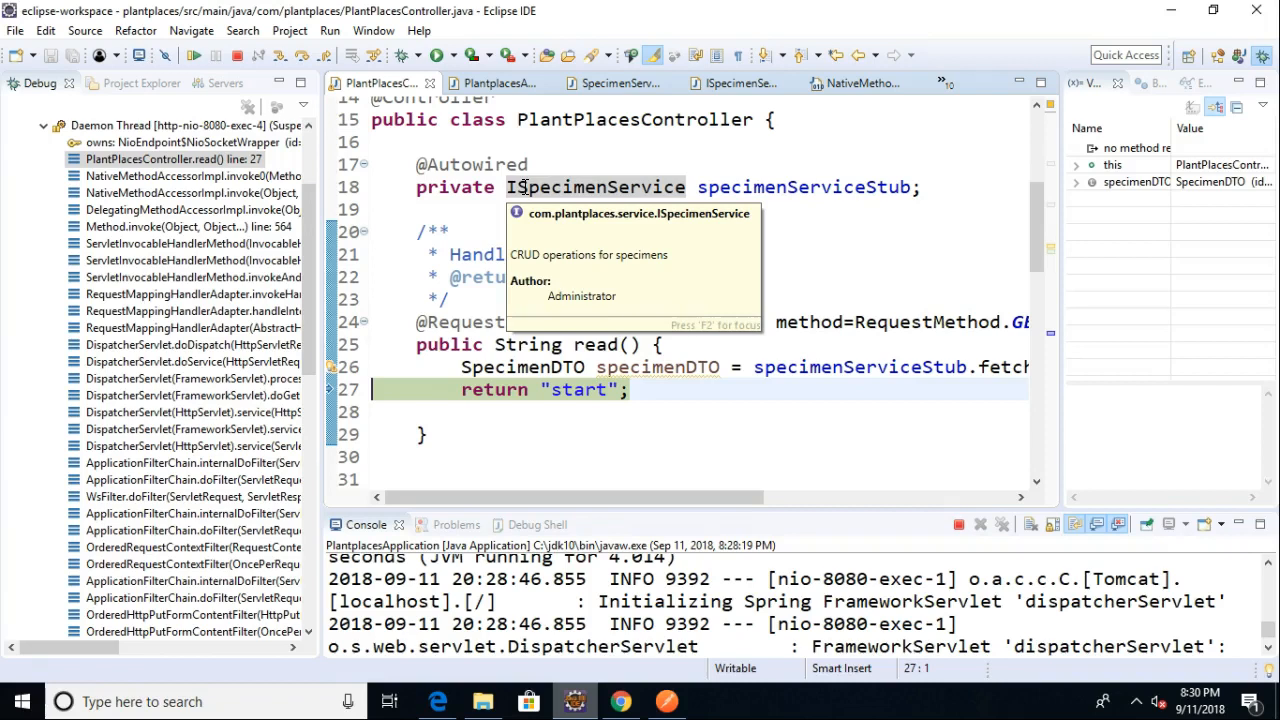
mouse_move(36, 656)
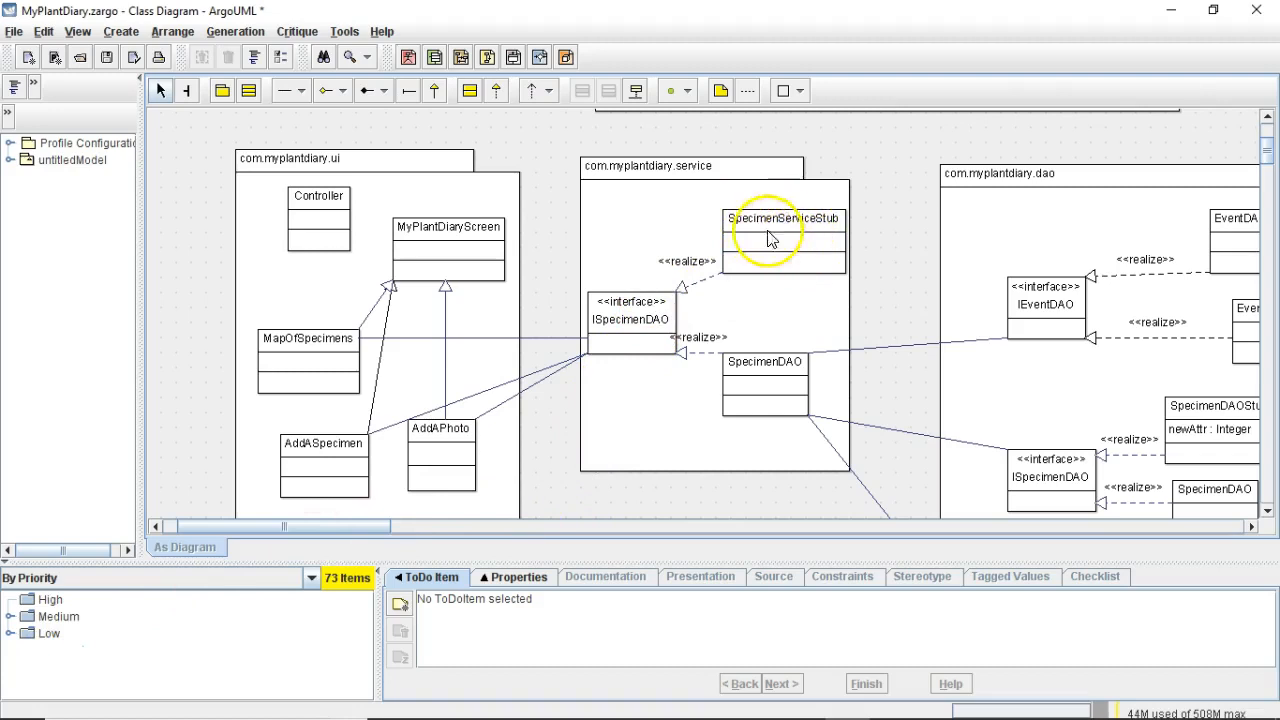
mouse_move(630, 356)
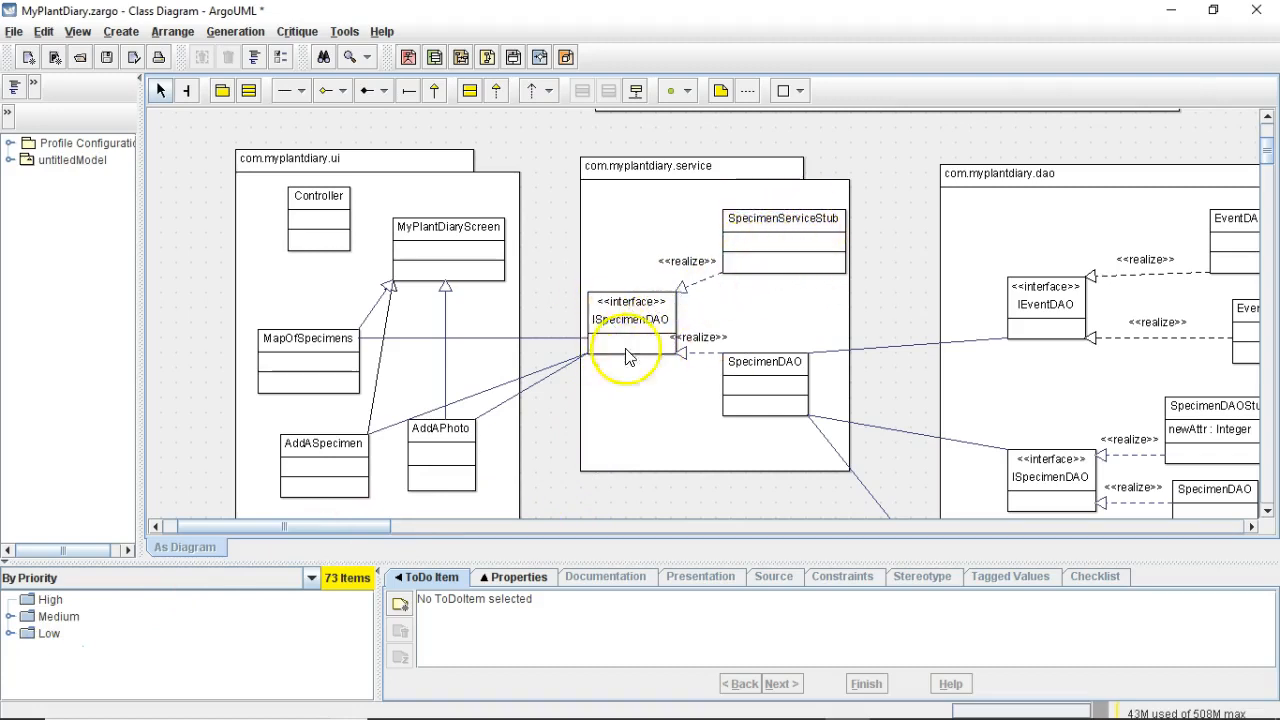
Review SpecimenServiceStub and SpecimenDAO realizing ISpecimenDAO in the MyPlantDiary class diagram.
click(630, 318)
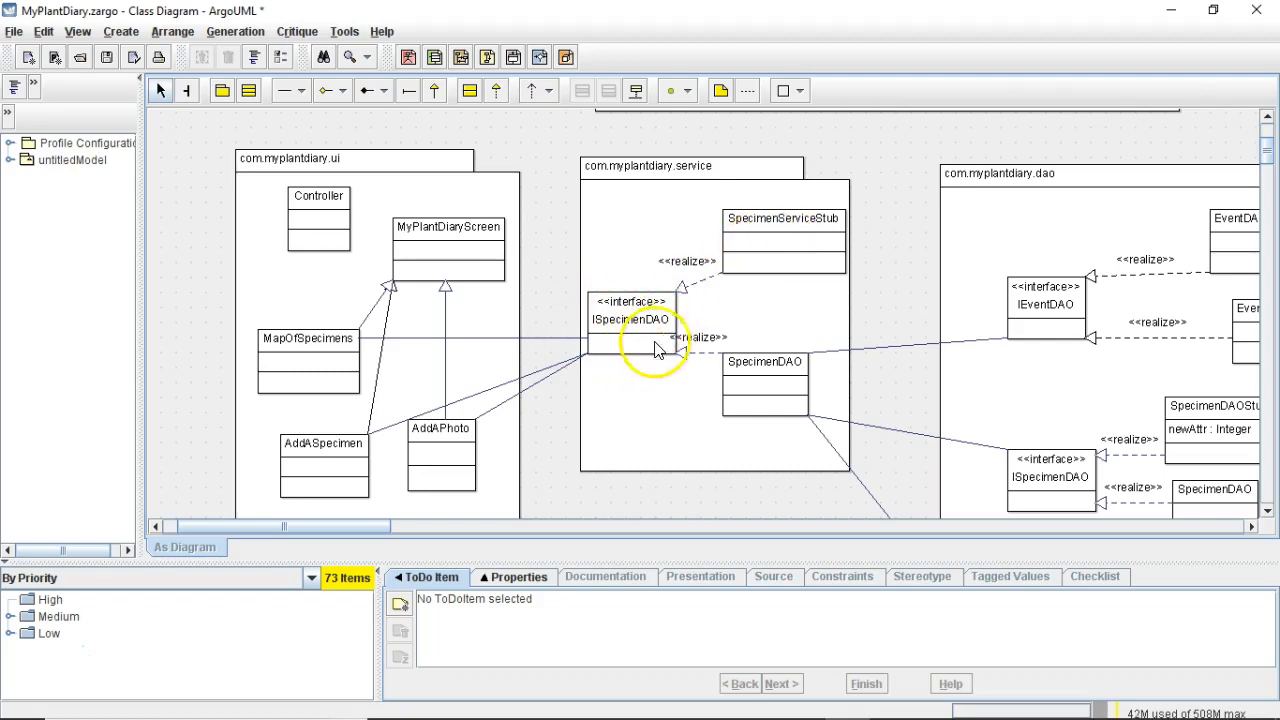
mouse_move(692, 310)
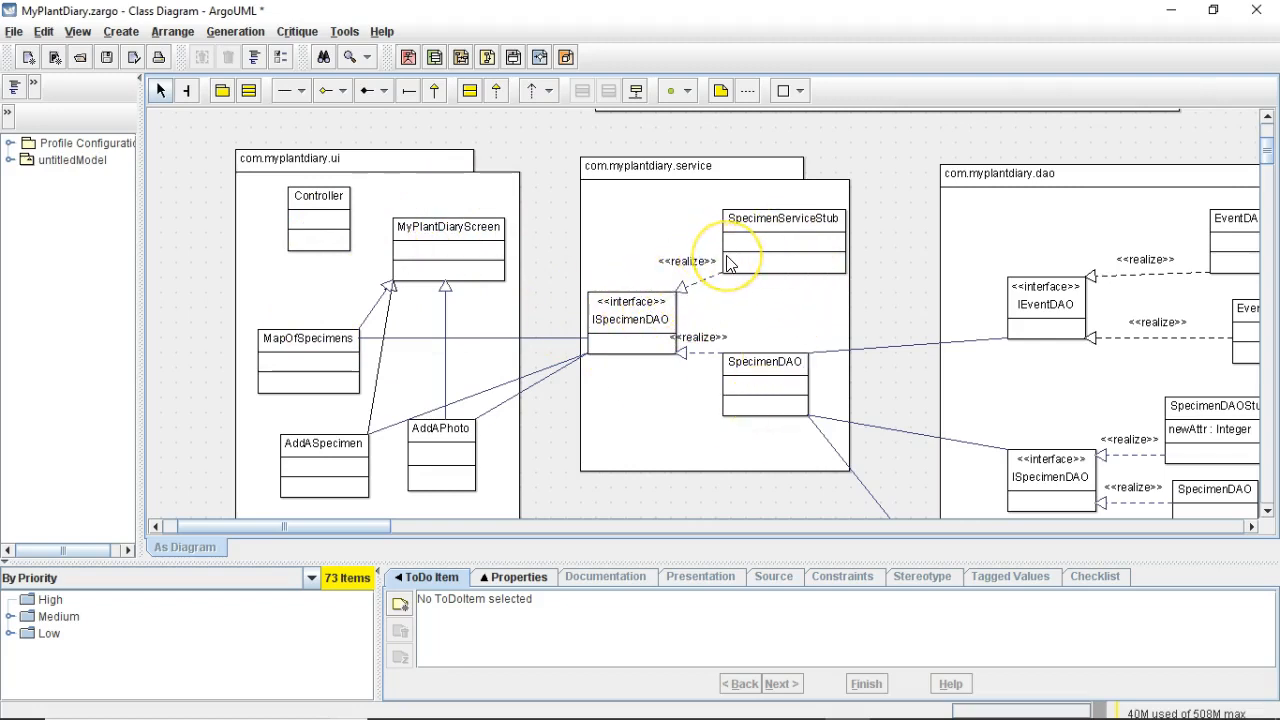
mouse_move(408, 292)
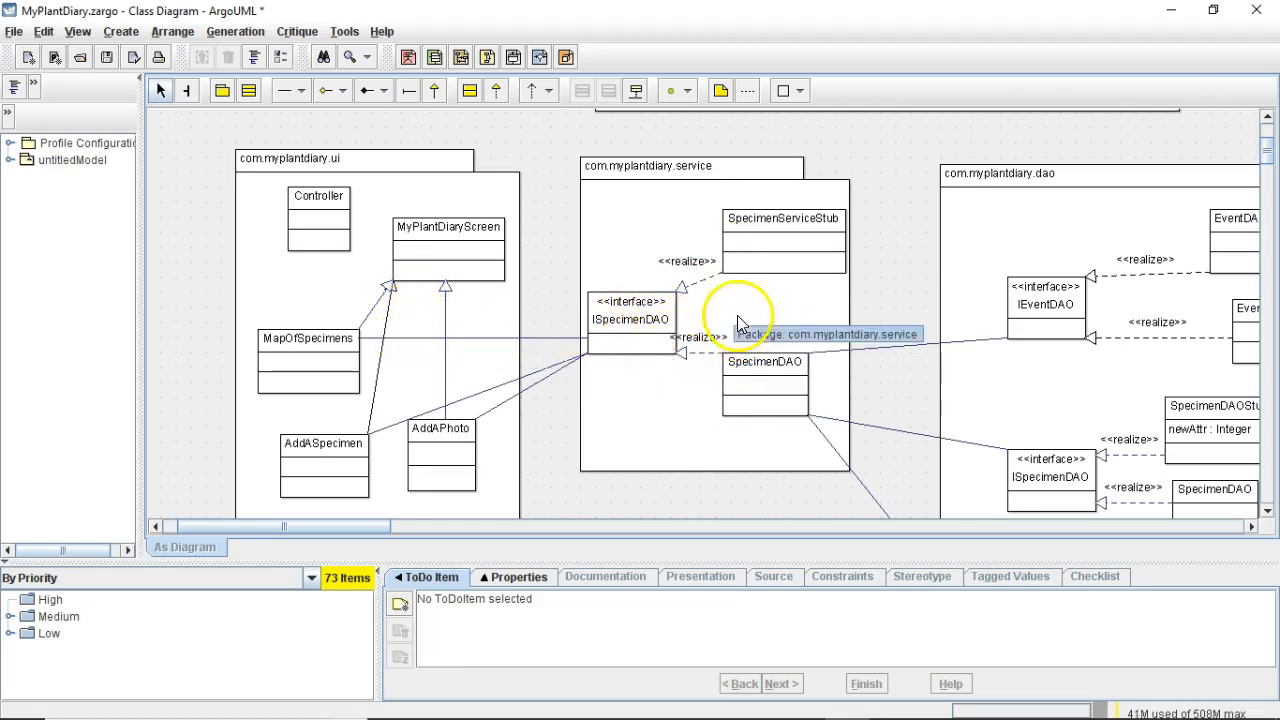
scroll(down, 3)
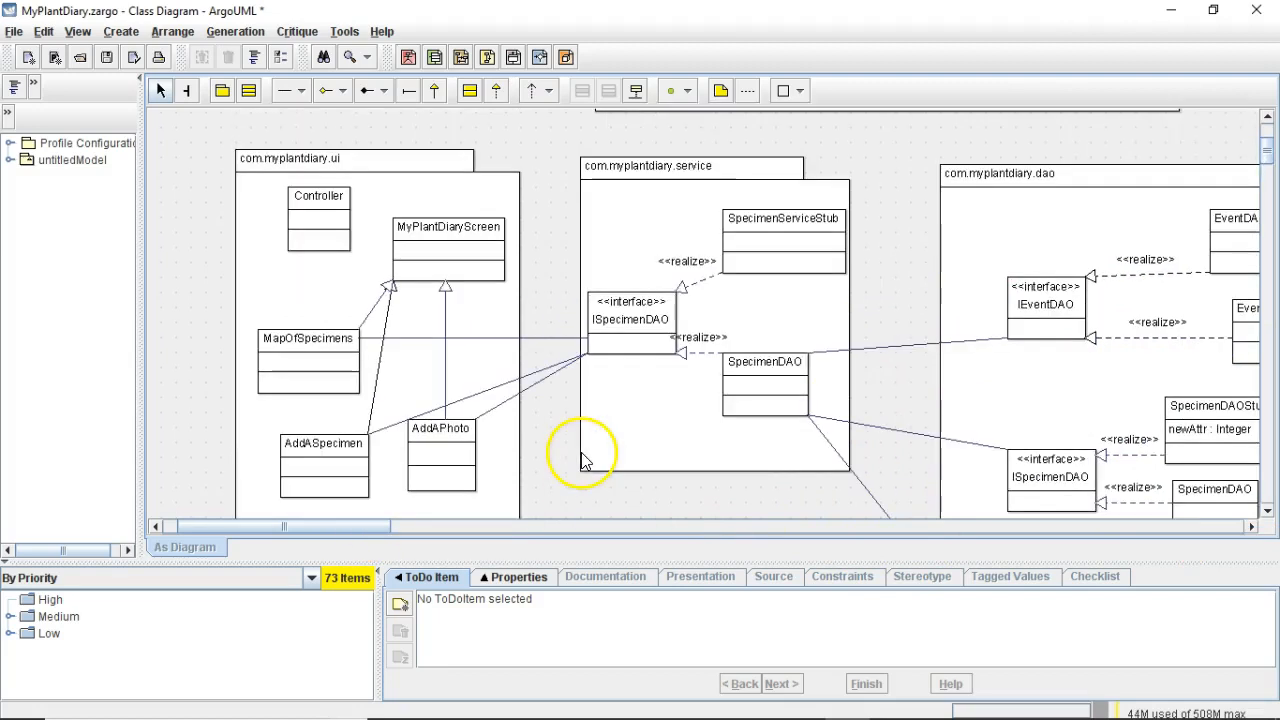
click(764, 360)
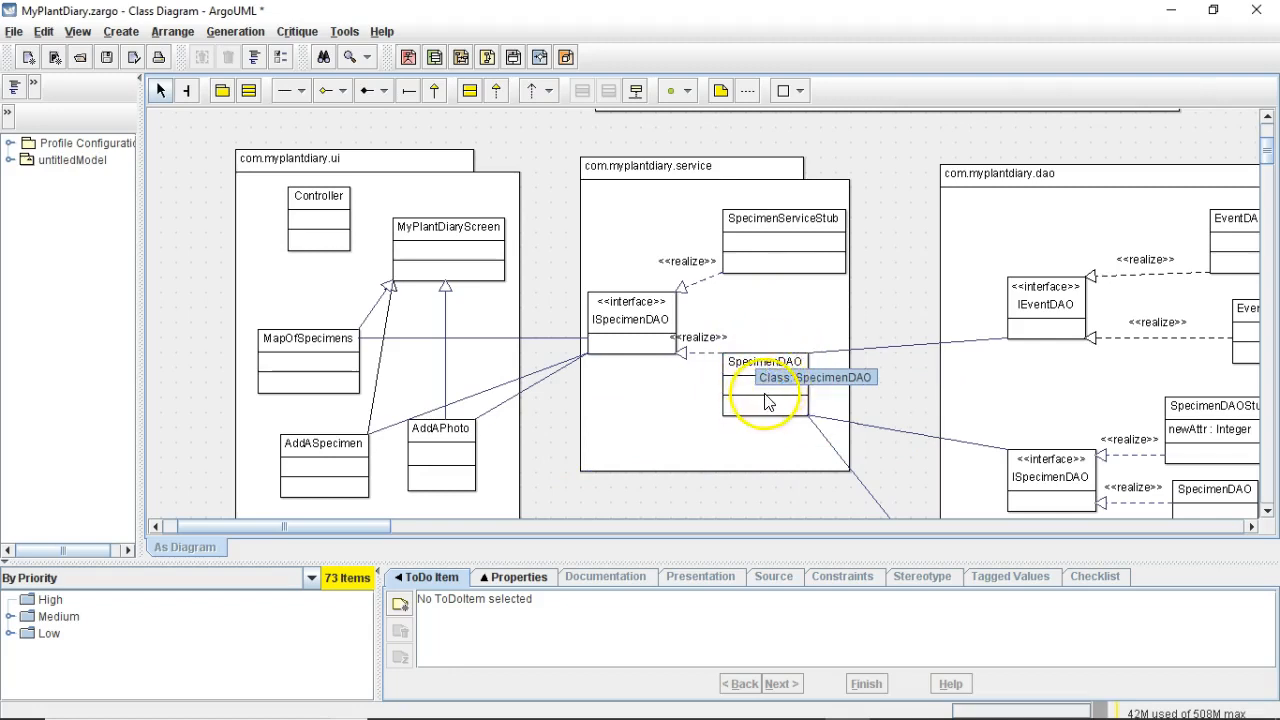
mouse_move(772, 250)
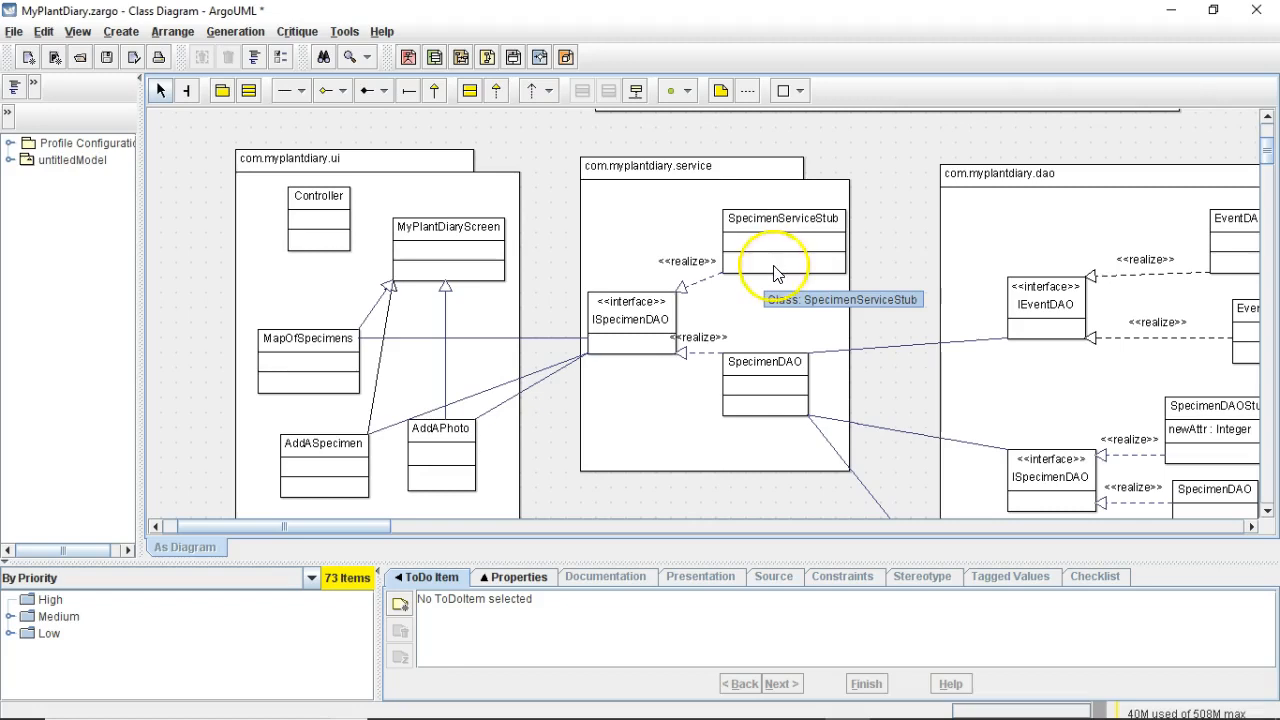
mouse_move(732, 398)
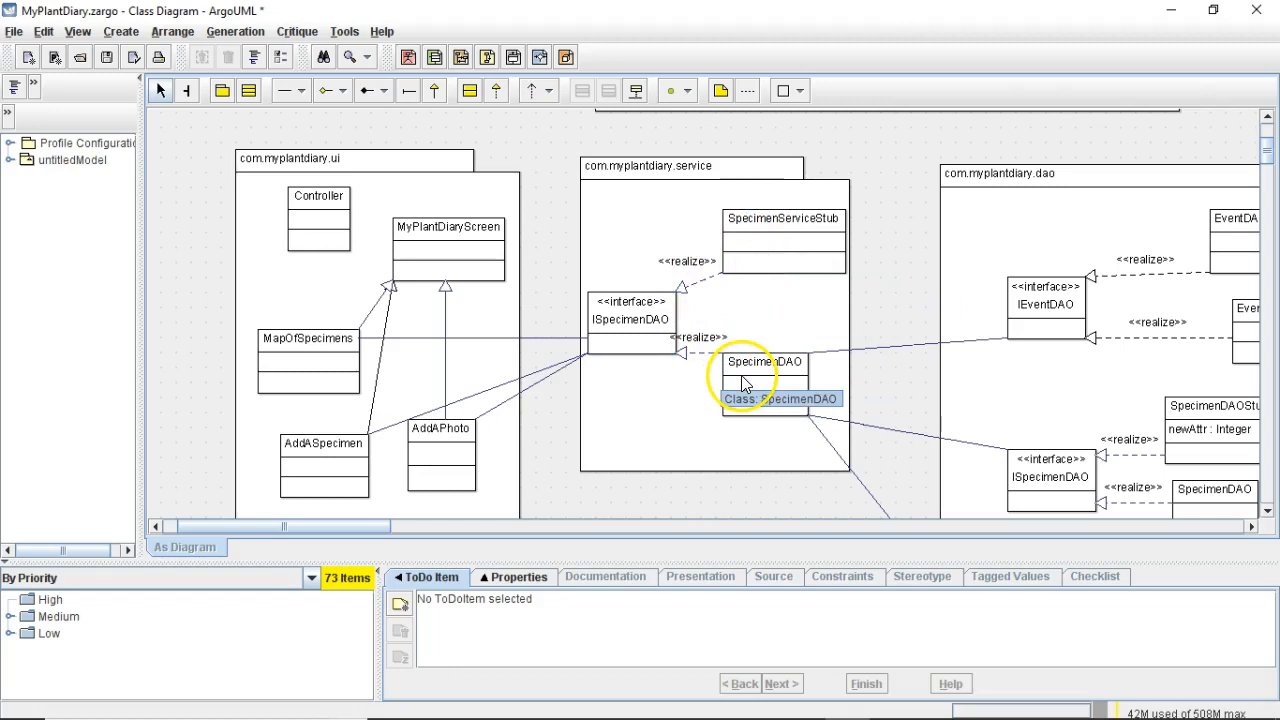
mouse_move(756, 316)
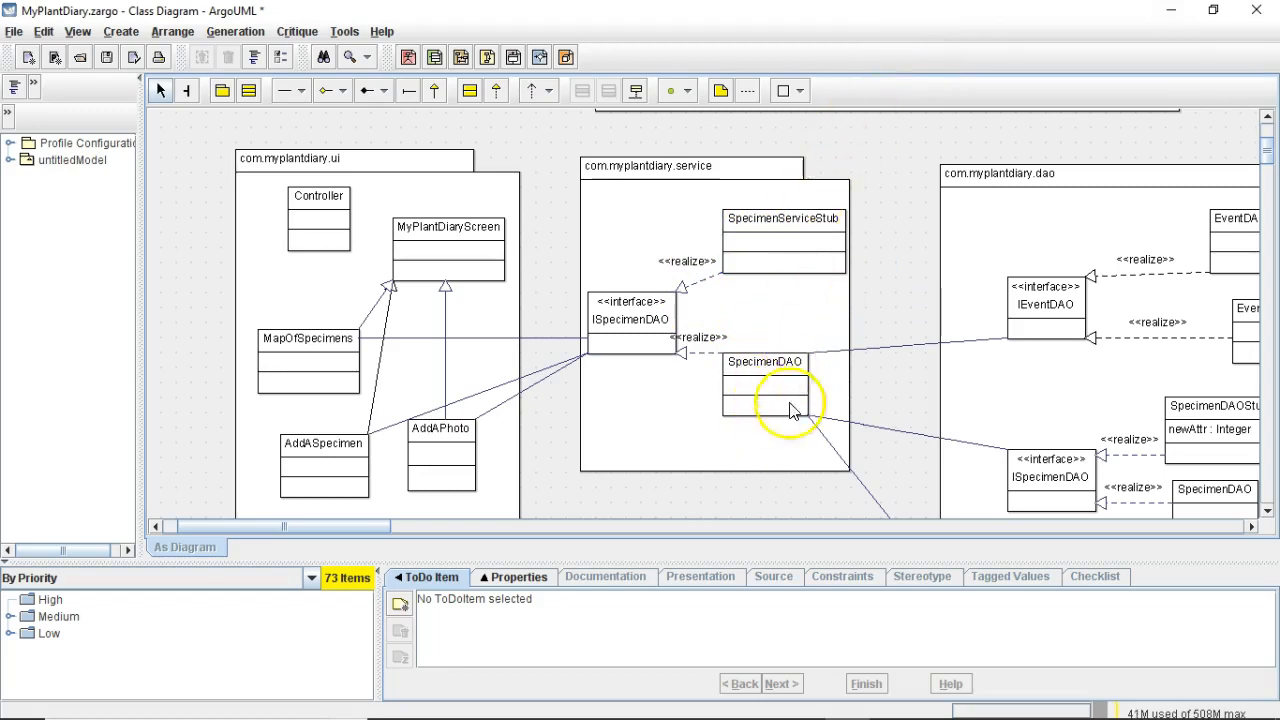
mouse_move(776, 400)
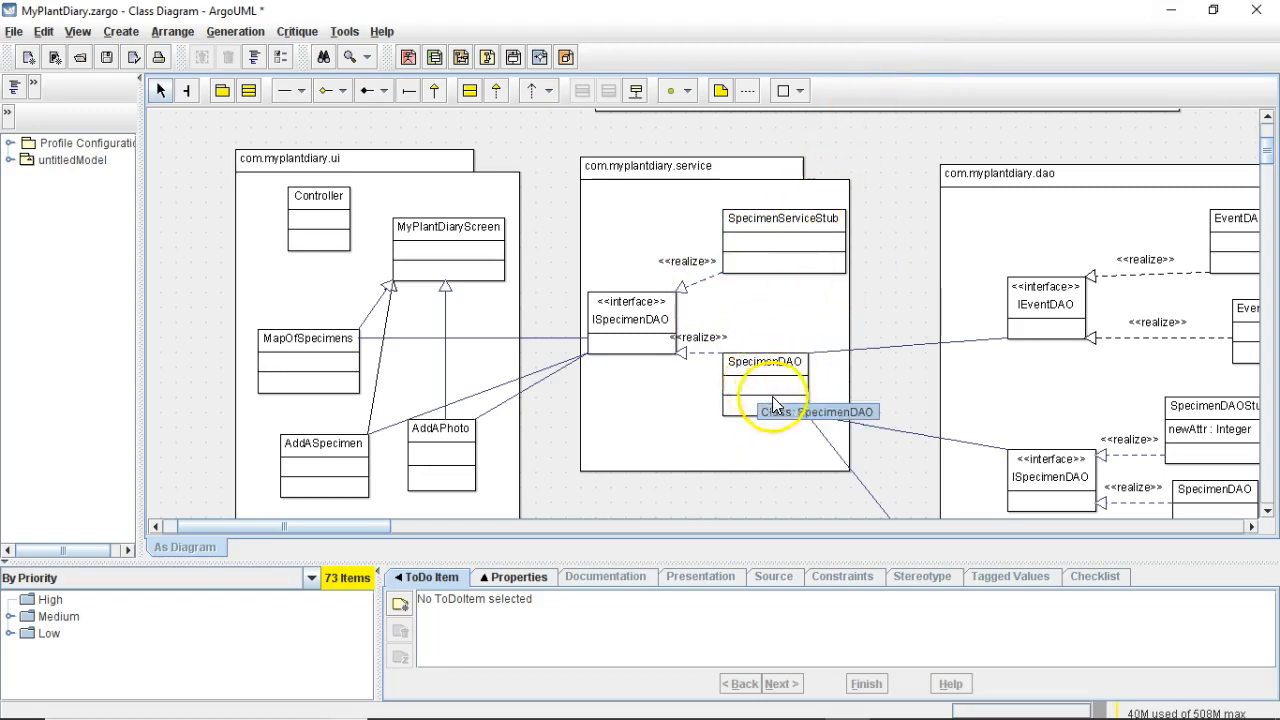
mouse_move(788, 444)
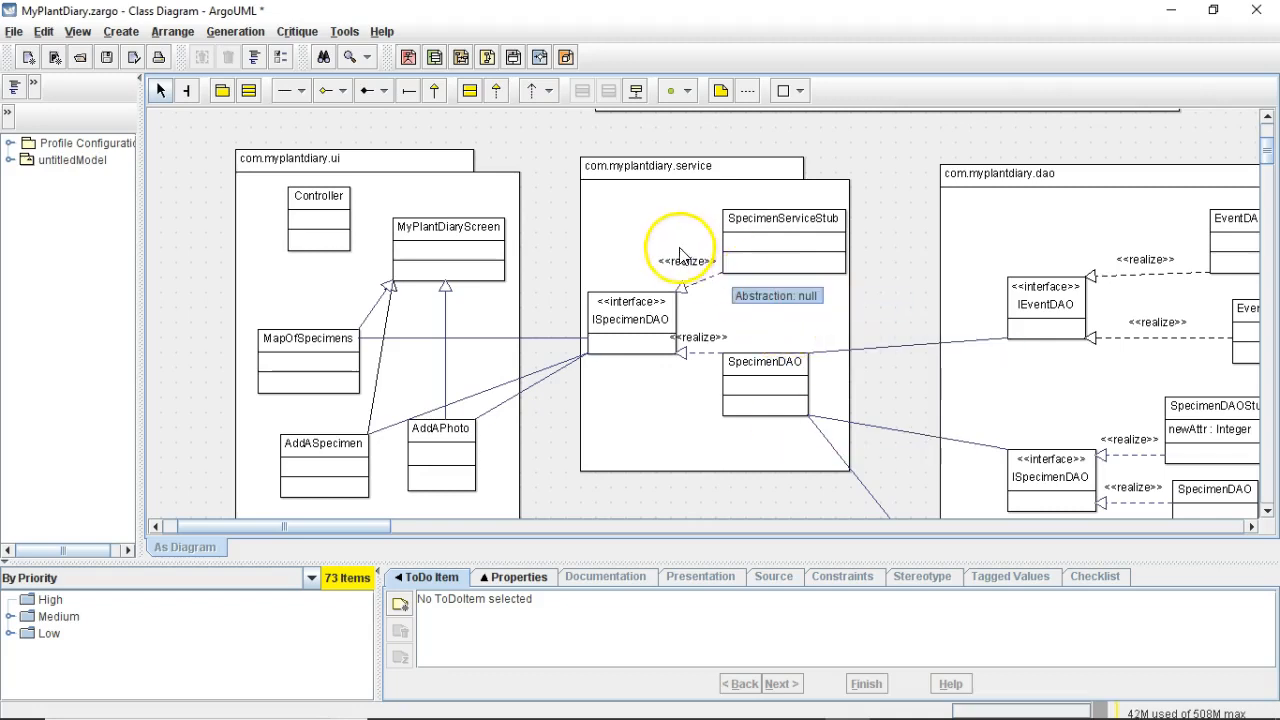
mouse_move(640, 324)
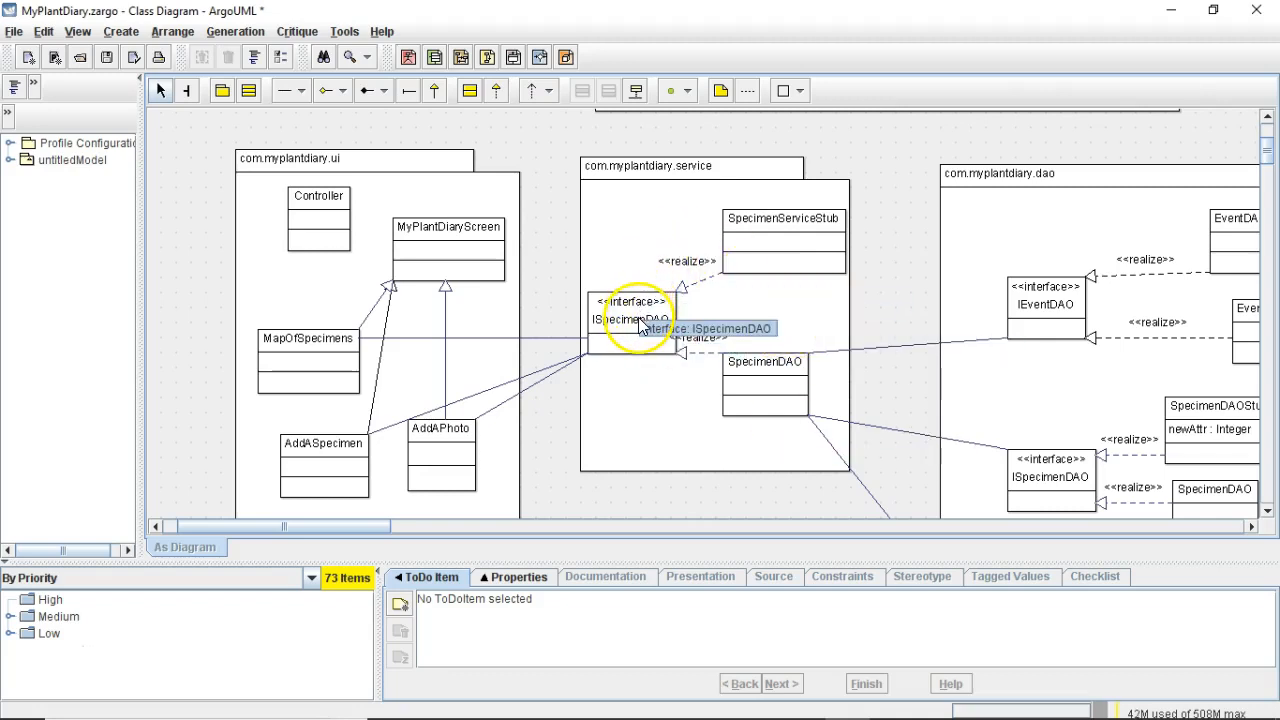
mouse_move(590, 400)
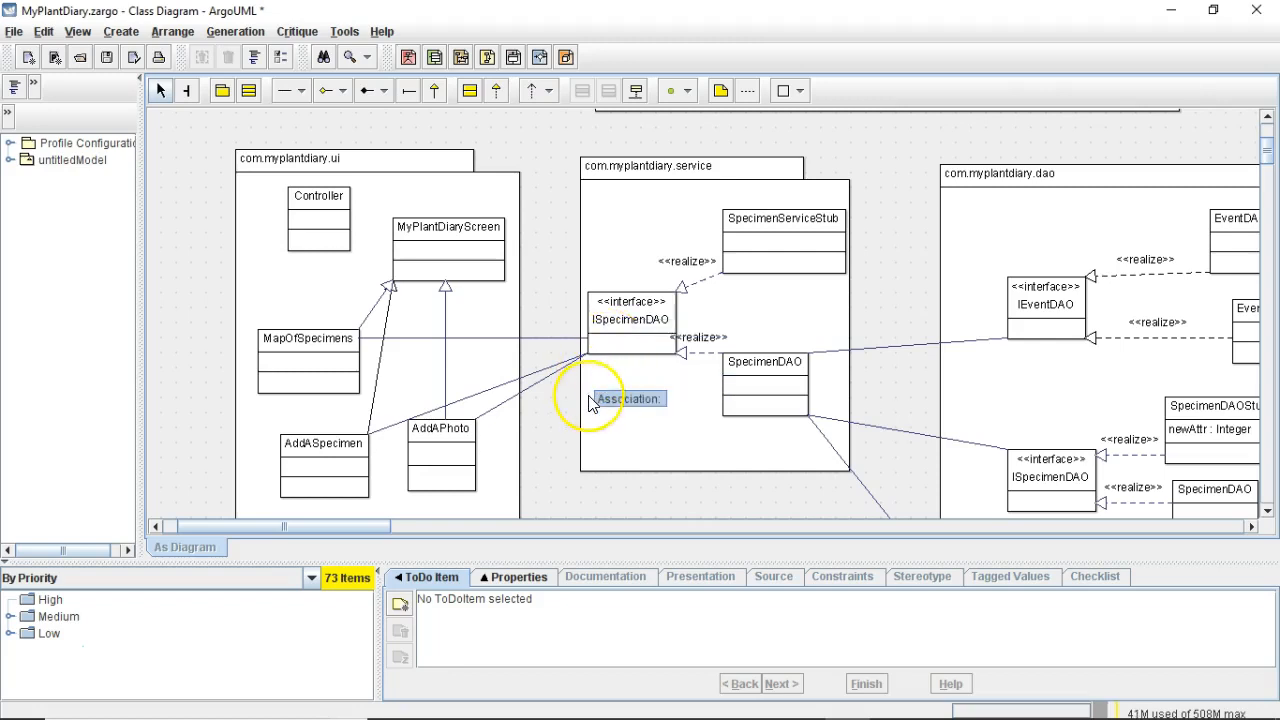